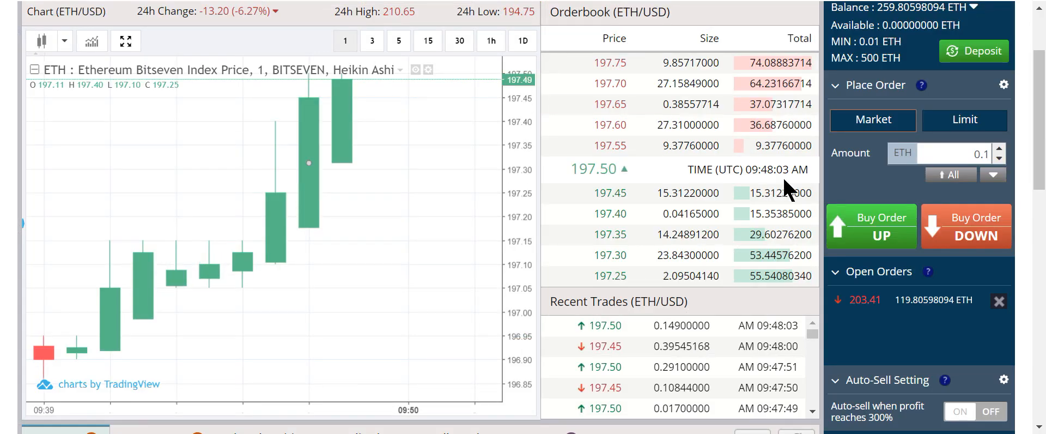
- Review the Bitcoin contract in Exodus, then return to the Ethereum contract
scroll(down, 3)
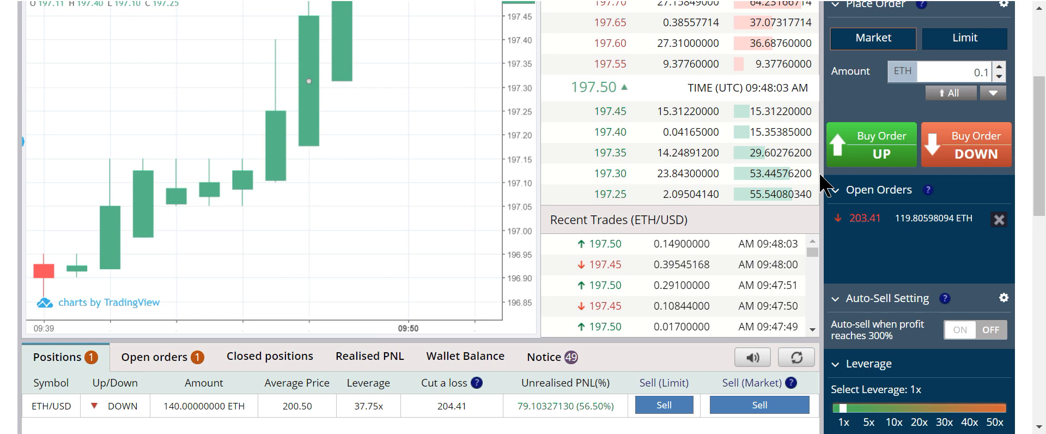
mouse_move(807, 153)
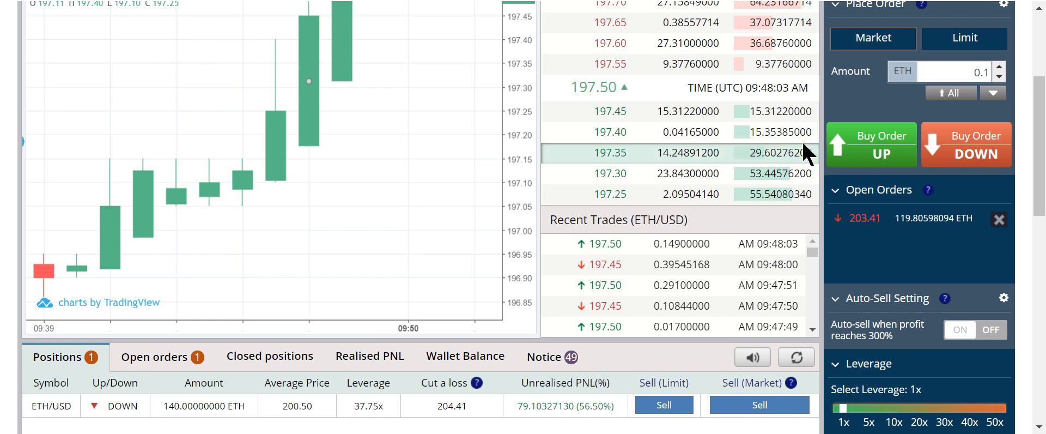
mouse_move(836, 148)
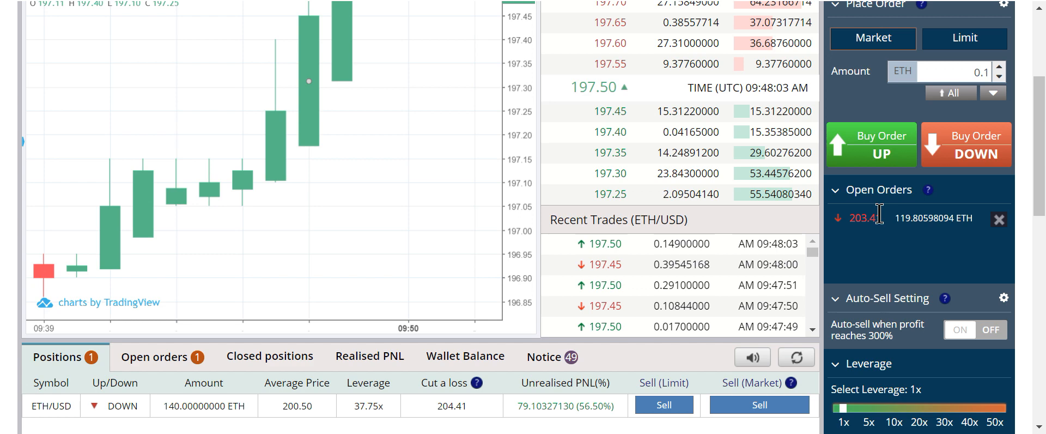
mouse_move(887, 242)
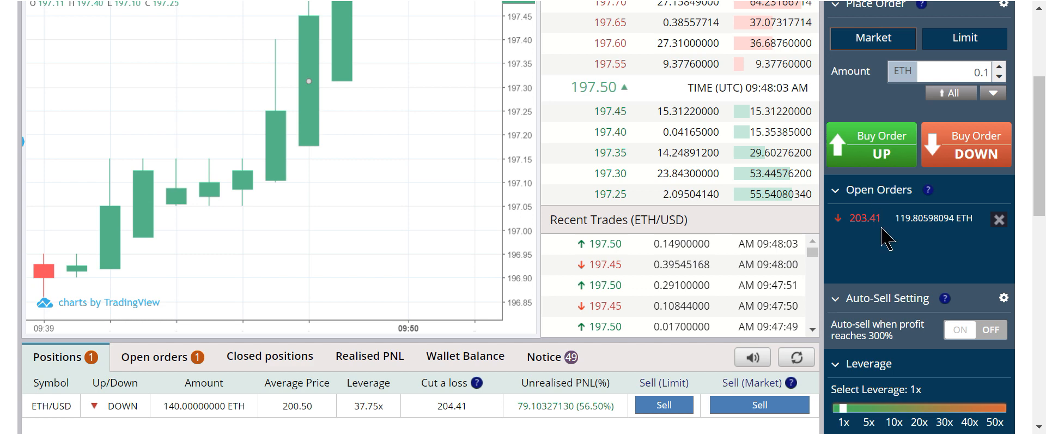
scroll(up, 3)
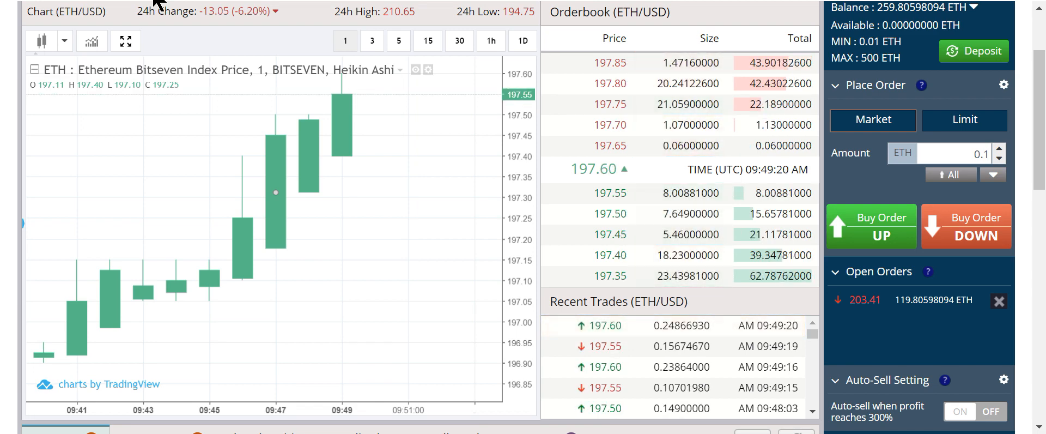
scroll(down, 3)
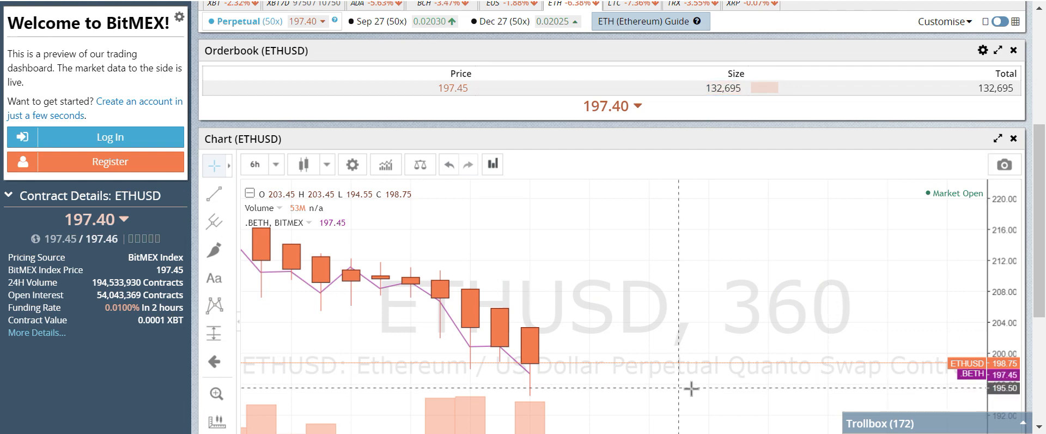
mouse_move(399, 272)
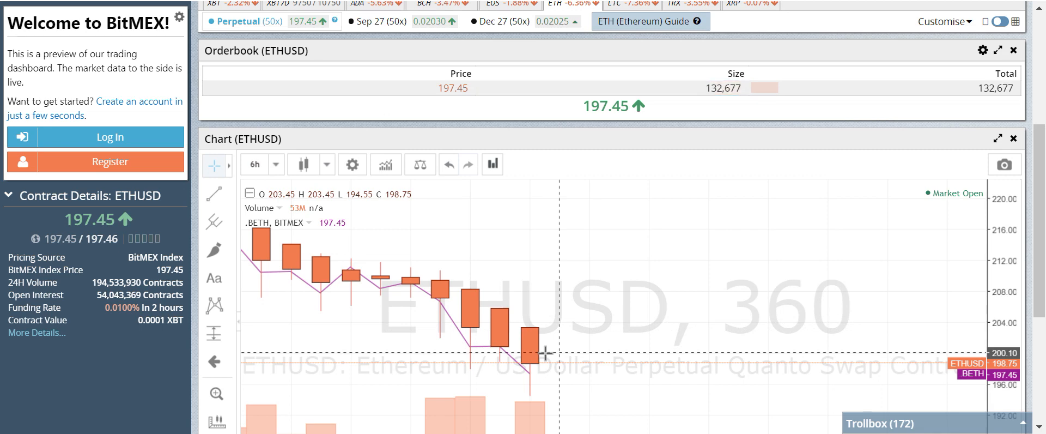
mouse_move(528, 114)
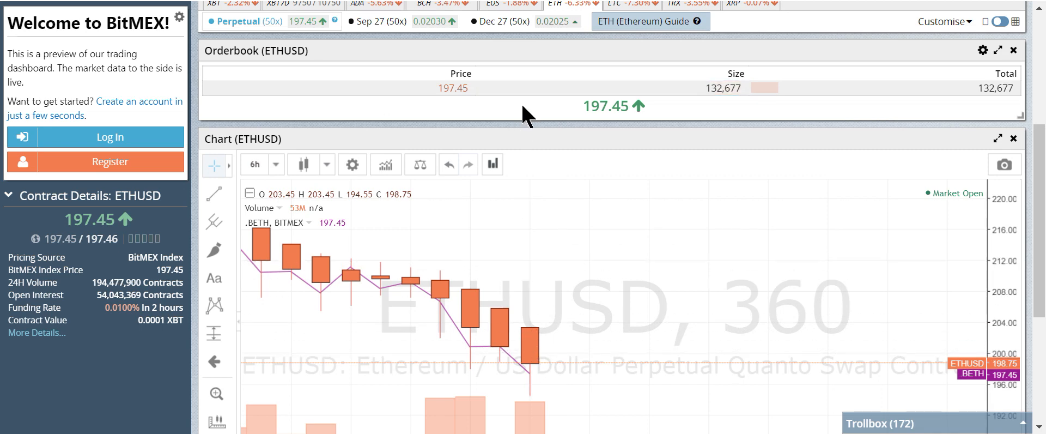
click(230, 19)
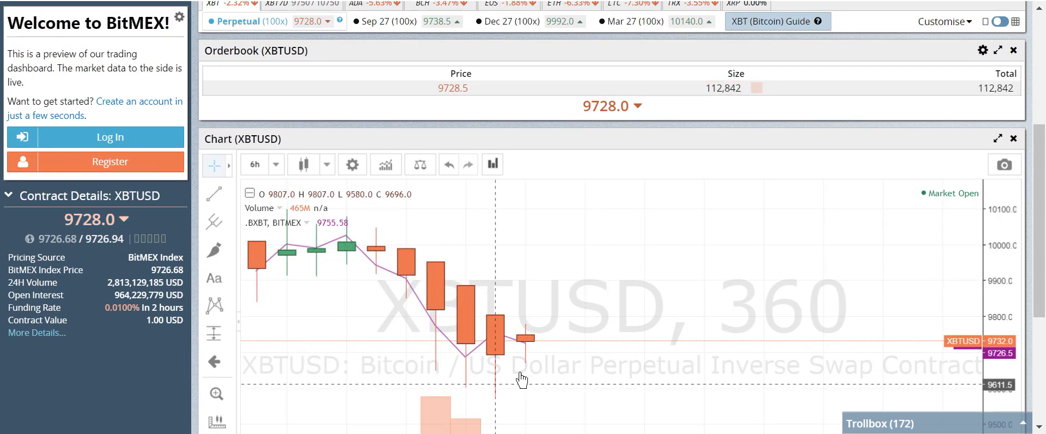
scroll(up, 3)
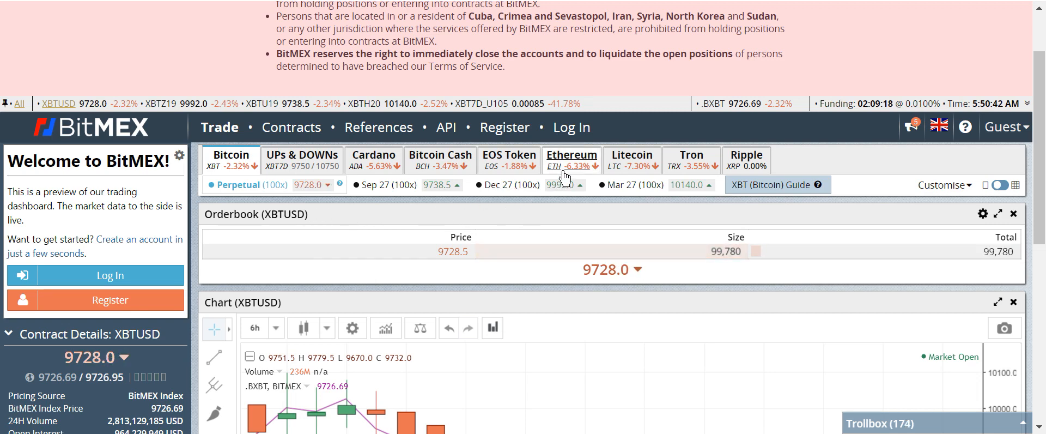
click(569, 159)
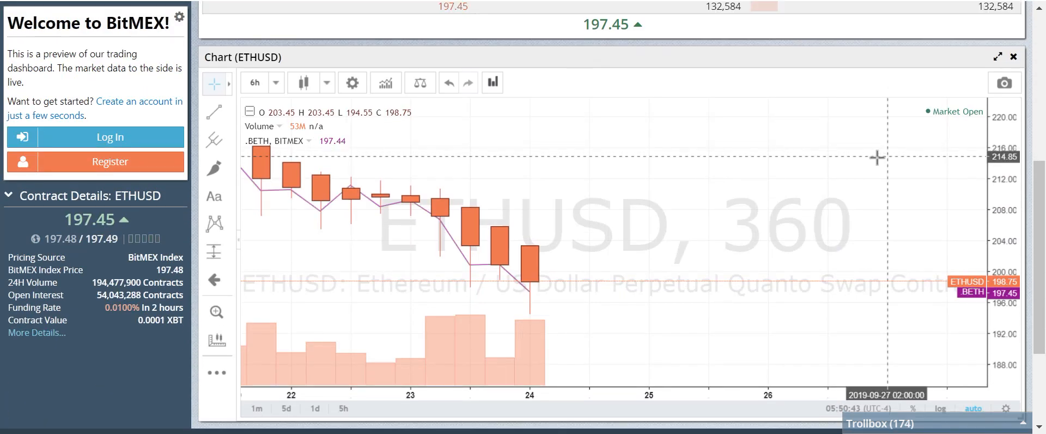
mouse_move(876, 152)
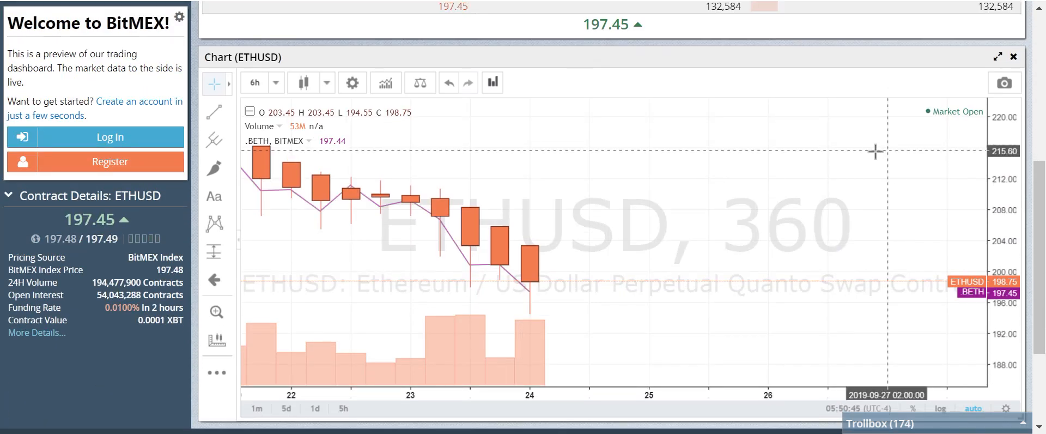
mouse_move(748, 107)
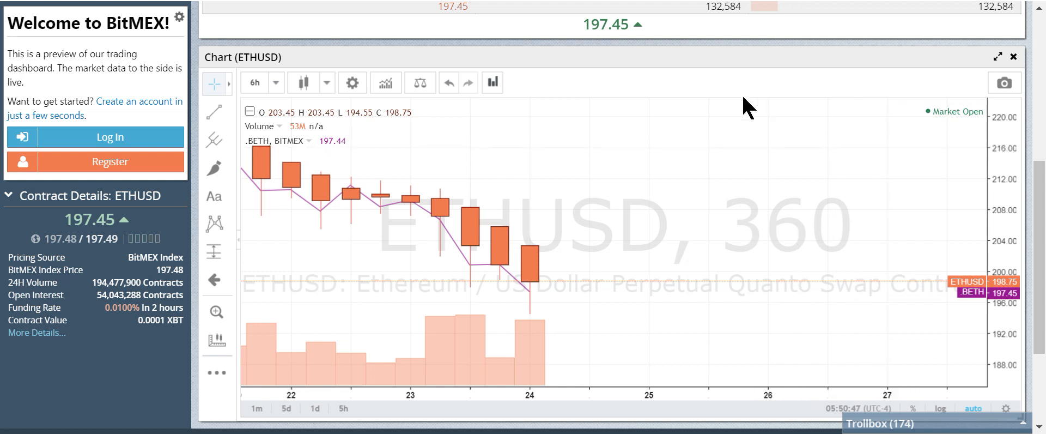
mouse_move(733, 116)
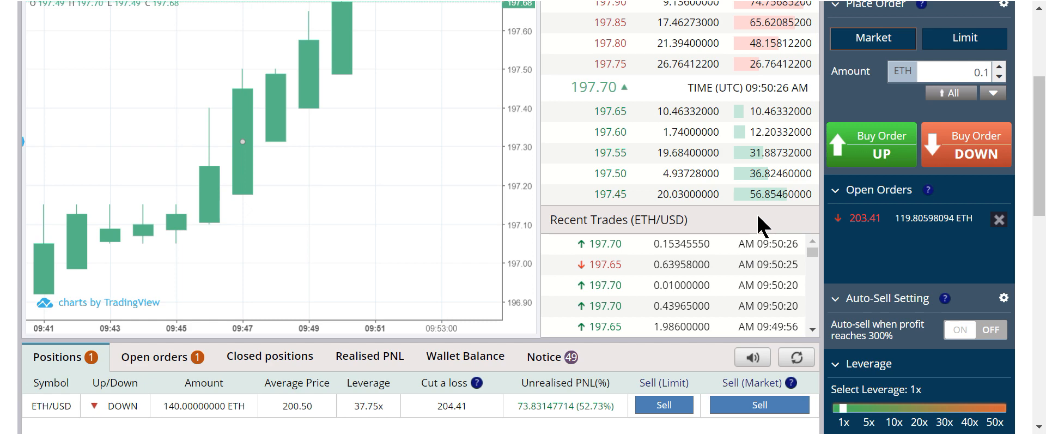
mouse_move(167, 6)
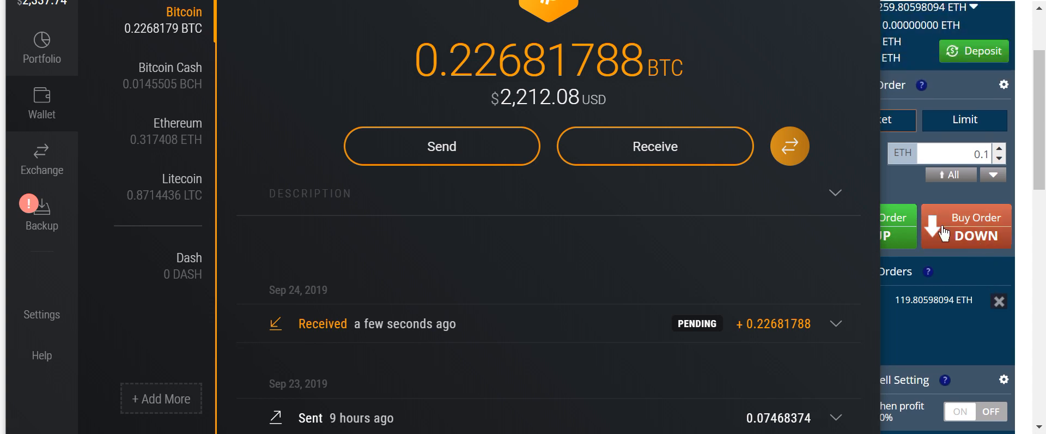
mouse_move(973, 52)
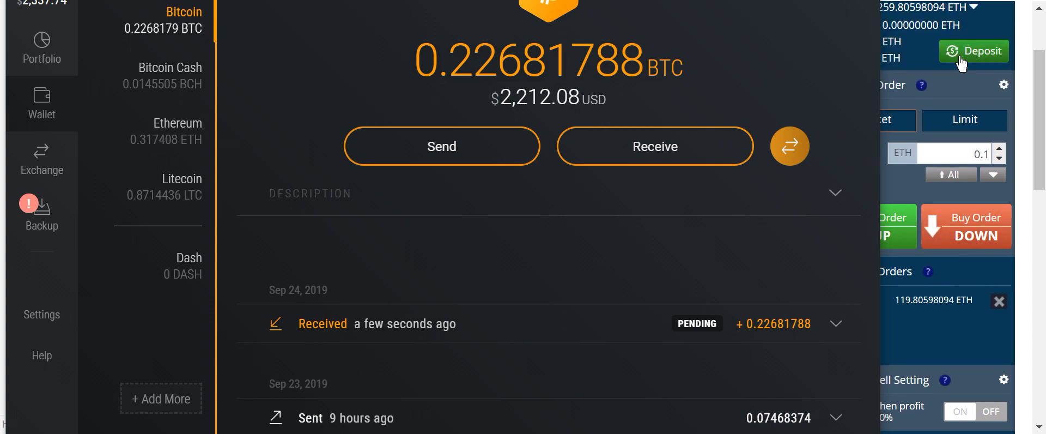
- Open BitSeven's coin deposit page and bring the Exodus wallet's pending 0.22681788 BTC receipt to the front
click(973, 51)
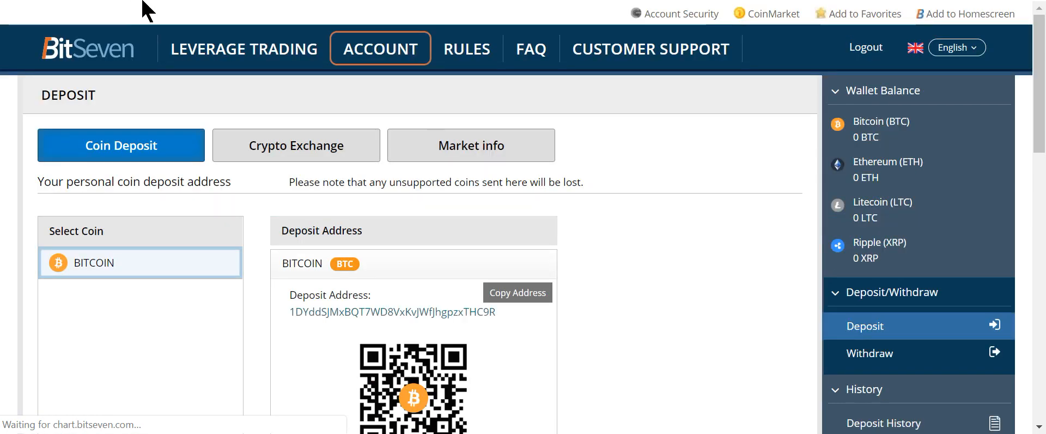
click(516, 292)
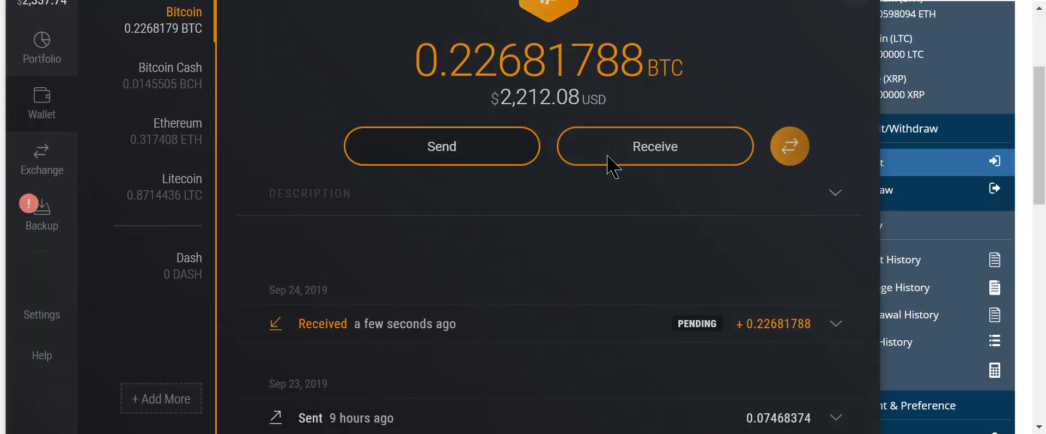
right_click(327, 112)
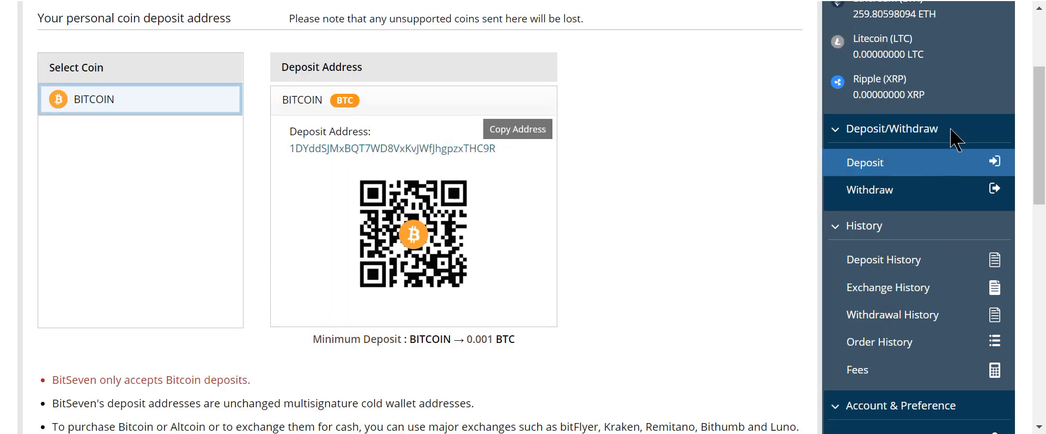
- Go to the Crypto Exchange section and select the Bitcoin wallet balance 0.22675686 for copying
scroll(up, 3)
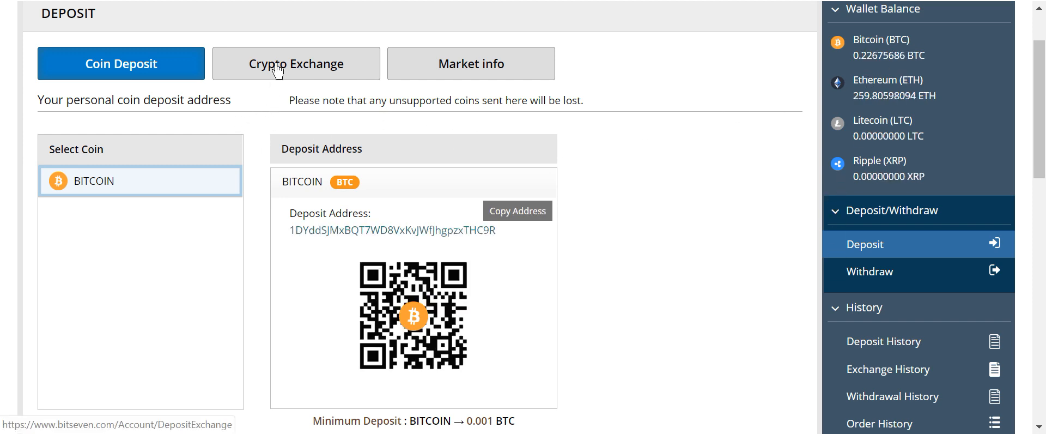
click(295, 63)
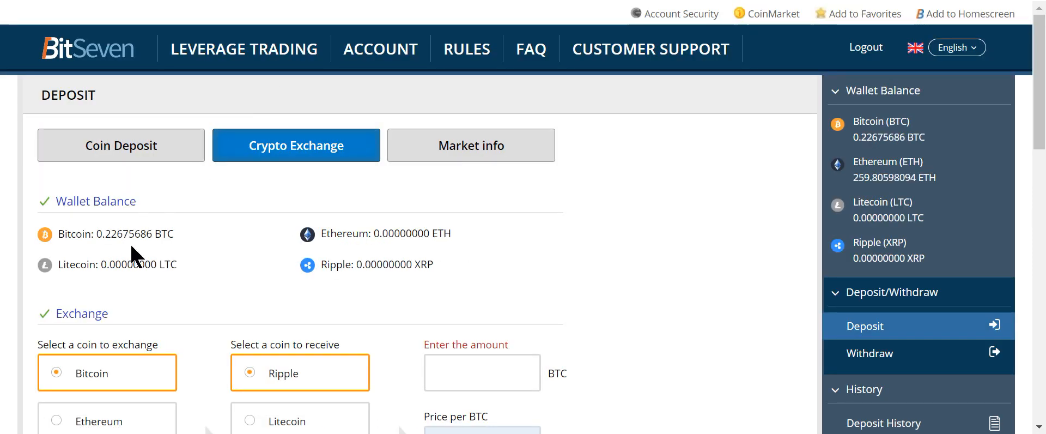
double_click(133, 233)
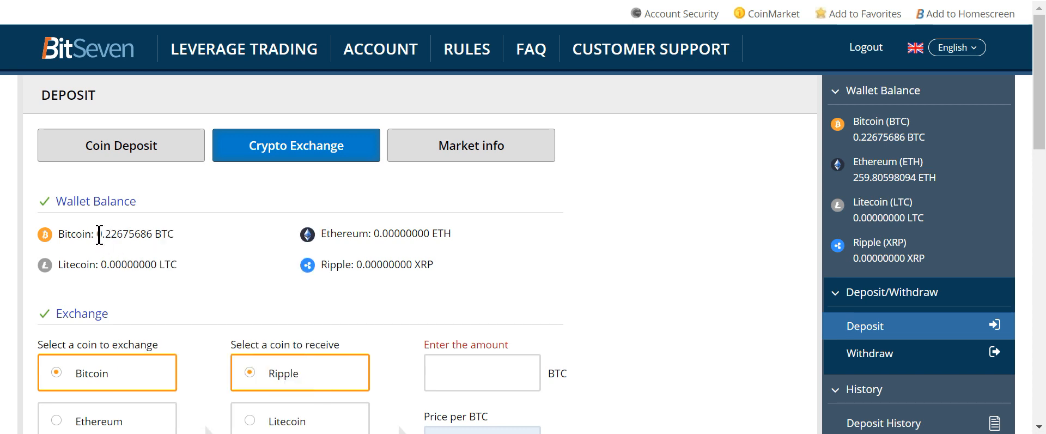
double_click(123, 233)
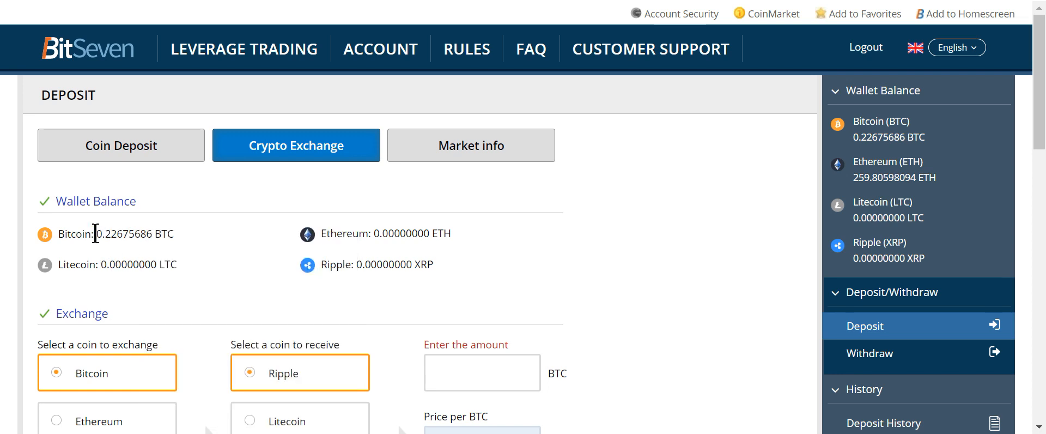
double_click(124, 233)
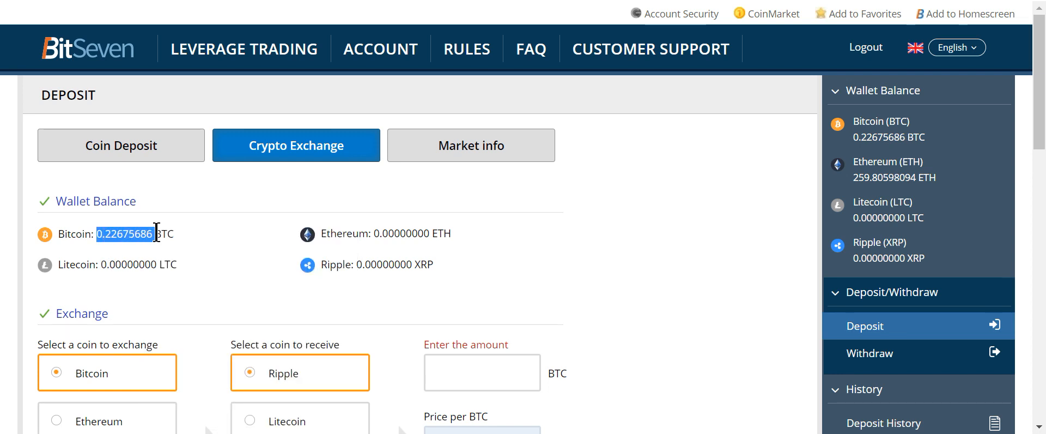
mouse_move(288, 257)
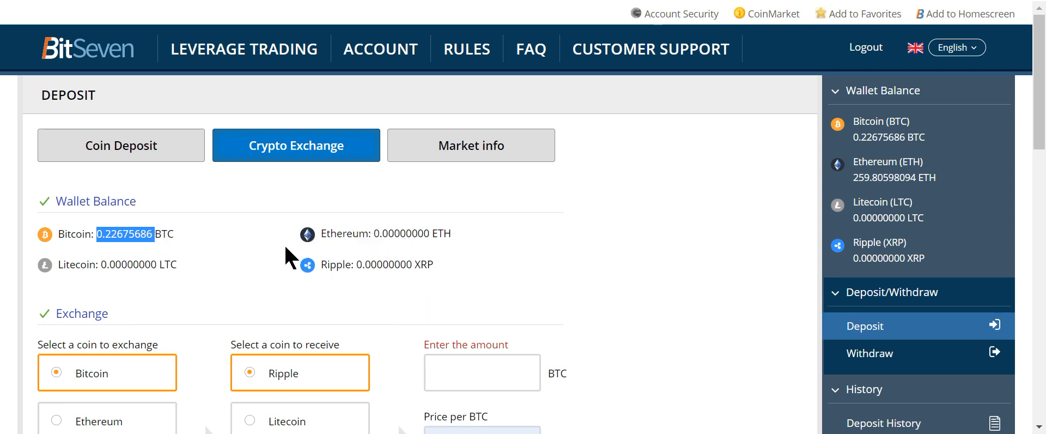
- Exchange the pasted 0.22675686 BTC balance into Ethereum, yielding about 11.13 ETH
click(250, 387)
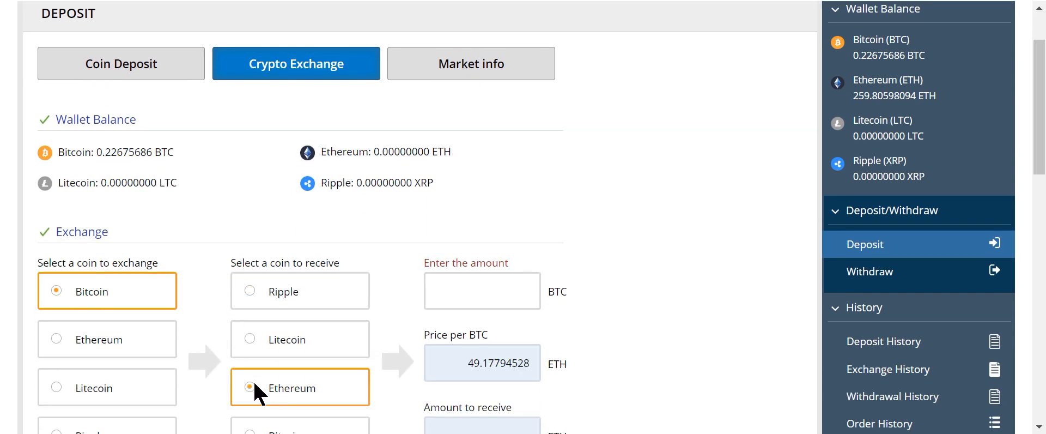
right_click(482, 289)
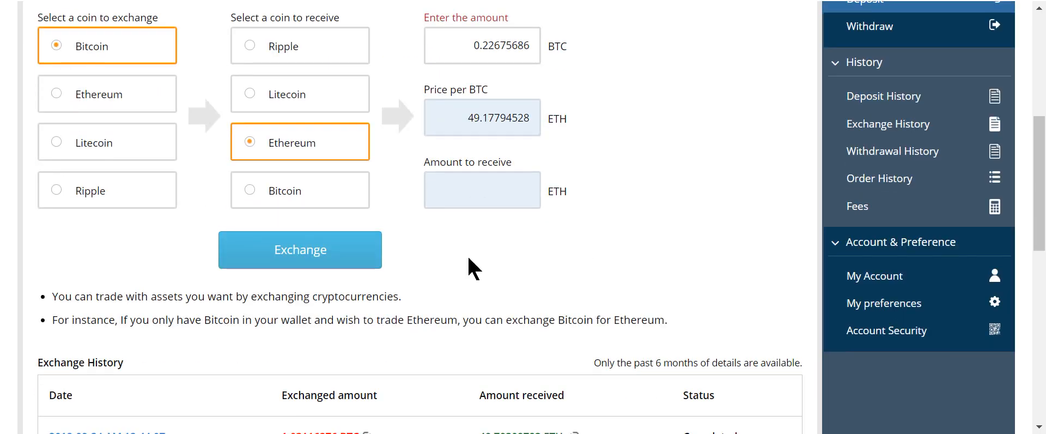
click(300, 249)
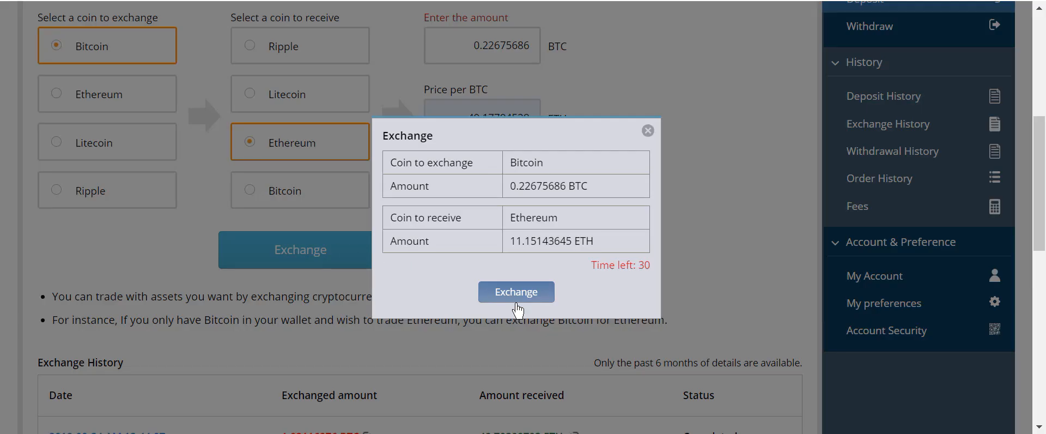
click(515, 292)
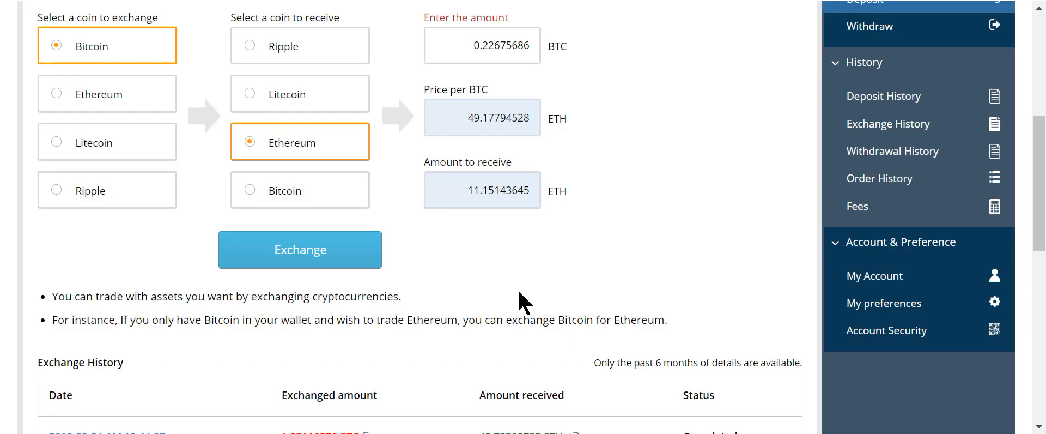
click(299, 248)
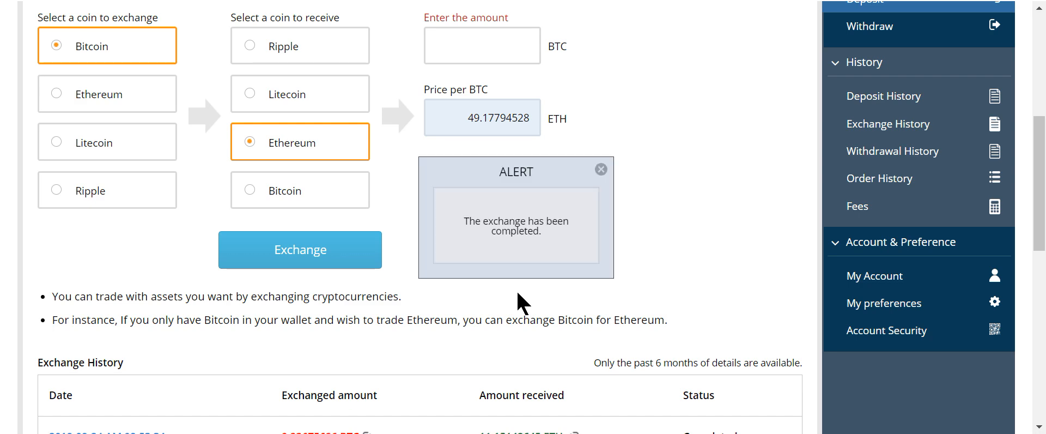
- Go to the Ethereum leverage trading page showing 11.13 ETH available
scroll(up, 3)
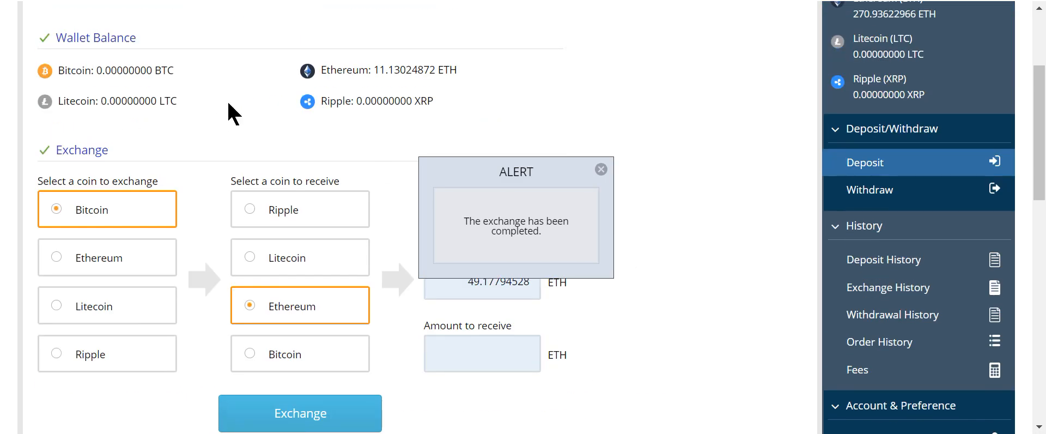
click(599, 169)
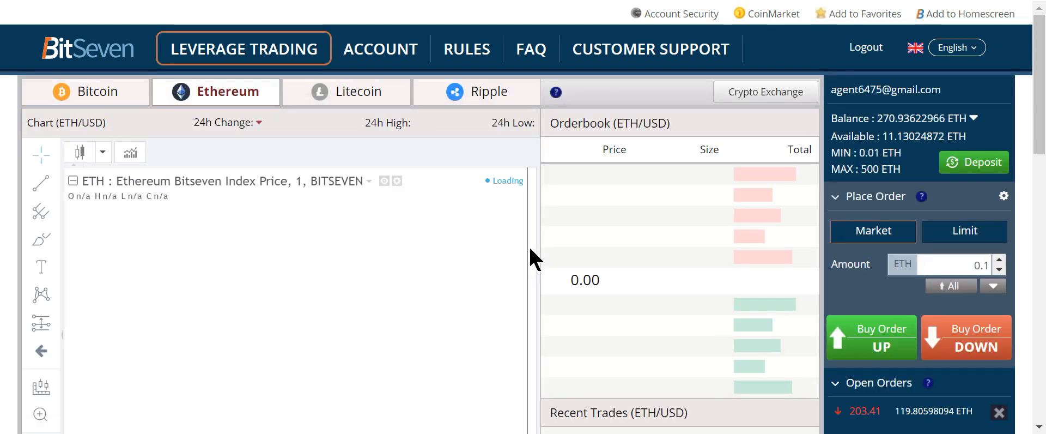
- Fill the ETH order amount with the full available 11.13024872 ETH using All
scroll(down, 3)
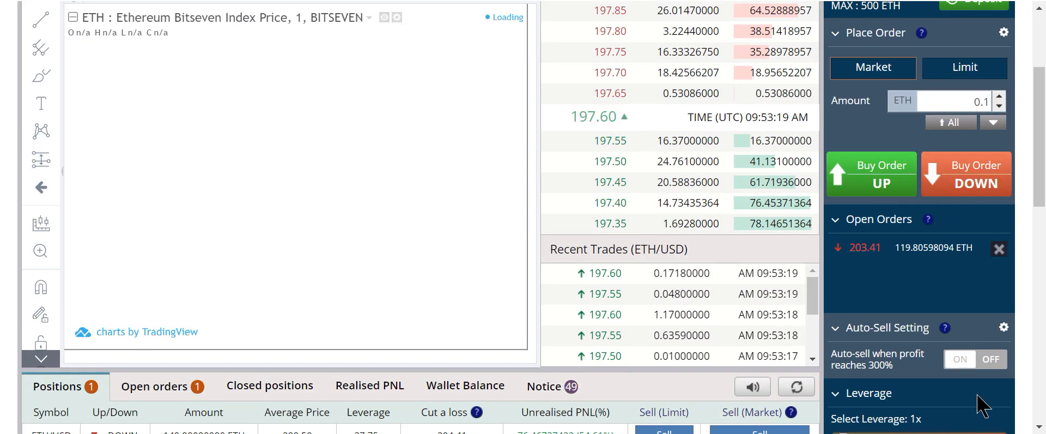
scroll(down, 3)
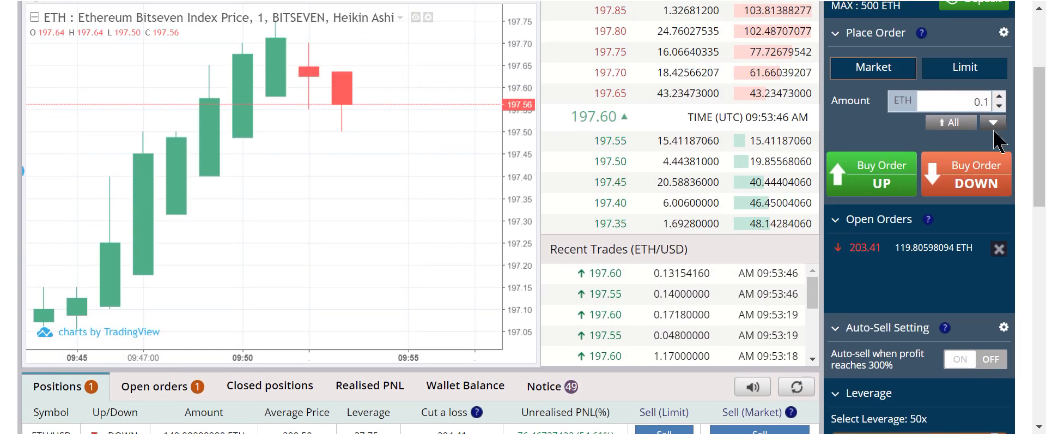
click(948, 122)
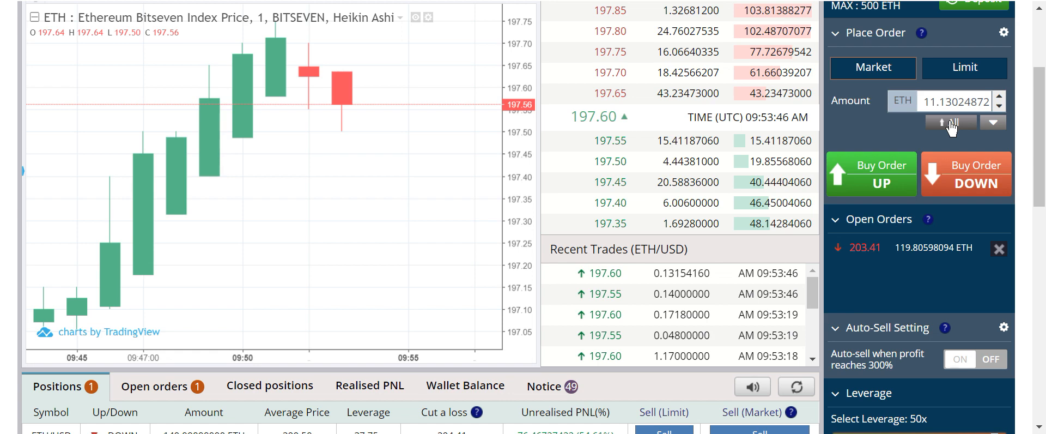
scroll(up, 3)
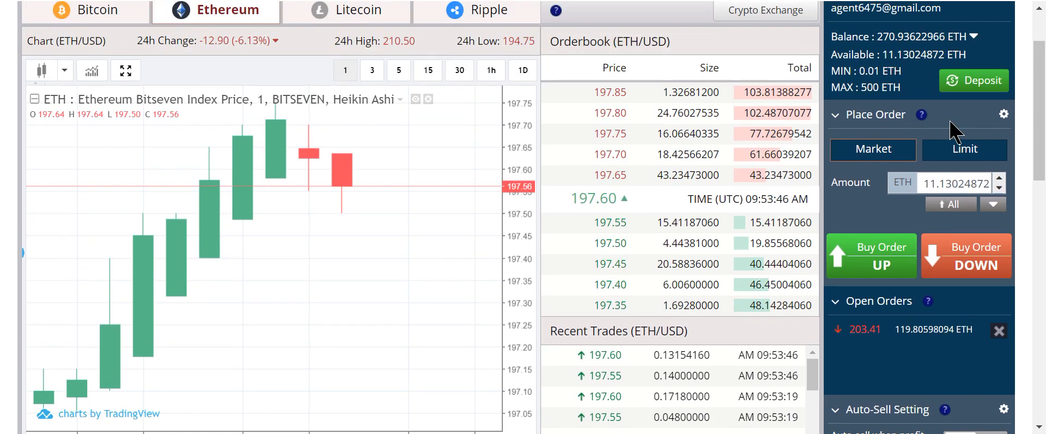
scroll(down, 3)
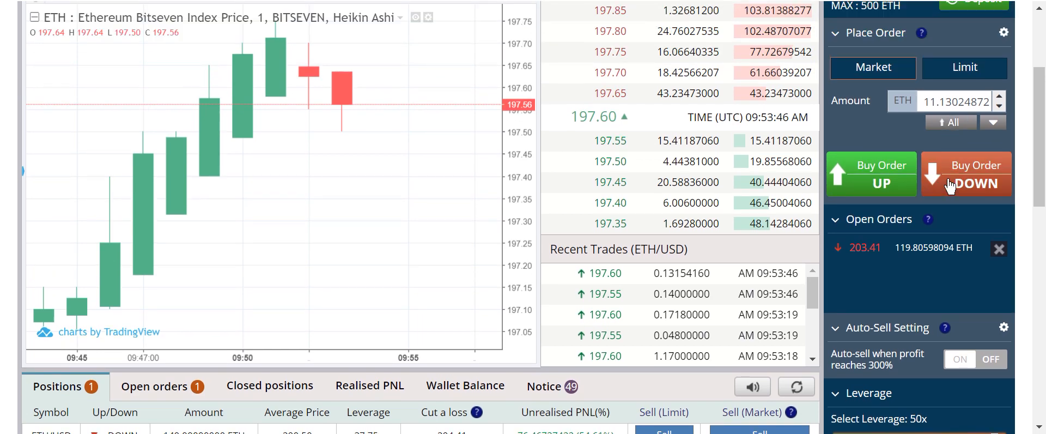
scroll(down, 3)
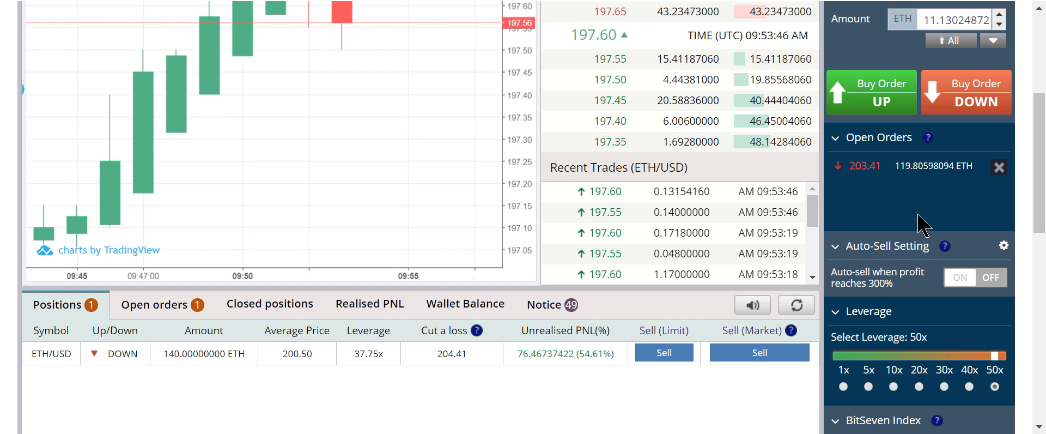
mouse_move(263, 385)
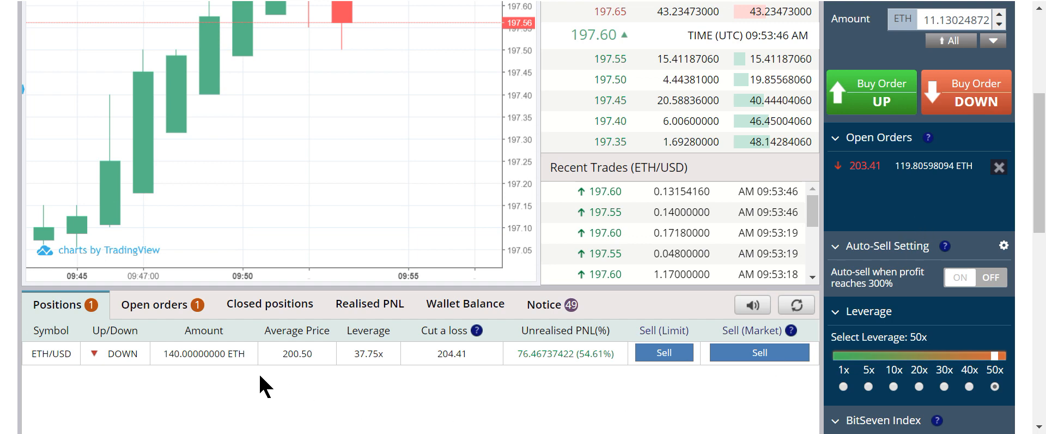
mouse_move(206, 379)
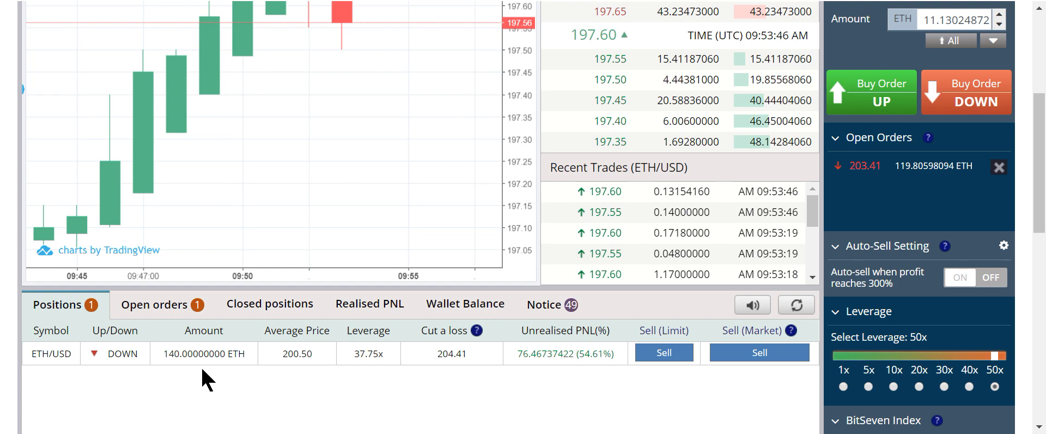
mouse_move(904, 88)
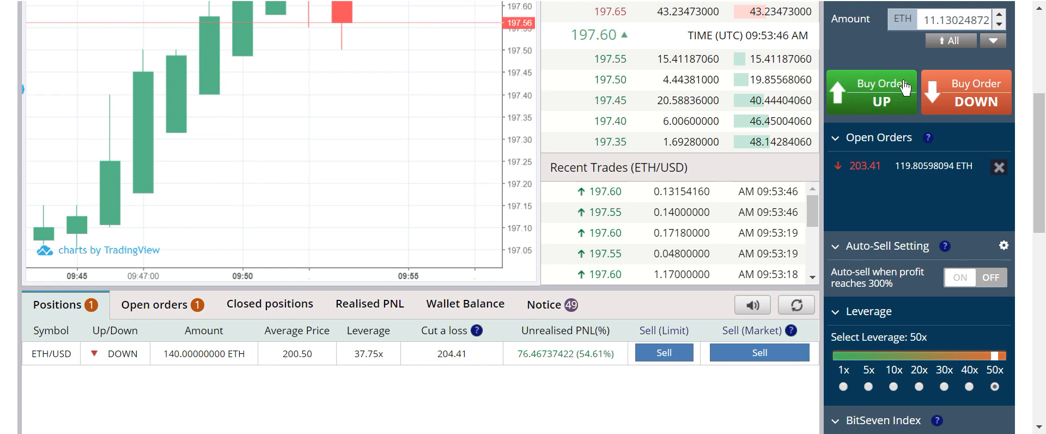
scroll(up, 3)
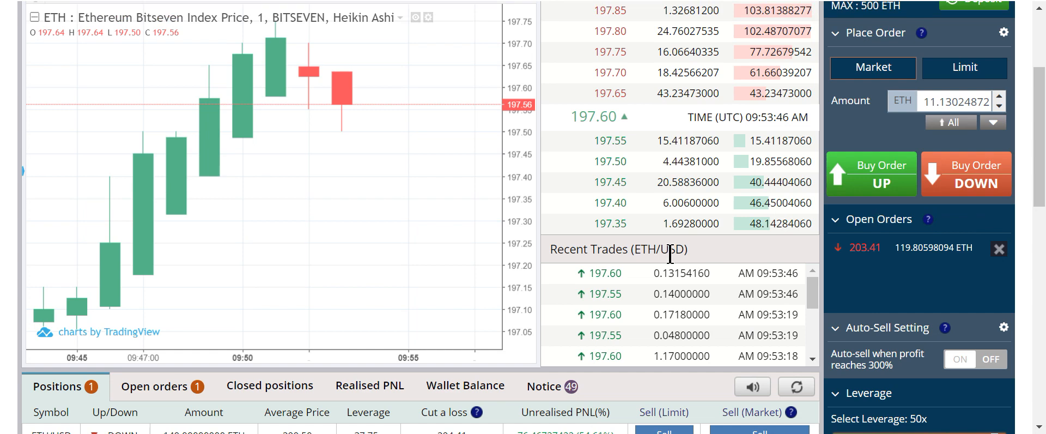
scroll(down, 3)
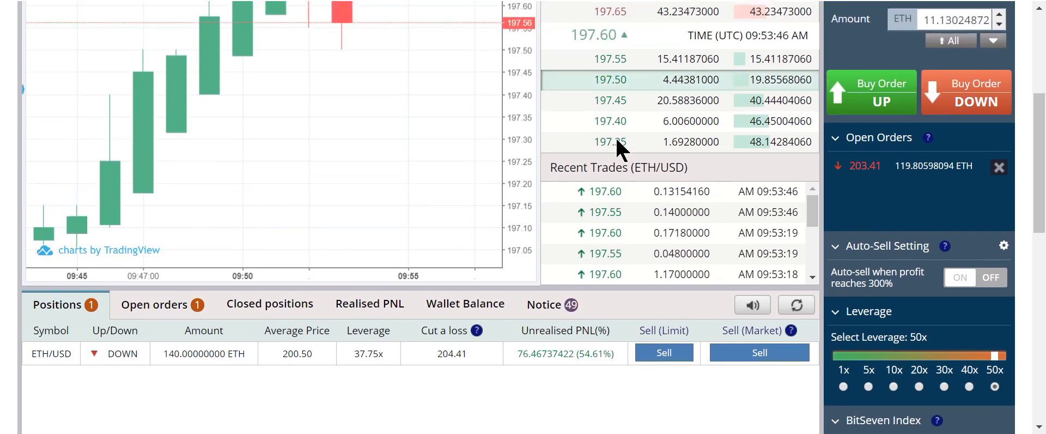
scroll(up, 3)
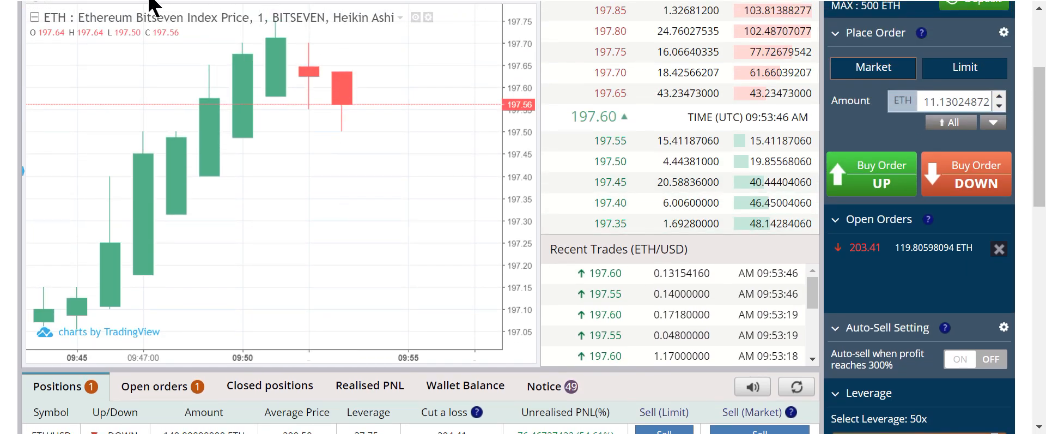
scroll(up, 3)
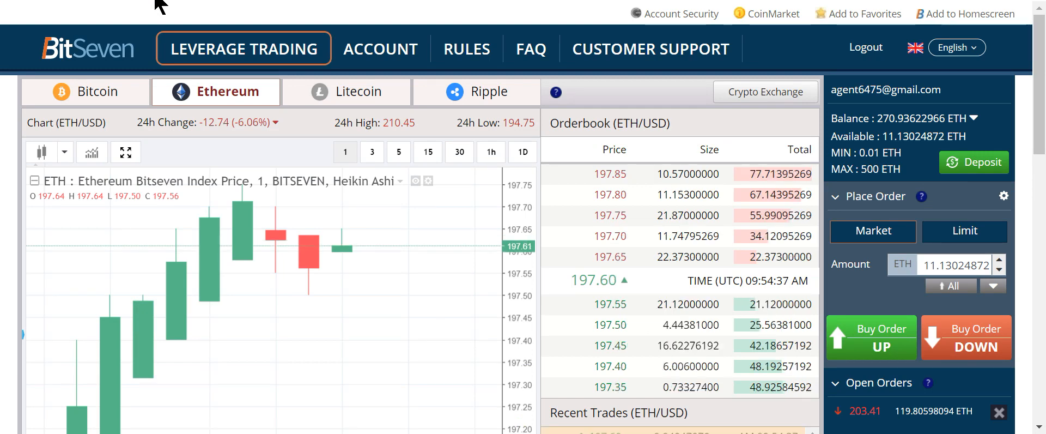
mouse_move(106, 291)
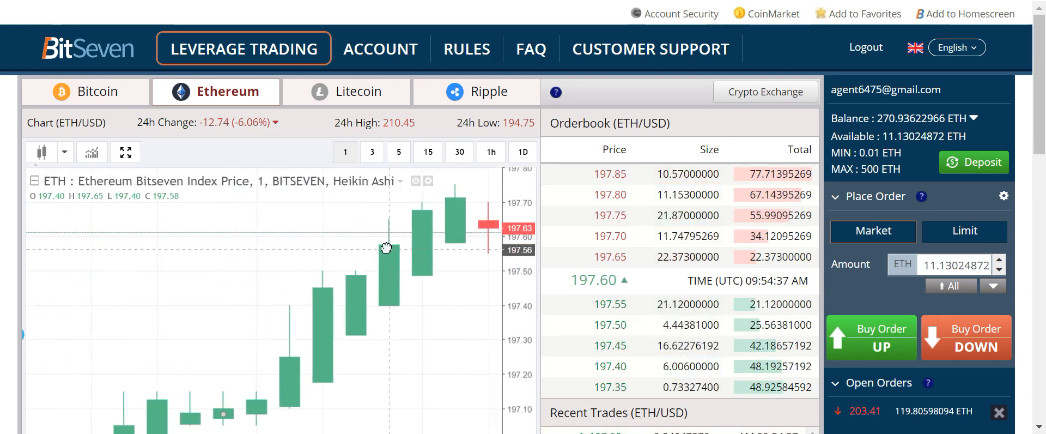
scroll(down, 3)
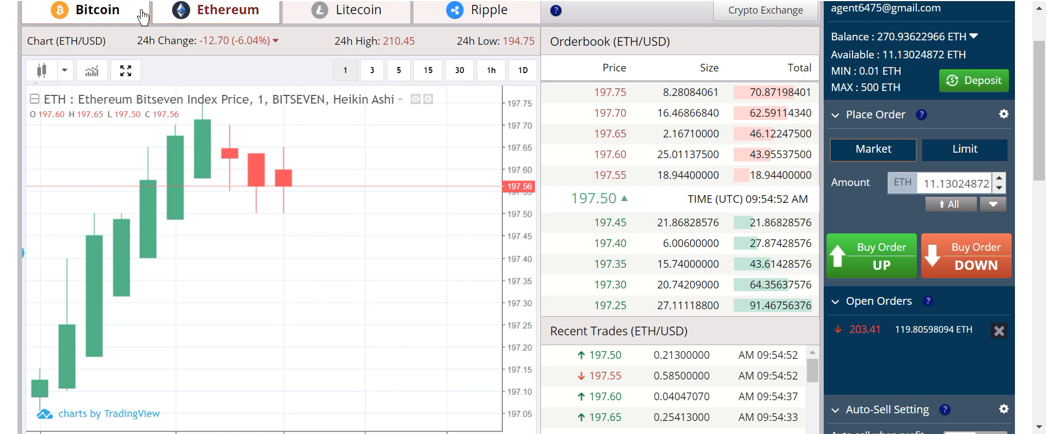
mouse_move(156, 8)
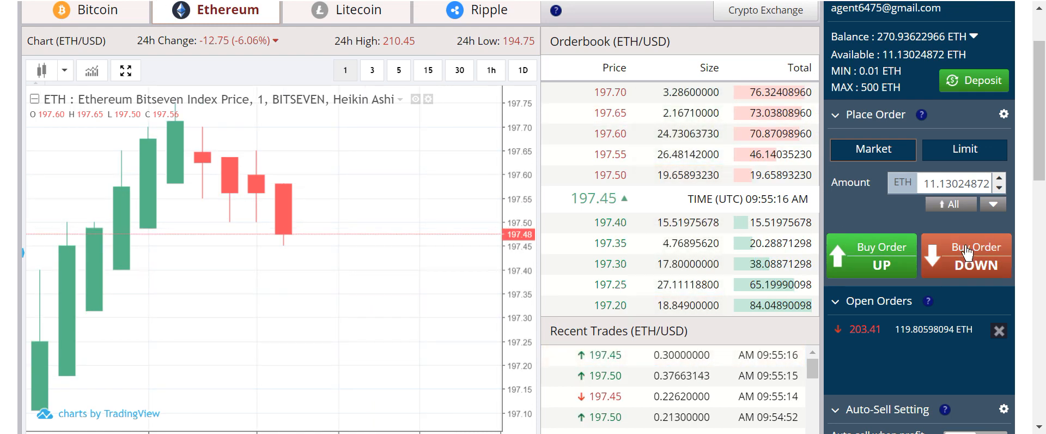
- Execute a market DOWN buy of 11.13024872 ETH and dismiss the order-executed notification
scroll(down, 3)
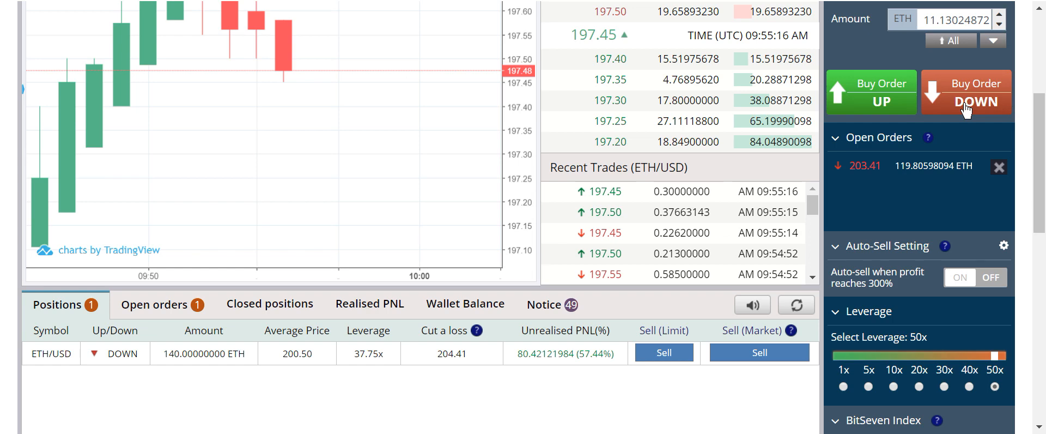
click(965, 91)
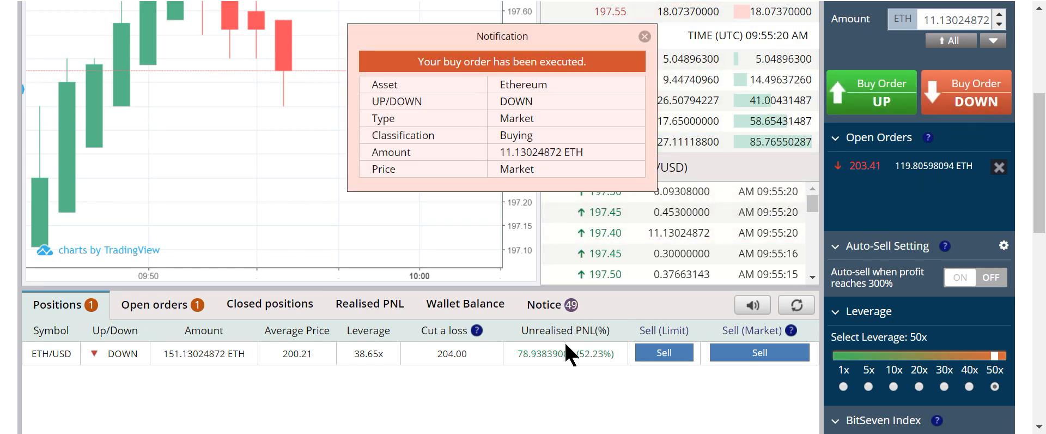
click(643, 36)
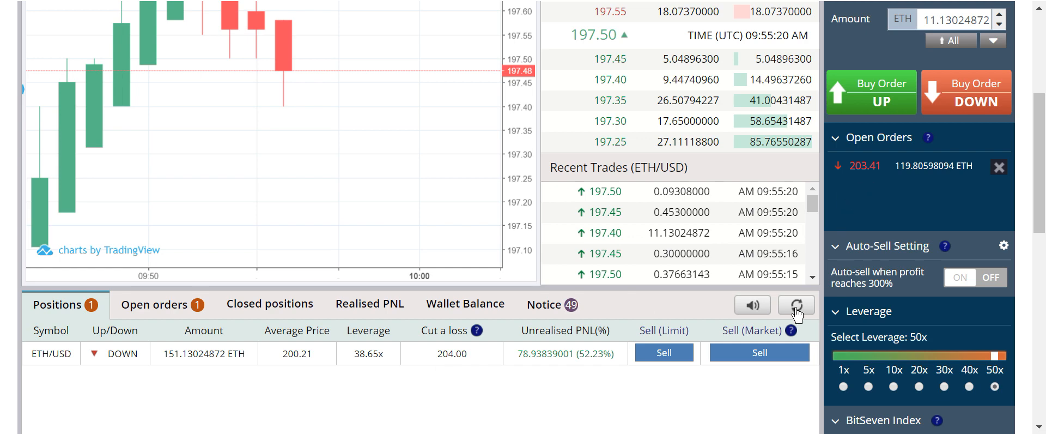
mouse_move(936, 212)
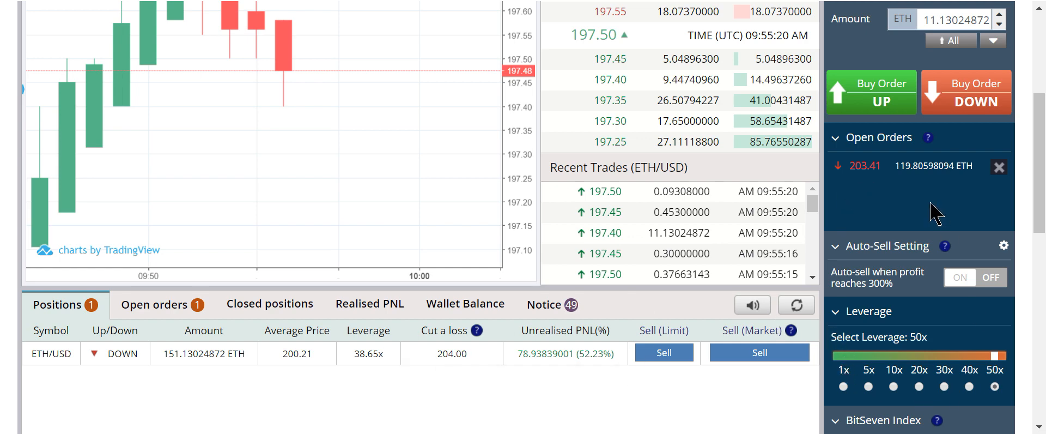
mouse_move(917, 231)
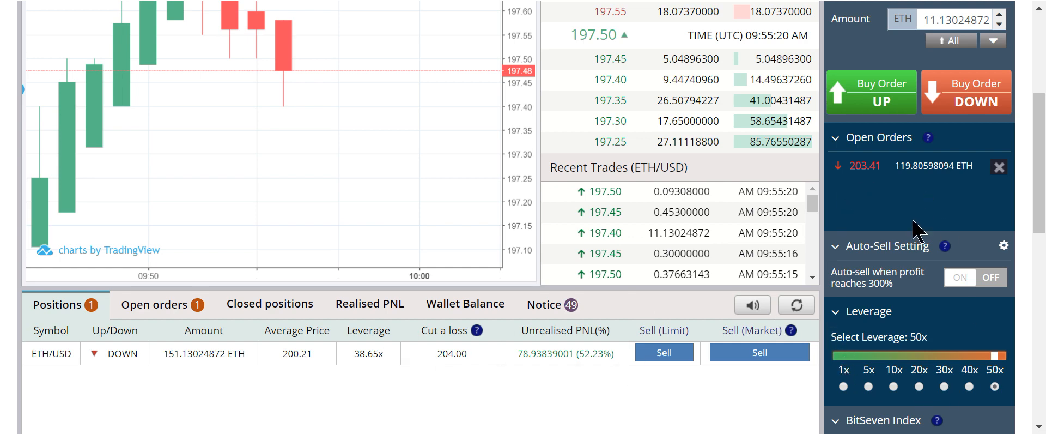
mouse_move(838, 399)
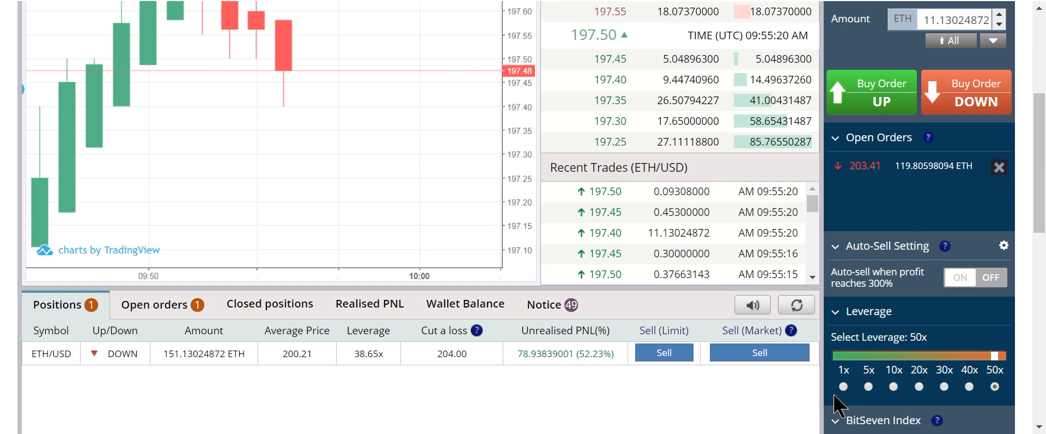
- Cancel the pending 119.80598094 ETH DOWN order at 203.41 from the Open orders list
click(155, 304)
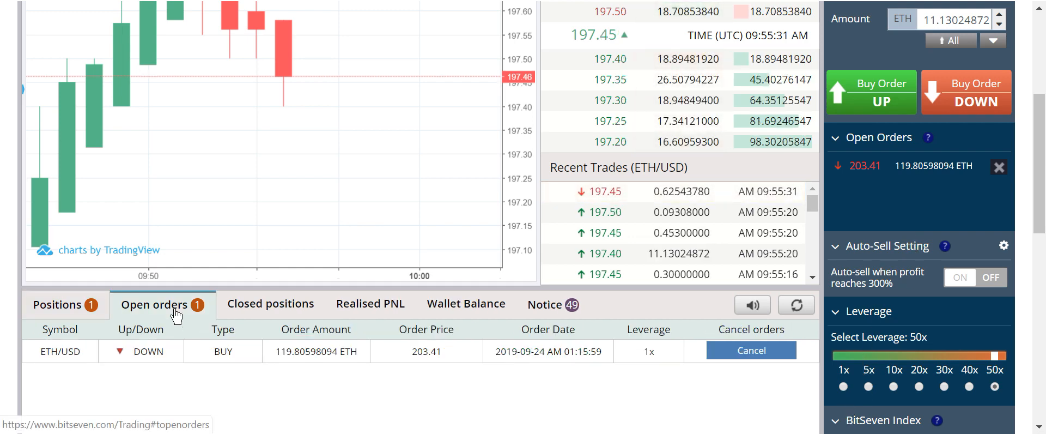
mouse_move(461, 369)
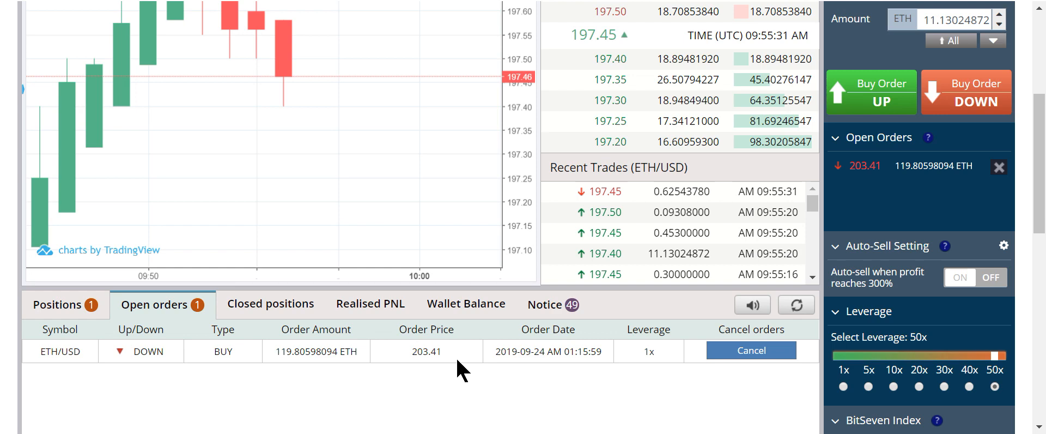
mouse_move(623, 377)
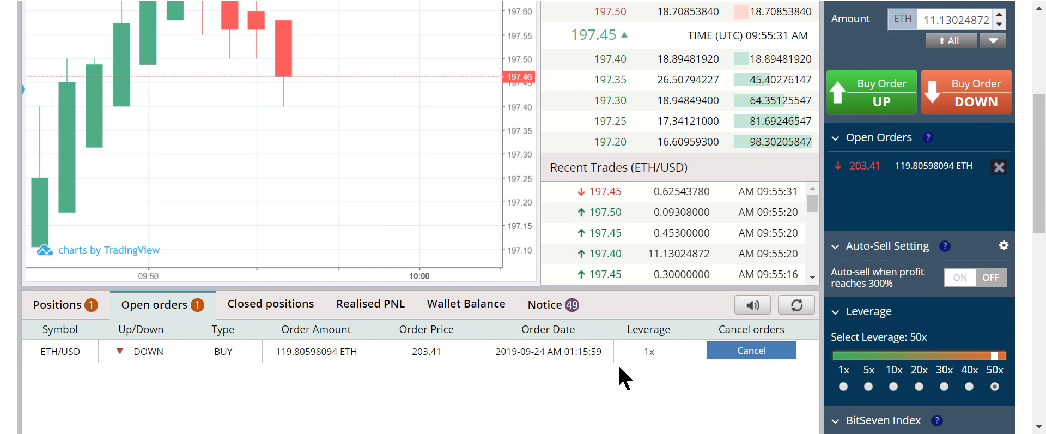
mouse_move(657, 370)
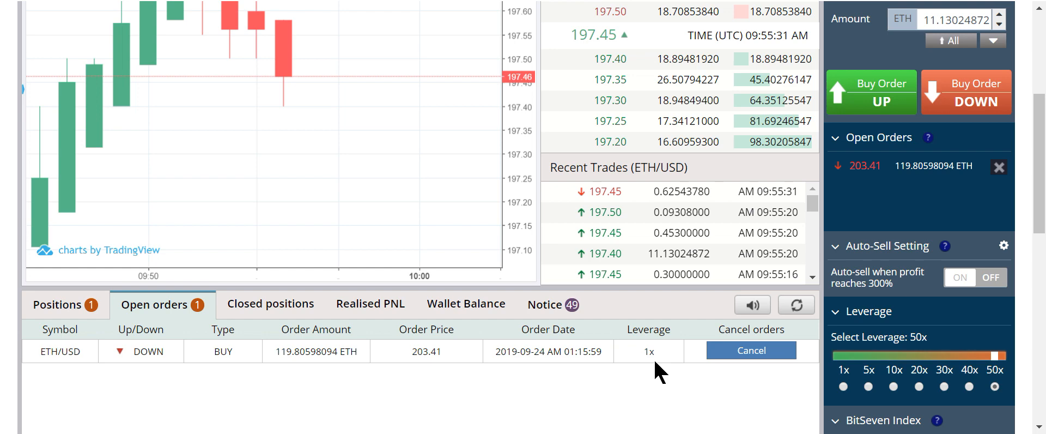
mouse_move(314, 377)
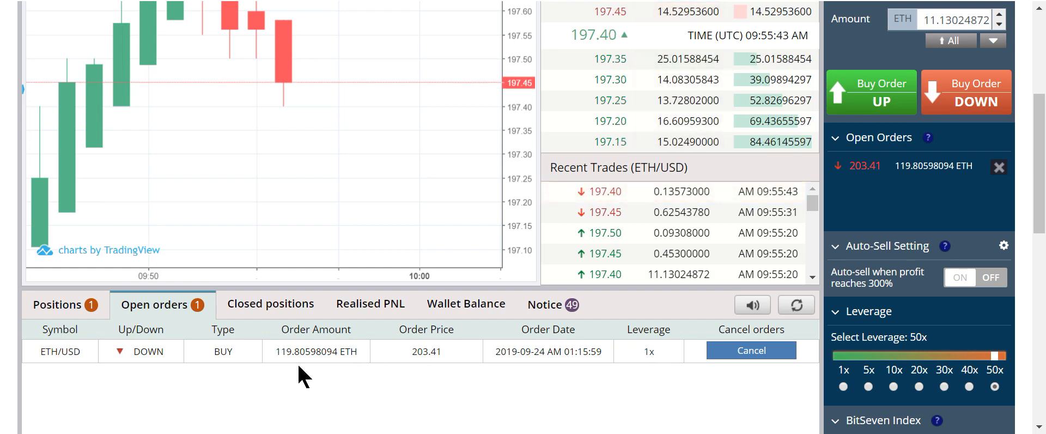
mouse_move(723, 352)
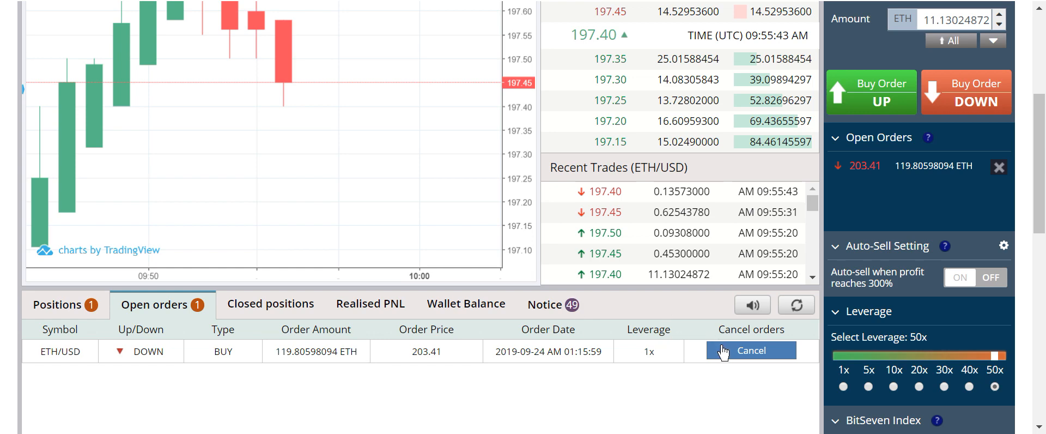
click(751, 350)
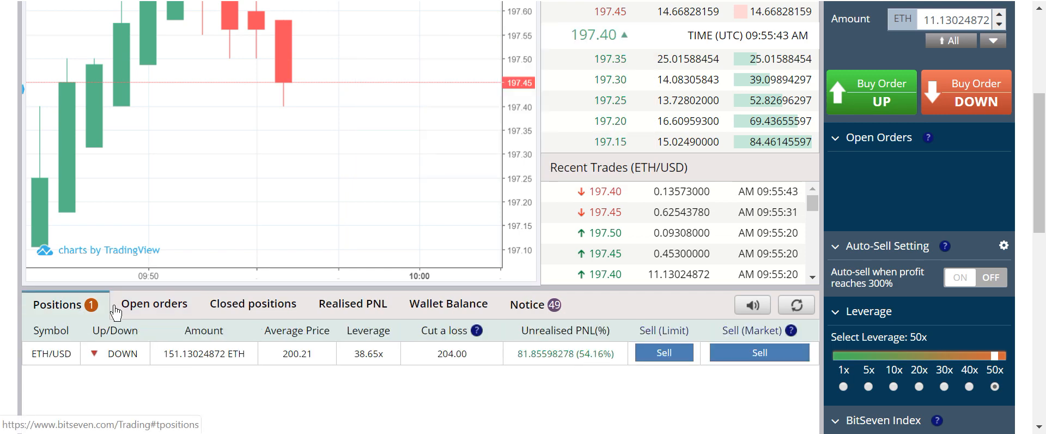
mouse_move(952, 186)
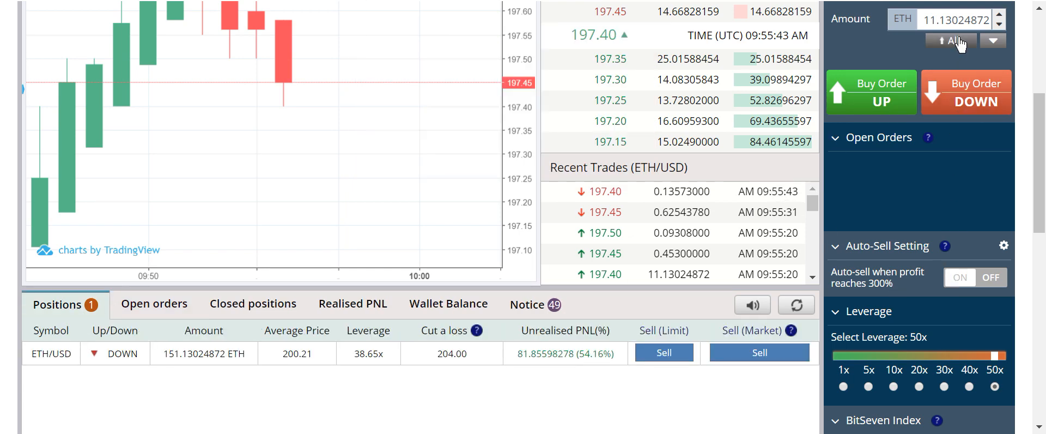
- Fill the order amount with the available ETH, giving 50.80598094 ETH
click(949, 40)
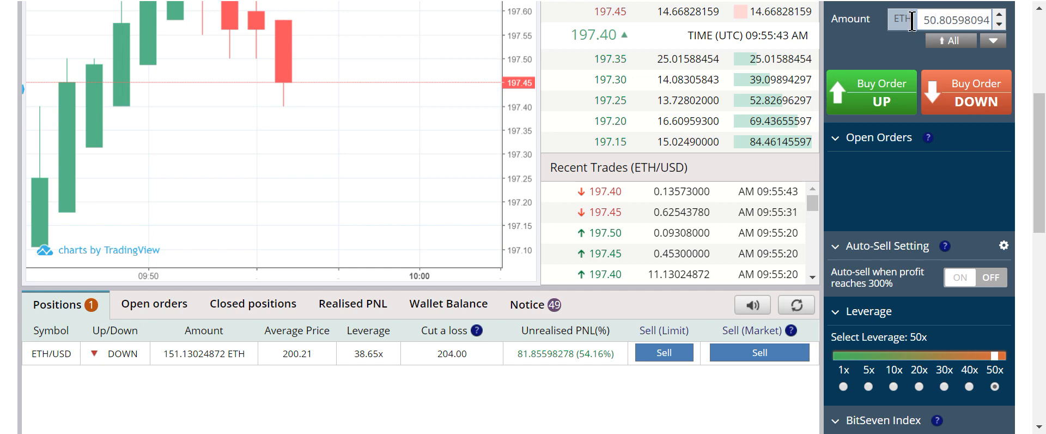
mouse_move(1003, 191)
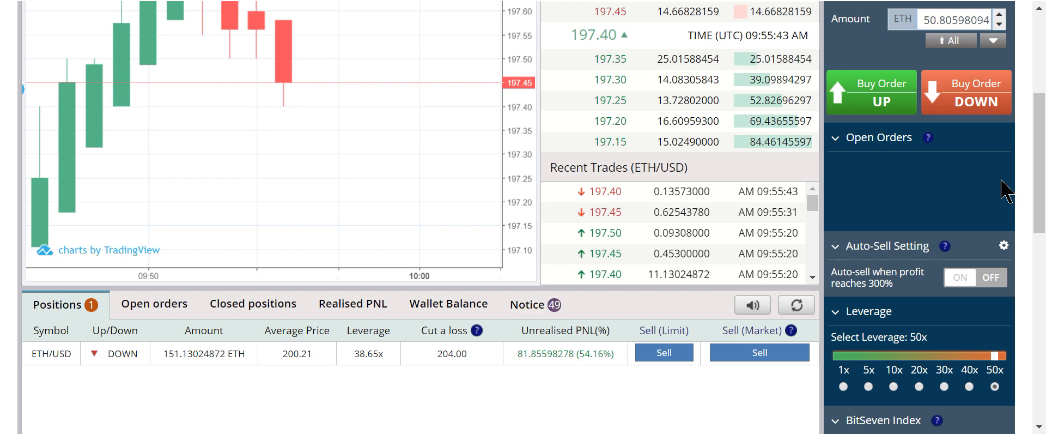
mouse_move(442, 89)
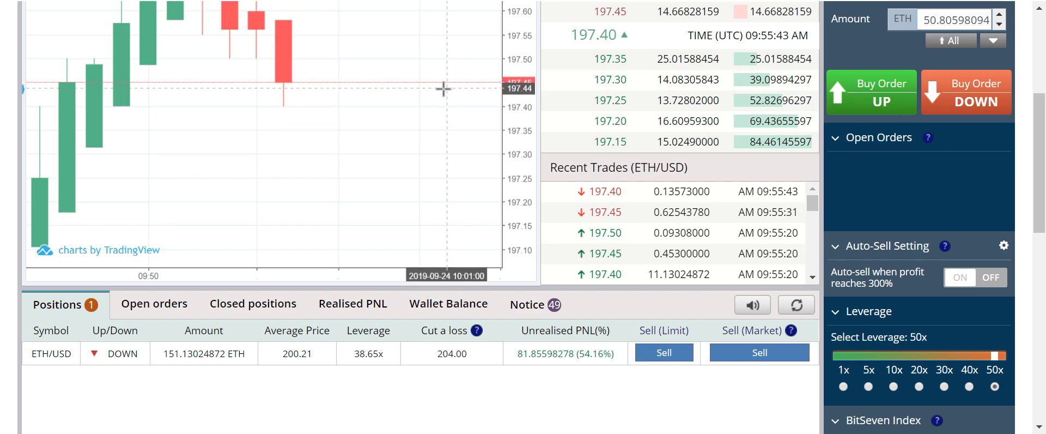
mouse_move(618, 59)
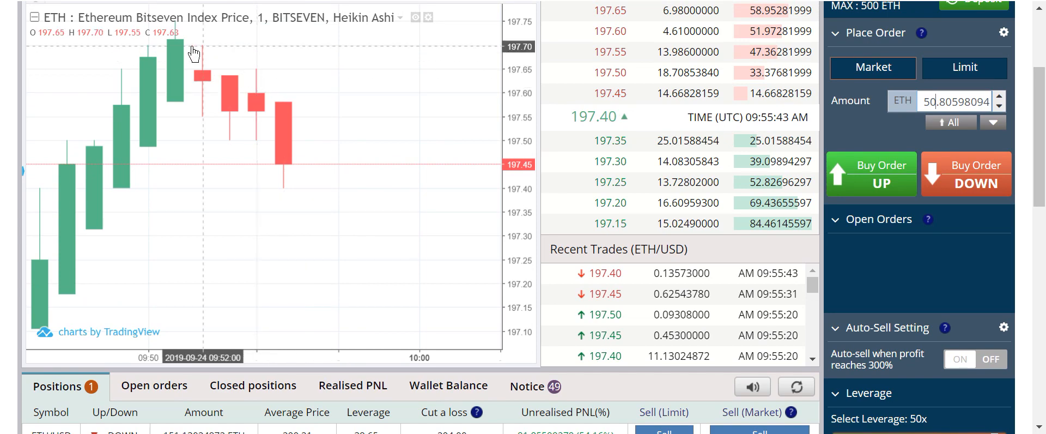
mouse_move(151, 20)
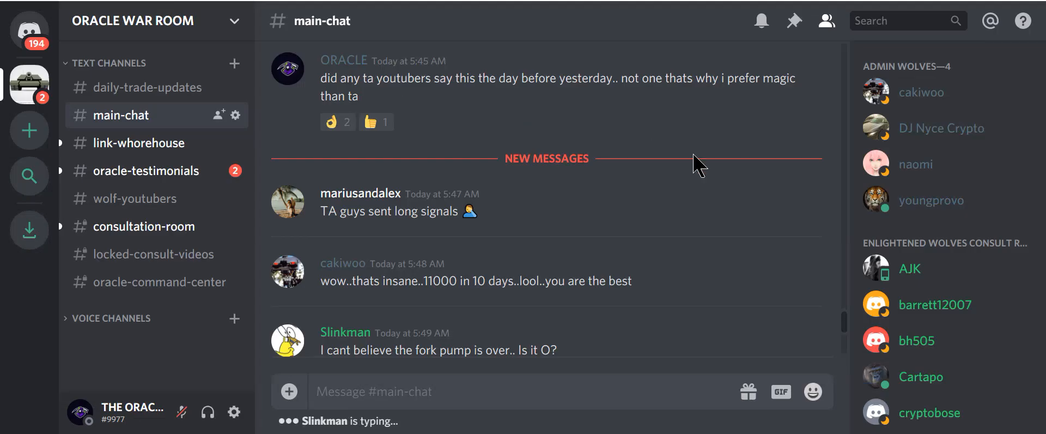
mouse_move(448, 160)
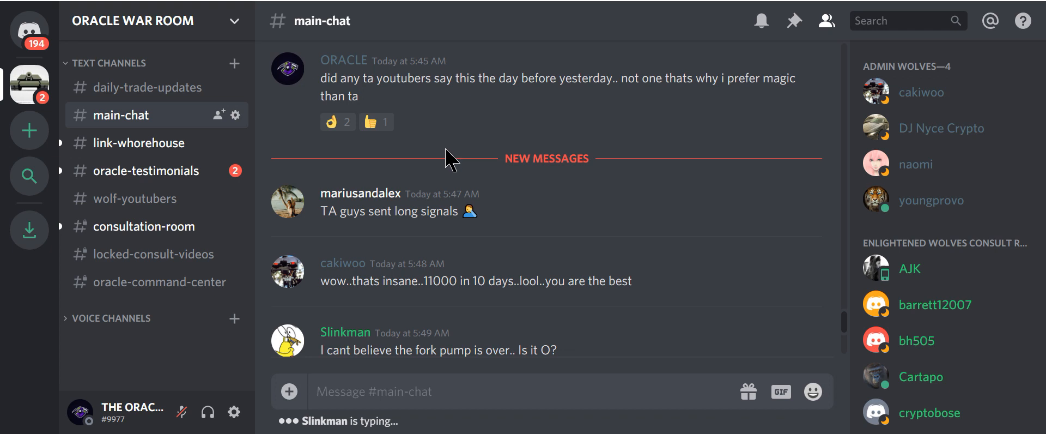
mouse_move(413, 247)
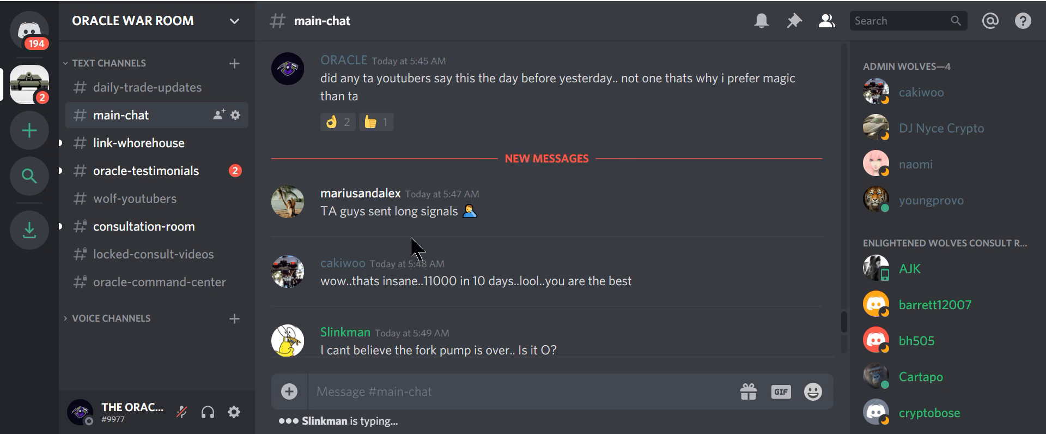
mouse_move(741, 191)
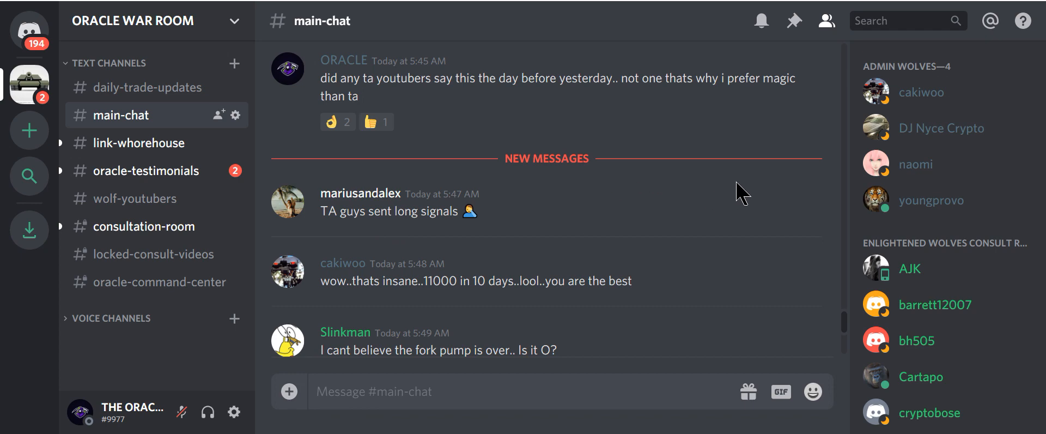
- Scroll down through the newest #main-chat messages about the fork pump
scroll(down, 3)
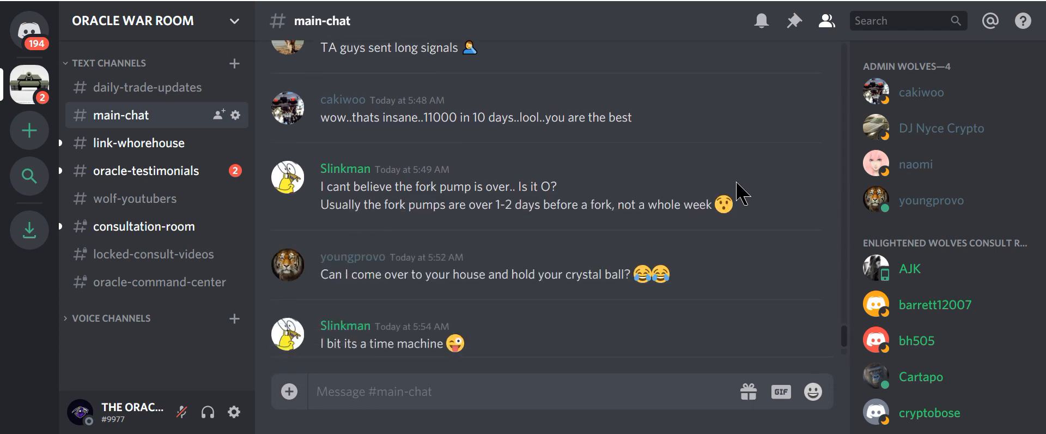
mouse_move(513, 261)
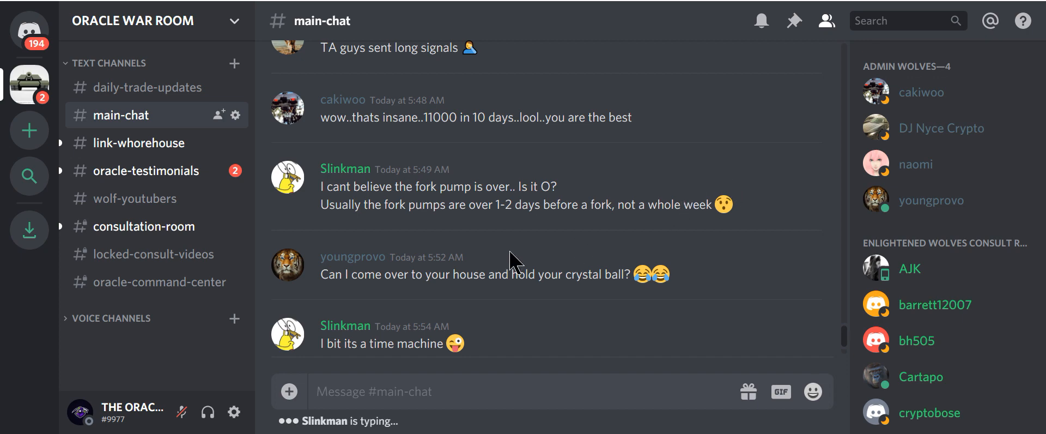
mouse_move(405, 92)
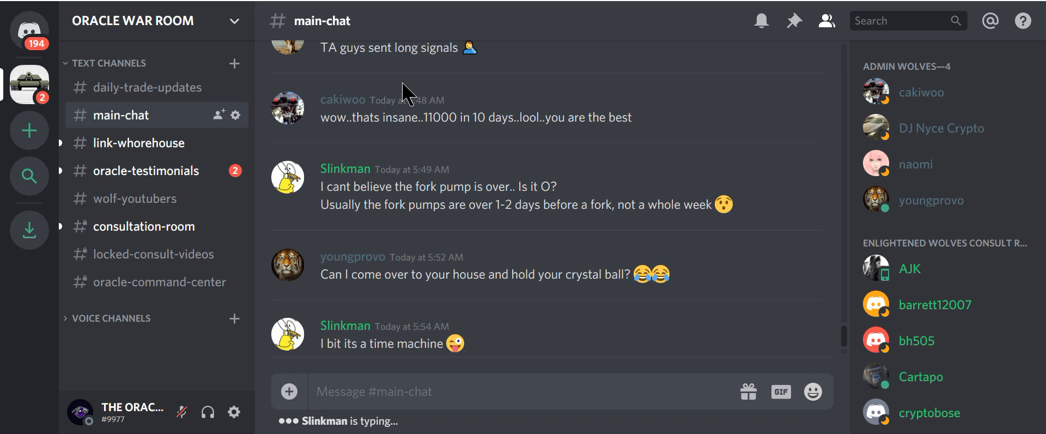
mouse_move(395, 114)
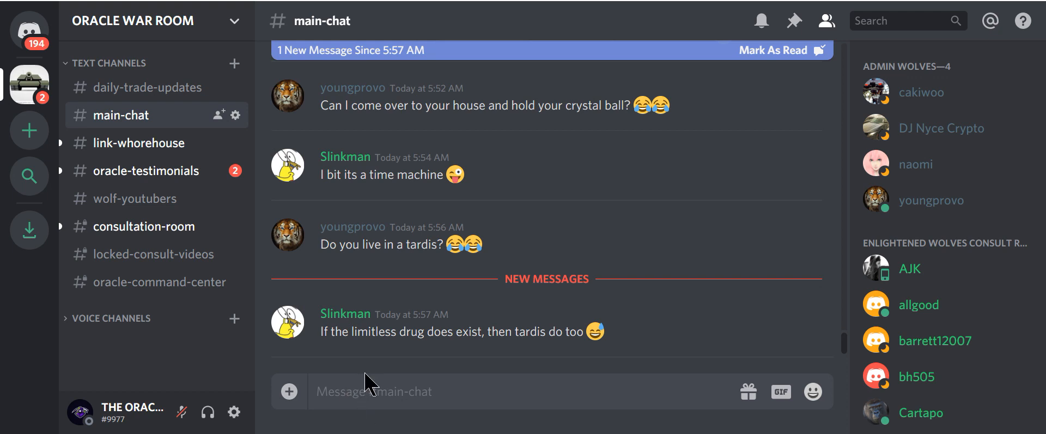
mouse_move(371, 384)
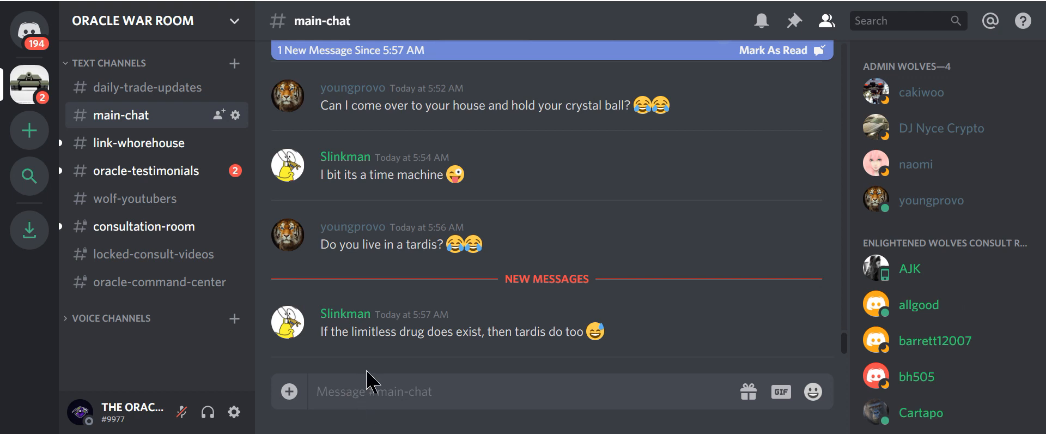
mouse_move(319, 263)
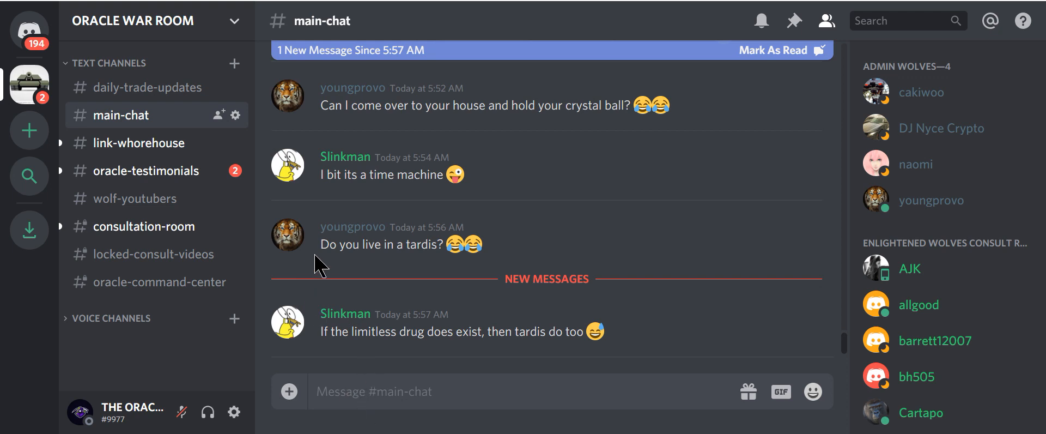
mouse_move(520, 138)
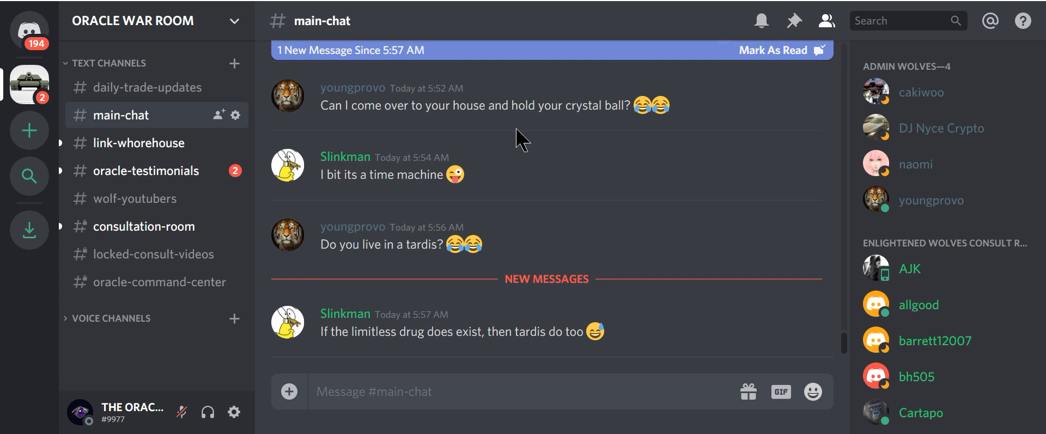
mouse_move(159, 3)
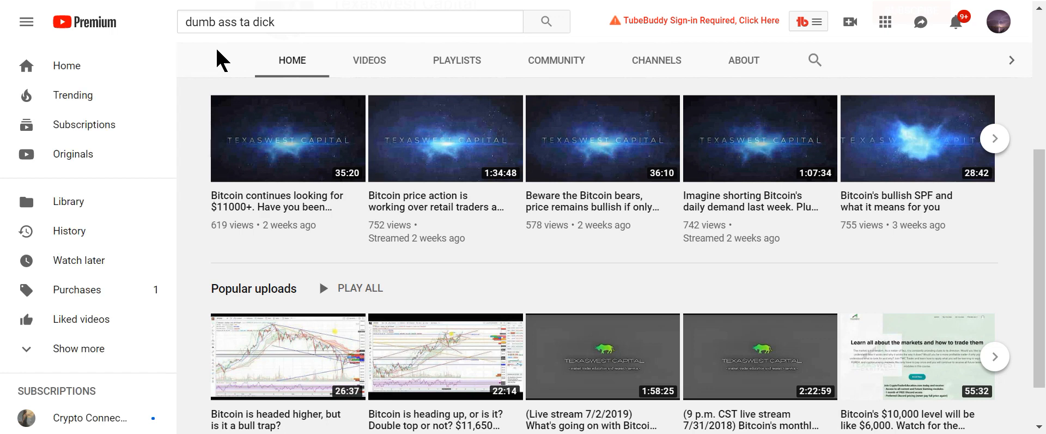
mouse_move(294, 145)
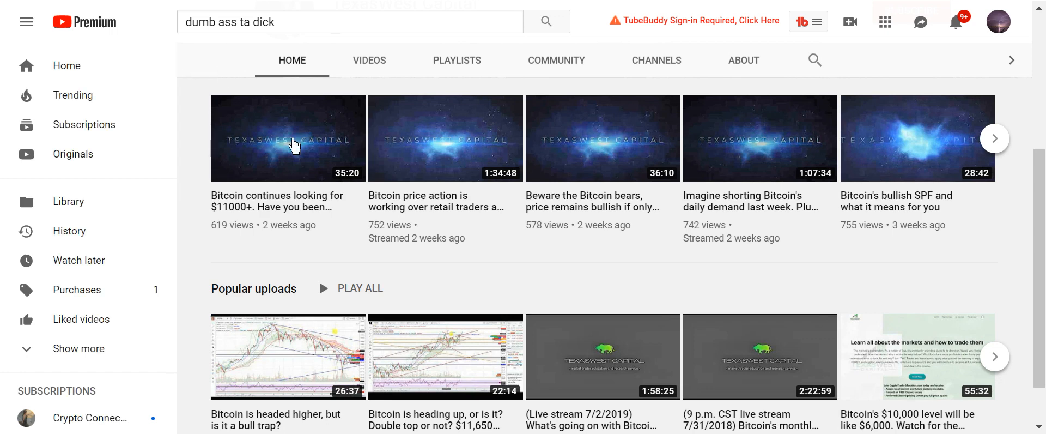
mouse_move(259, 272)
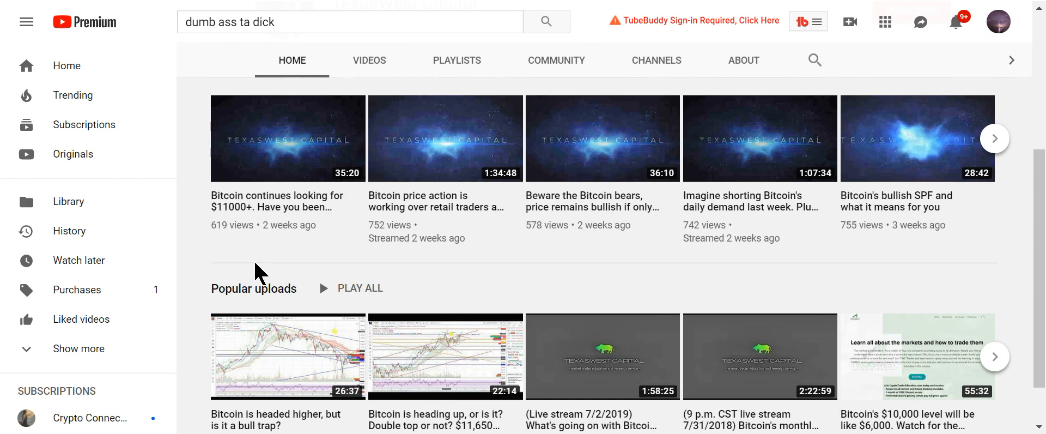
mouse_move(623, 239)
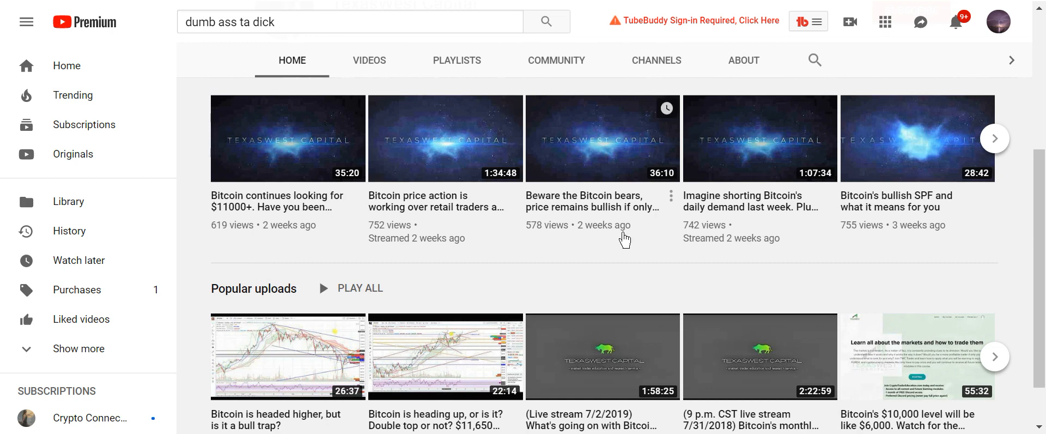
mouse_move(588, 254)
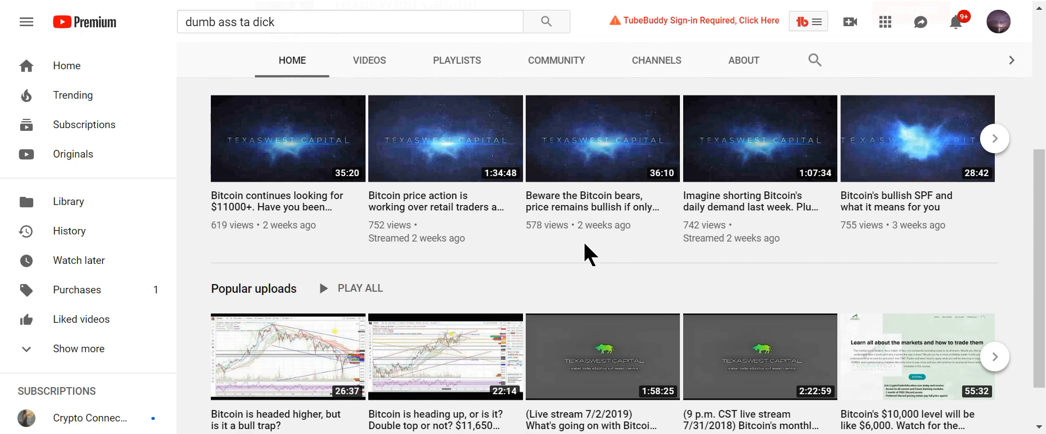
mouse_move(411, 164)
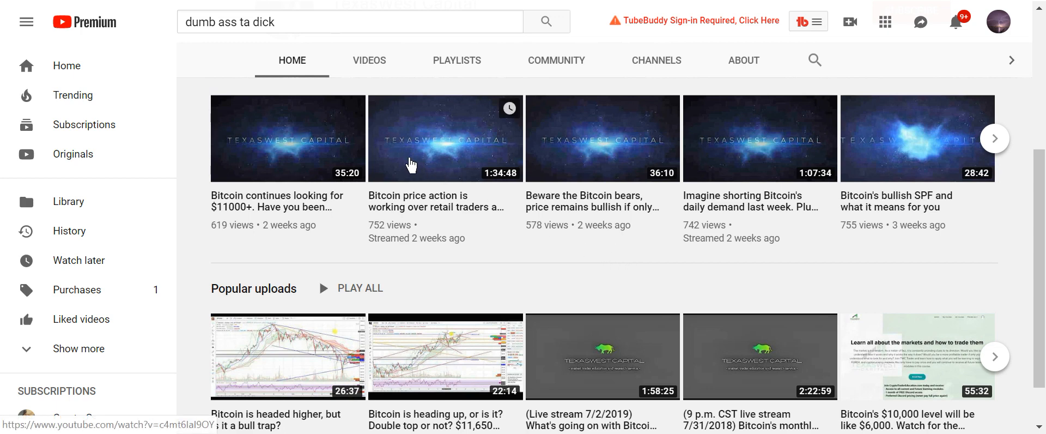
mouse_move(399, 210)
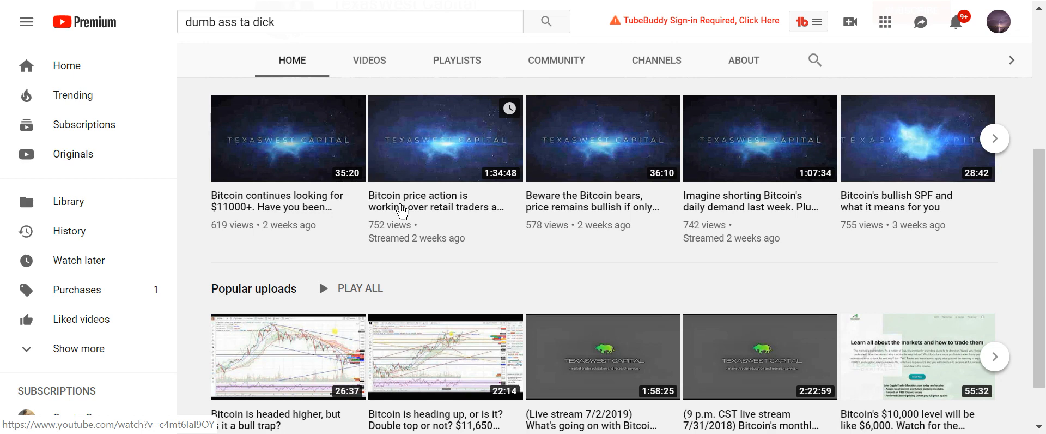
mouse_move(468, 346)
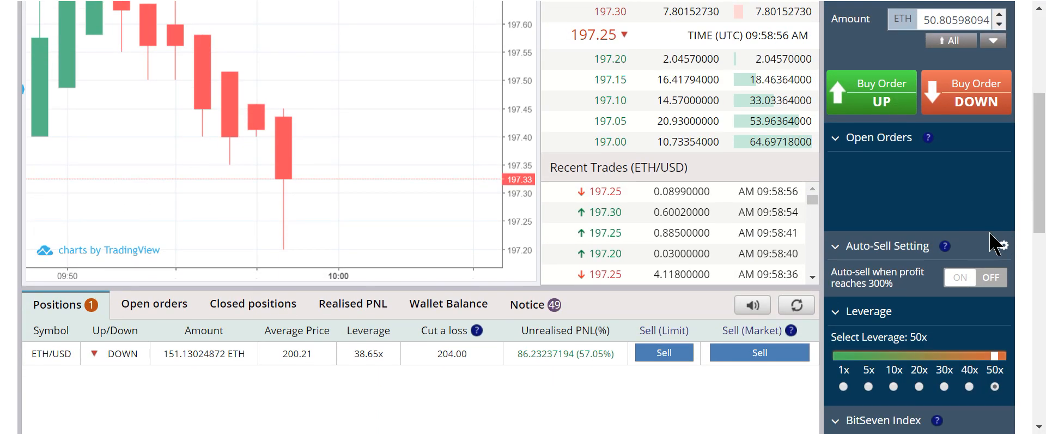
mouse_move(154, 6)
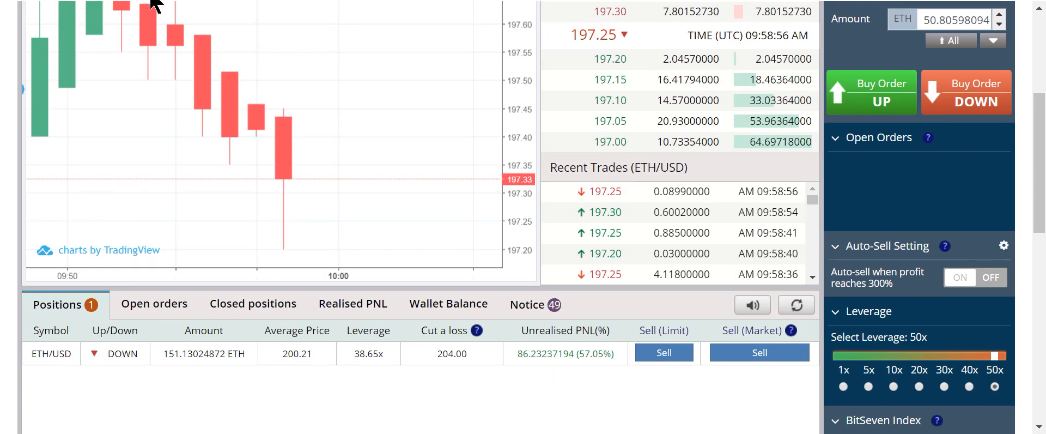
mouse_move(965, 102)
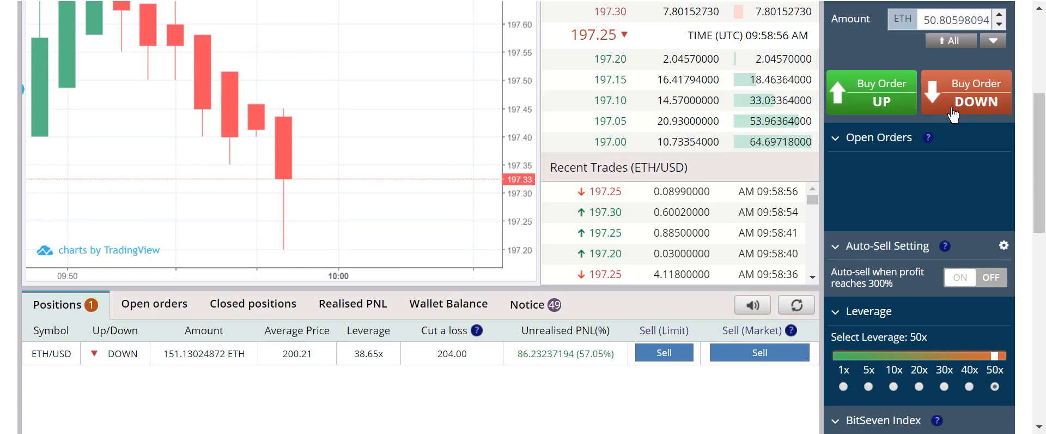
- Execute a market DOWN buy of 50.80598094 ETH and dismiss the order-executed notification
click(965, 93)
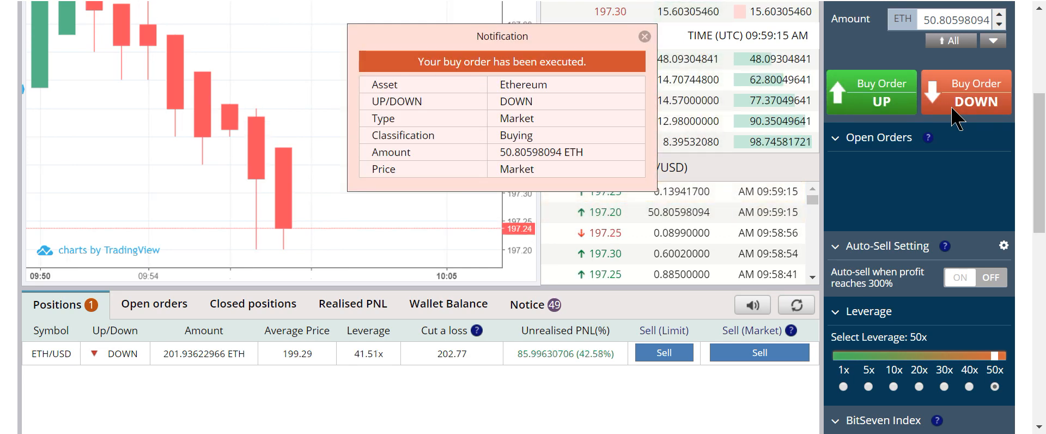
click(643, 36)
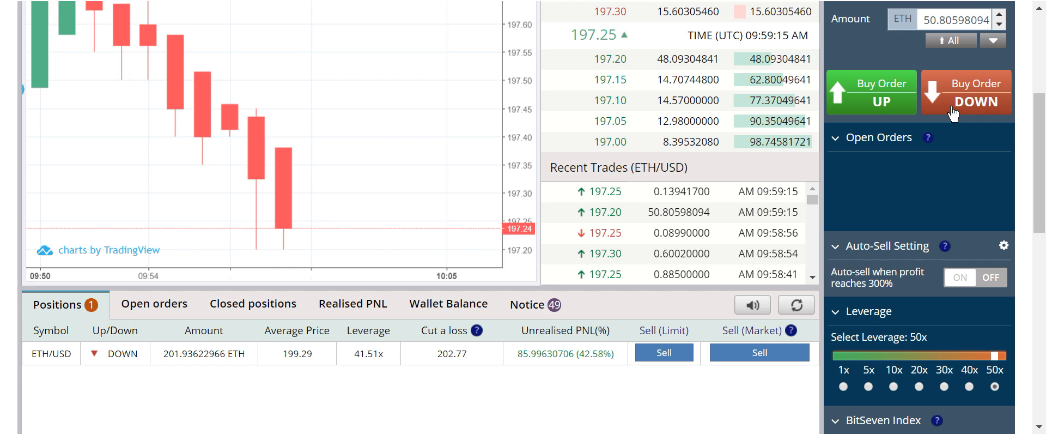
mouse_move(934, 164)
text(69)
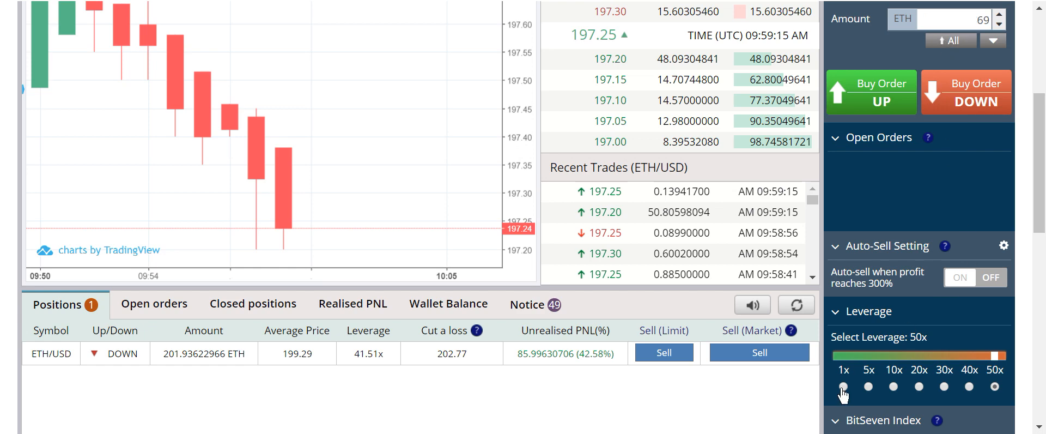
- Submit a 1x-leverage limit DOWN order for 69 ETH at price 201.77 and dismiss the confirmation
click(842, 386)
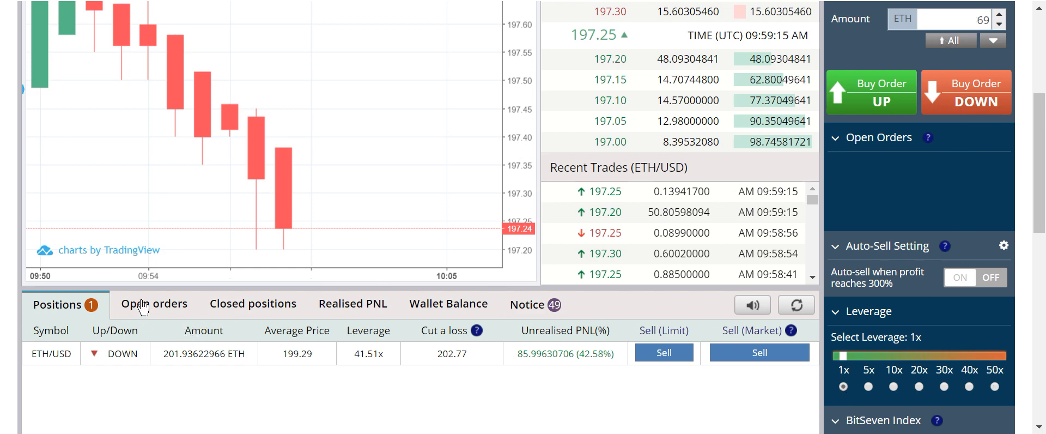
mouse_move(957, 204)
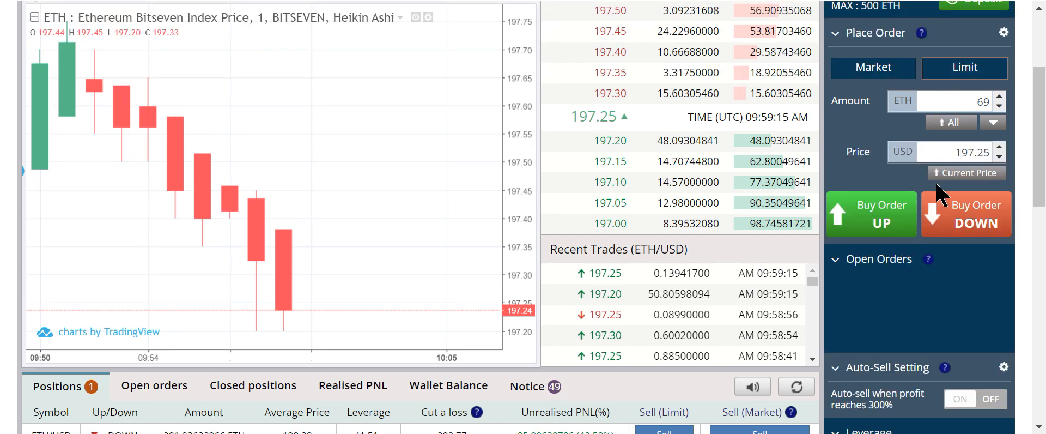
scroll(down, 3)
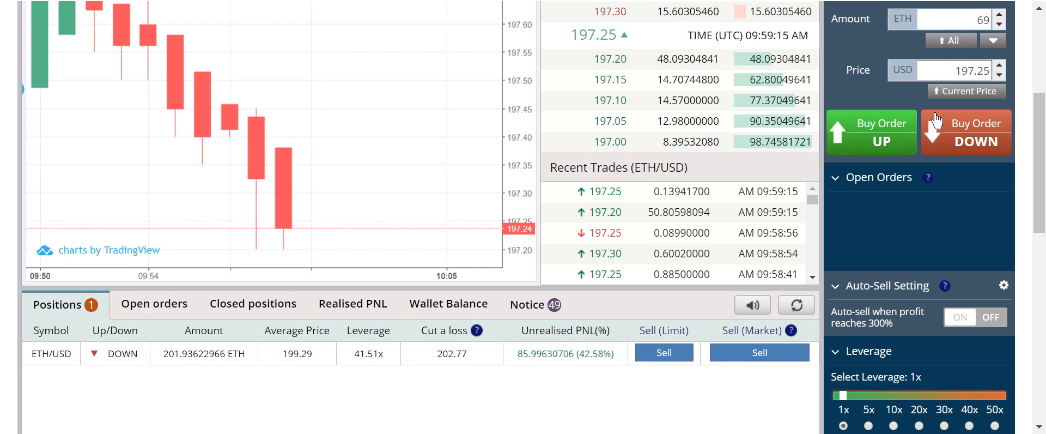
click(954, 69)
text(201.7)
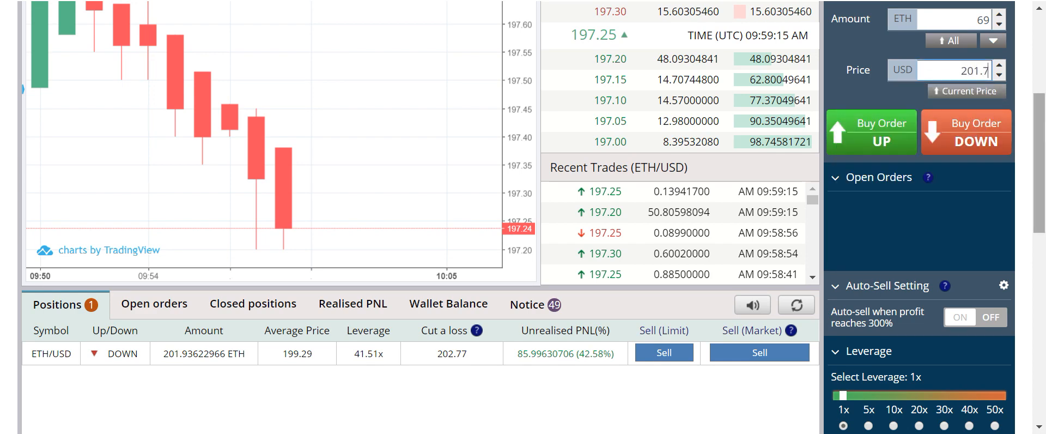
mouse_move(963, 132)
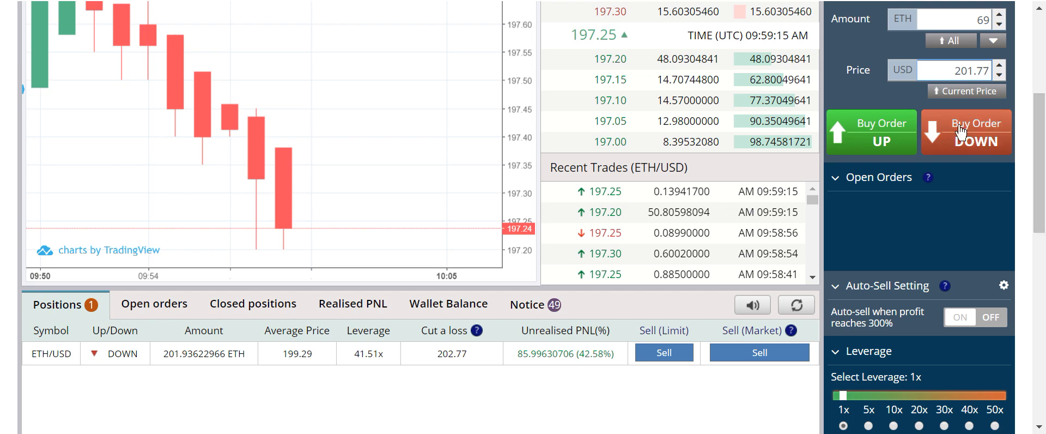
click(964, 132)
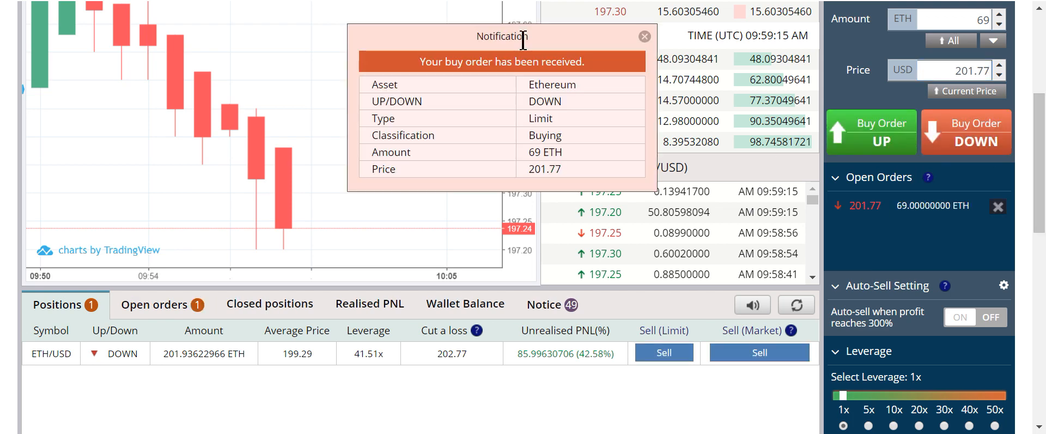
click(642, 36)
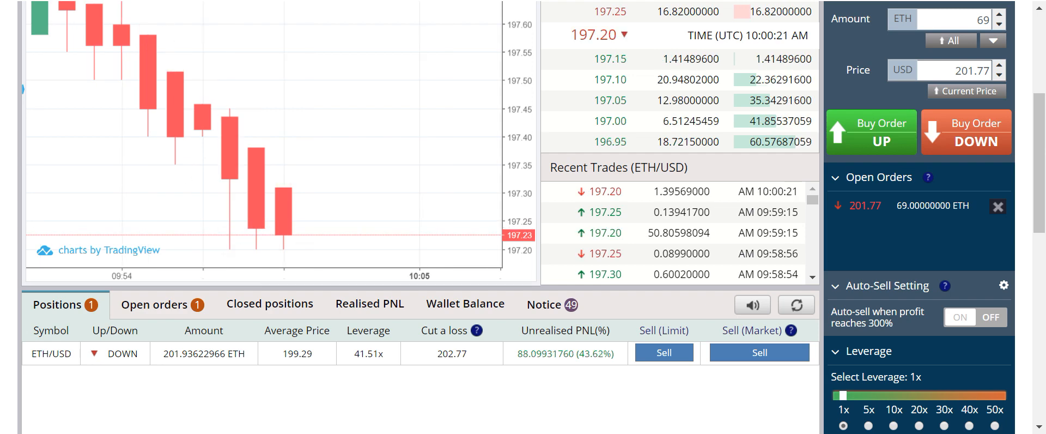
mouse_move(529, 391)
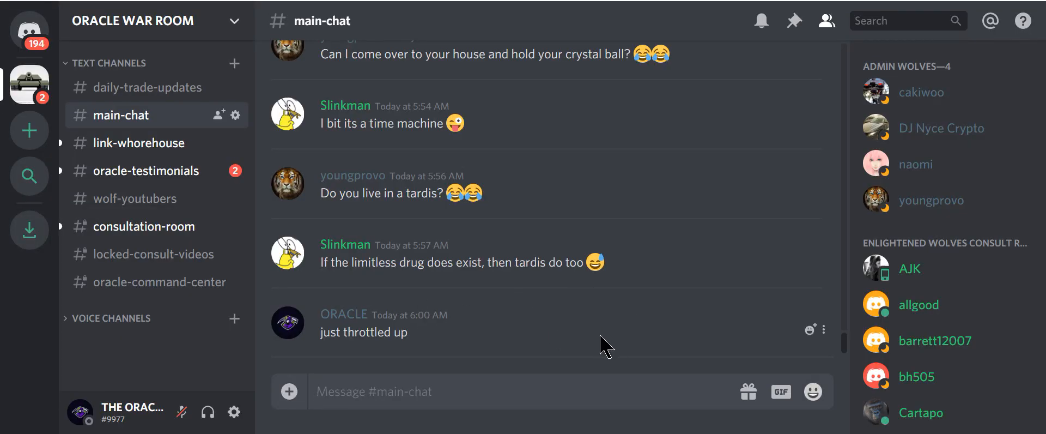
- Switch from main-chat to the #daily-trade-updates channel in the sidebar
scroll(up, 3)
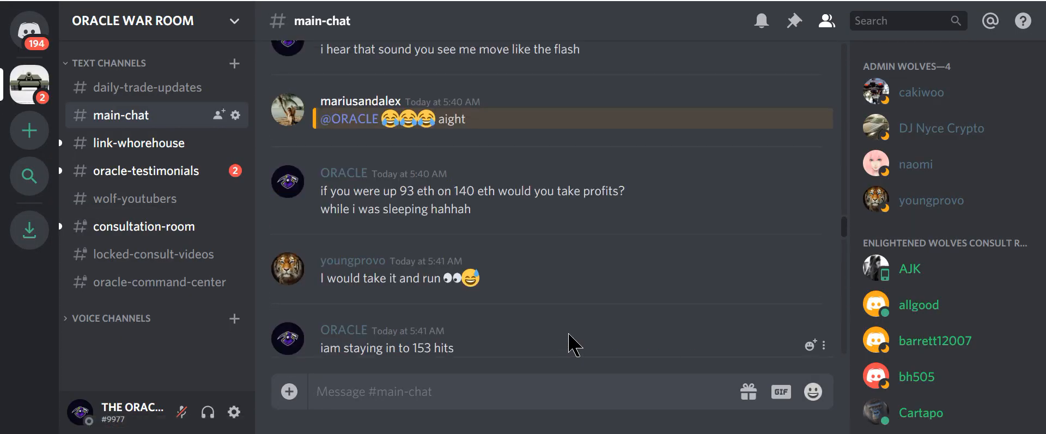
click(152, 87)
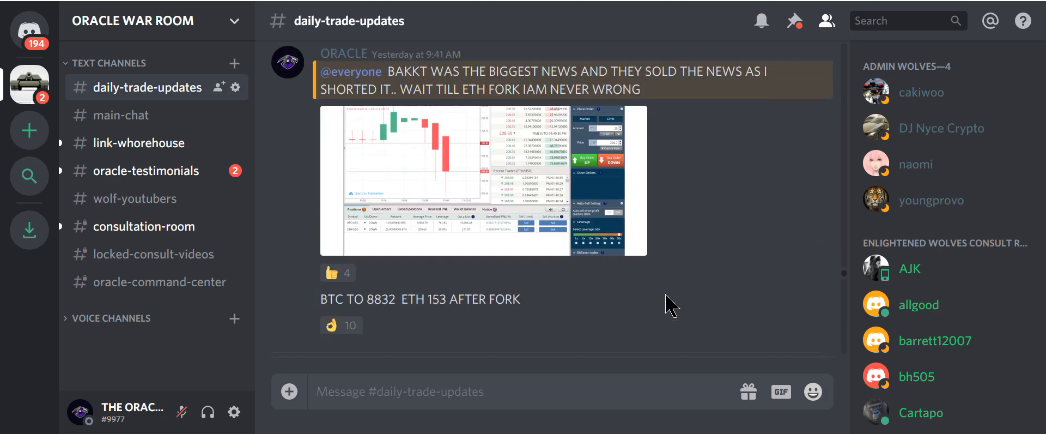
scroll(down, 3)
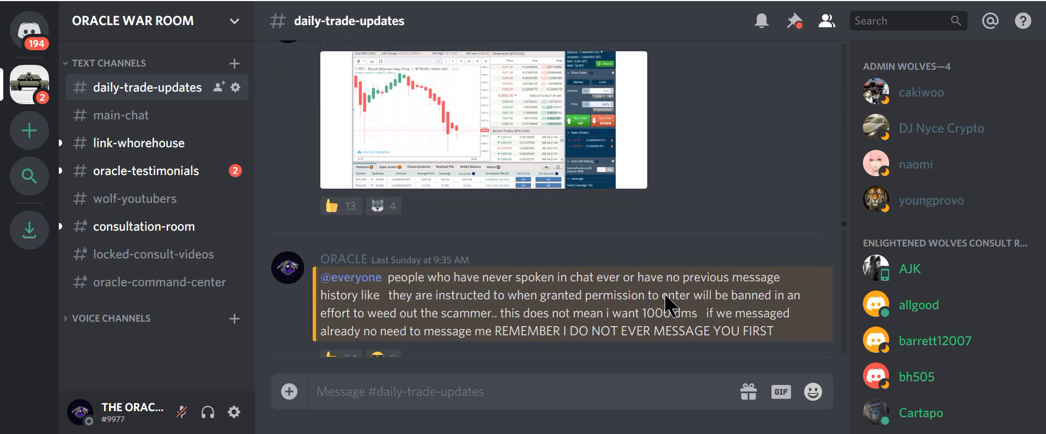
scroll(up, 3)
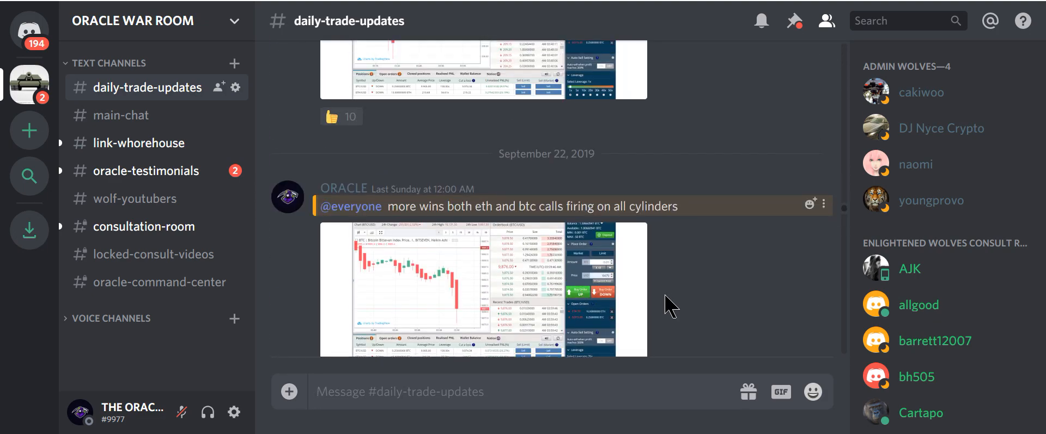
scroll(up, 3)
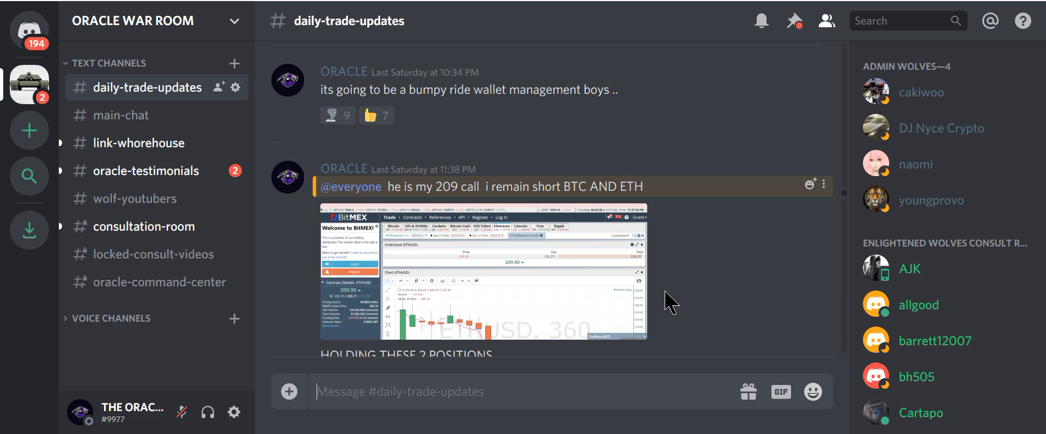
scroll(up, 3)
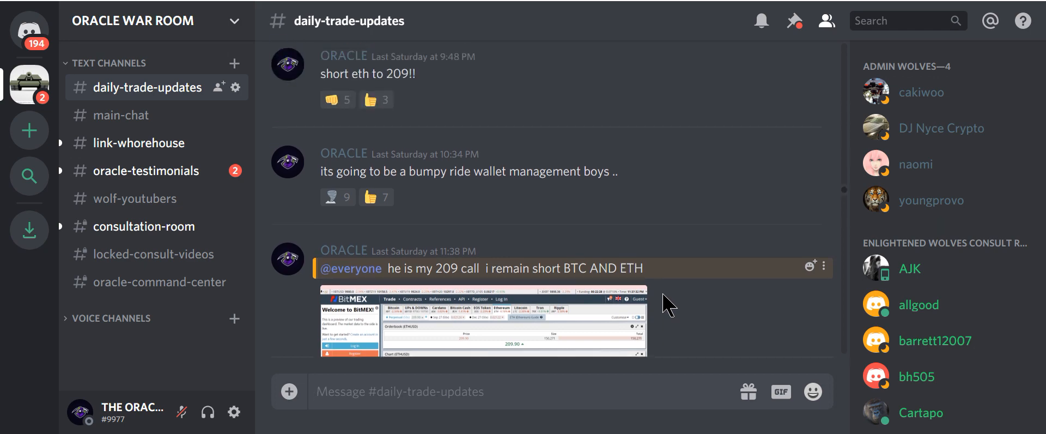
scroll(up, 3)
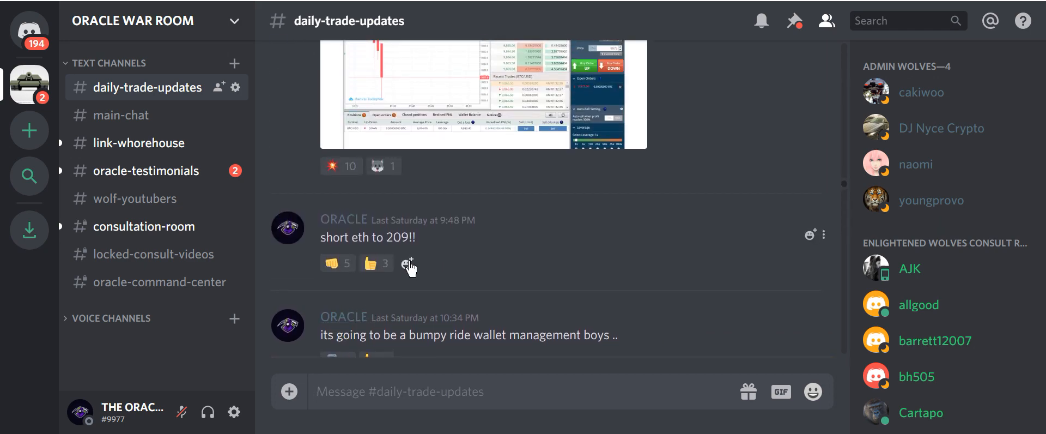
scroll(up, 3)
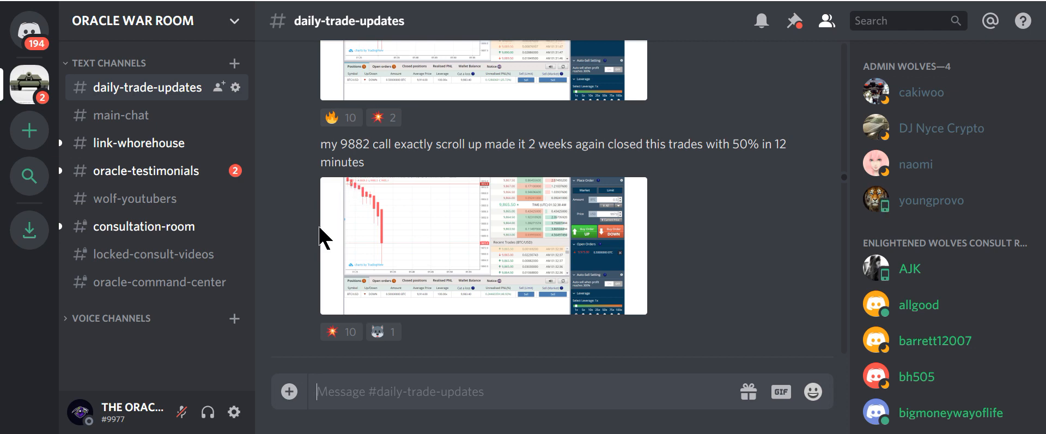
scroll(down, 3)
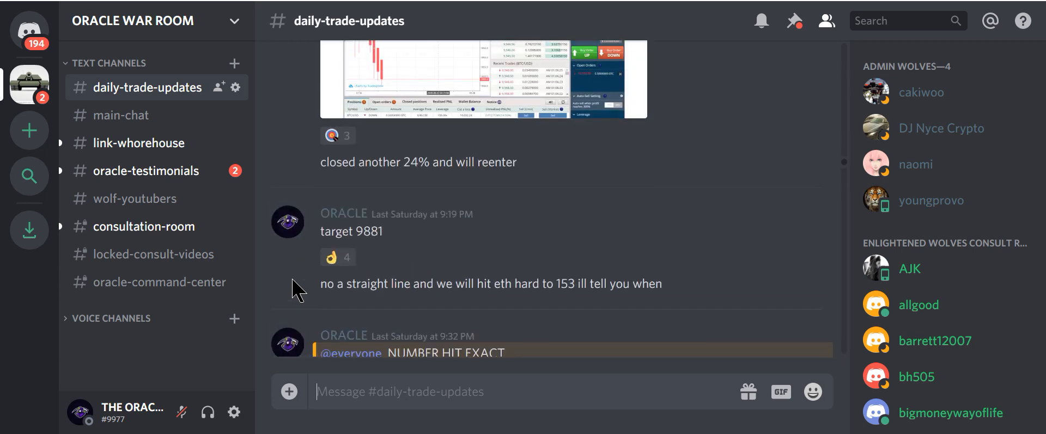
scroll(up, 3)
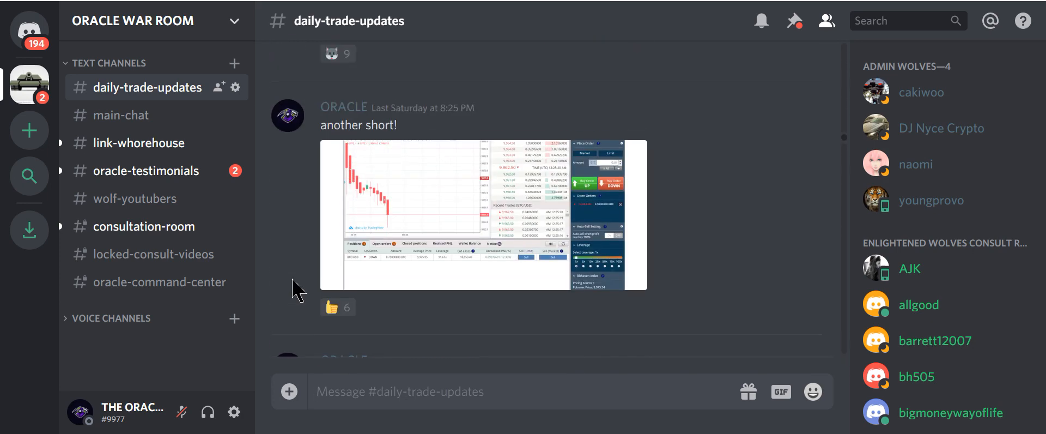
scroll(down, 3)
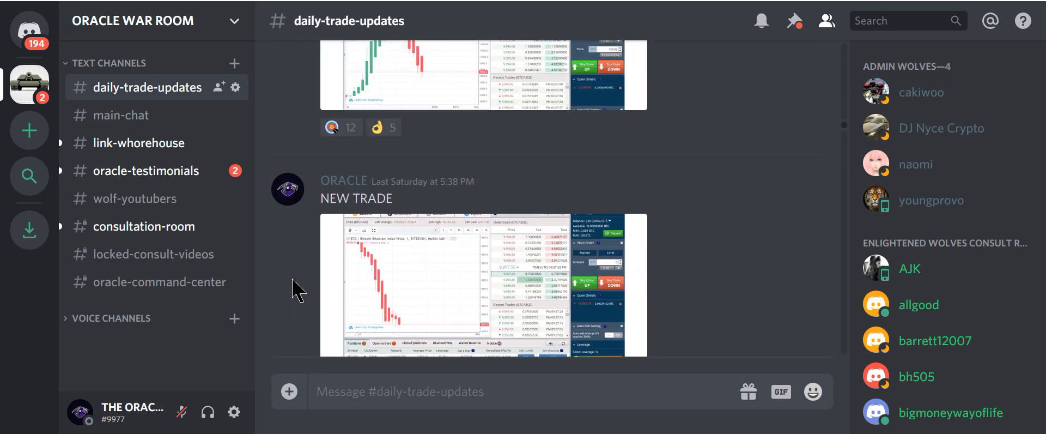
scroll(down, 3)
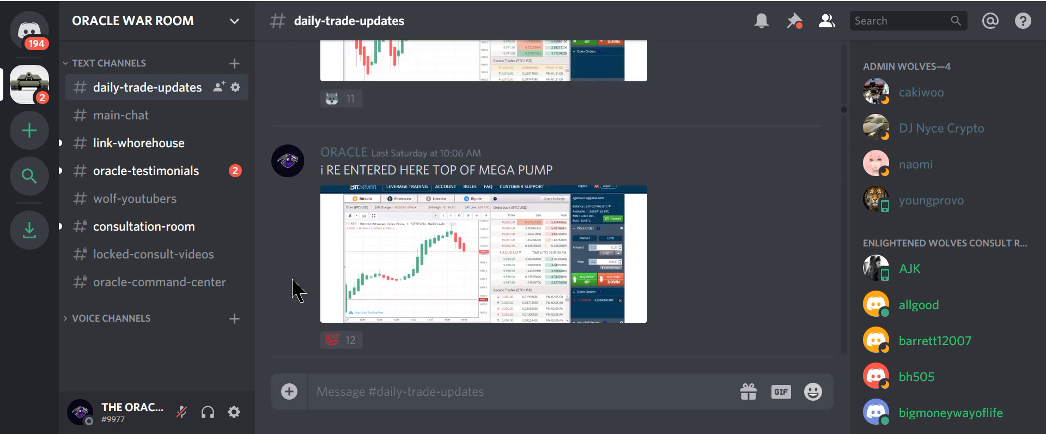
mouse_move(320, 268)
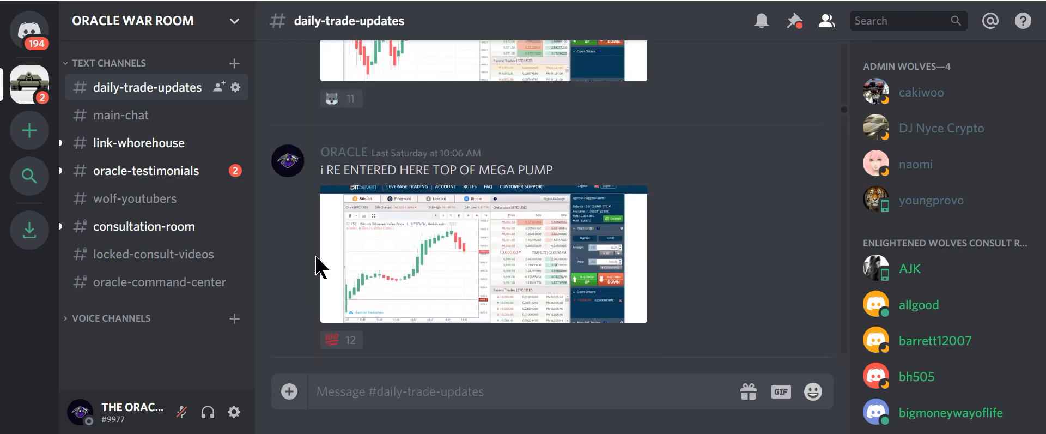
scroll(up, 3)
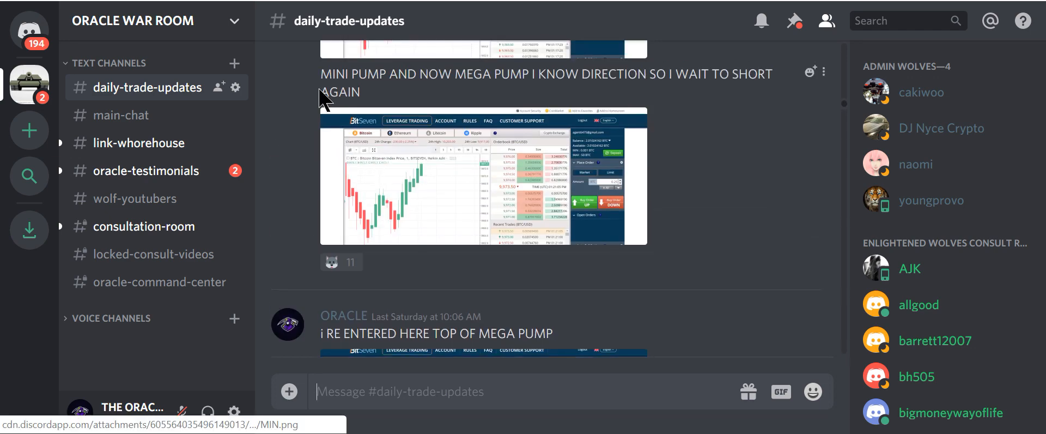
scroll(up, 3)
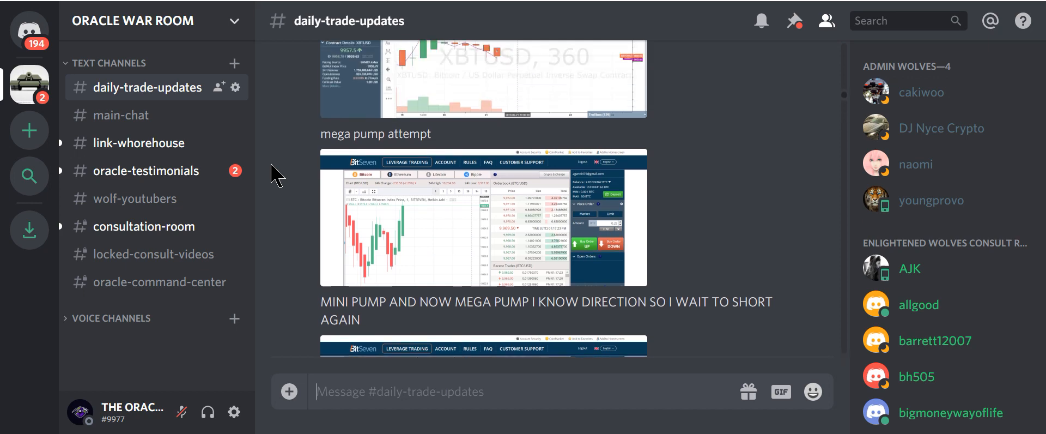
scroll(up, 3)
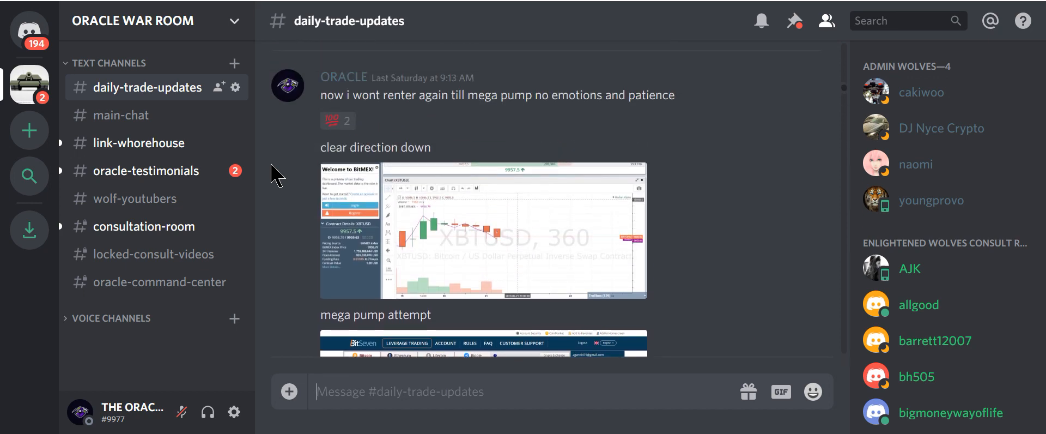
mouse_move(400, 130)
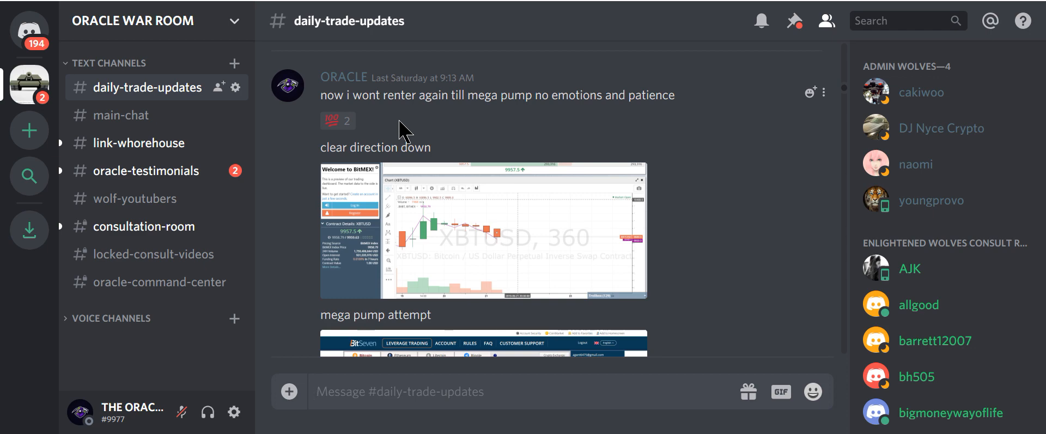
mouse_move(264, 41)
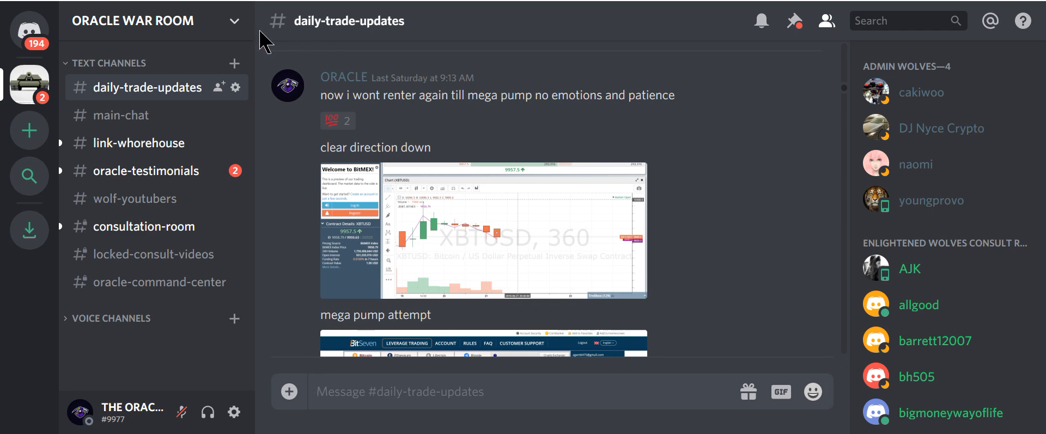
mouse_move(154, 7)
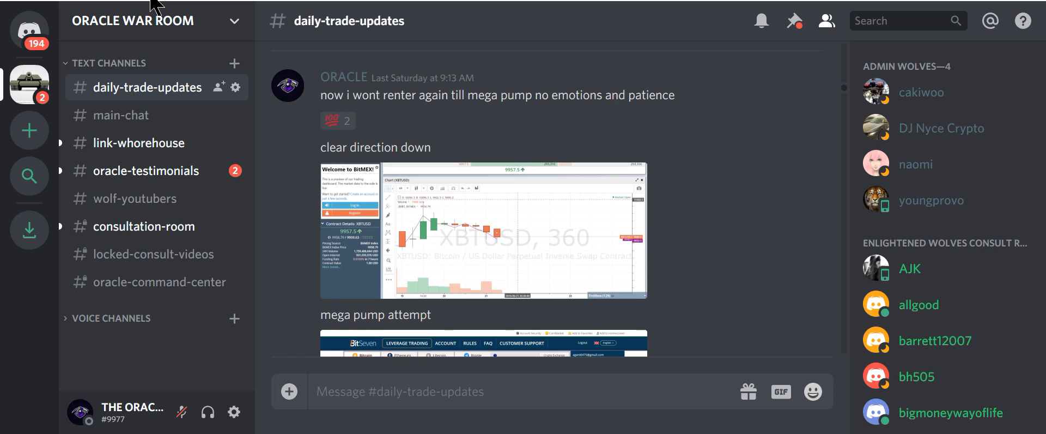
mouse_move(497, 183)
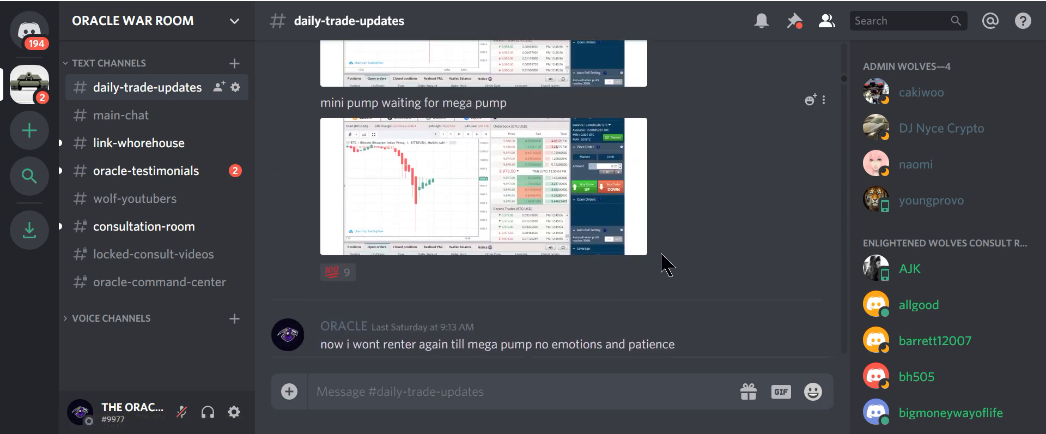
scroll(up, 3)
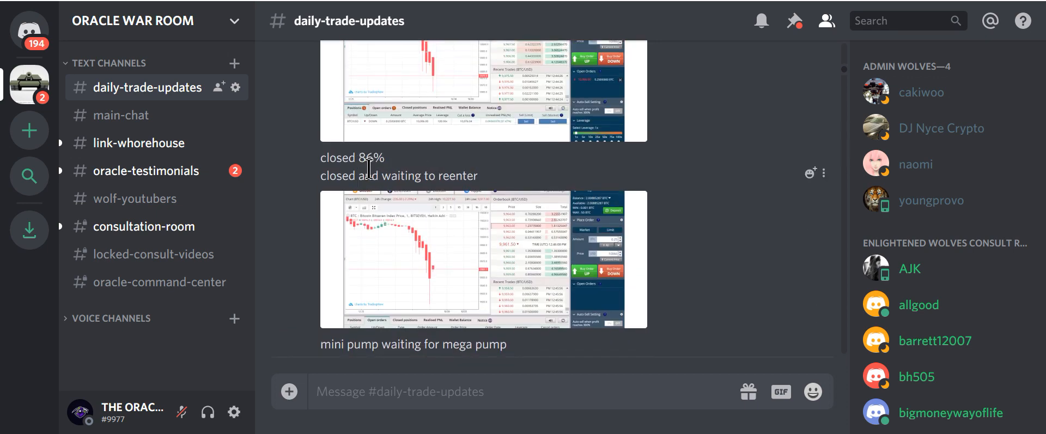
mouse_move(535, 221)
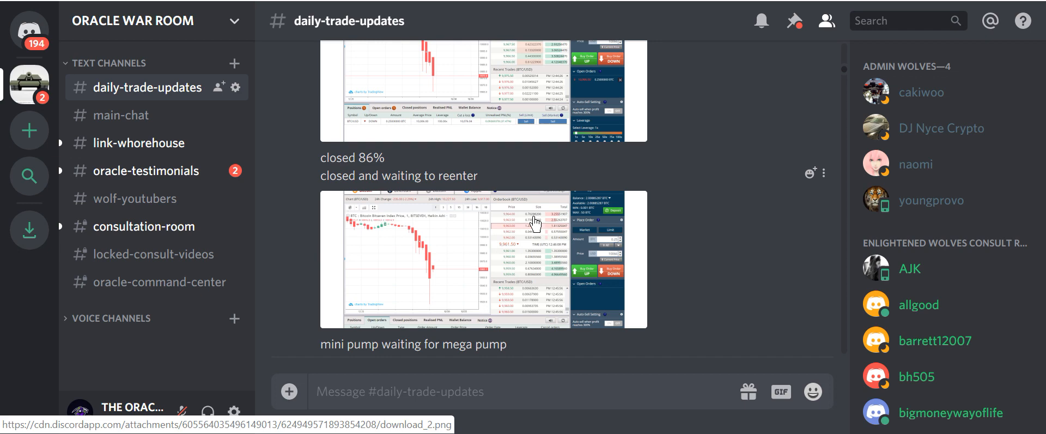
mouse_move(533, 226)
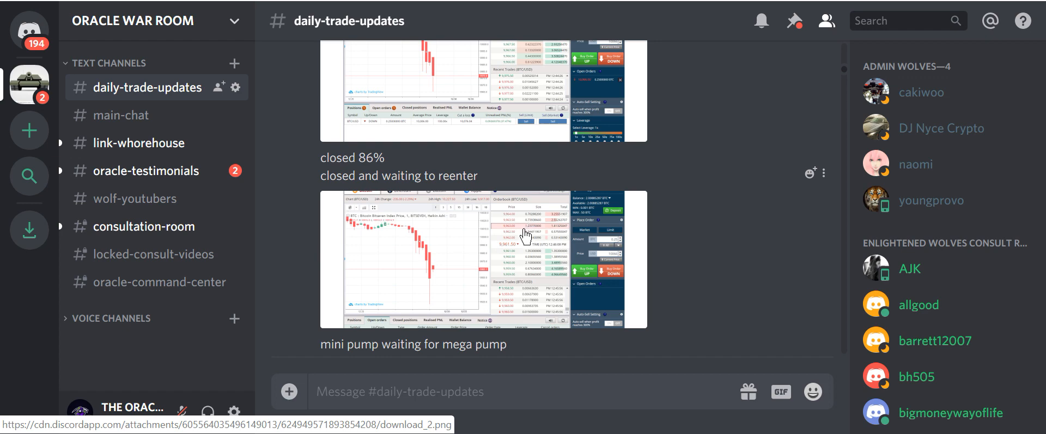
mouse_move(509, 268)
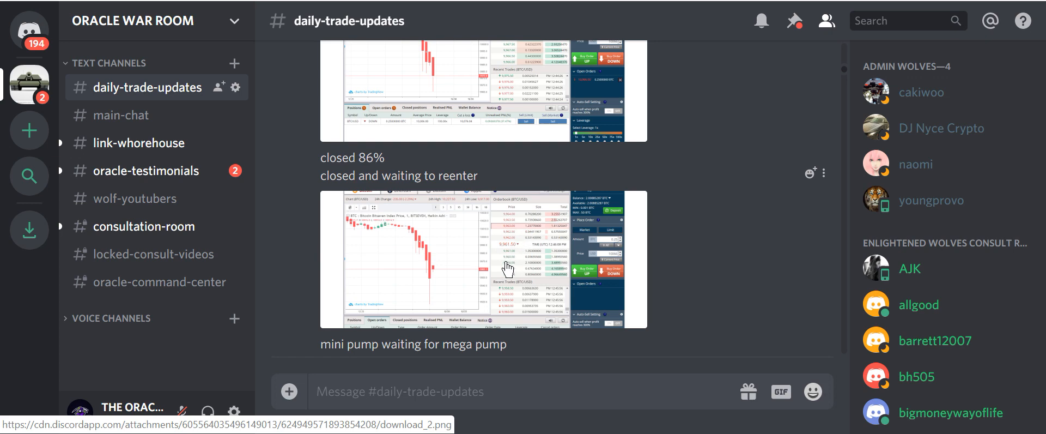
- Bring up the BitMEX ETHUSD 6-hour chart showing the drop toward 196.90
click(484, 260)
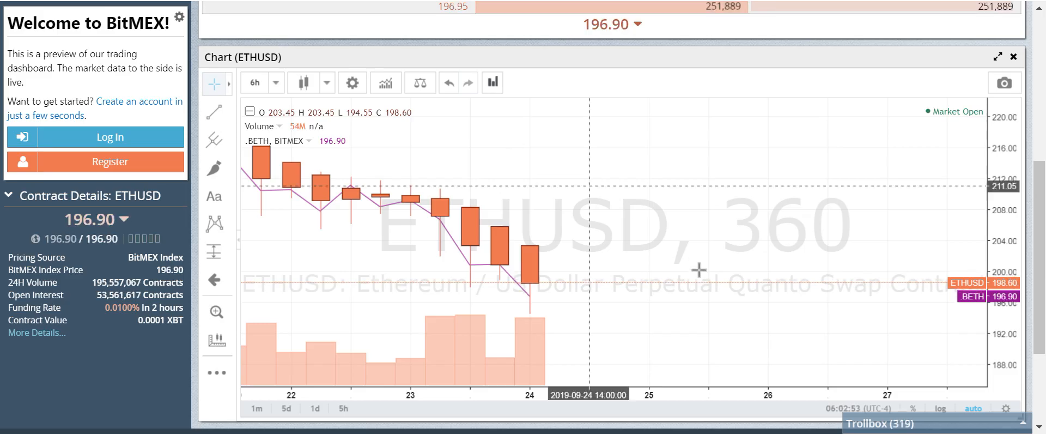
mouse_move(534, 313)
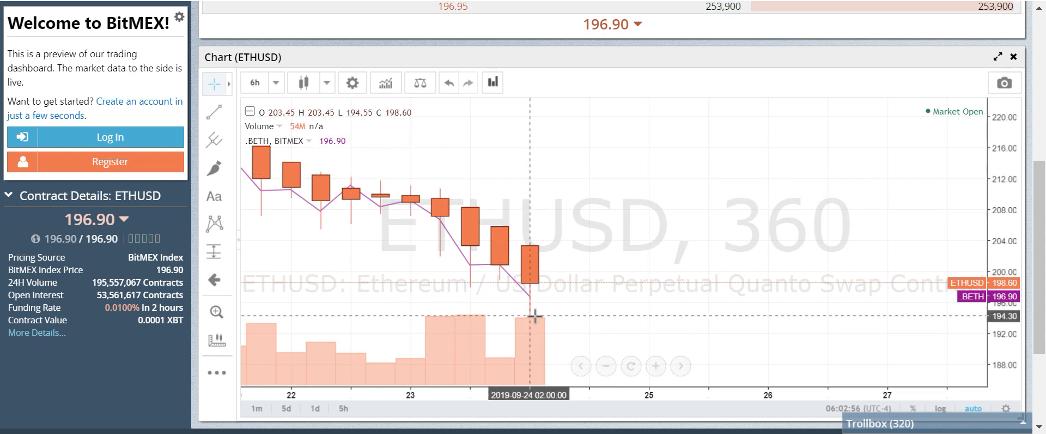
mouse_move(279, 60)
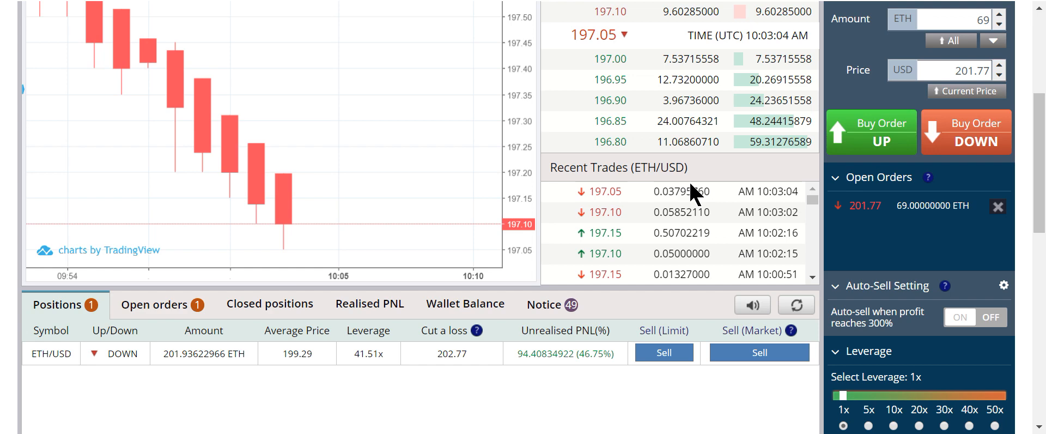
mouse_move(694, 194)
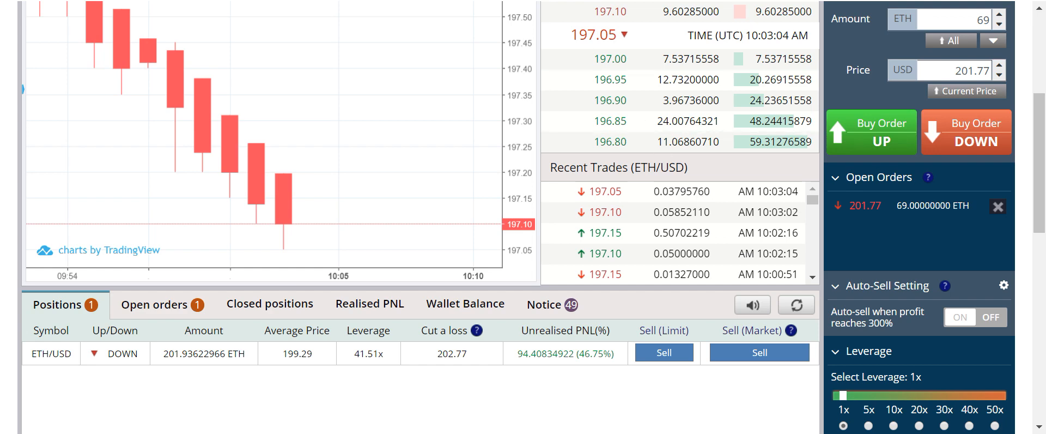
- Scroll the BitSeven ETH page to view the 270.93622966 ETH balance above the chart
scroll(up, 3)
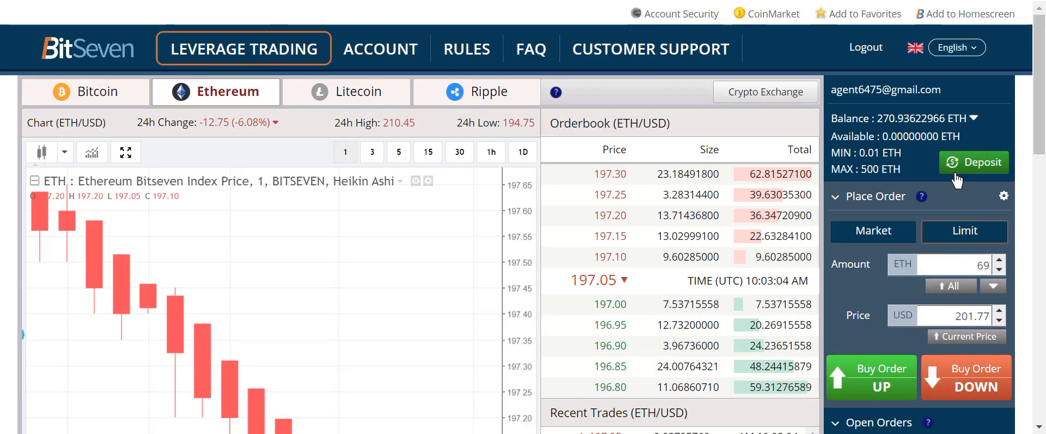
scroll(down, 3)
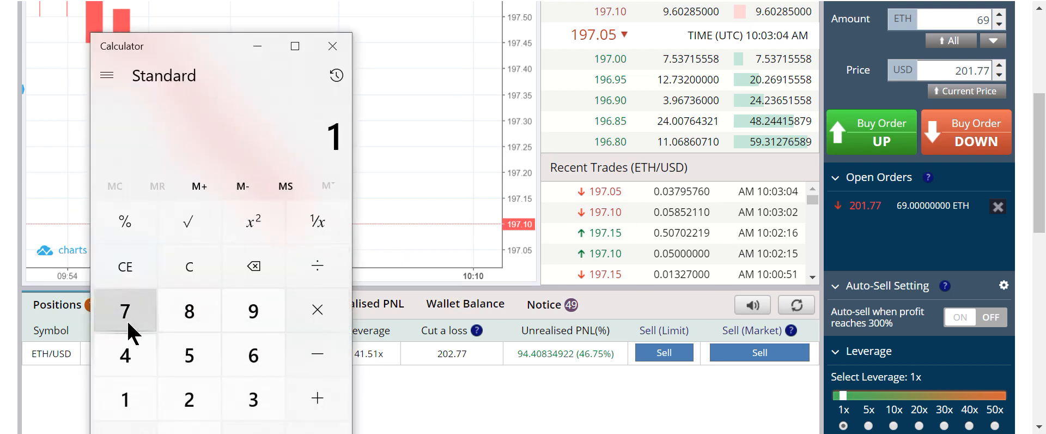
- Work out 197 × 270 × 41 = 2,180,790 in Calculator, then minimize it
click(189, 265)
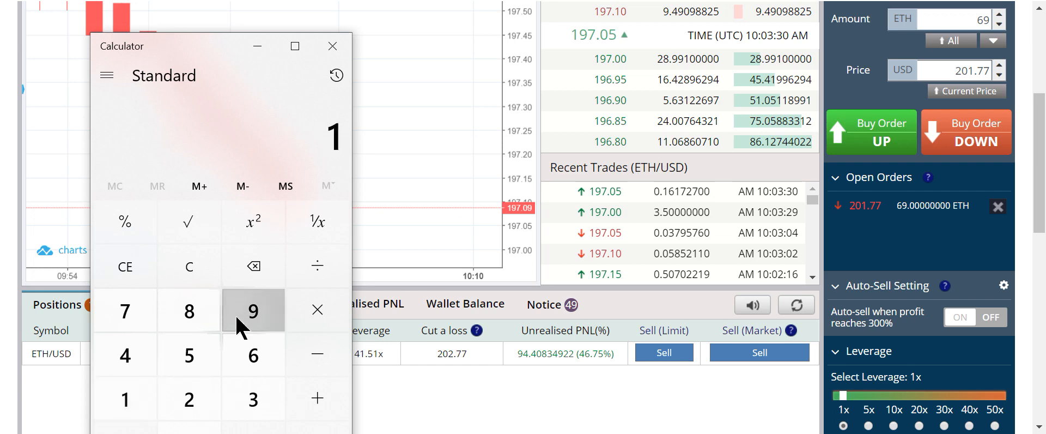
click(317, 309)
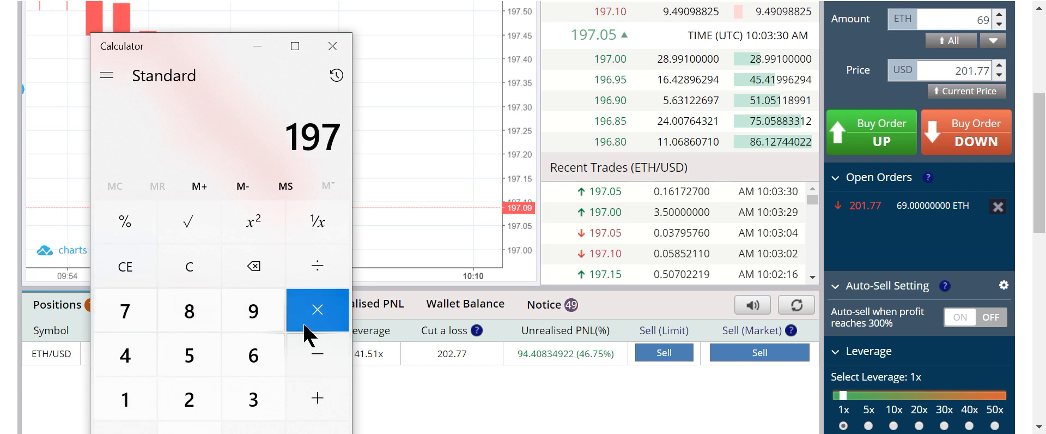
click(317, 310)
text(27)
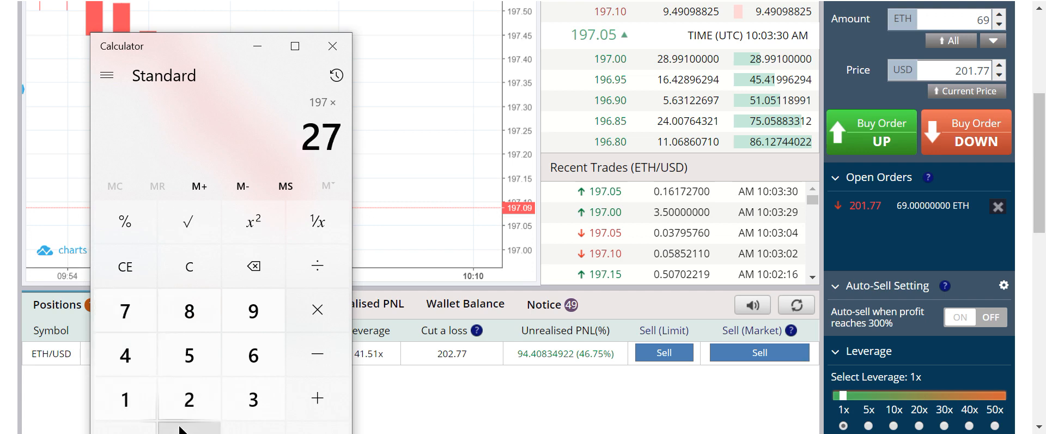
click(317, 309)
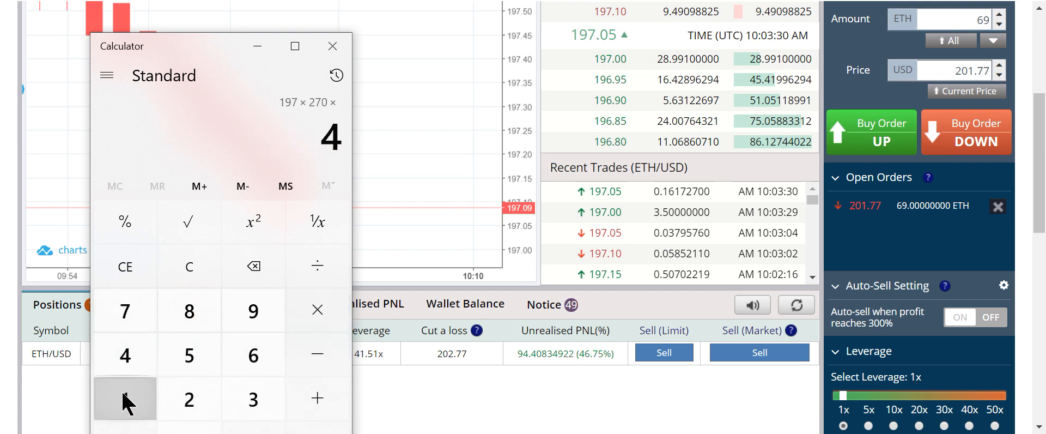
click(124, 399)
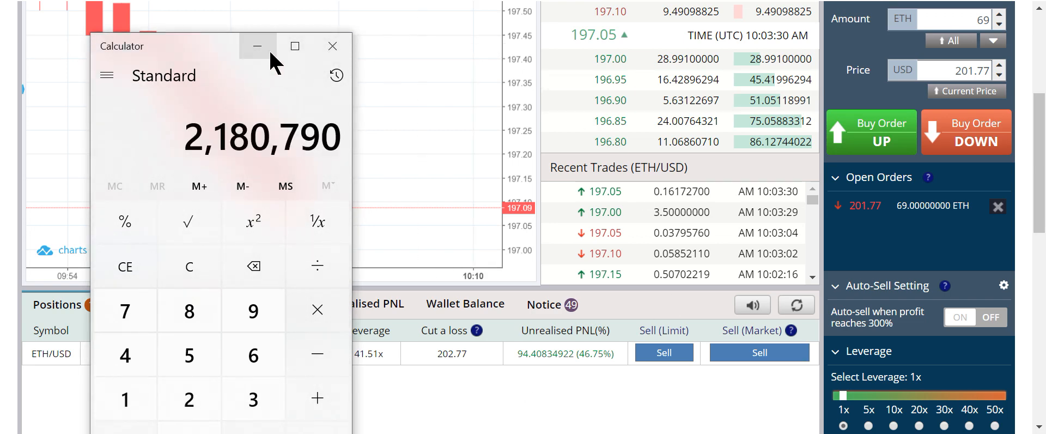
mouse_move(257, 46)
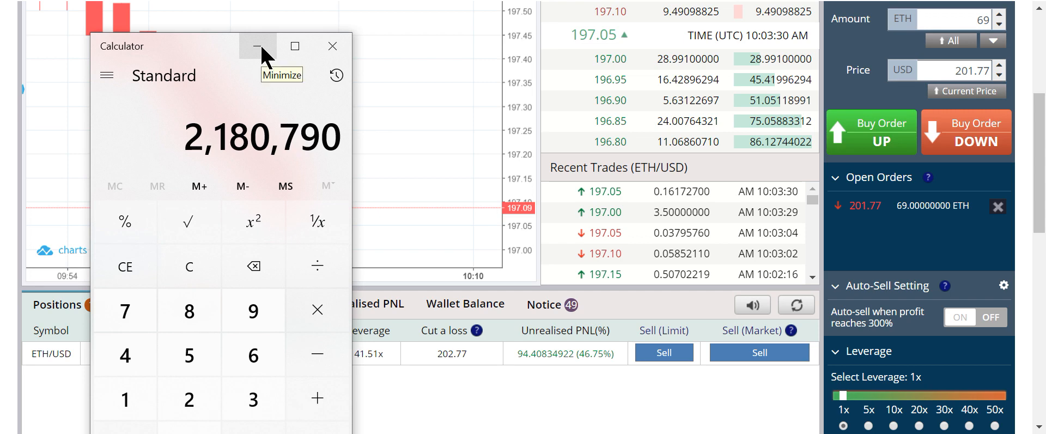
click(257, 46)
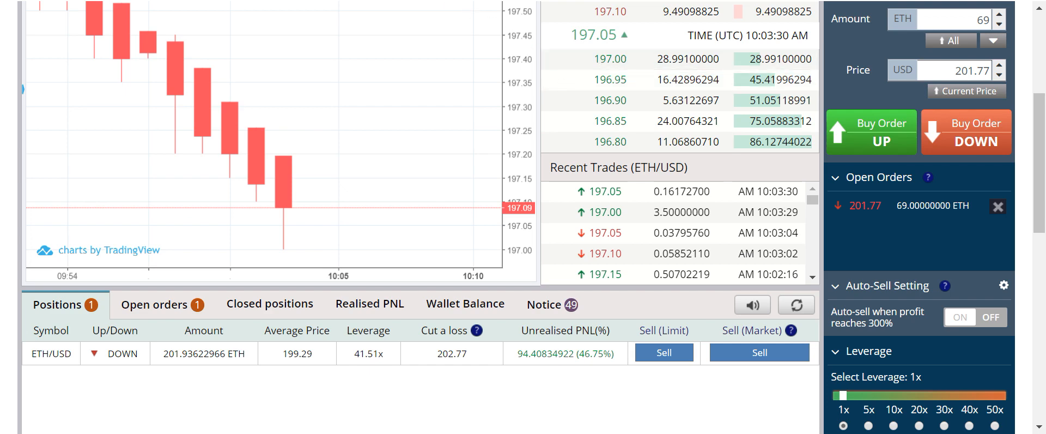
mouse_move(327, 56)
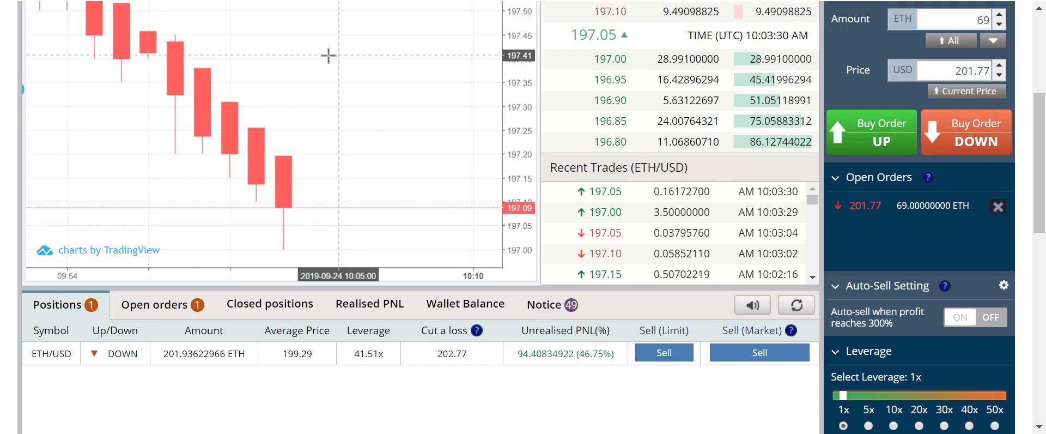
mouse_move(154, 3)
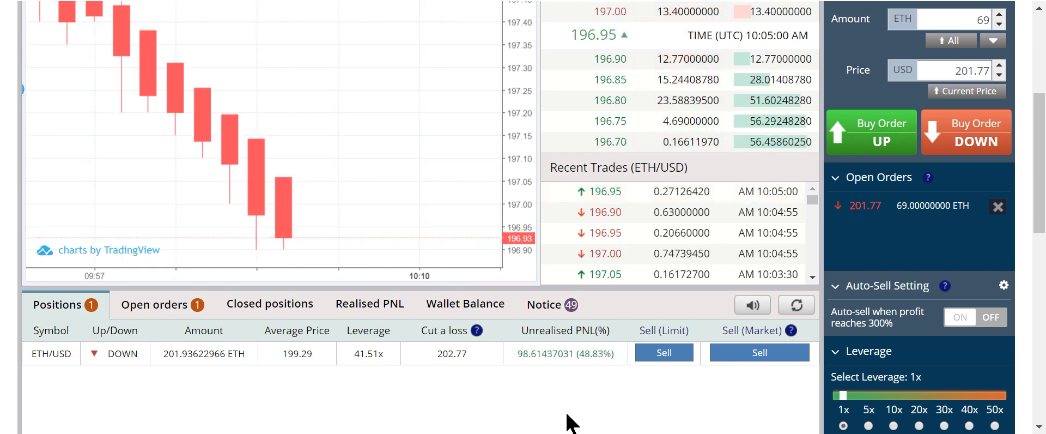
mouse_move(575, 408)
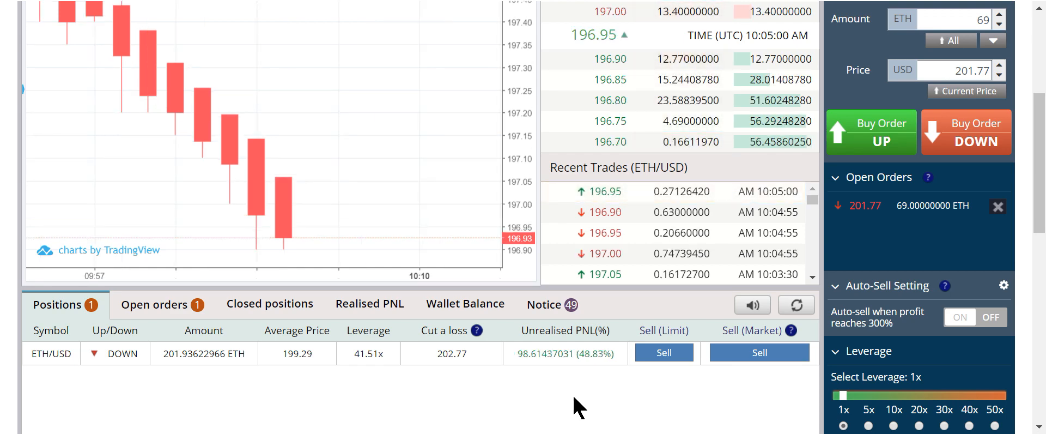
mouse_move(157, 3)
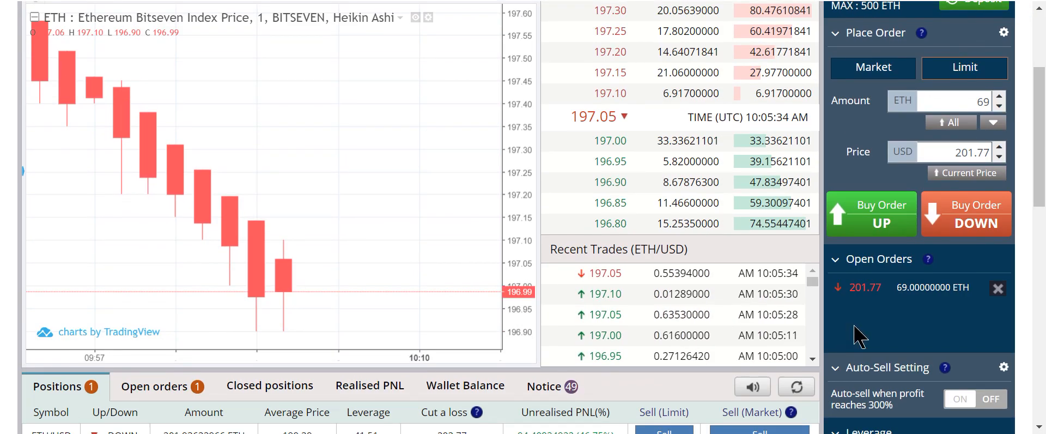
- Switch the Place Order panel for the 69 ETH order to a Market order
scroll(down, 3)
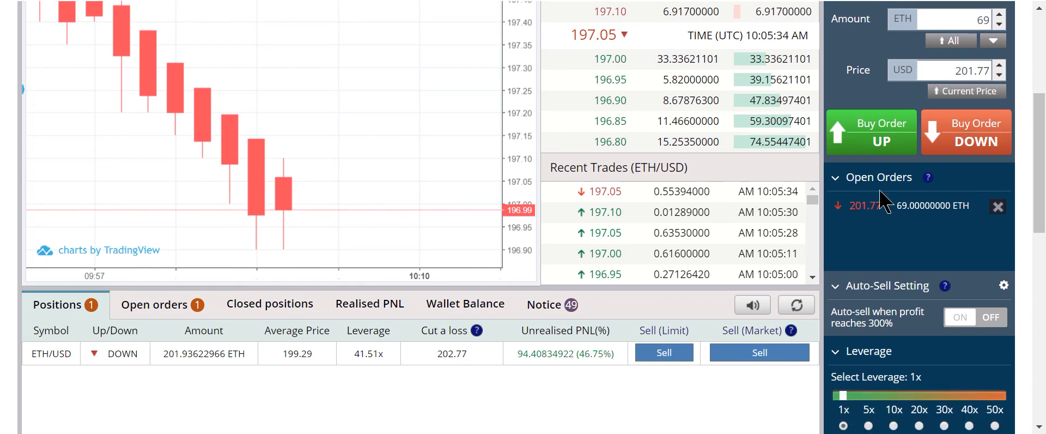
scroll(up, 3)
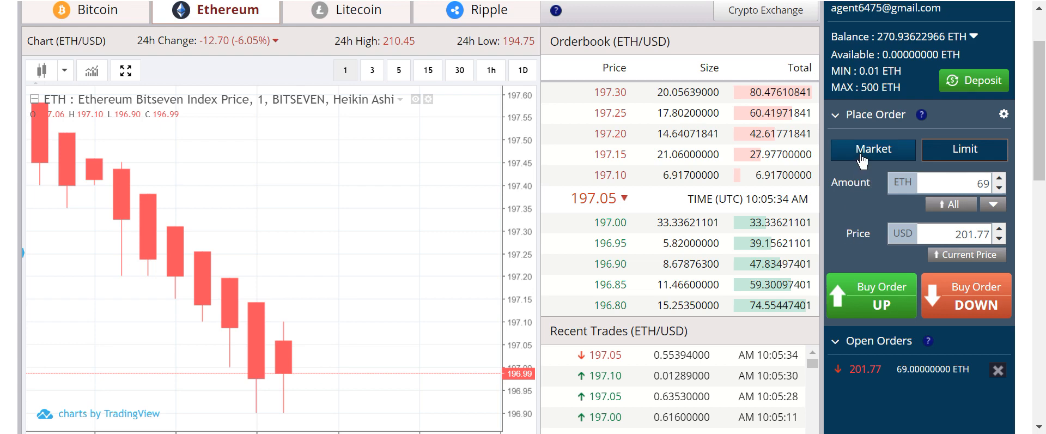
click(871, 150)
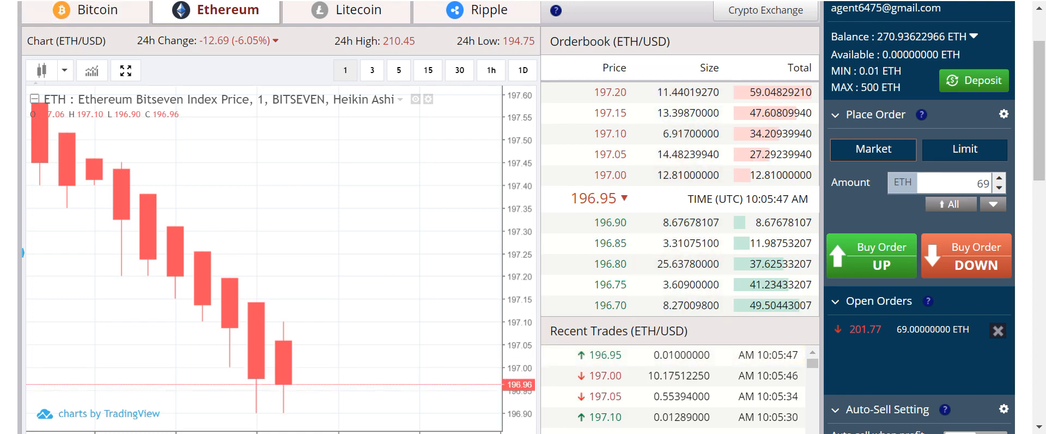
scroll(down, 3)
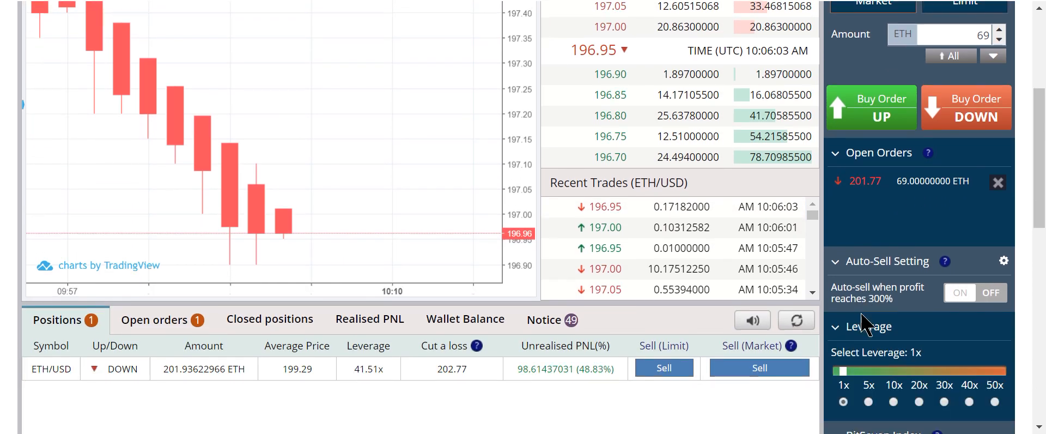
scroll(down, 3)
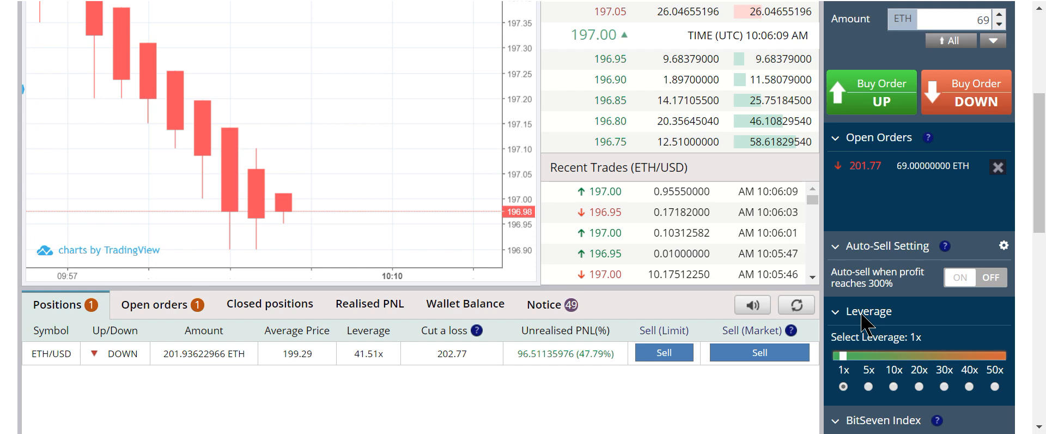
mouse_move(837, 319)
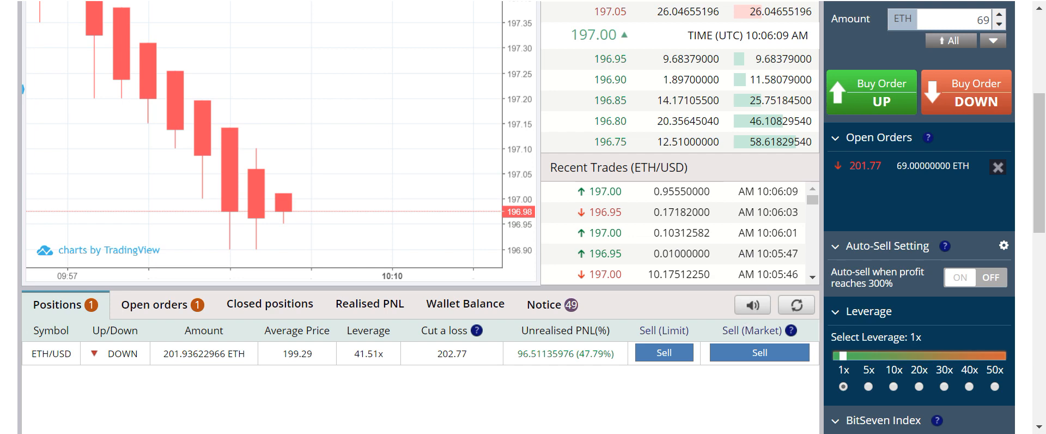
mouse_move(149, 8)
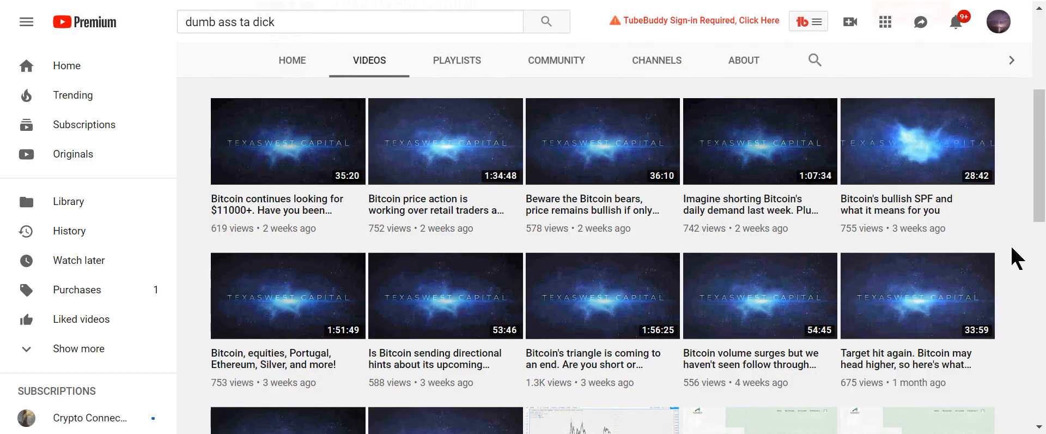
mouse_move(946, 281)
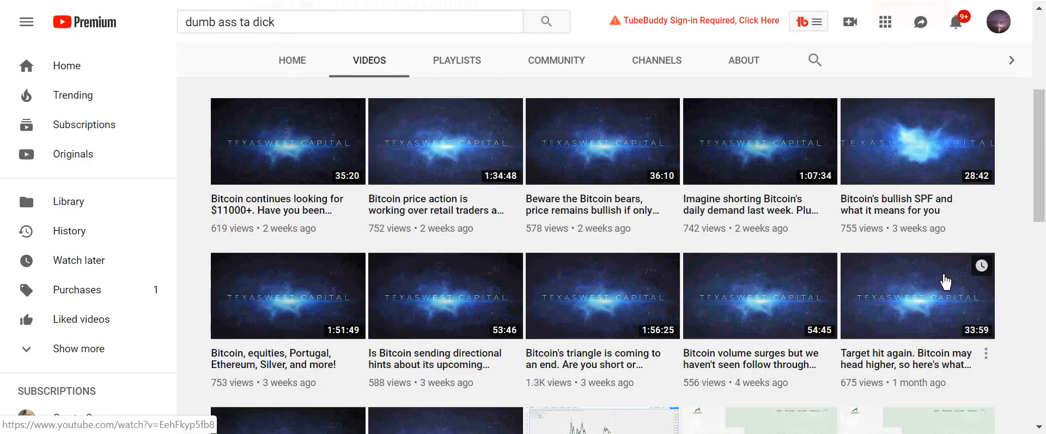
mouse_move(326, 238)
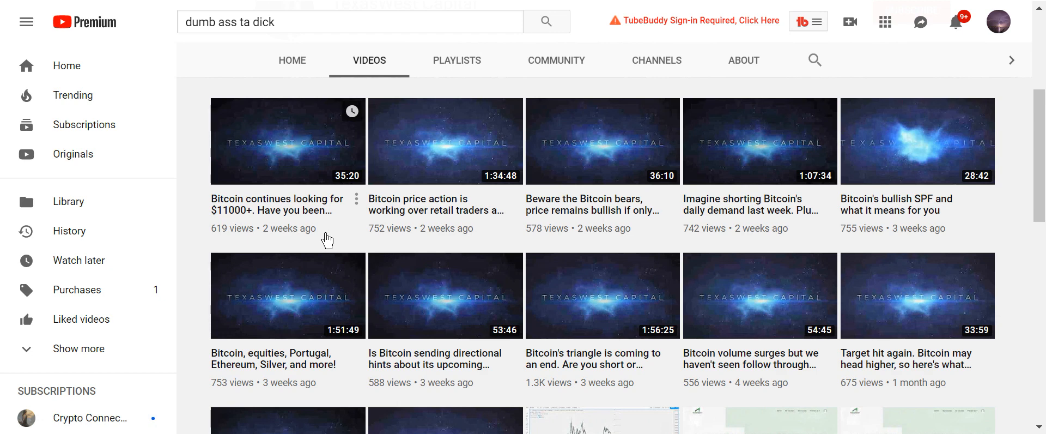
mouse_move(329, 242)
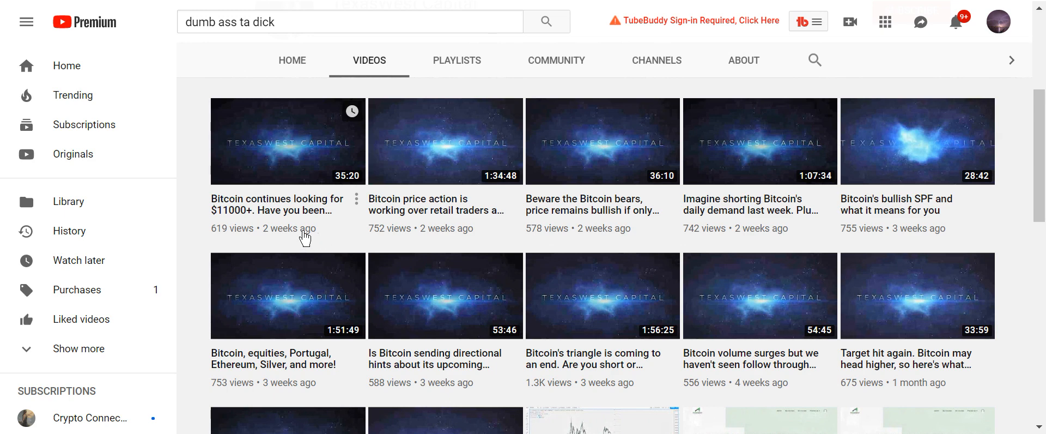
mouse_move(266, 217)
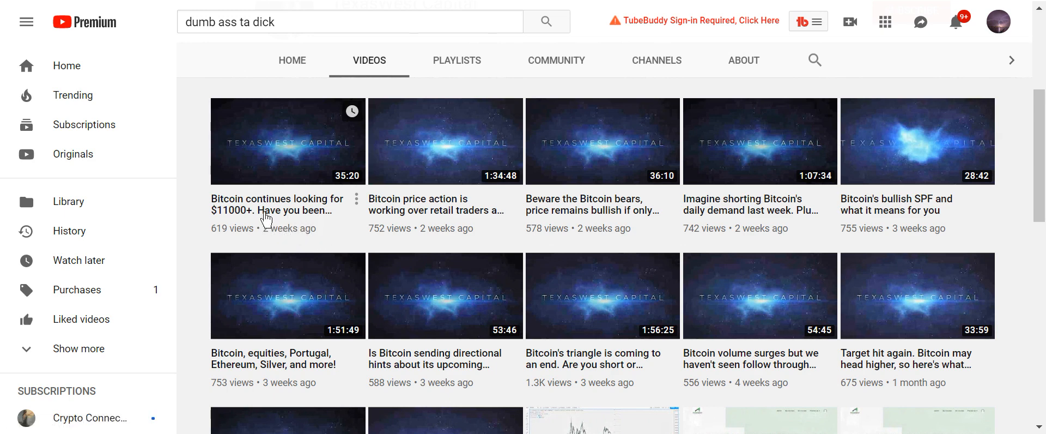
mouse_move(365, 100)
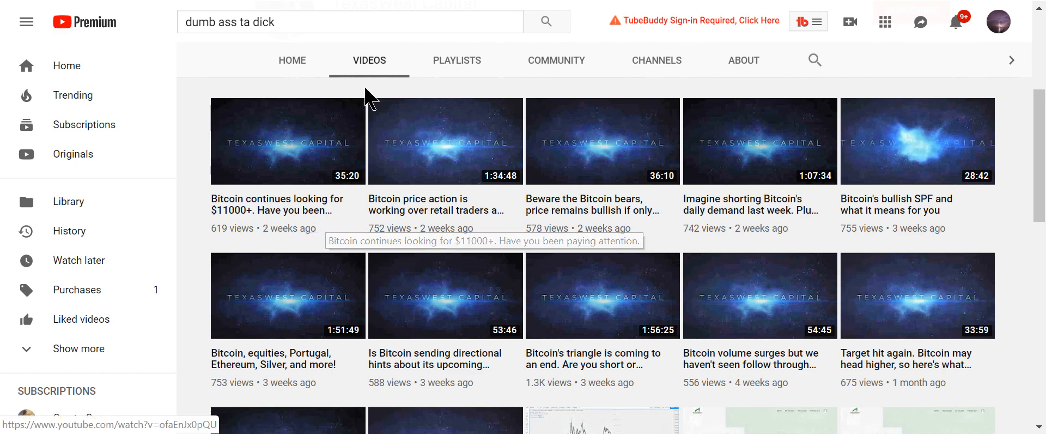
mouse_move(155, 7)
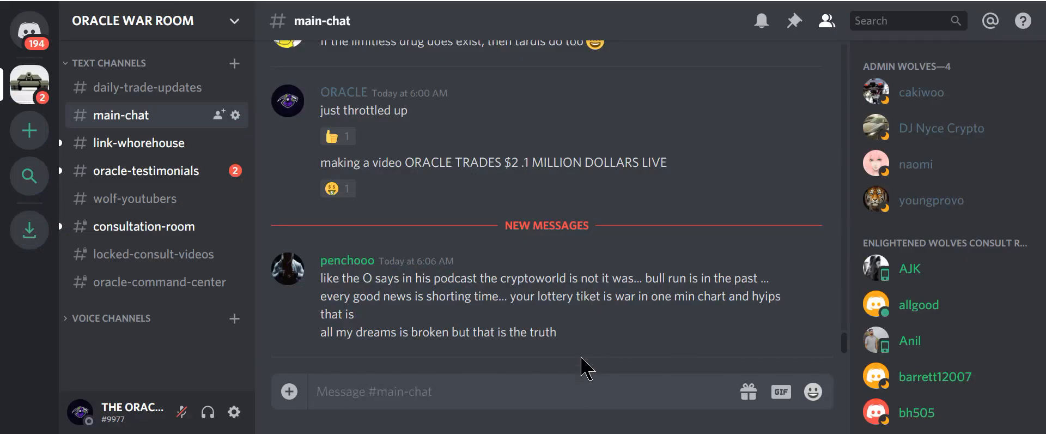
mouse_move(703, 346)
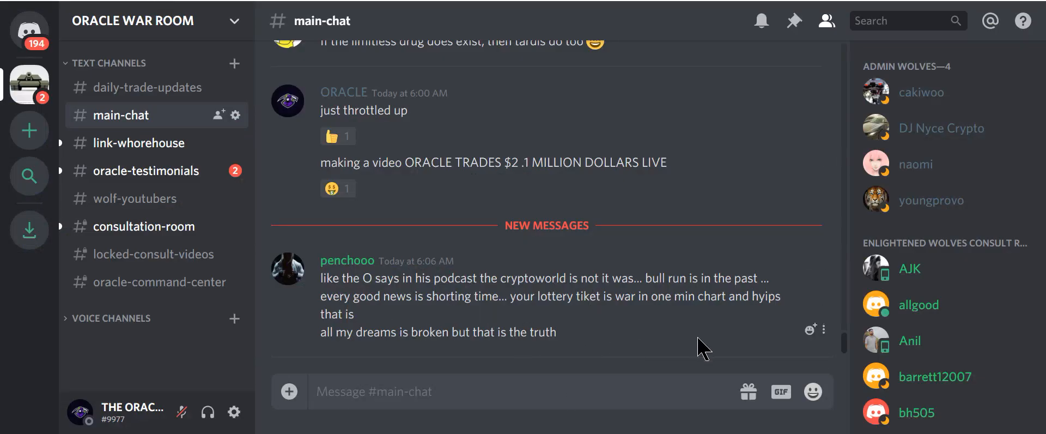
mouse_move(634, 330)
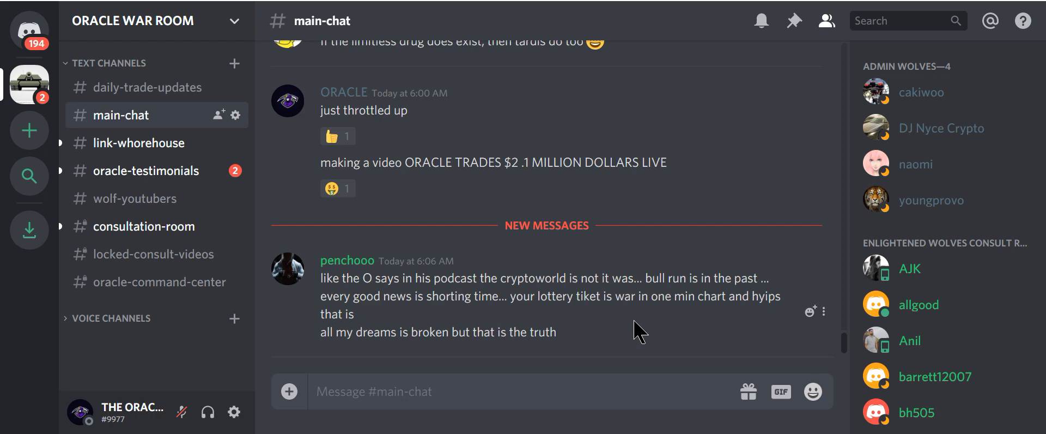
mouse_move(617, 342)
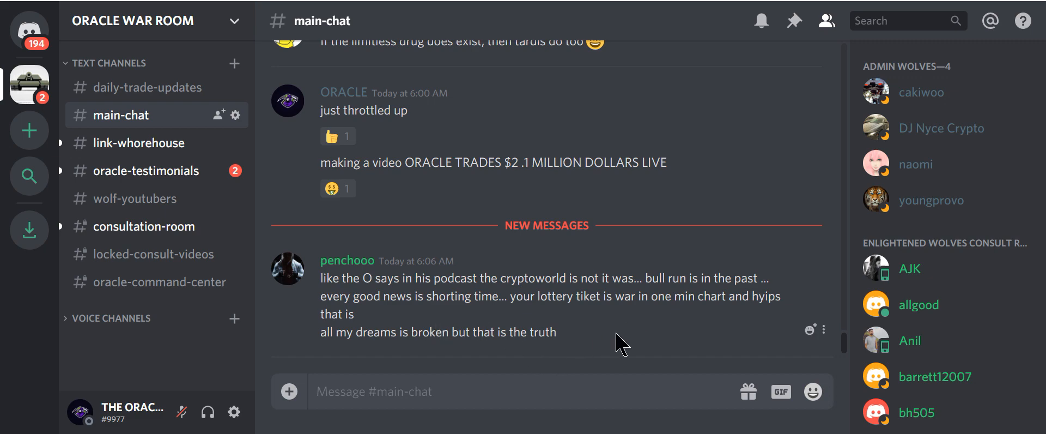
mouse_move(649, 333)
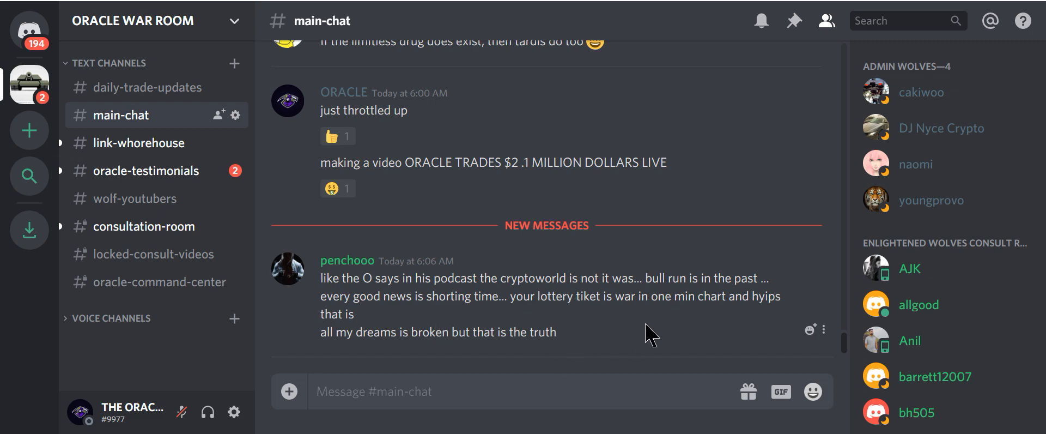
mouse_move(650, 317)
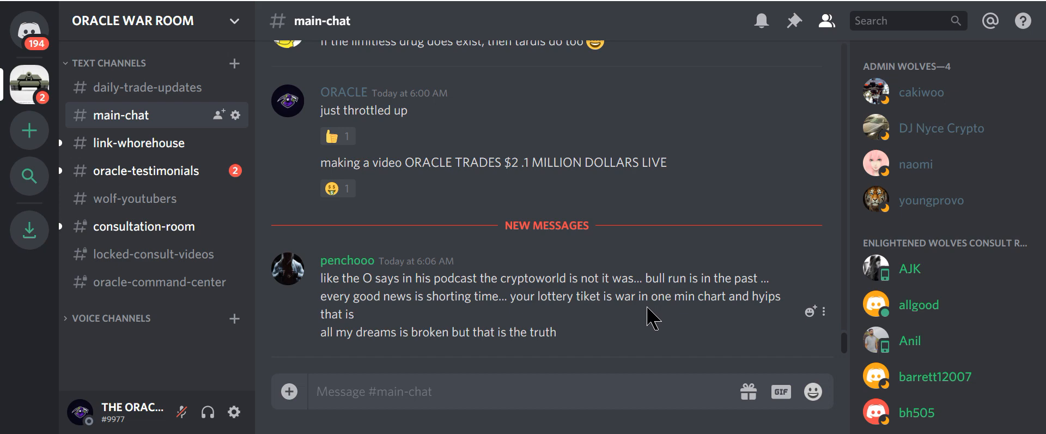
mouse_move(768, 321)
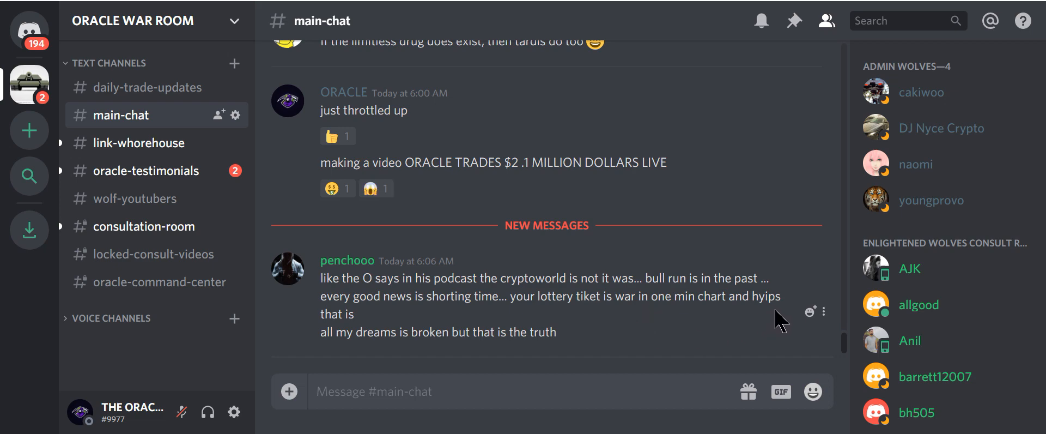
mouse_move(531, 365)
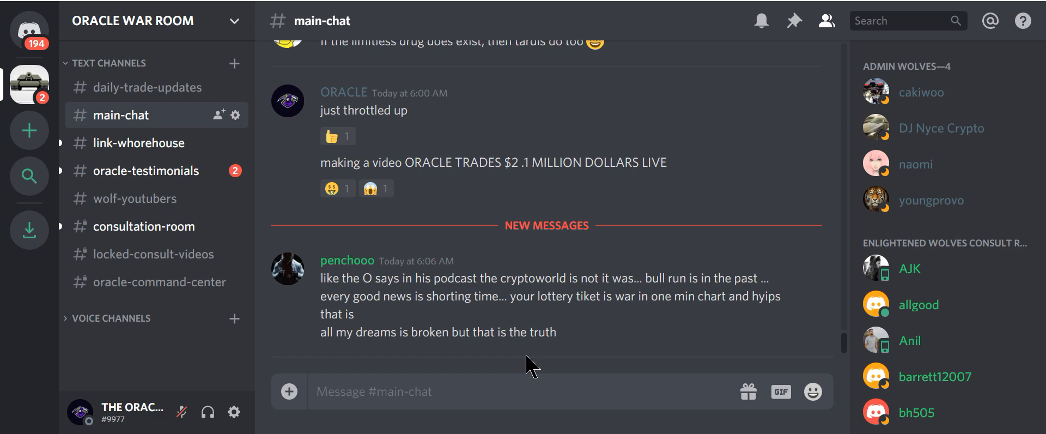
mouse_move(613, 223)
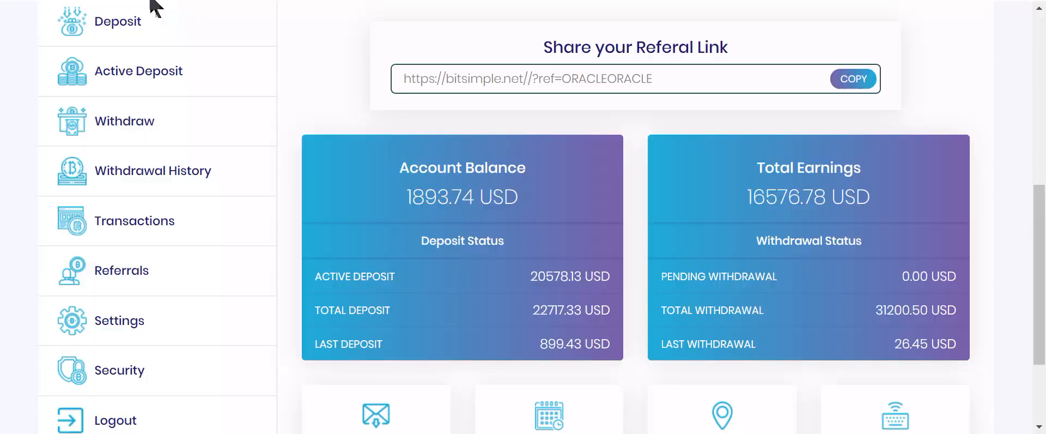
- Scroll to the top of the BitSimple dashboard showing Bitcoin at 9,749.46 USD
scroll(up, 3)
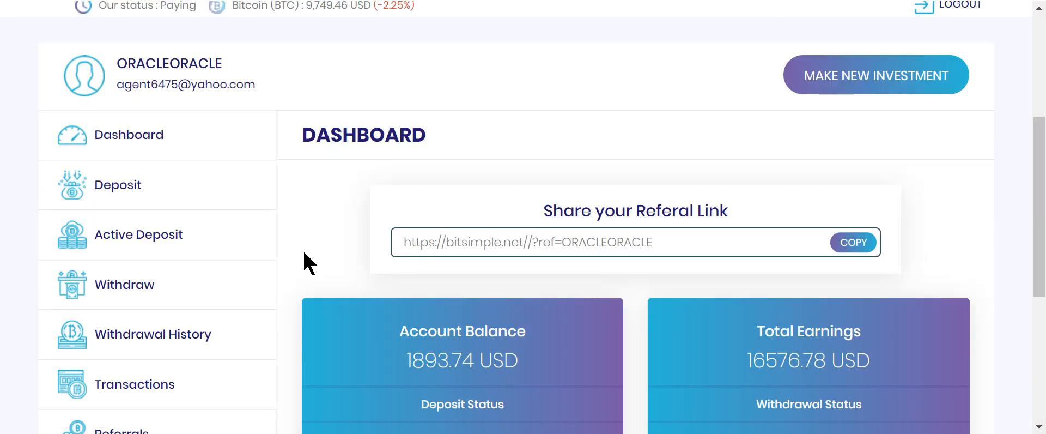
scroll(up, 3)
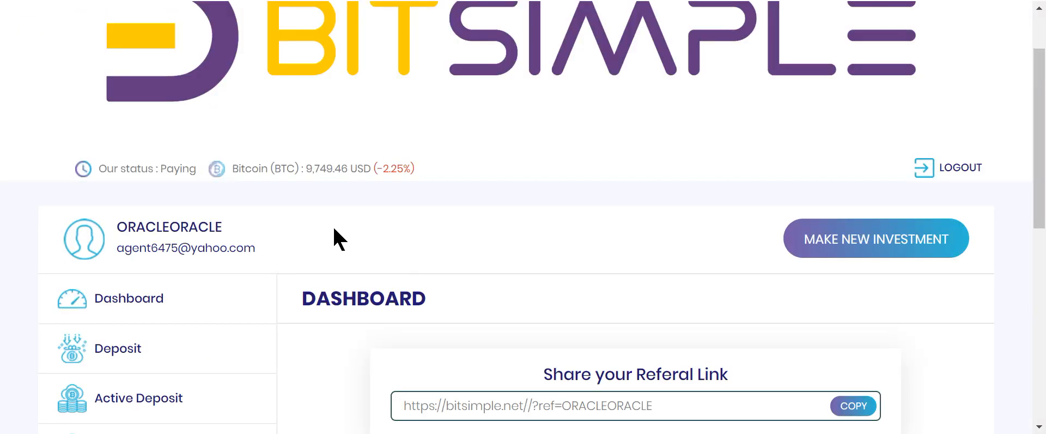
scroll(up, 3)
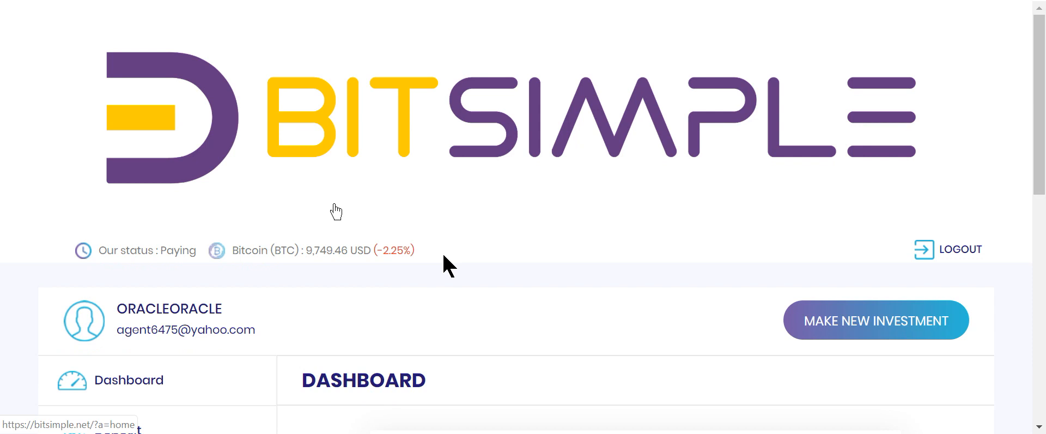
mouse_move(145, 357)
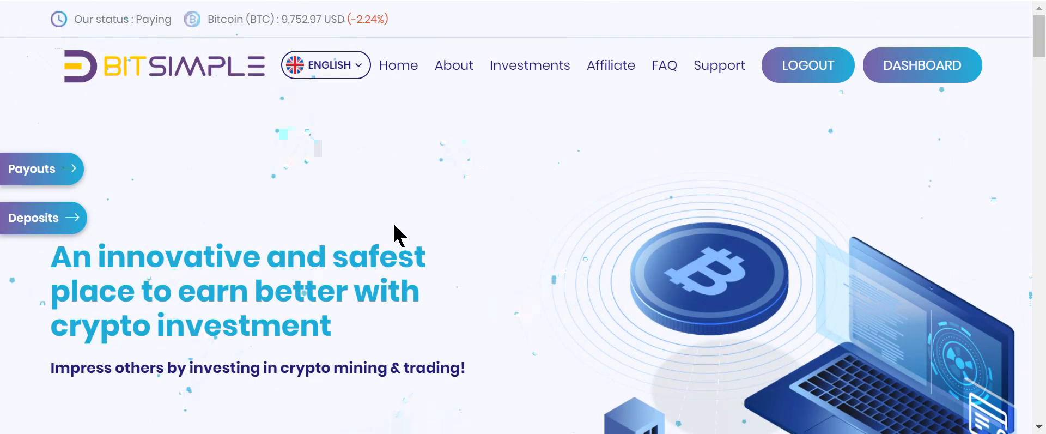
- Scroll down the home page to the hourly plan cards and 3 Level Affiliate Program section
scroll(down, 3)
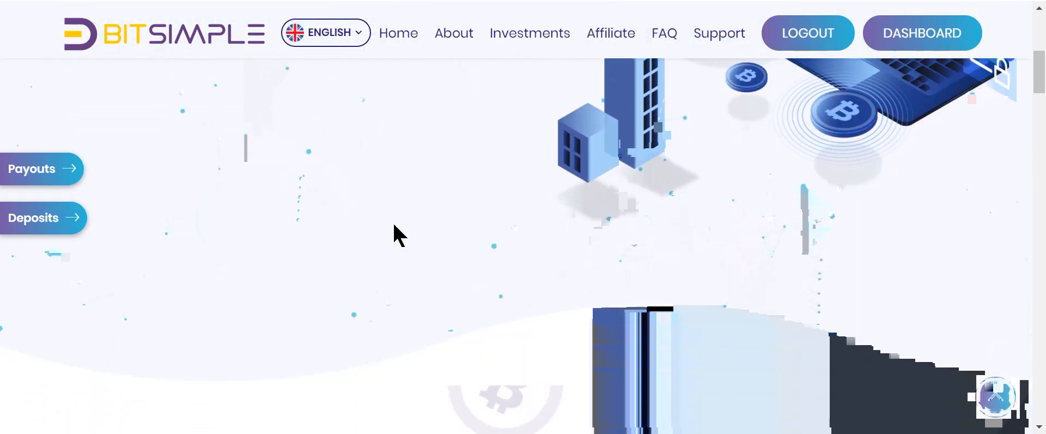
scroll(down, 3)
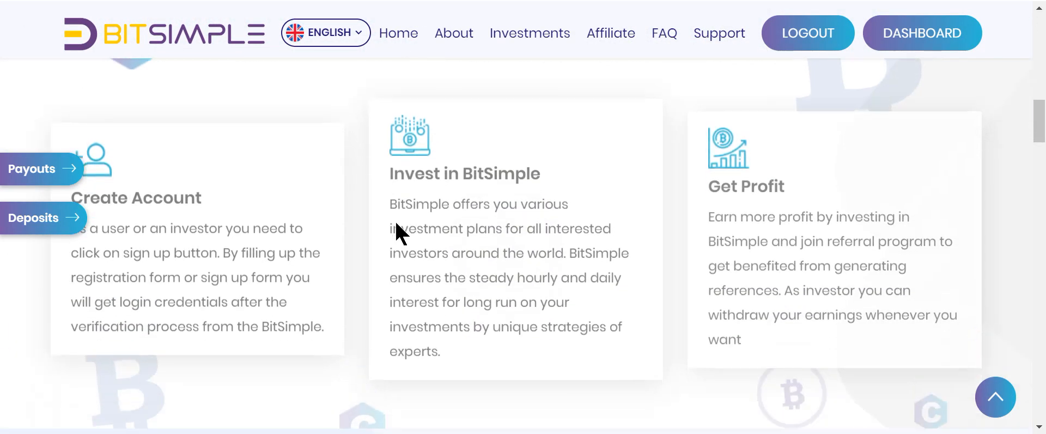
scroll(down, 3)
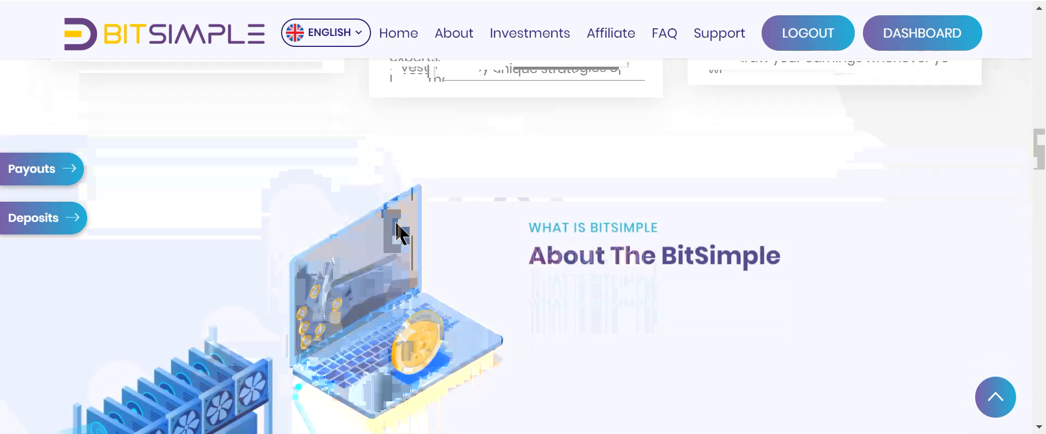
scroll(down, 3)
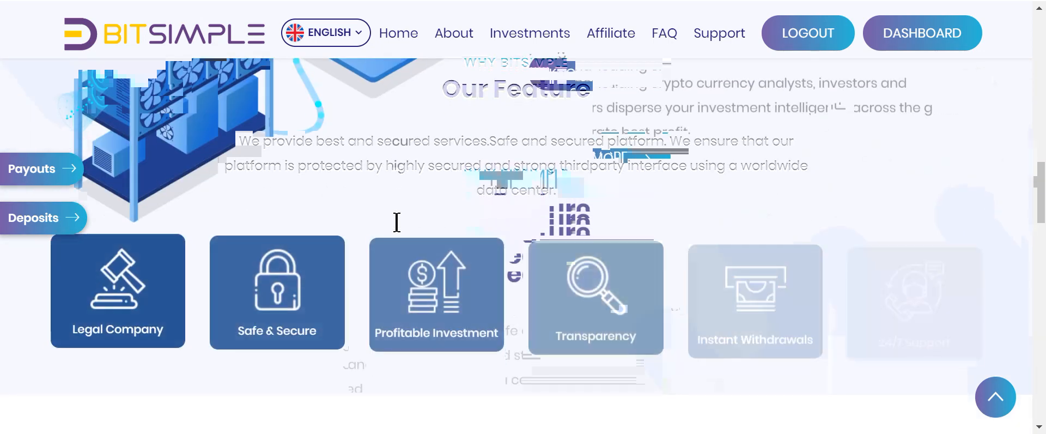
scroll(down, 3)
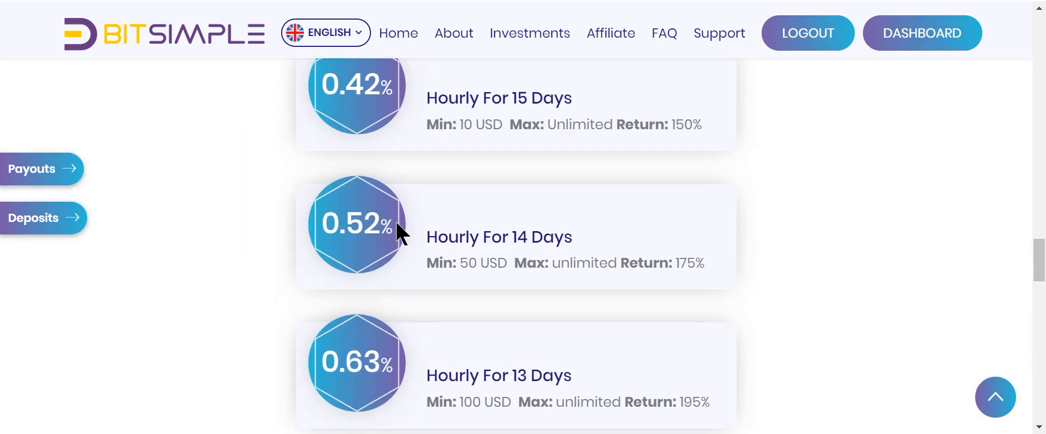
scroll(down, 3)
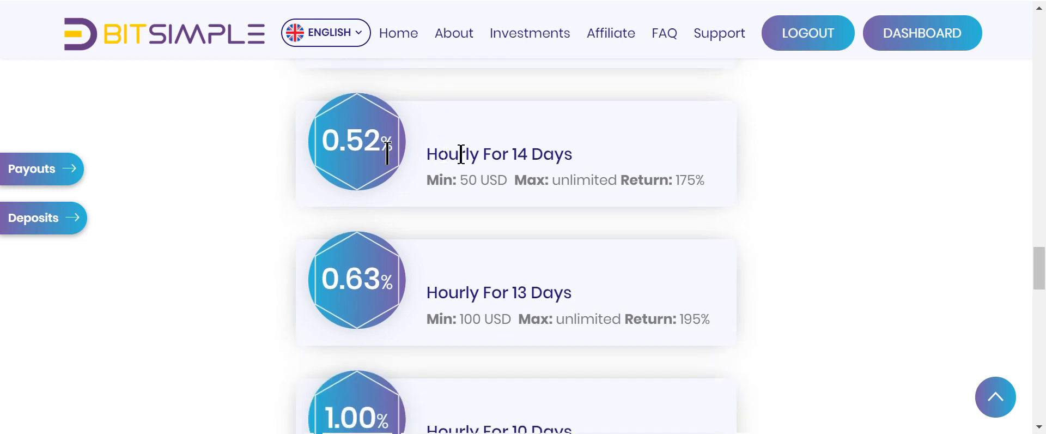
scroll(down, 3)
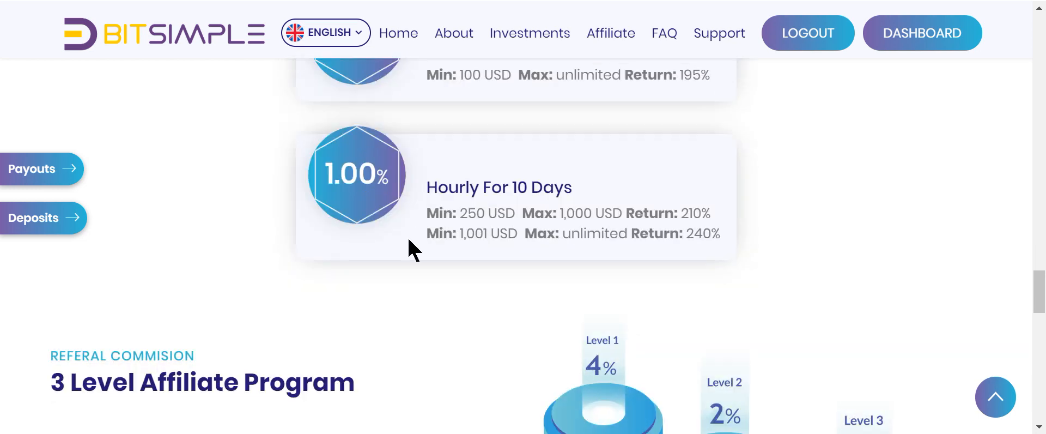
mouse_move(500, 299)
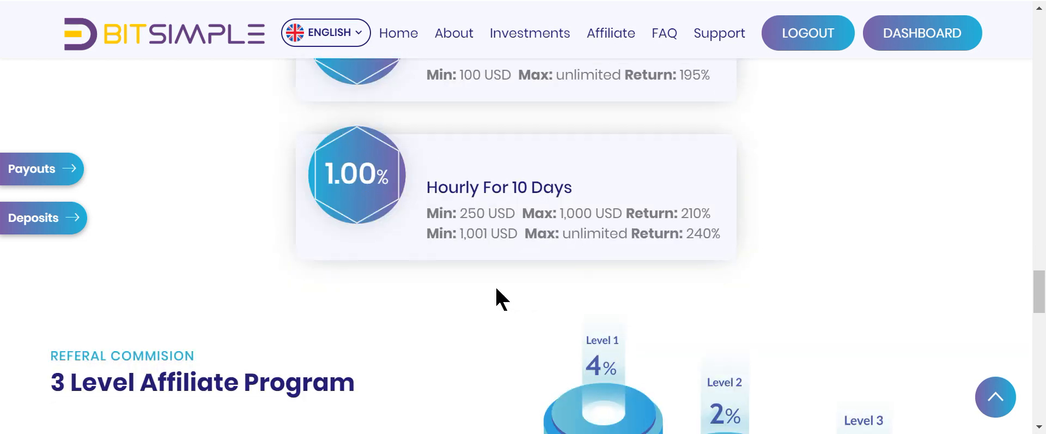
mouse_move(723, 228)
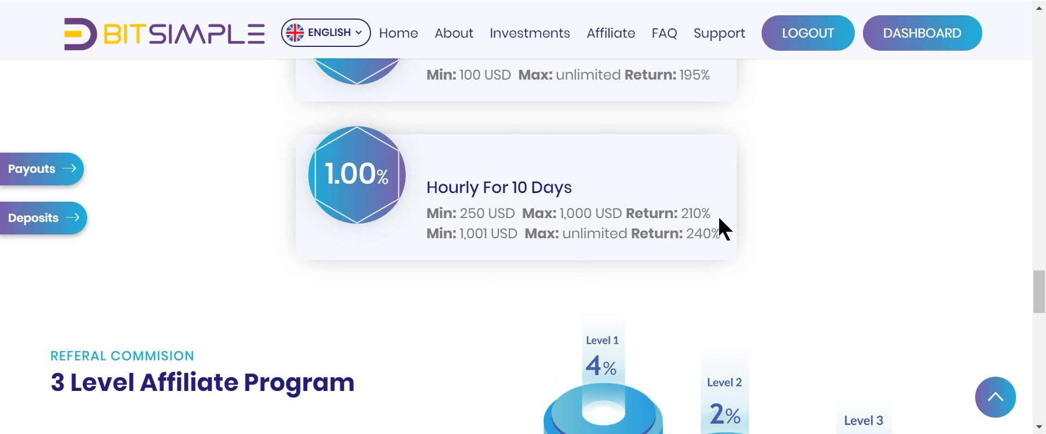
mouse_move(723, 220)
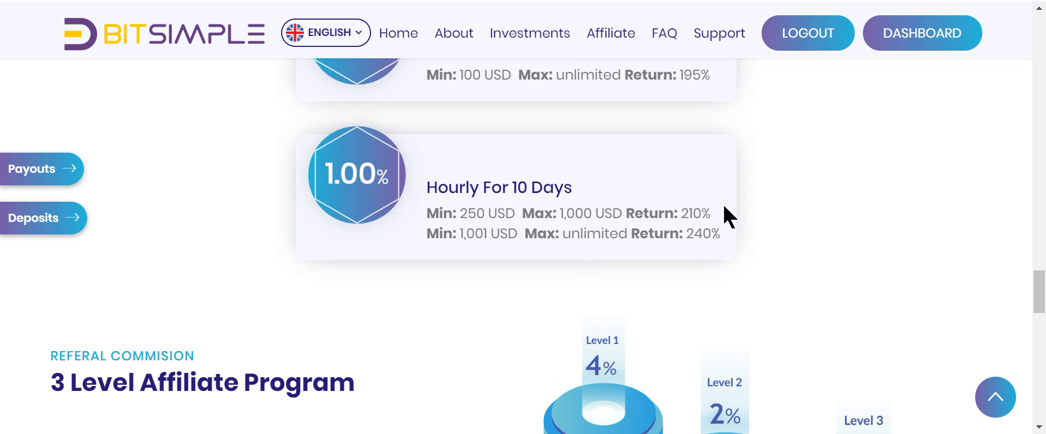
mouse_move(720, 223)
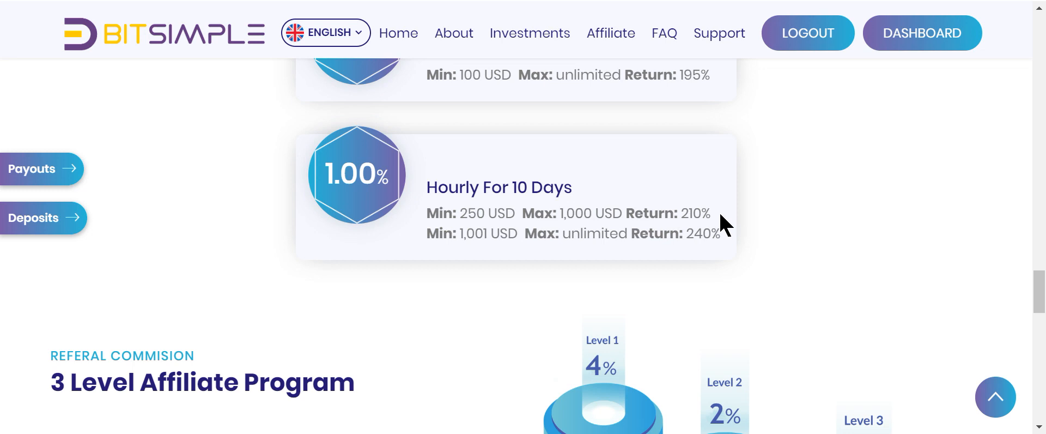
mouse_move(723, 224)
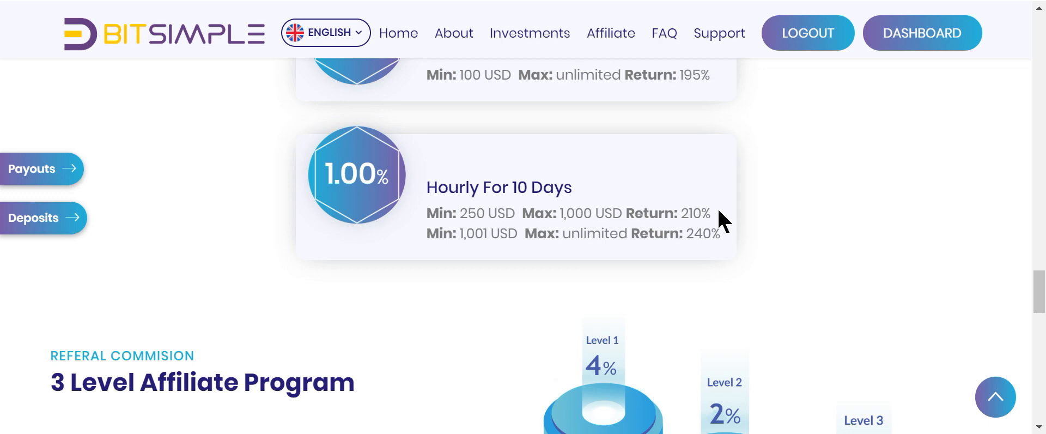
mouse_move(528, 270)
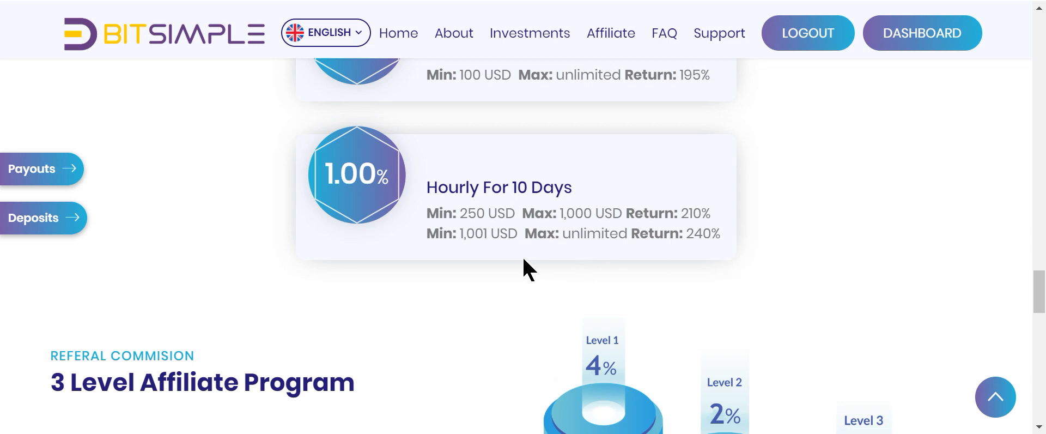
mouse_move(679, 265)
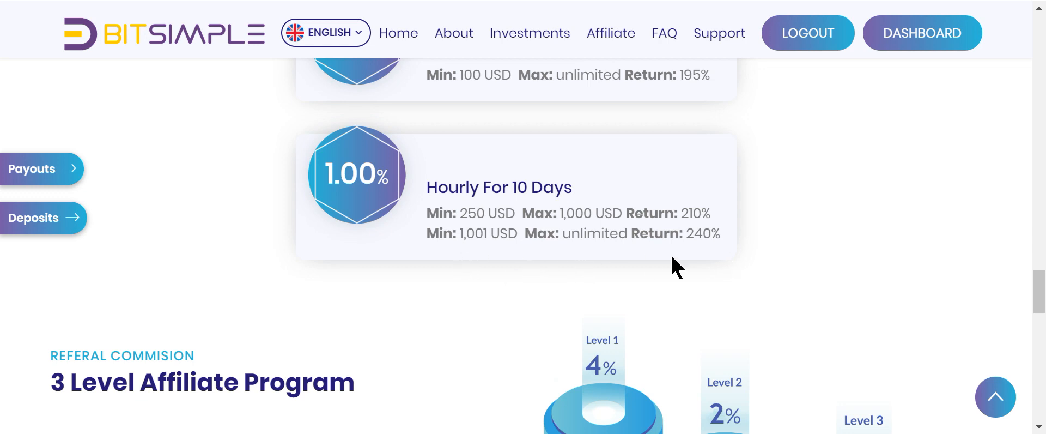
mouse_move(675, 256)
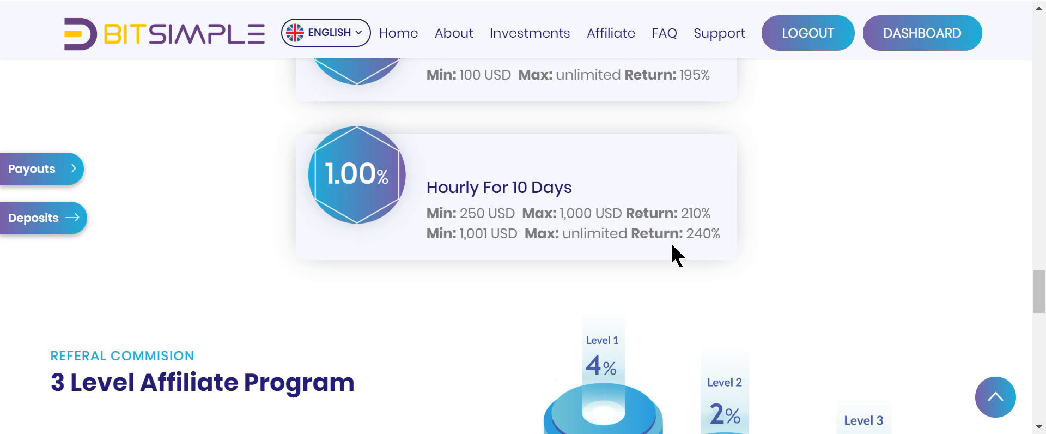
mouse_move(670, 255)
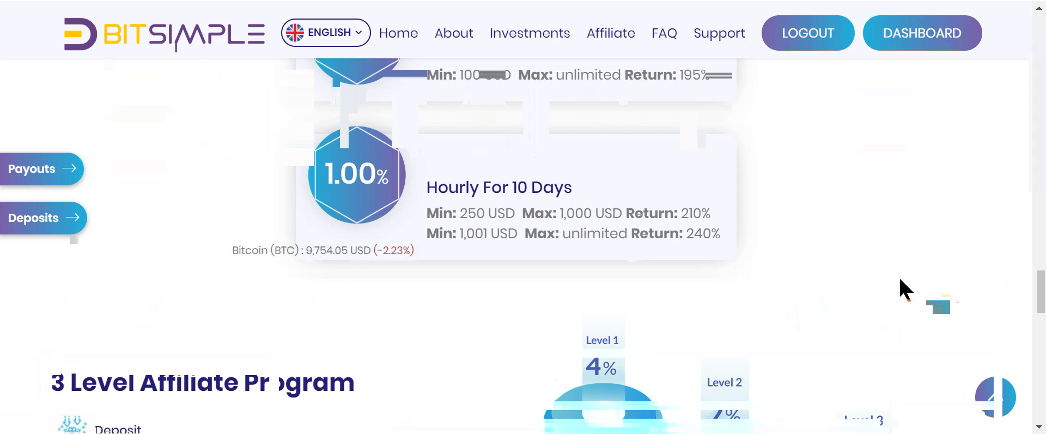
- Open the BitSimple account dashboard from the top bar showing the 1972.86 USD balance
click(921, 33)
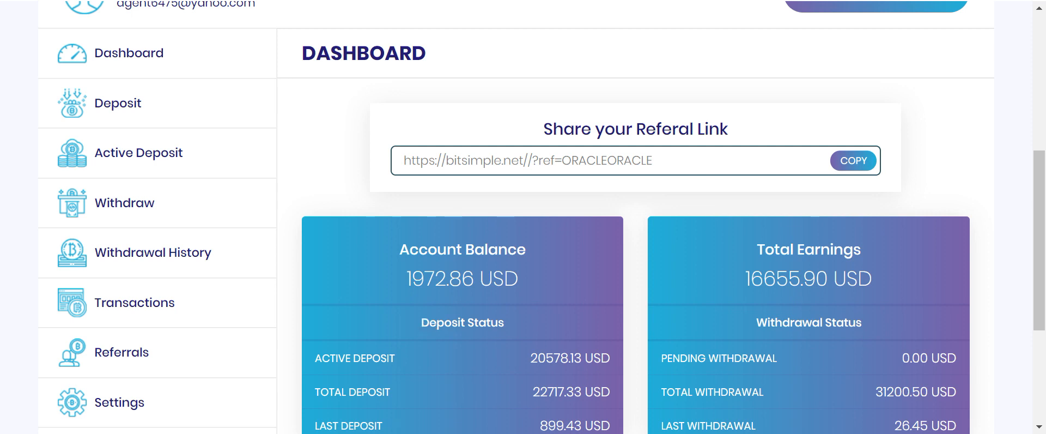
mouse_move(831, 420)
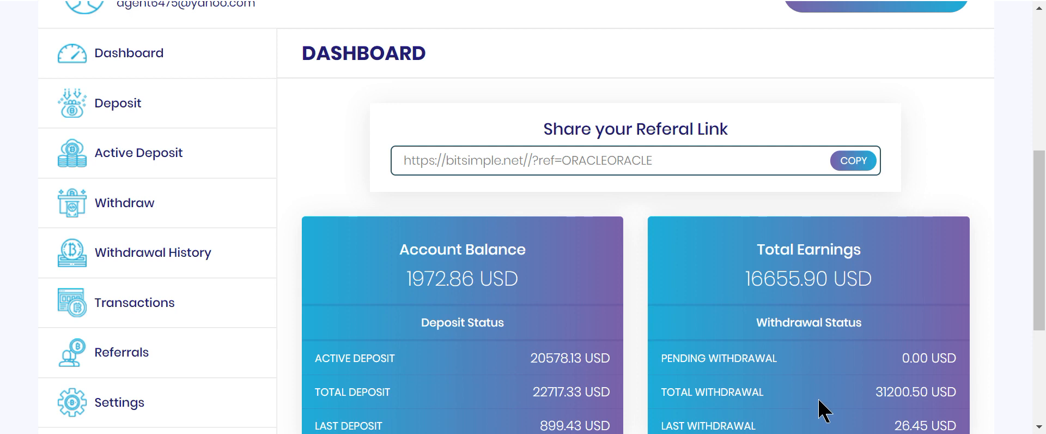
mouse_move(679, 314)
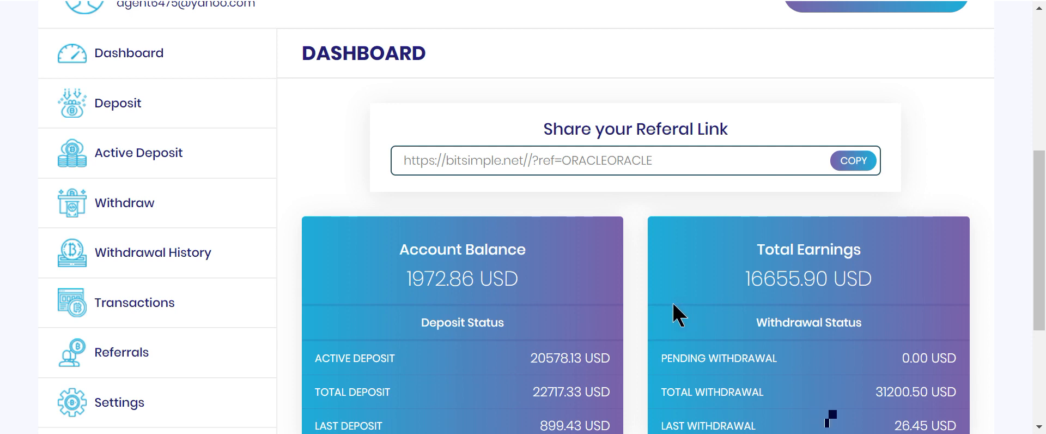
mouse_move(489, 320)
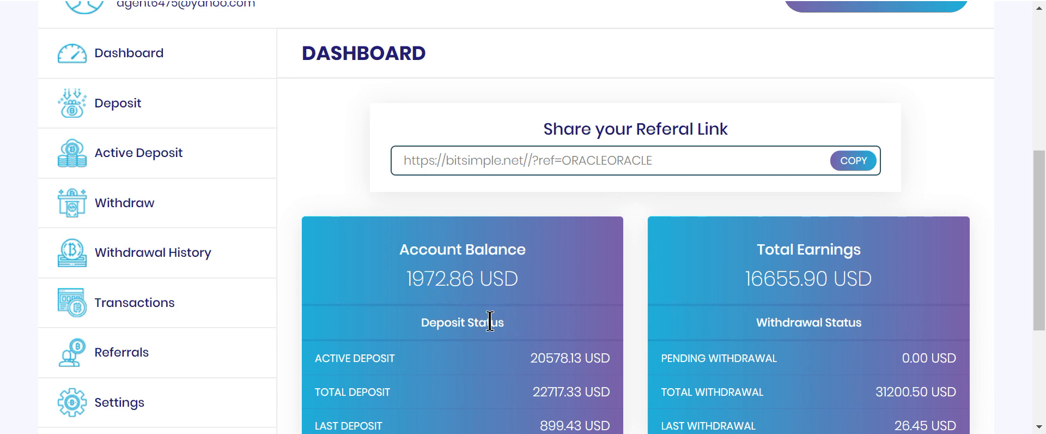
mouse_move(346, 178)
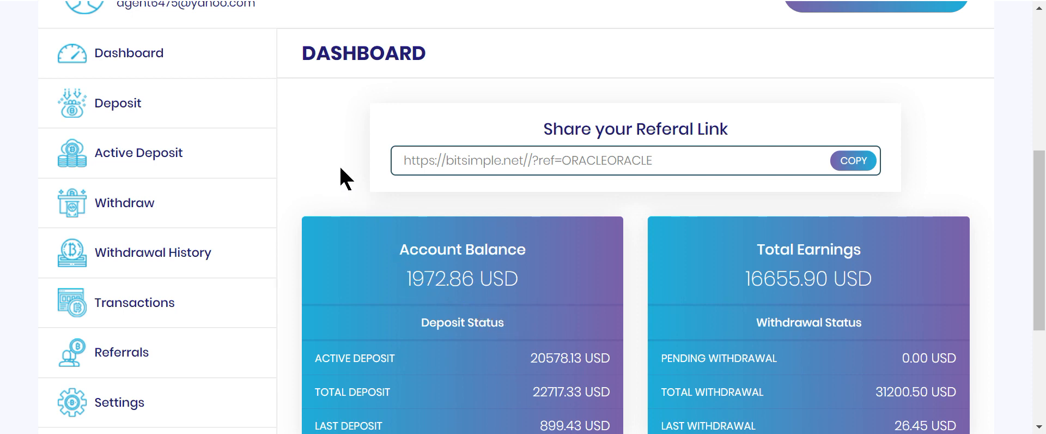
scroll(down, 3)
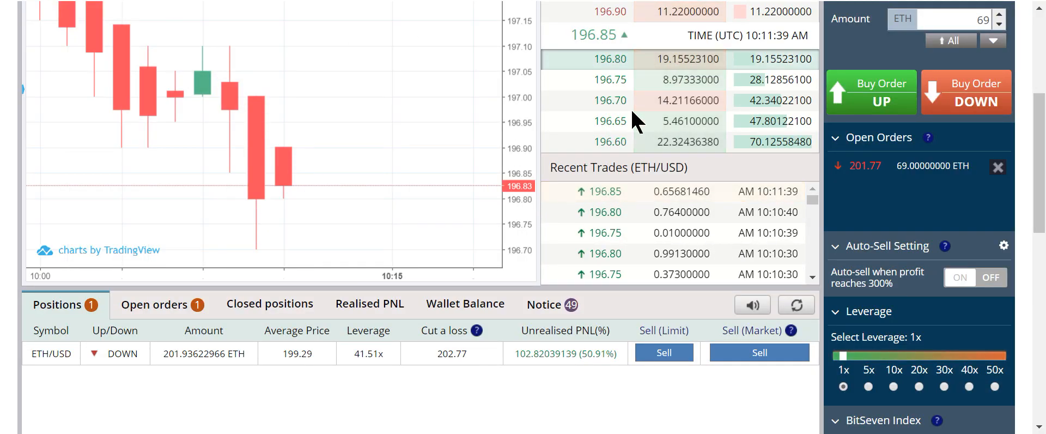
mouse_move(392, 417)
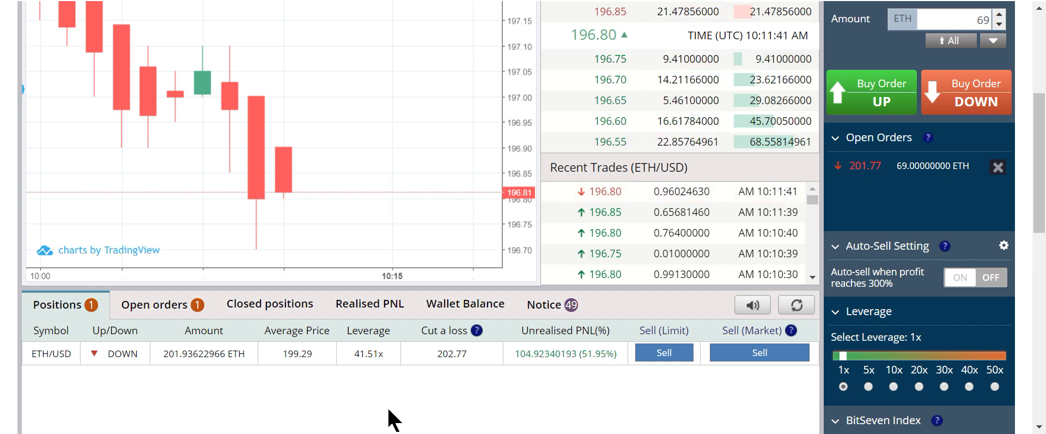
mouse_move(158, 8)
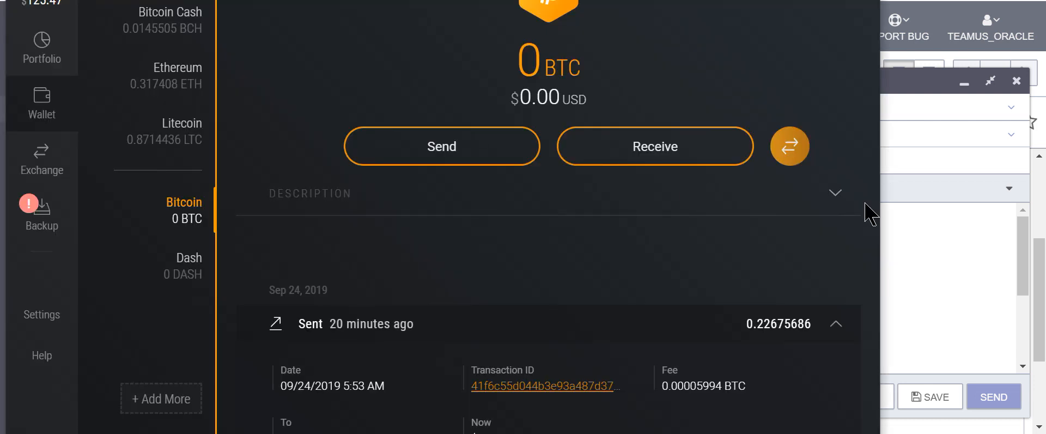
mouse_move(464, 238)
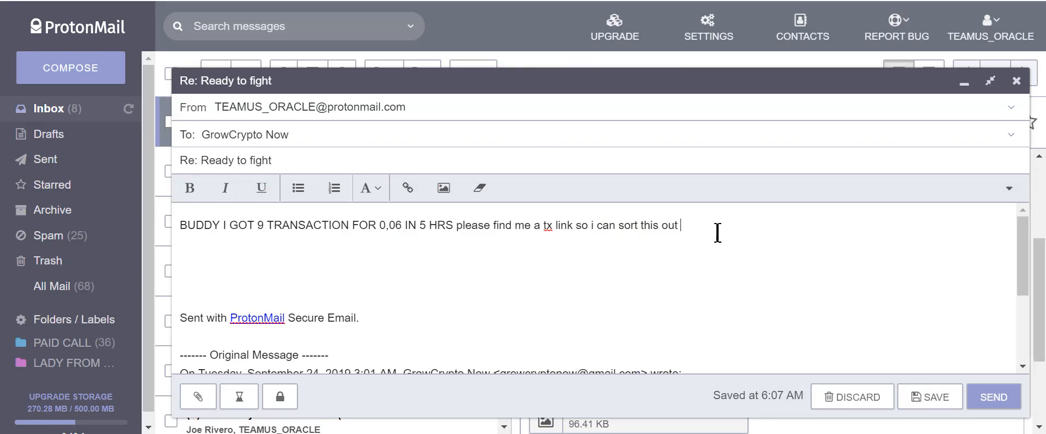
- Finish the reply with '.. look' and the Blockchair transaction link, and send it
text(.. look like this one)
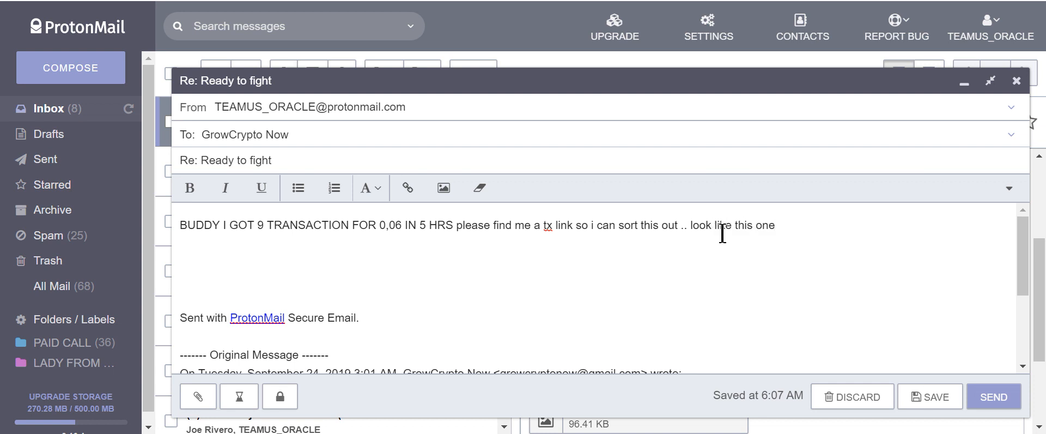
text(https://blockchair.com/bitcoin/transaction/41f6c55d044b3e93a487d37b3d1062833e817771540ca046e96e56c0e1a63f10)
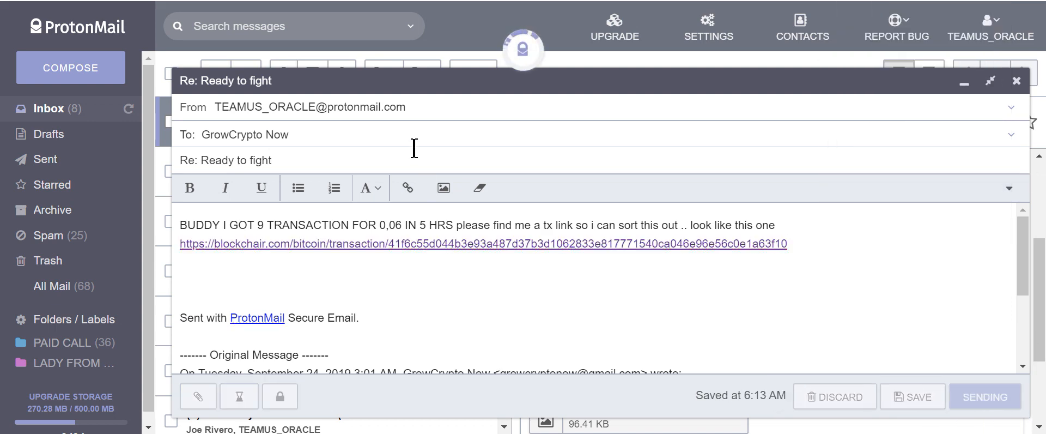
click(985, 397)
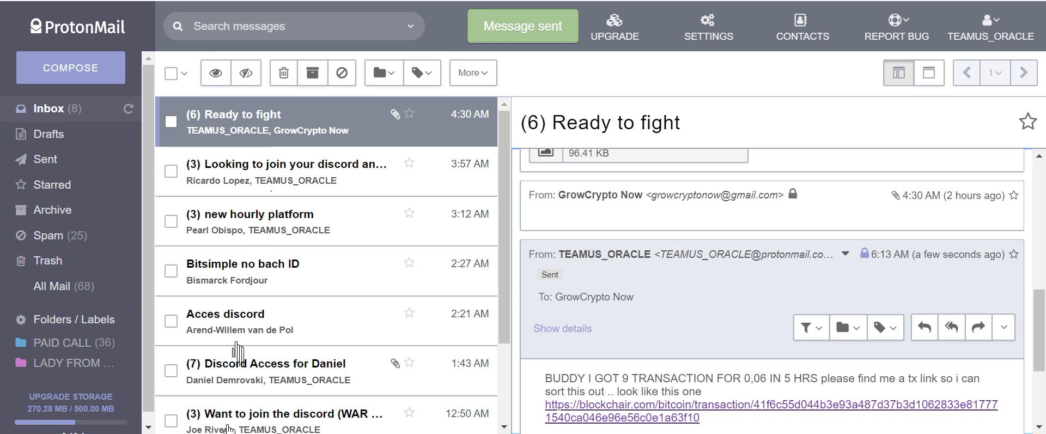
- Move the 'new hourly platform' conversation to Trash
click(171, 221)
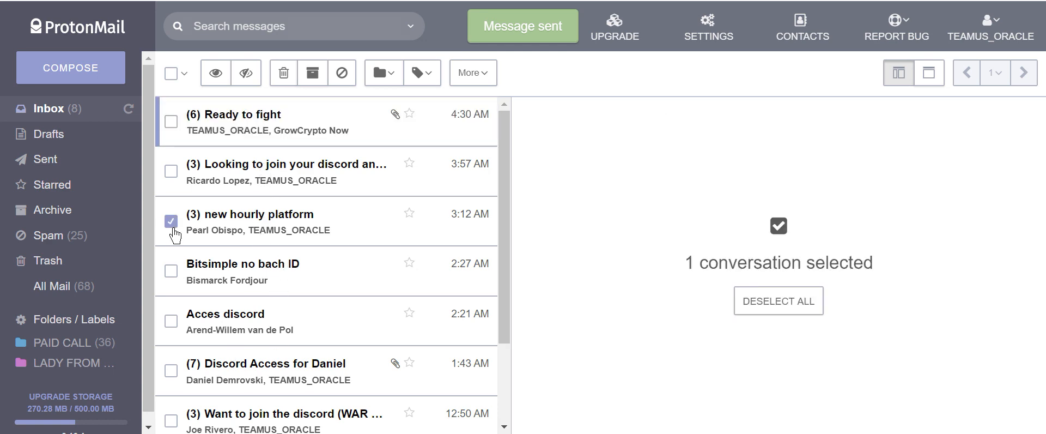
click(283, 73)
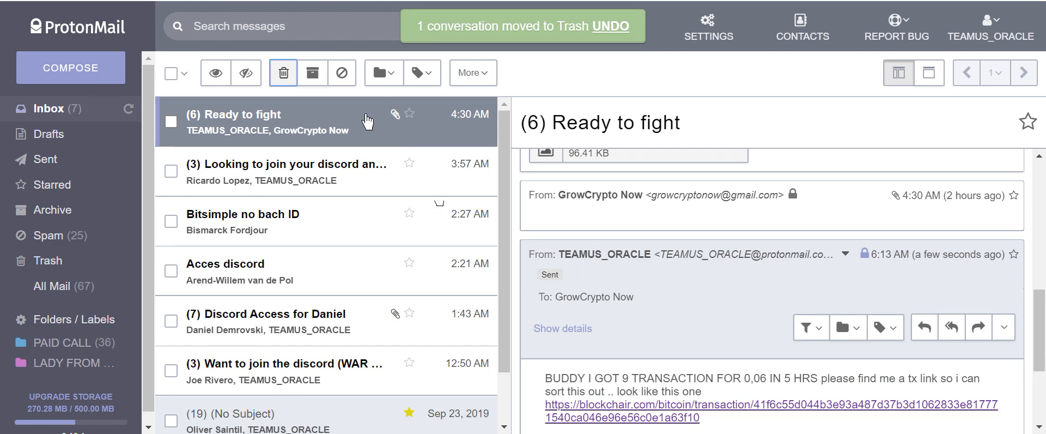
mouse_move(315, 167)
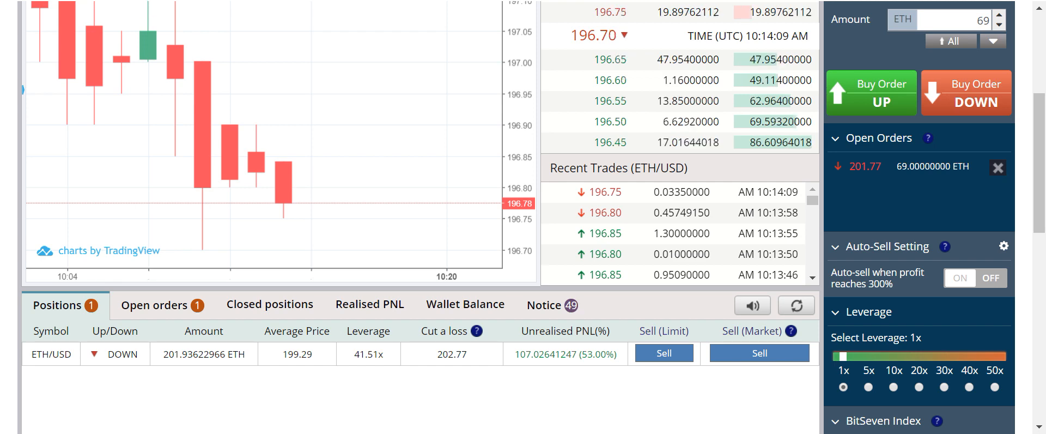
mouse_move(154, 6)
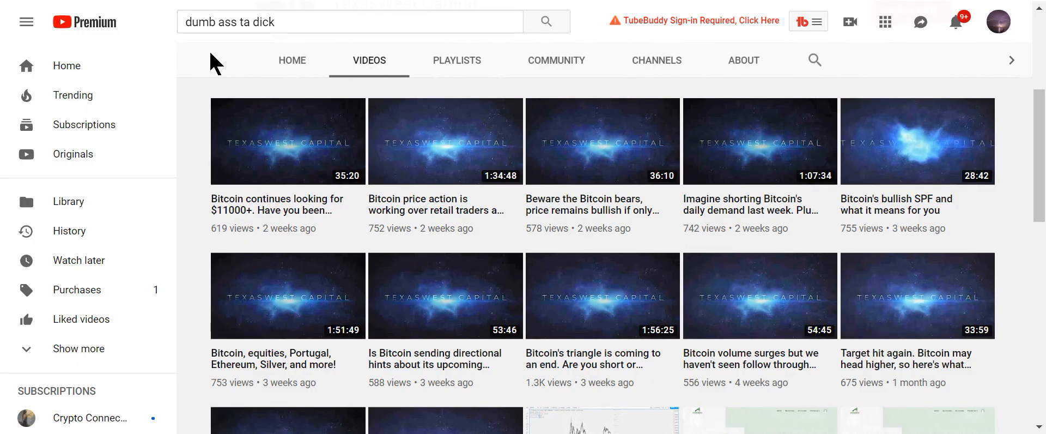
mouse_move(885, 63)
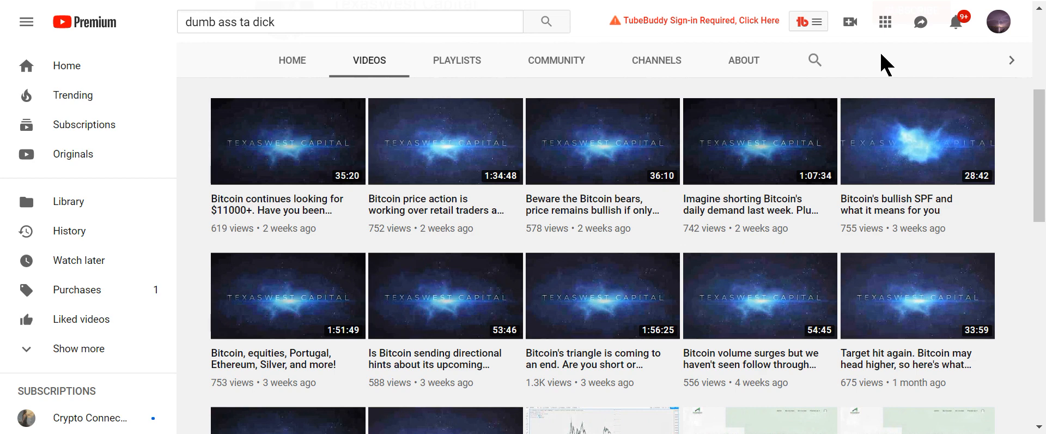
mouse_move(881, 64)
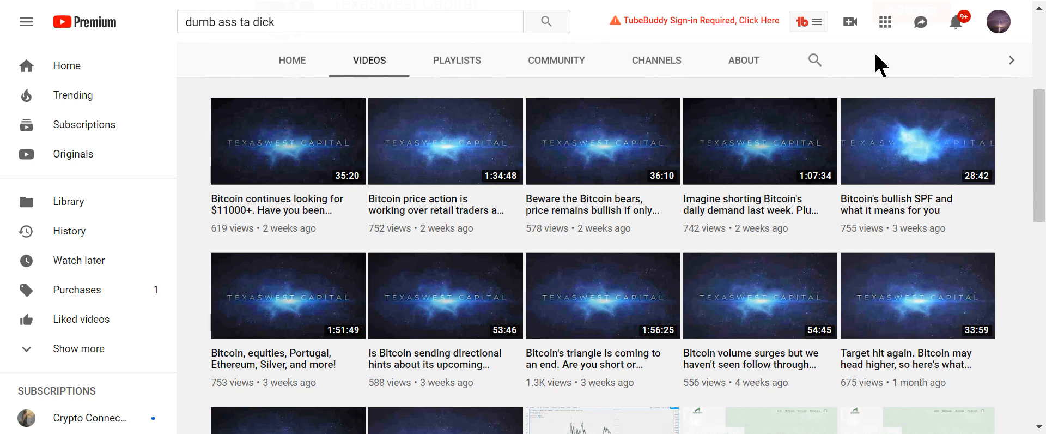
mouse_move(157, 6)
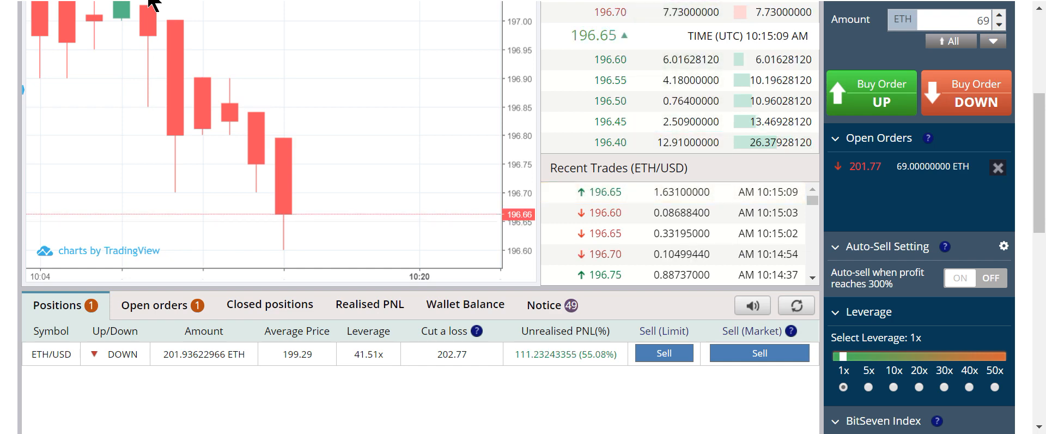
mouse_move(210, 136)
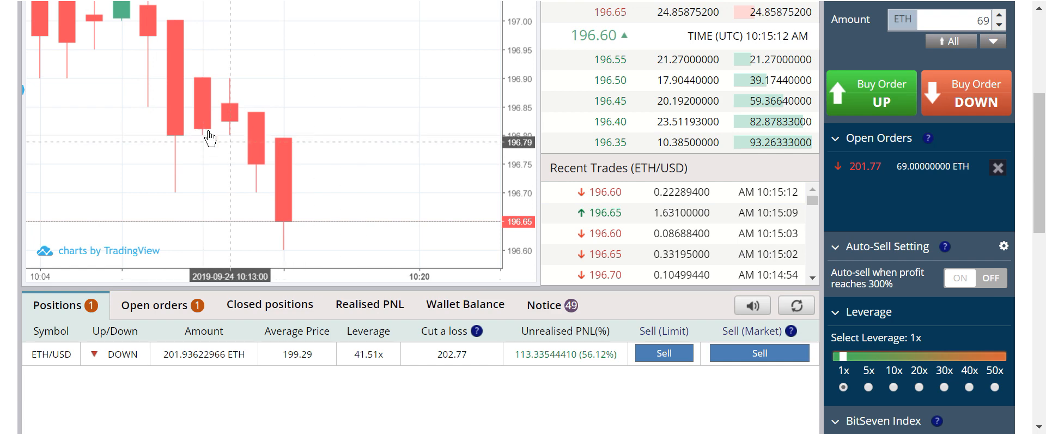
mouse_move(165, 112)
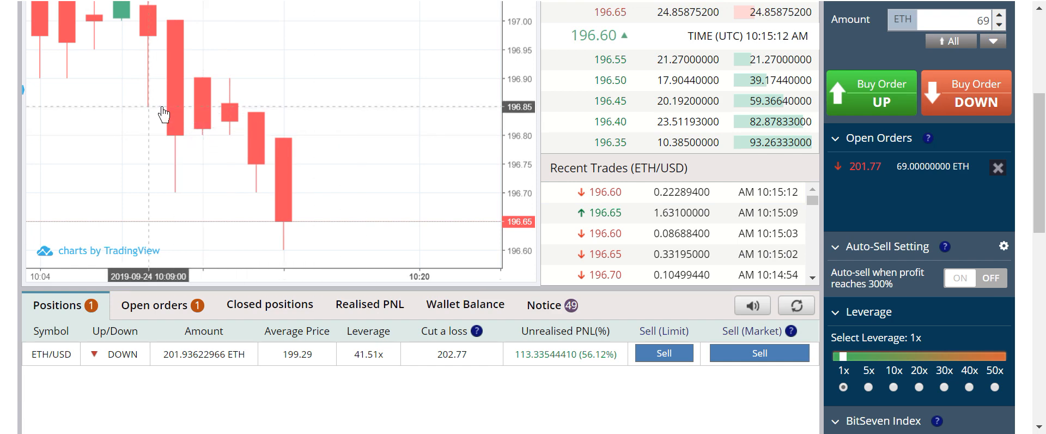
mouse_move(147, 28)
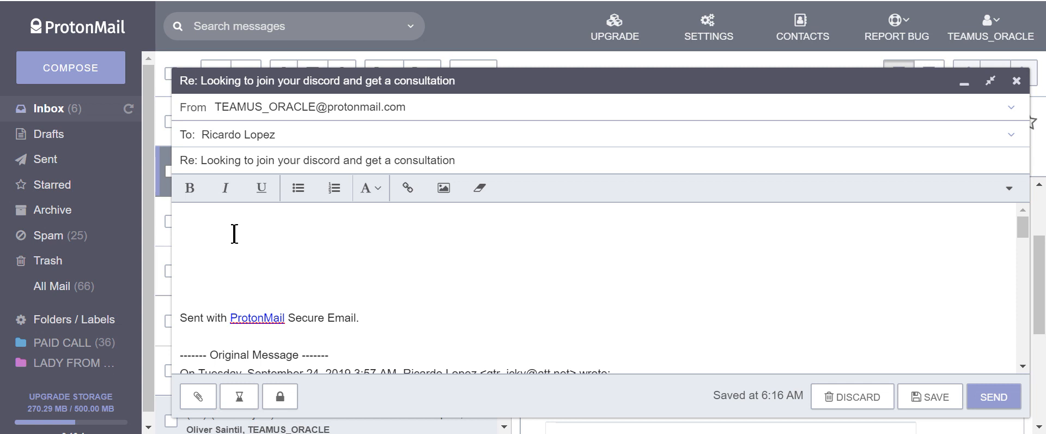
mouse_move(153, 8)
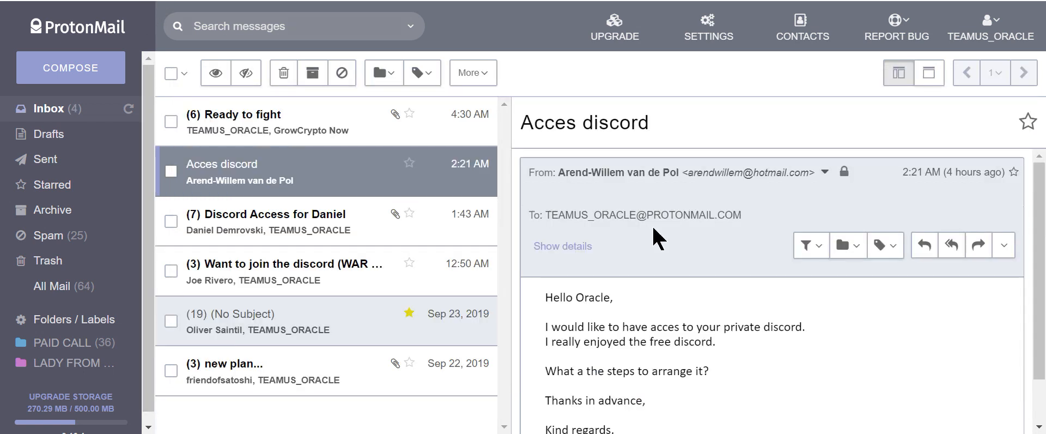
mouse_move(751, 408)
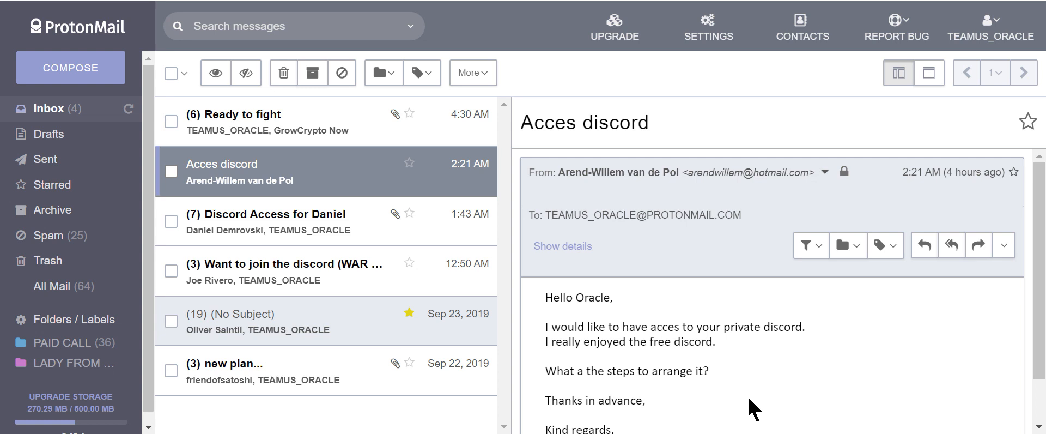
mouse_move(745, 410)
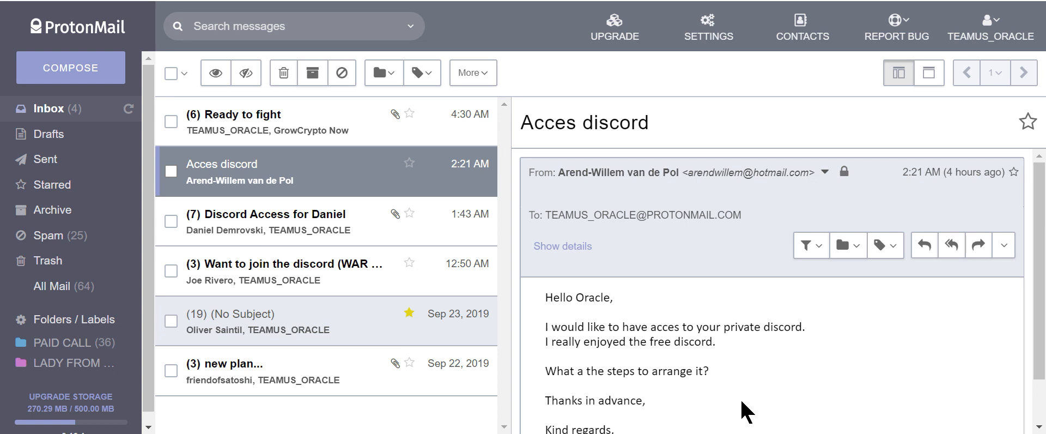
mouse_move(760, 148)
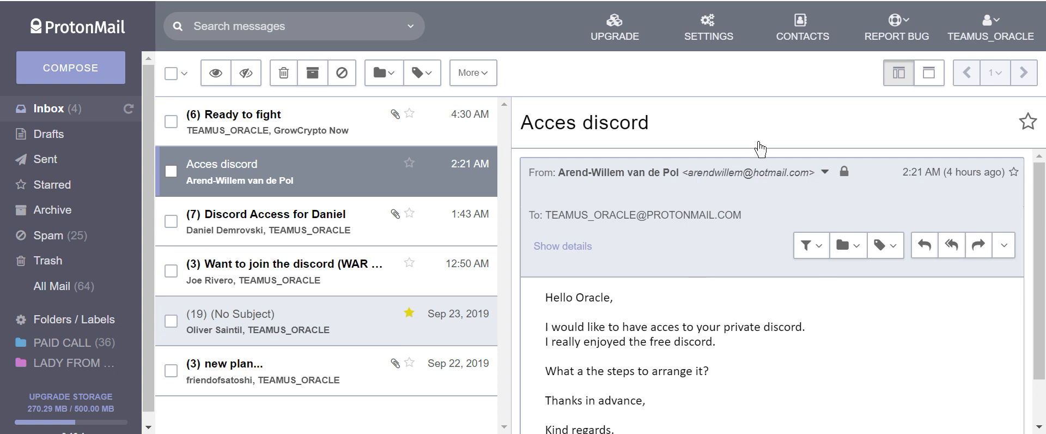
mouse_move(154, 6)
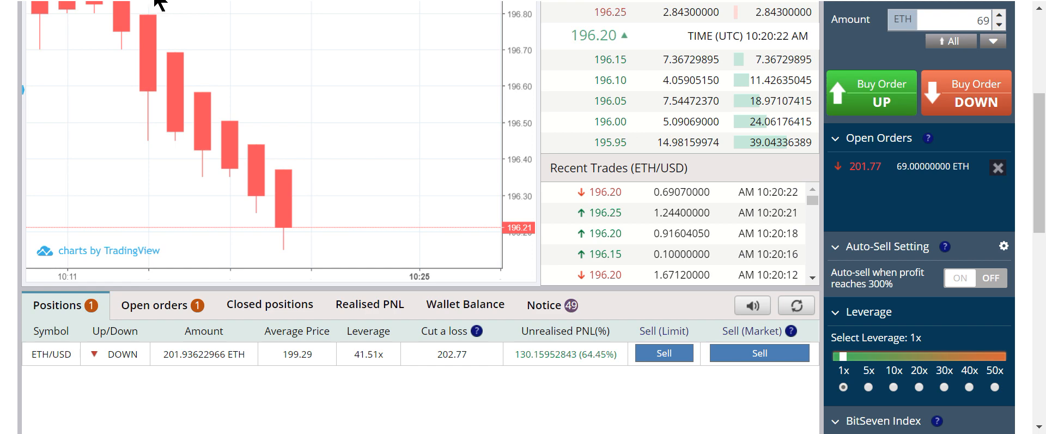
mouse_move(457, 64)
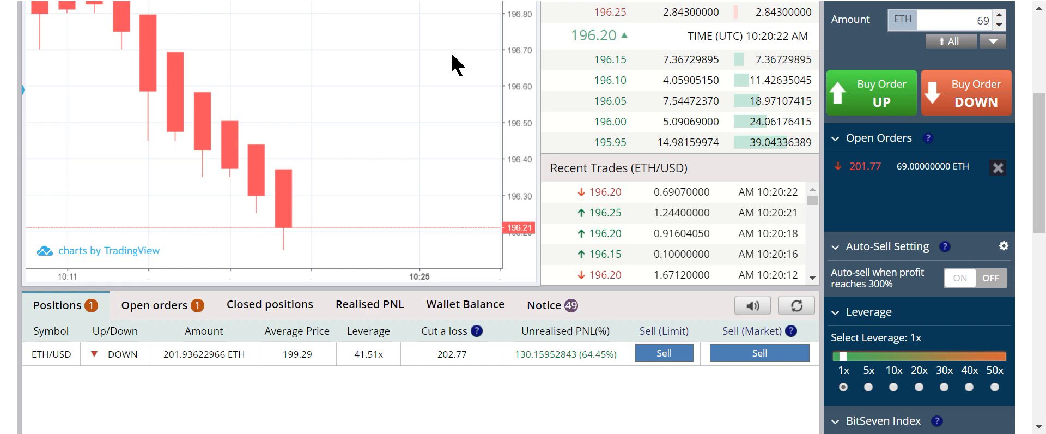
scroll(up, 3)
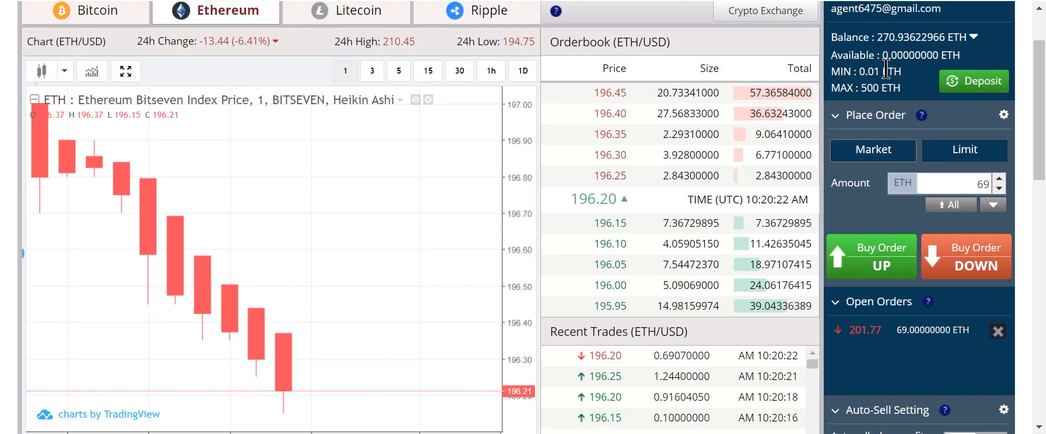
scroll(down, 3)
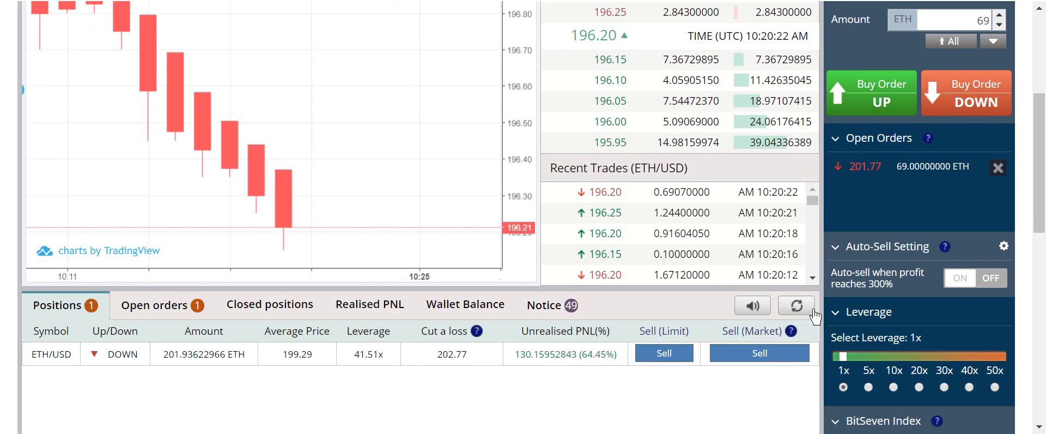
mouse_move(370, 12)
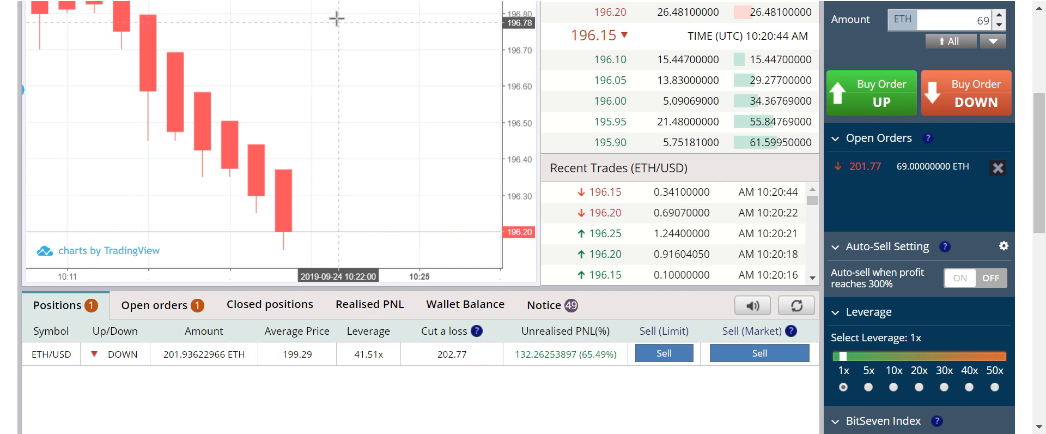
mouse_move(154, 6)
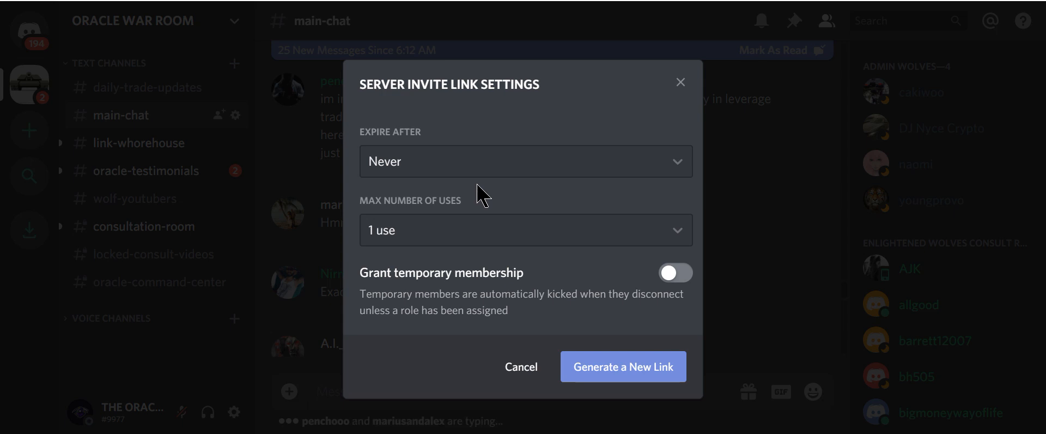
mouse_move(455, 222)
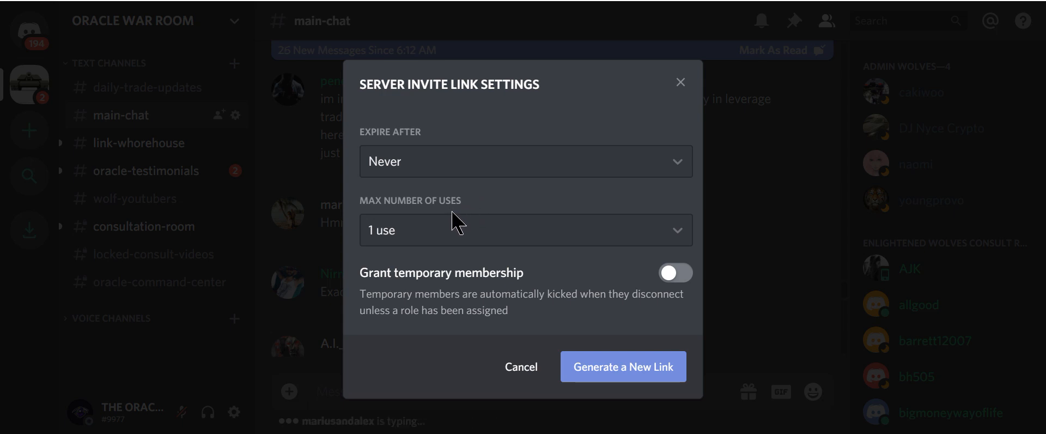
mouse_move(157, 7)
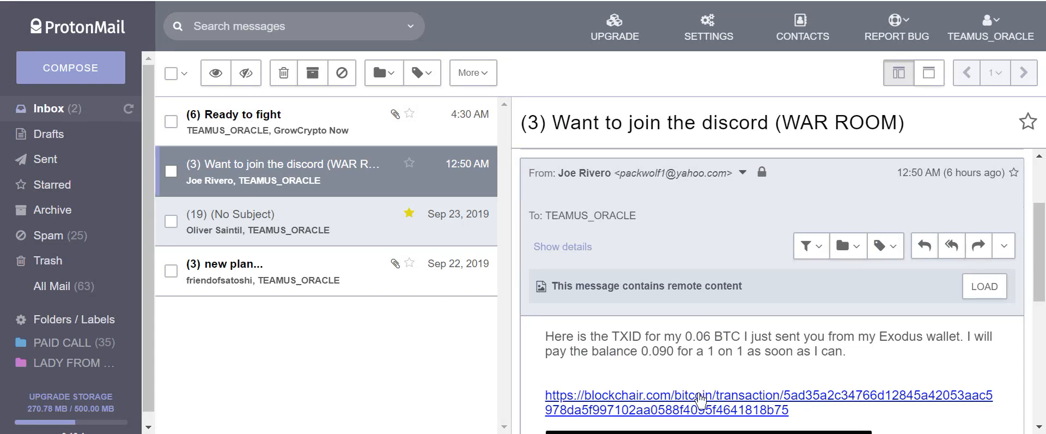
mouse_move(741, 386)
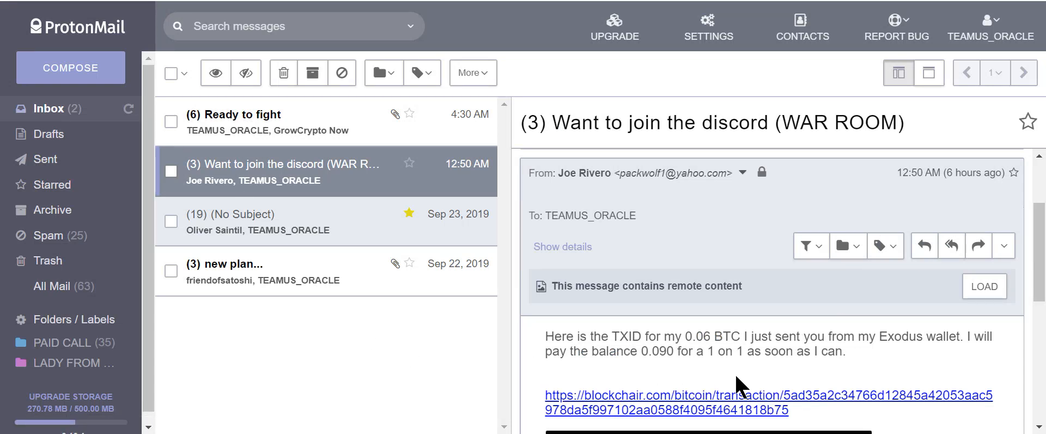
mouse_move(680, 375)
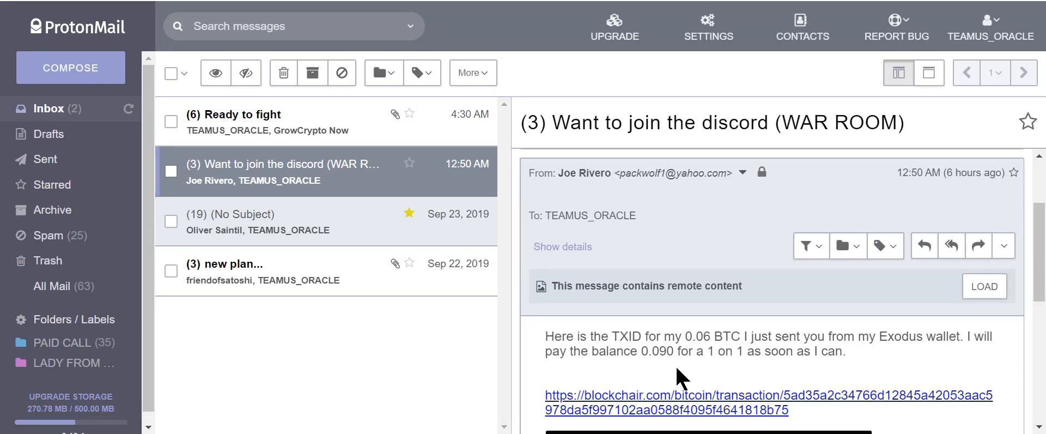
mouse_move(666, 374)
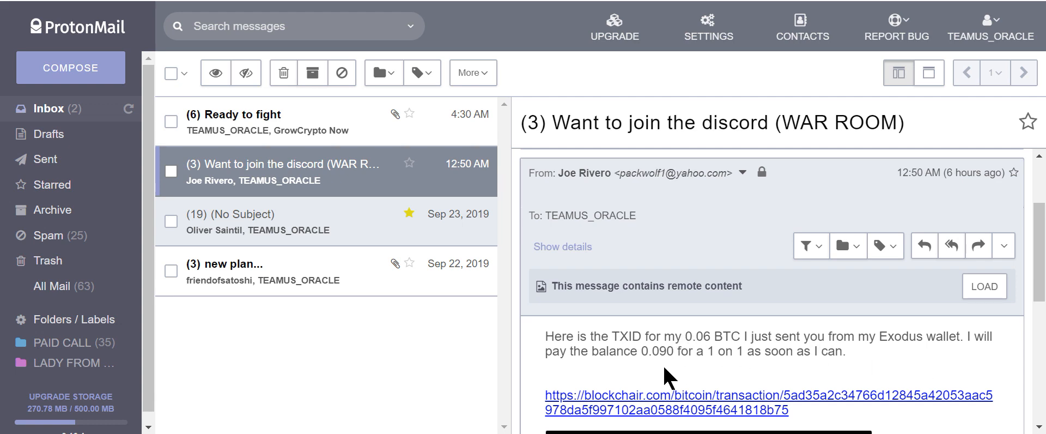
mouse_move(655, 409)
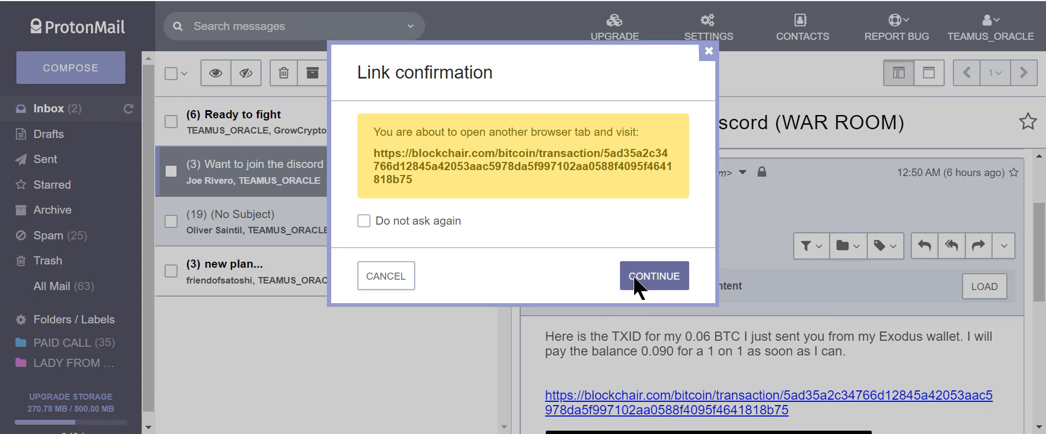
- Confirm opening the Blockchair link, landing on the 0.0647 BTC transaction page
click(652, 274)
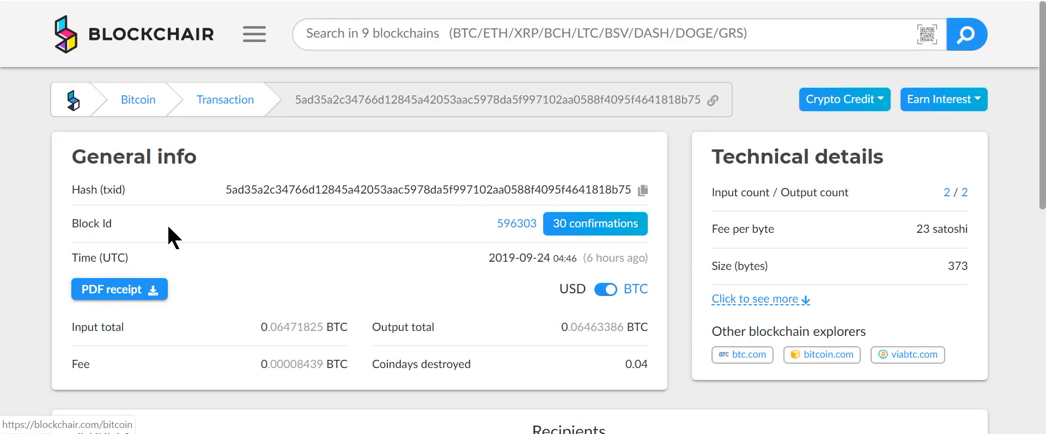
- Scroll the Blockchair transaction page through its confirmations to the 0.06 BTC recipient output
scroll(down, 3)
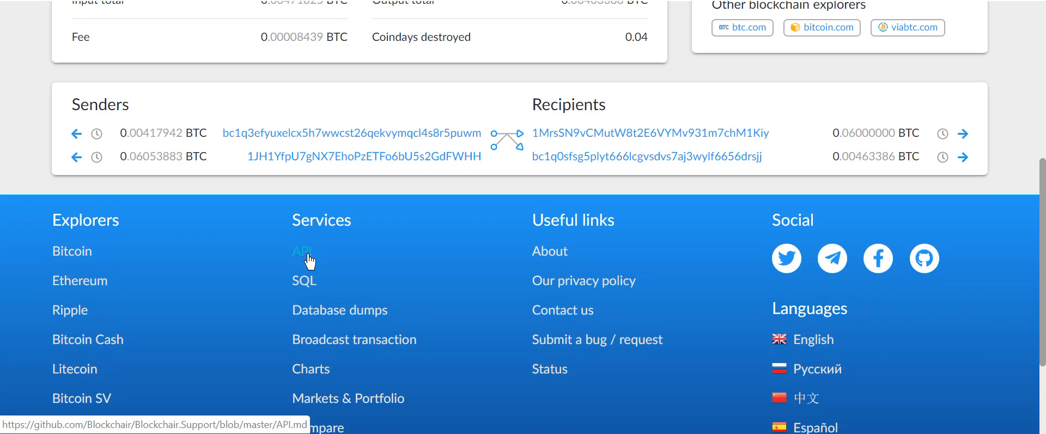
mouse_move(754, 236)
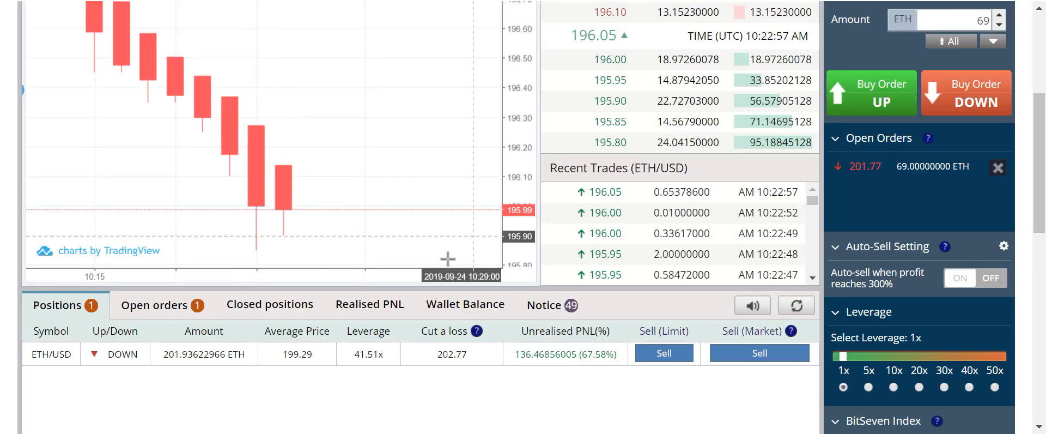
scroll(up, 3)
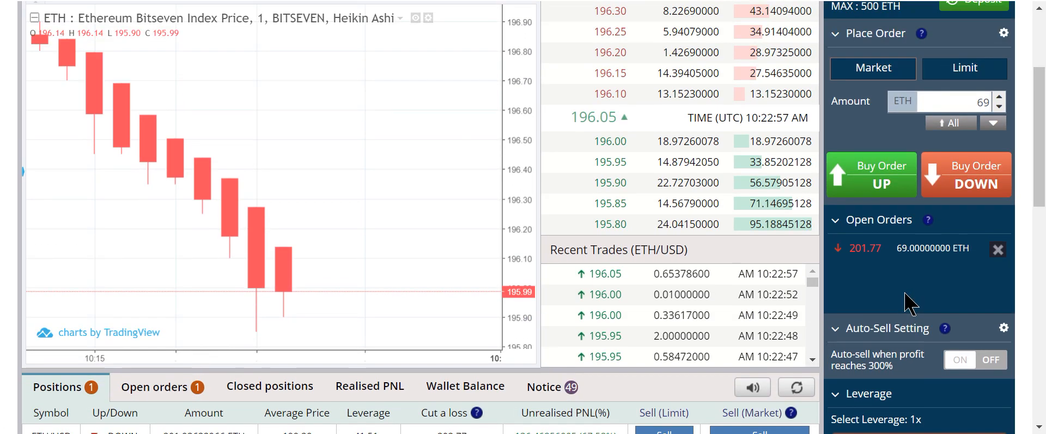
scroll(down, 3)
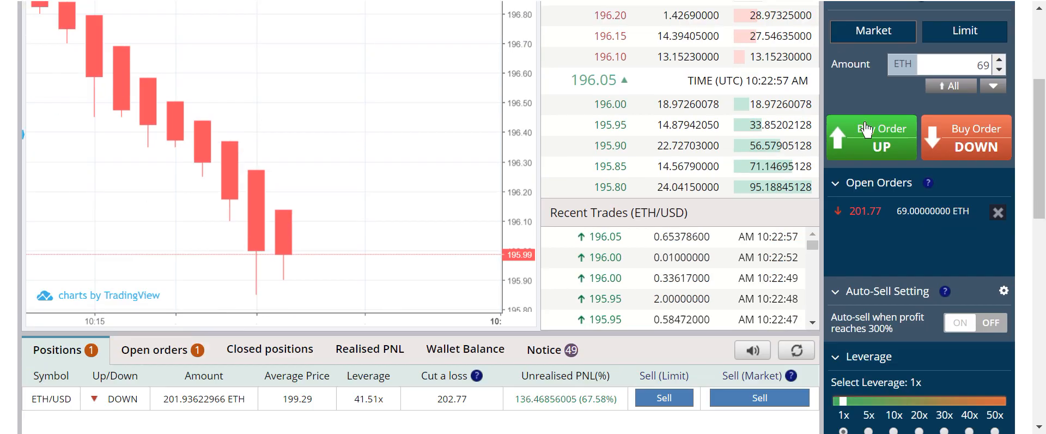
scroll(down, 3)
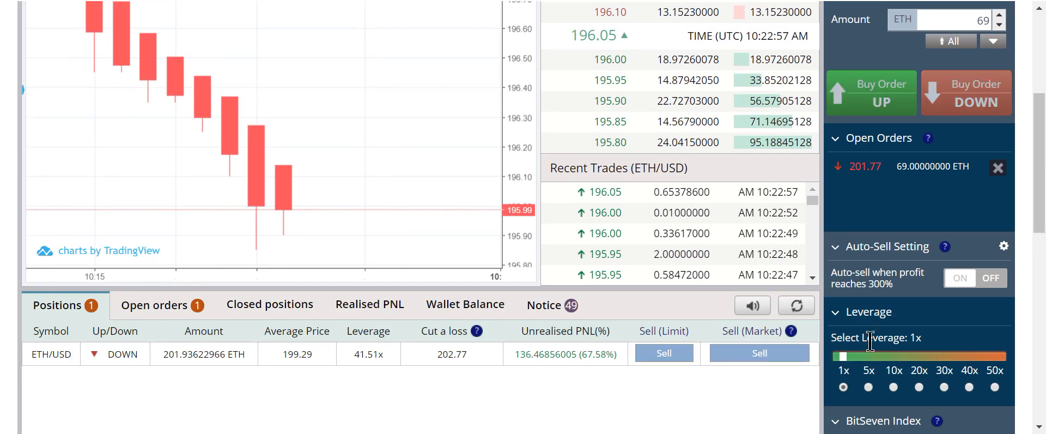
scroll(up, 3)
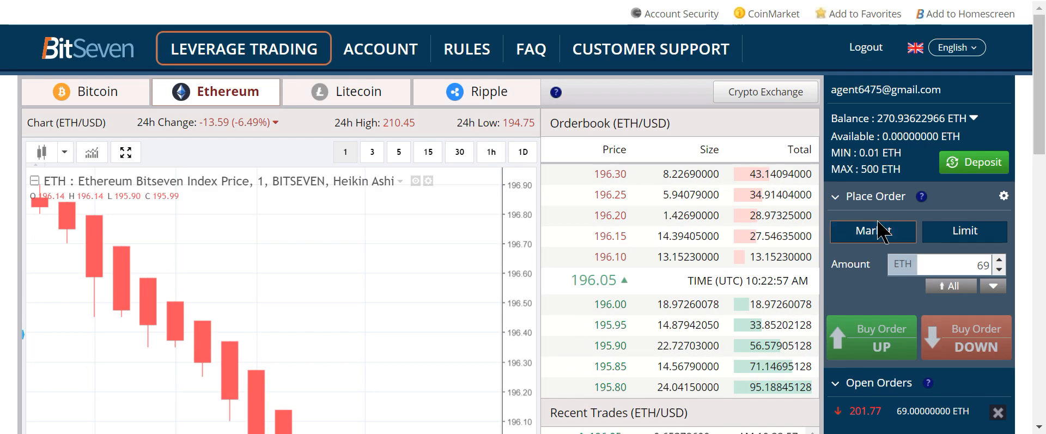
- Cancel the pending 69 ETH DOWN limit order at 201.77 from Open orders and dismiss the notice
click(964, 336)
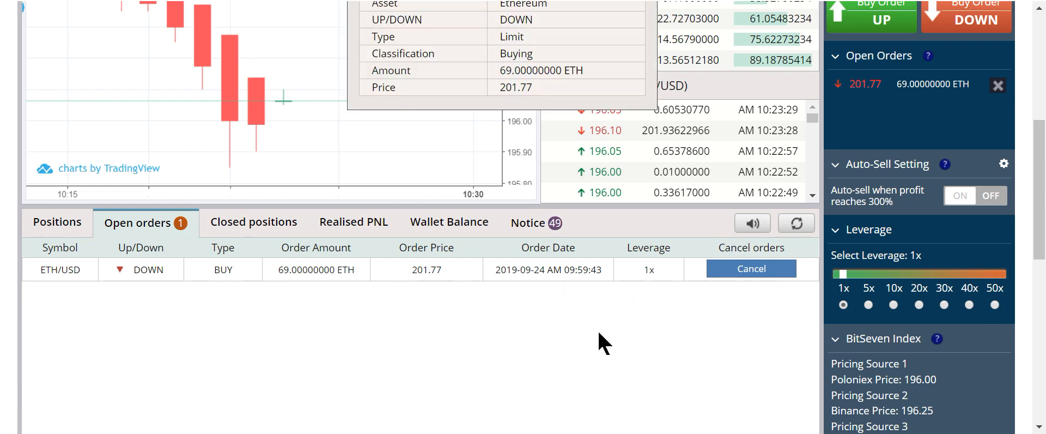
click(750, 268)
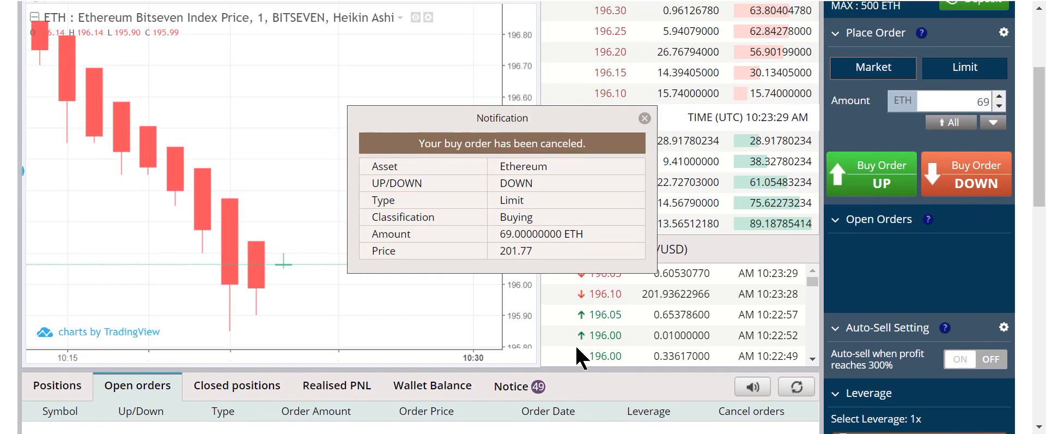
click(642, 118)
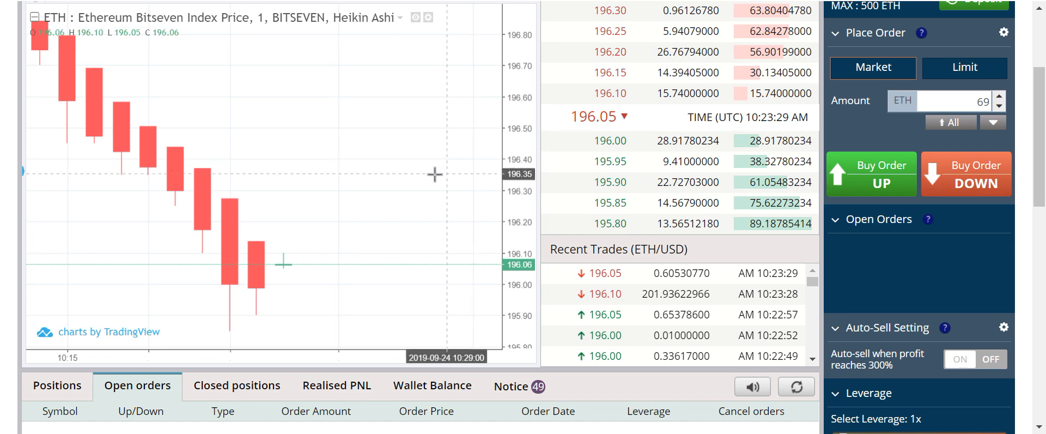
mouse_move(154, 5)
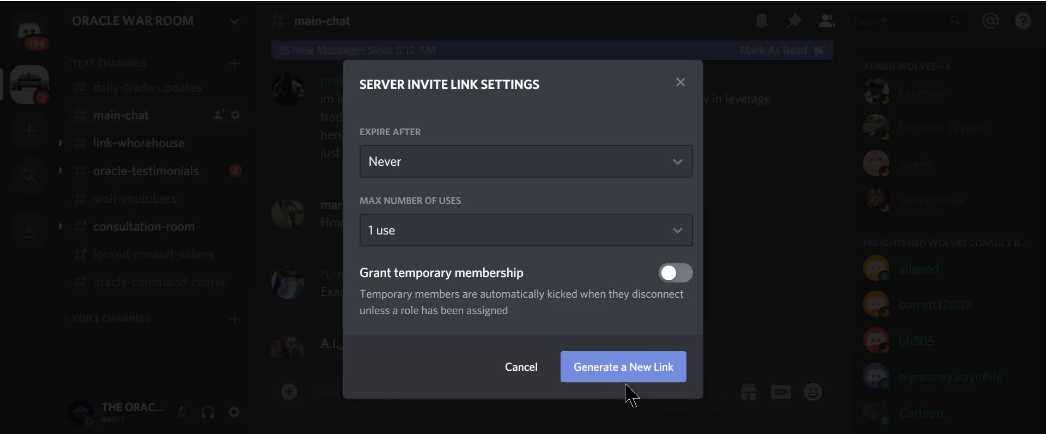
mouse_move(419, 386)
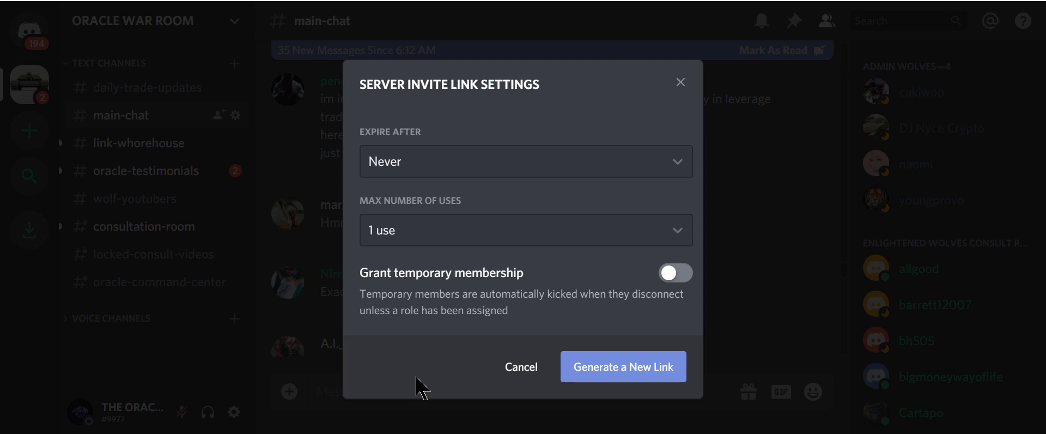
mouse_move(157, 6)
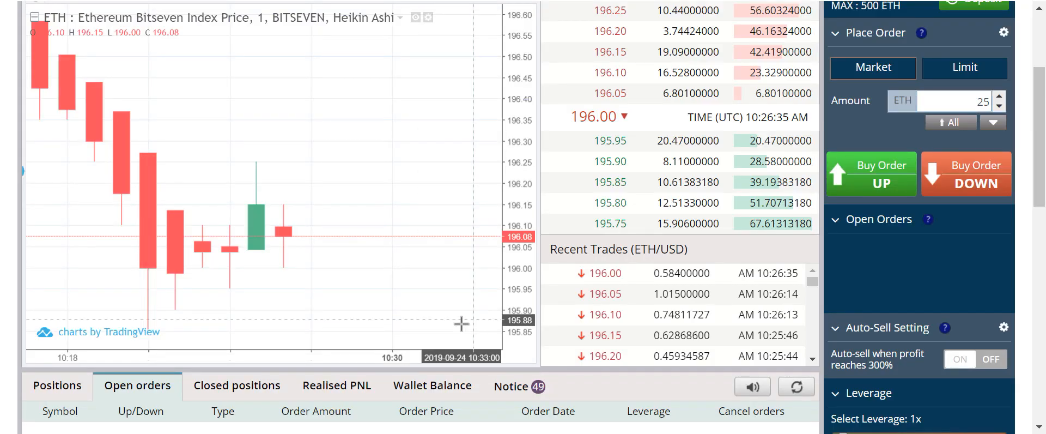
mouse_move(455, 324)
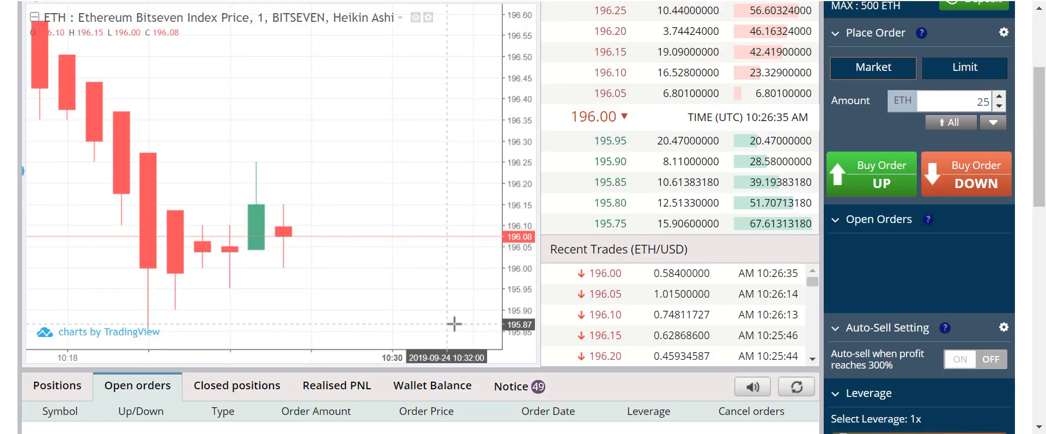
mouse_move(285, 251)
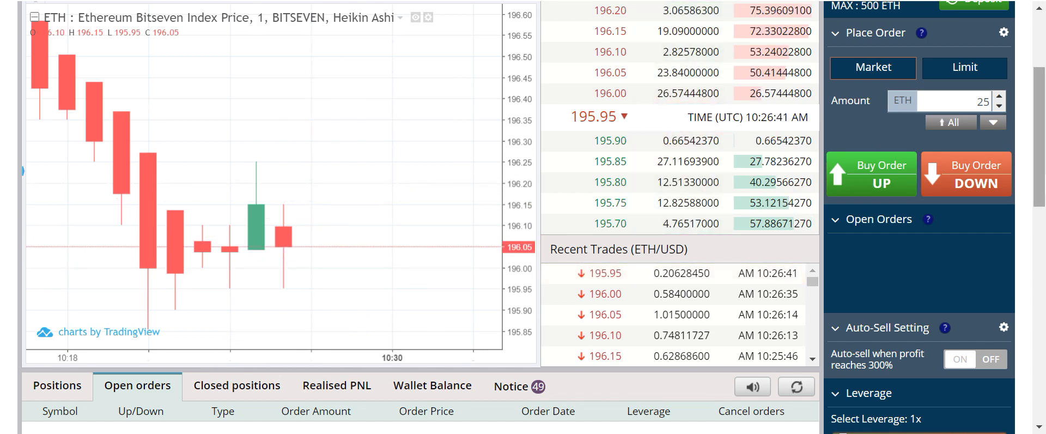
- Review the order form with 25 ETH entered as the trade amount at 50x leverage
scroll(up, 3)
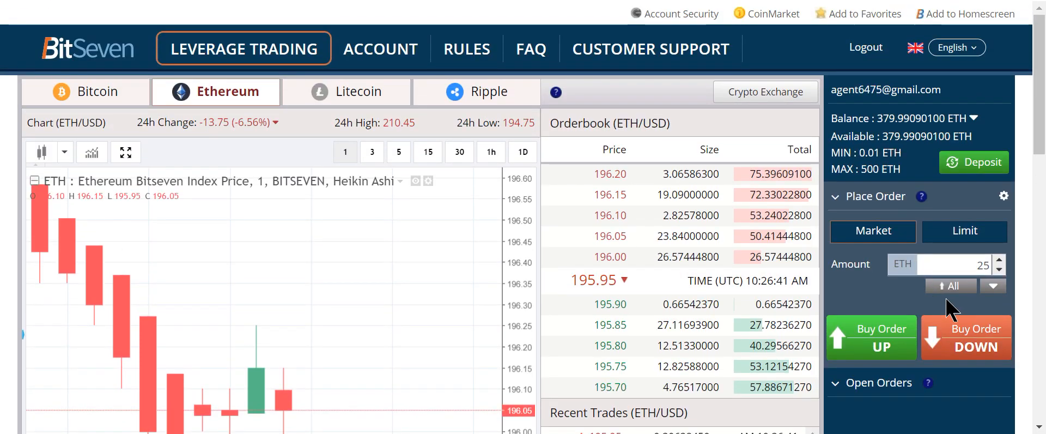
scroll(down, 3)
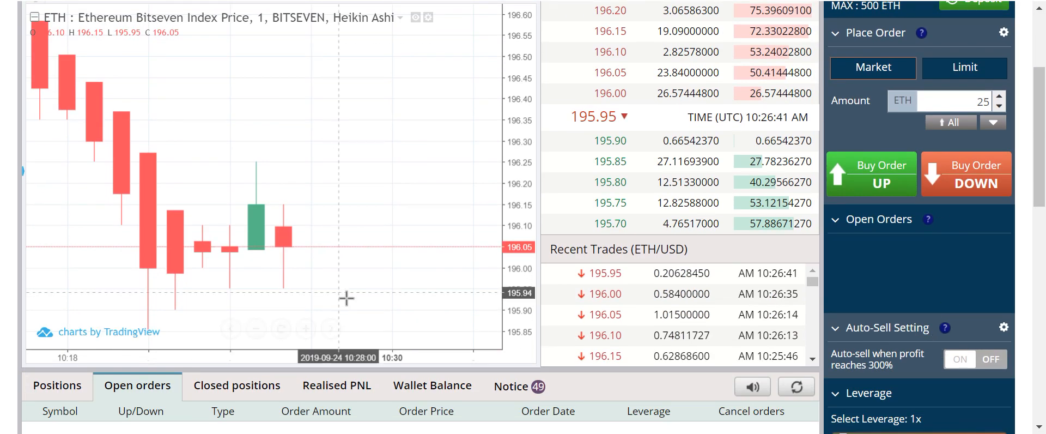
mouse_move(309, 240)
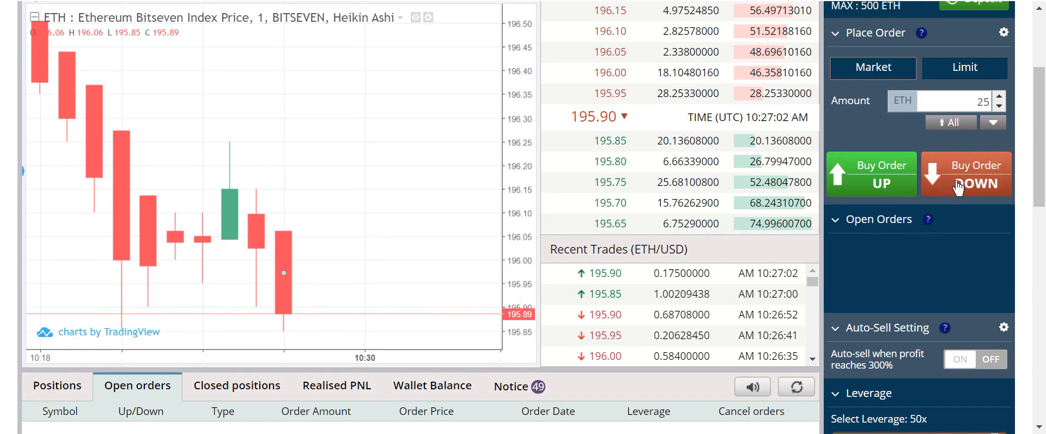
- Open a 25 ETH short position and enter a limit price of 197.64 USD
click(964, 174)
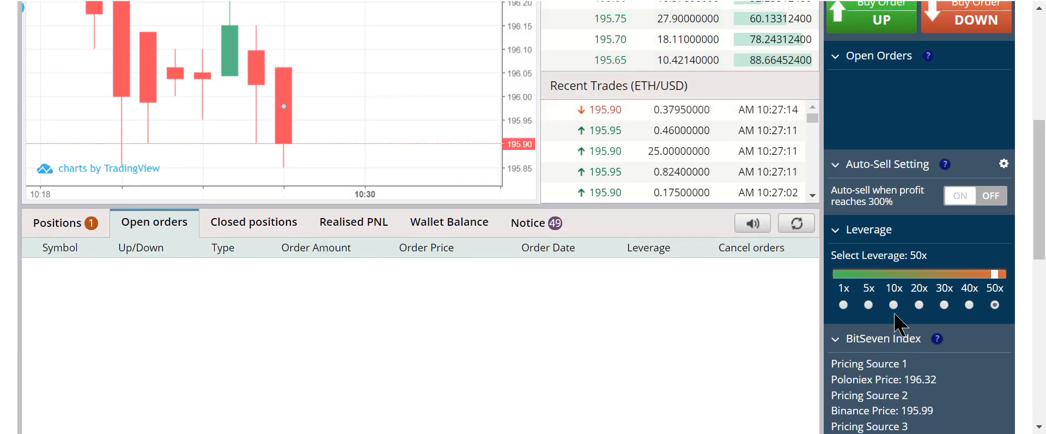
scroll(up, 3)
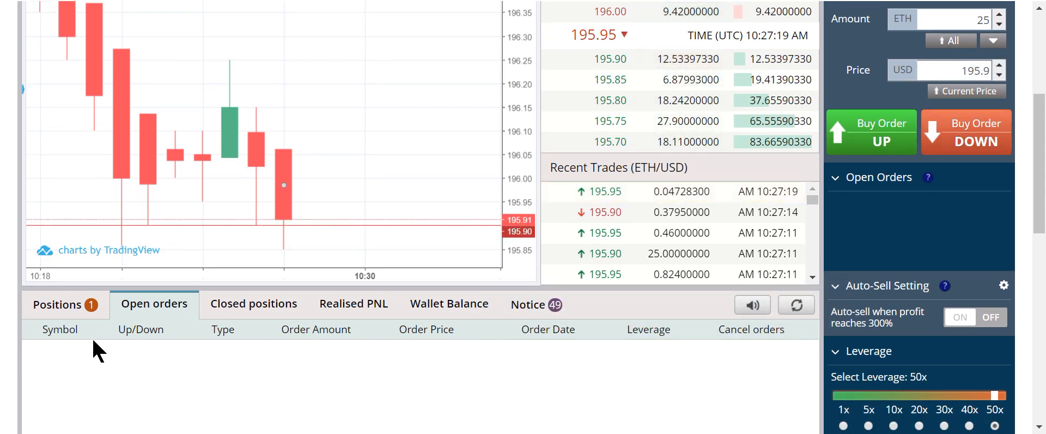
click(58, 304)
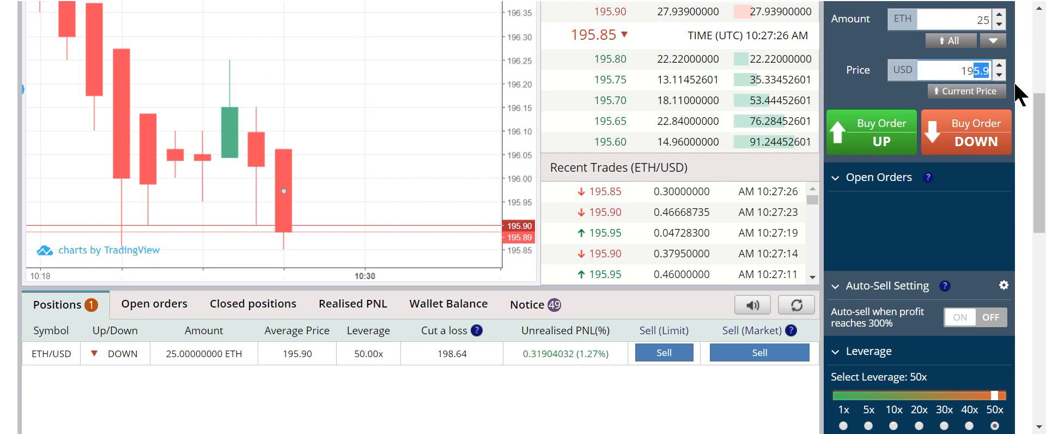
text(197.64)
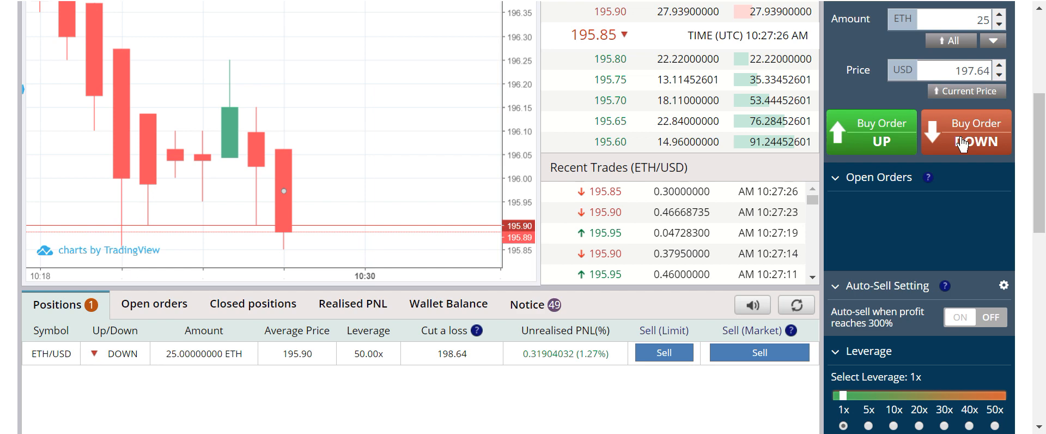
- Place the 25 ETH DOWN limit order at 197.64 and dismiss the order received notice
click(965, 131)
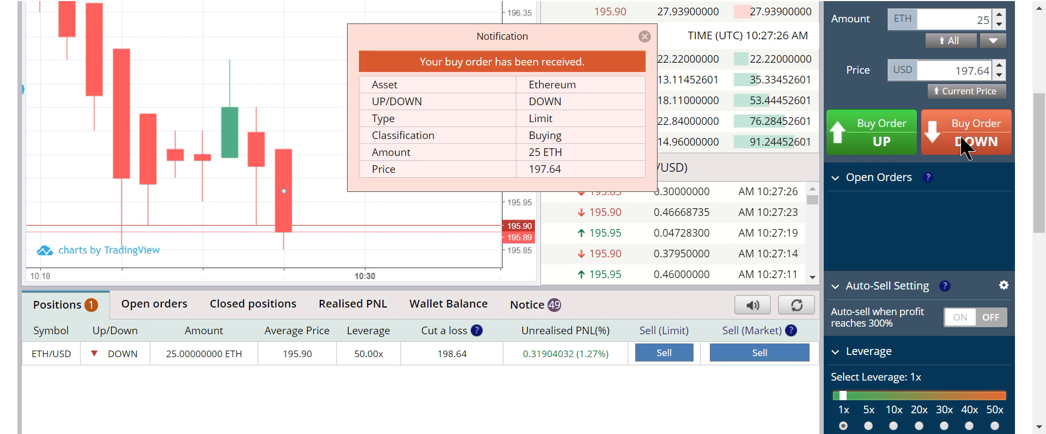
click(965, 132)
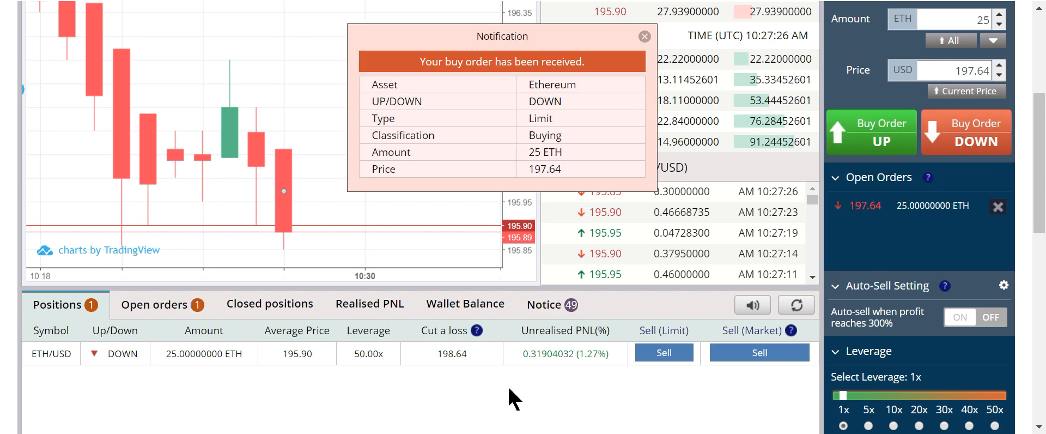
click(642, 36)
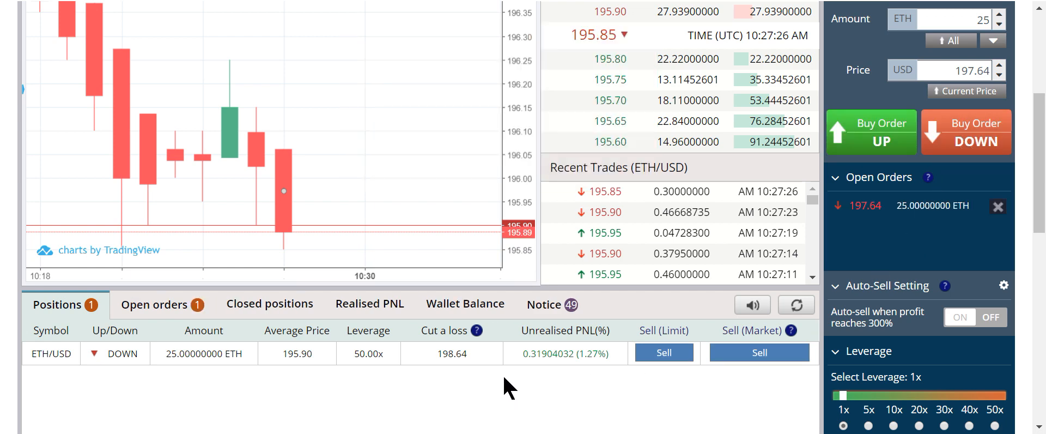
mouse_move(177, 9)
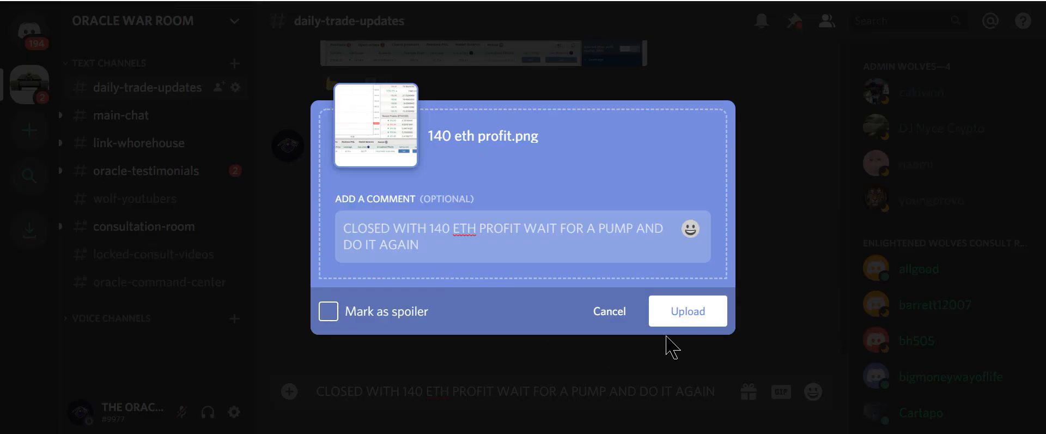
mouse_move(687, 311)
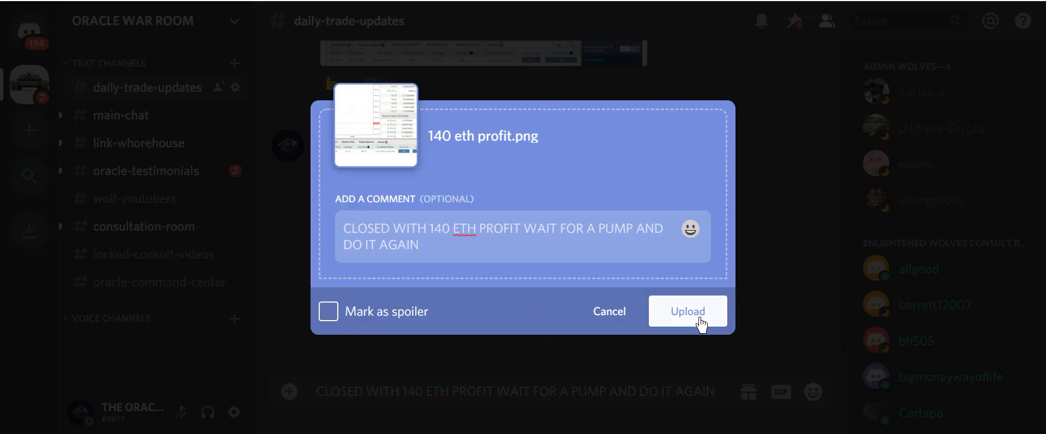
- Upload the 140 ETH profit screenshot with its comment to the daily-trade-updates channel
click(687, 311)
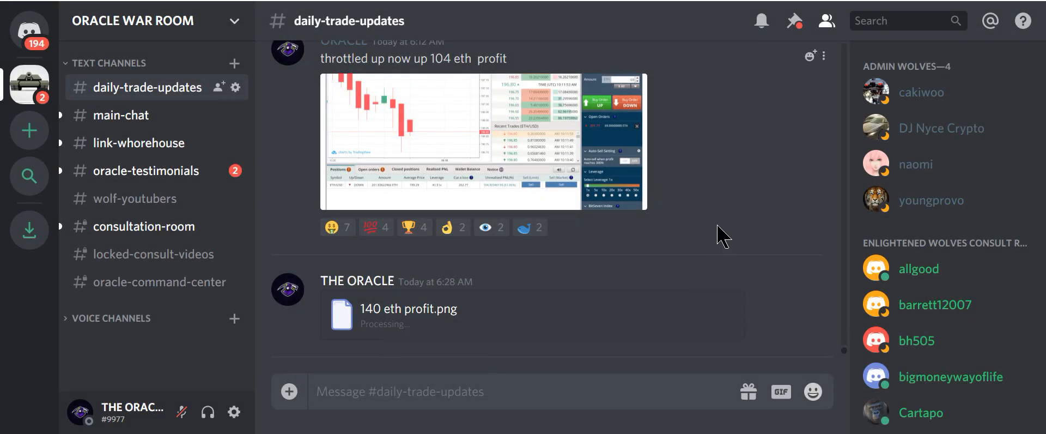
scroll(down, 3)
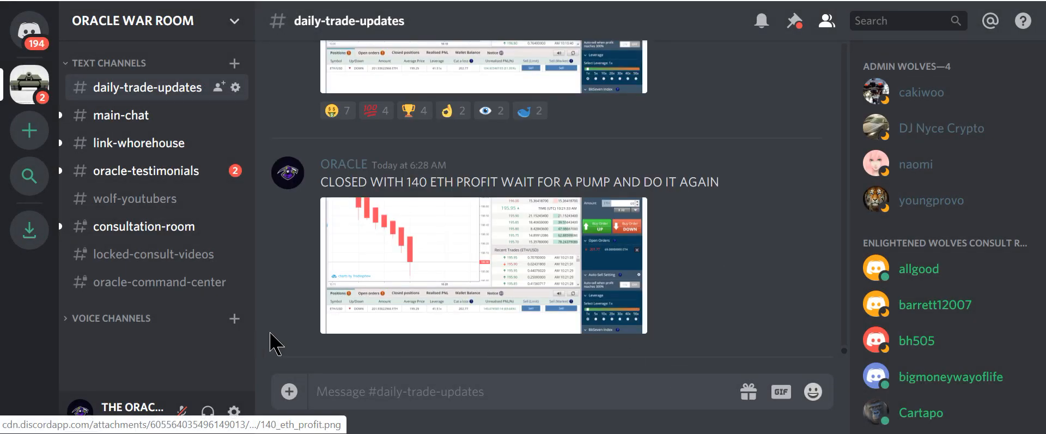
mouse_move(570, 296)
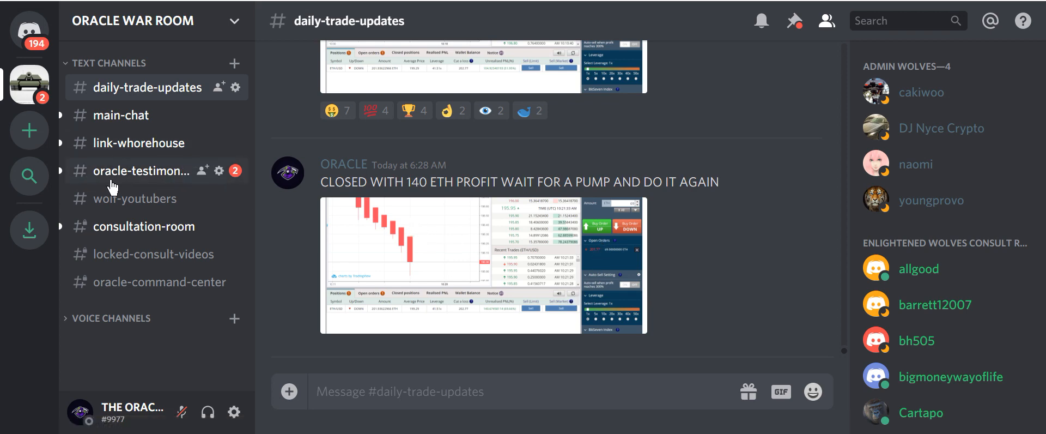
click(141, 170)
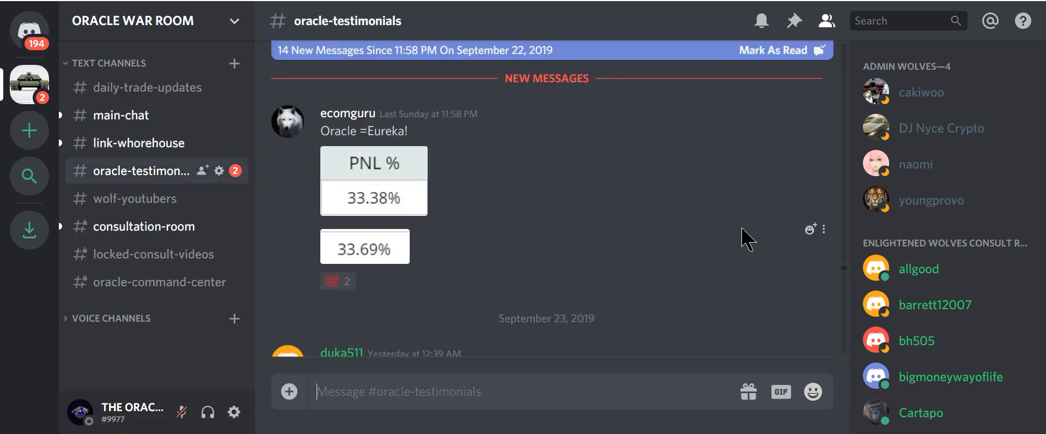
mouse_move(643, 91)
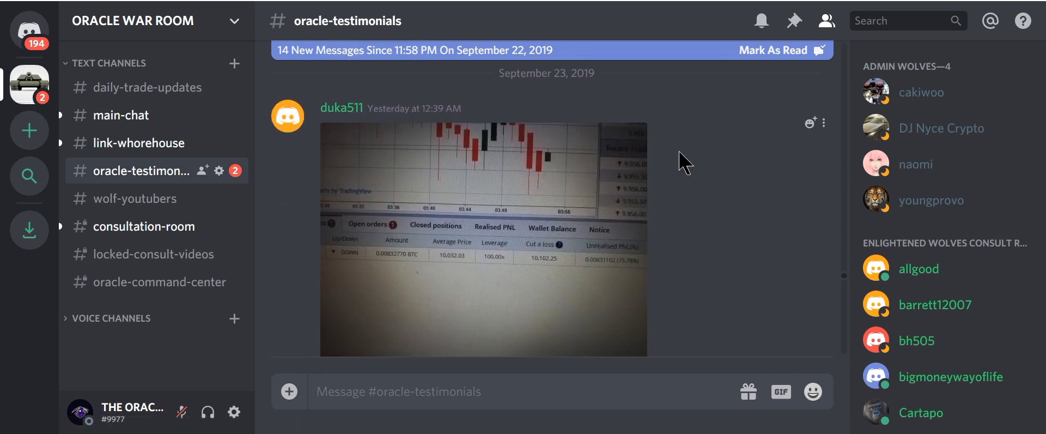
scroll(down, 3)
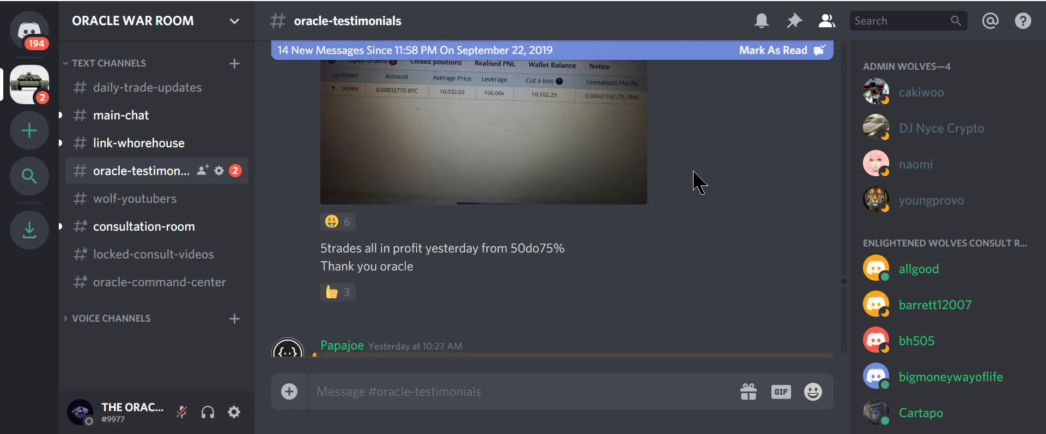
mouse_move(652, 292)
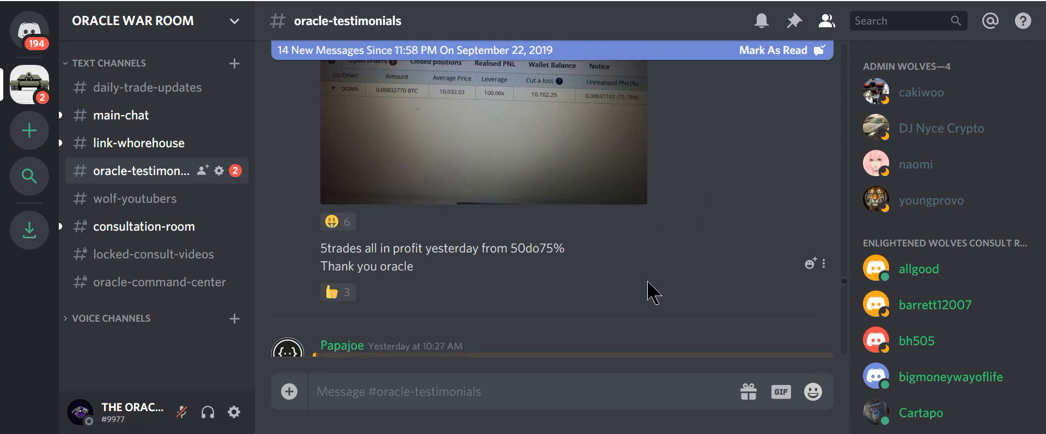
scroll(down, 3)
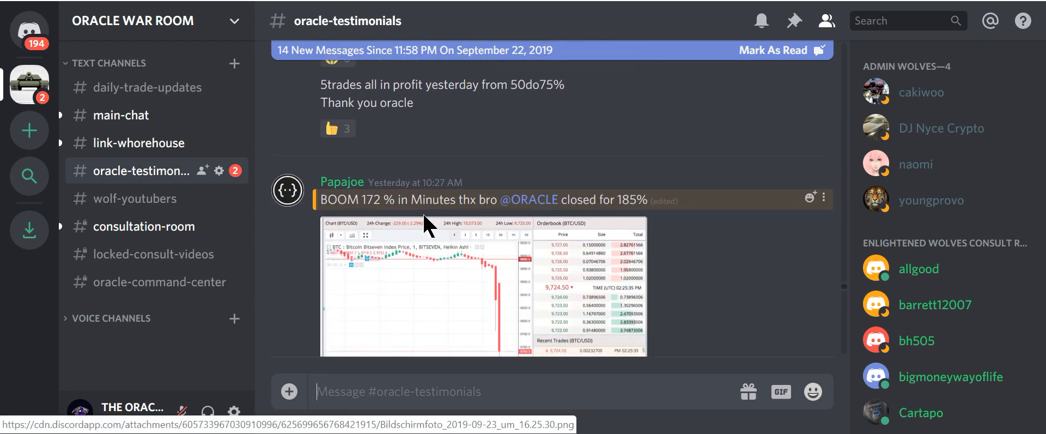
mouse_move(685, 236)
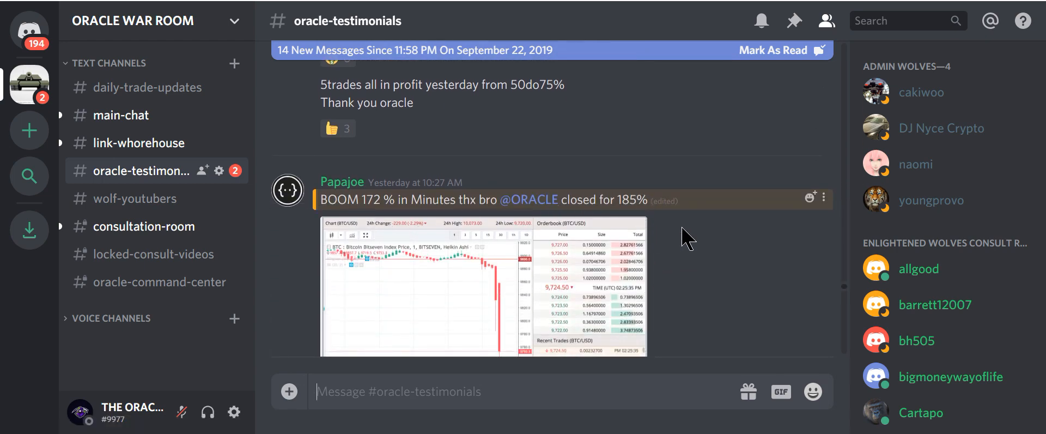
scroll(down, 3)
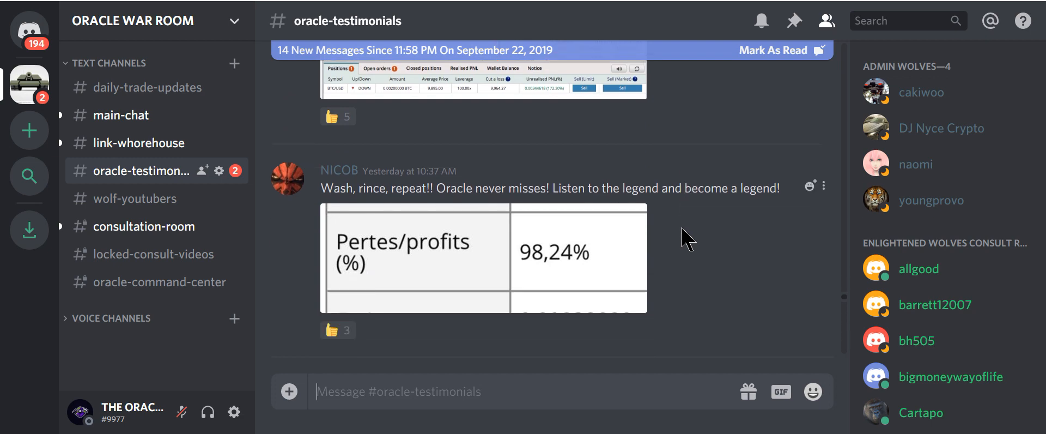
mouse_move(661, 216)
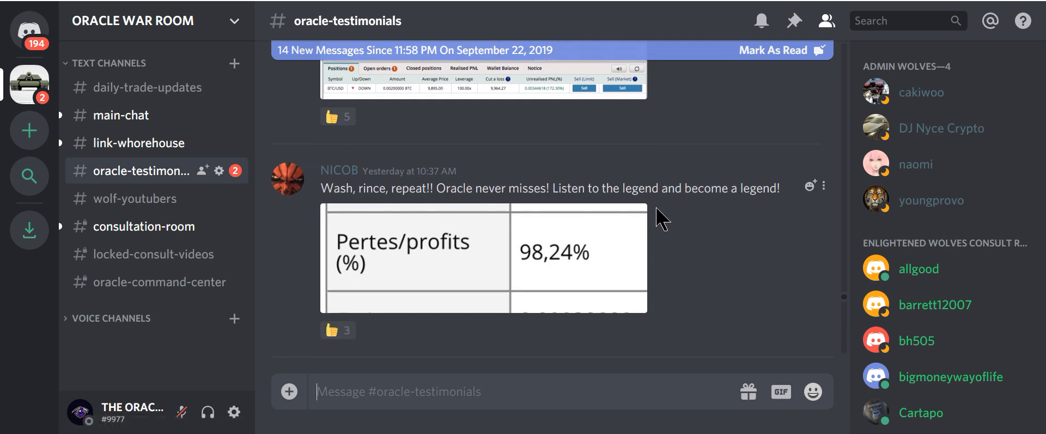
mouse_move(662, 245)
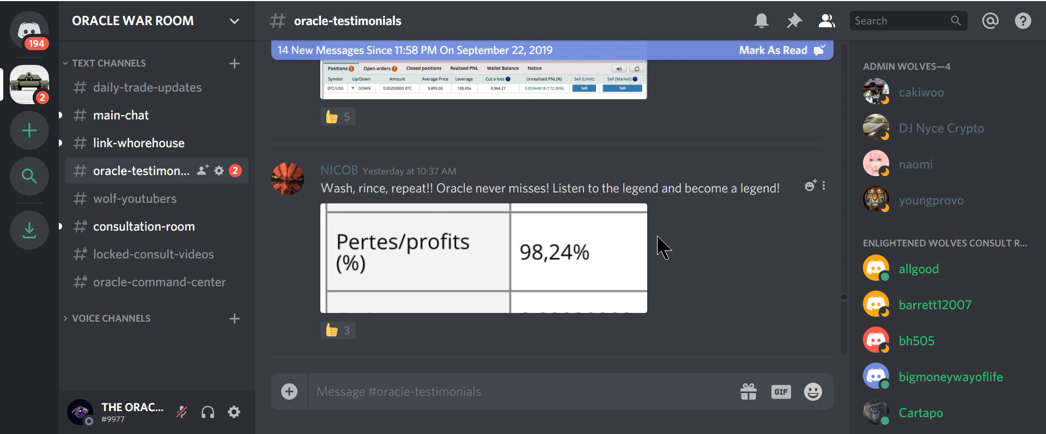
scroll(down, 3)
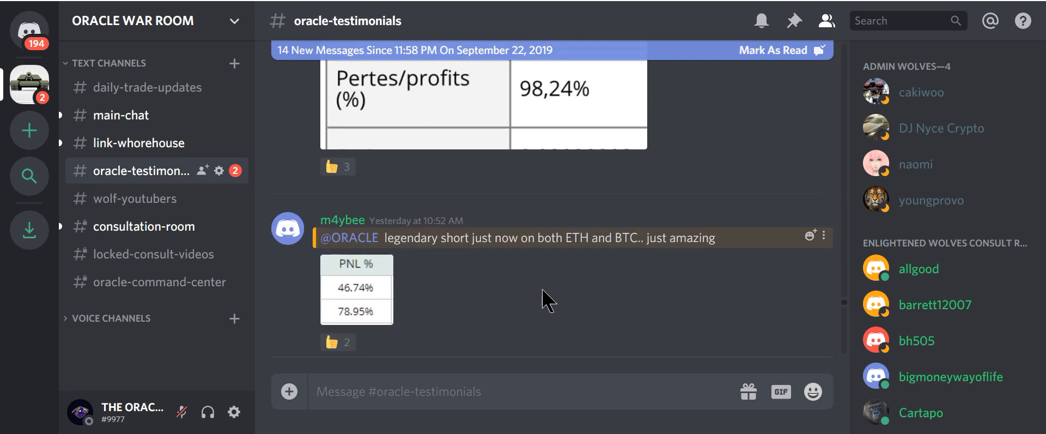
mouse_move(547, 267)
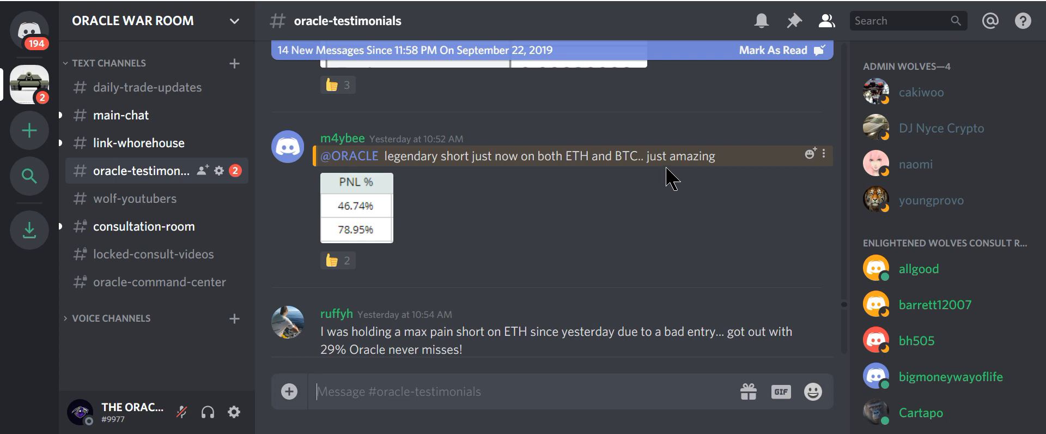
mouse_move(652, 198)
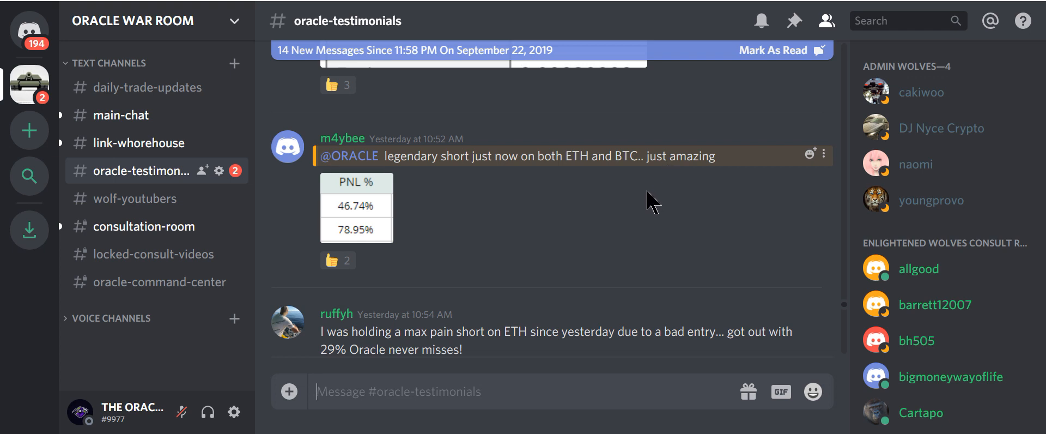
scroll(down, 3)
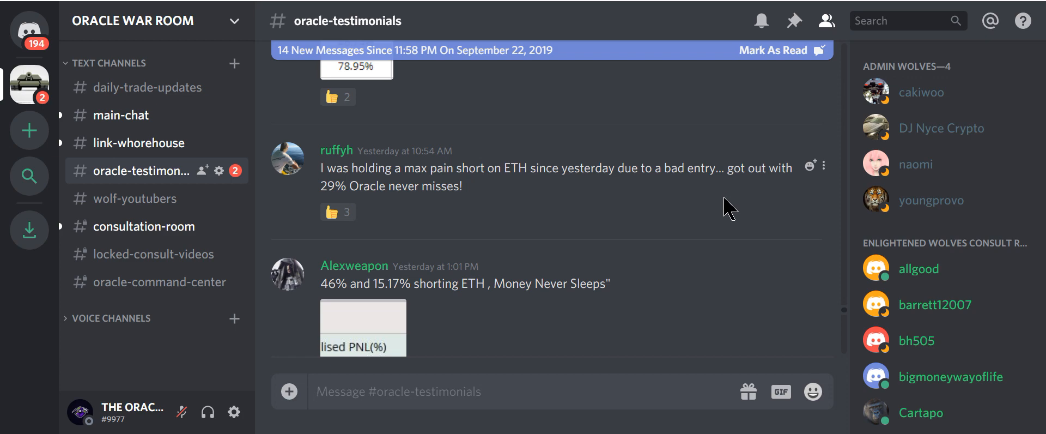
scroll(down, 3)
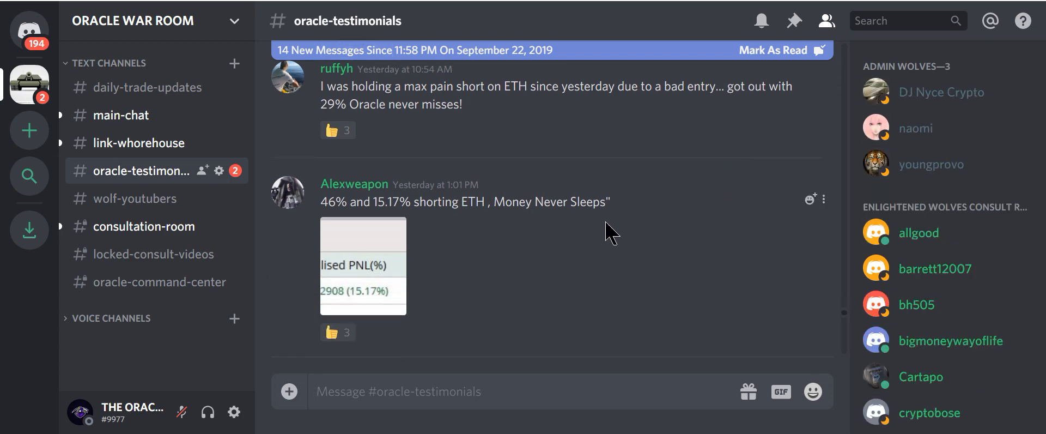
mouse_move(560, 242)
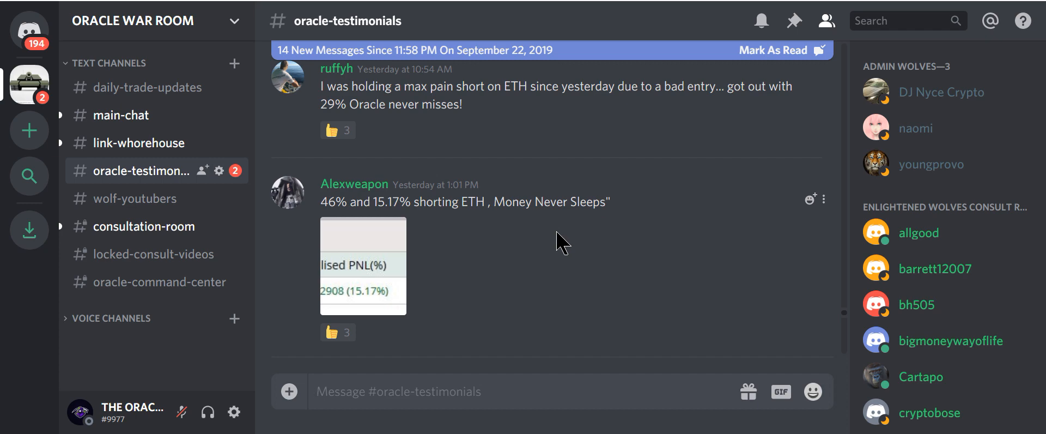
scroll(down, 3)
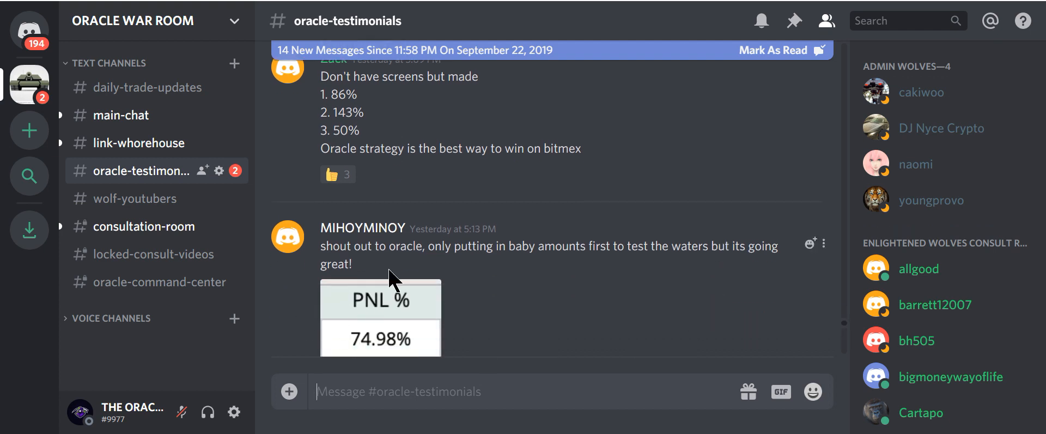
mouse_move(641, 335)
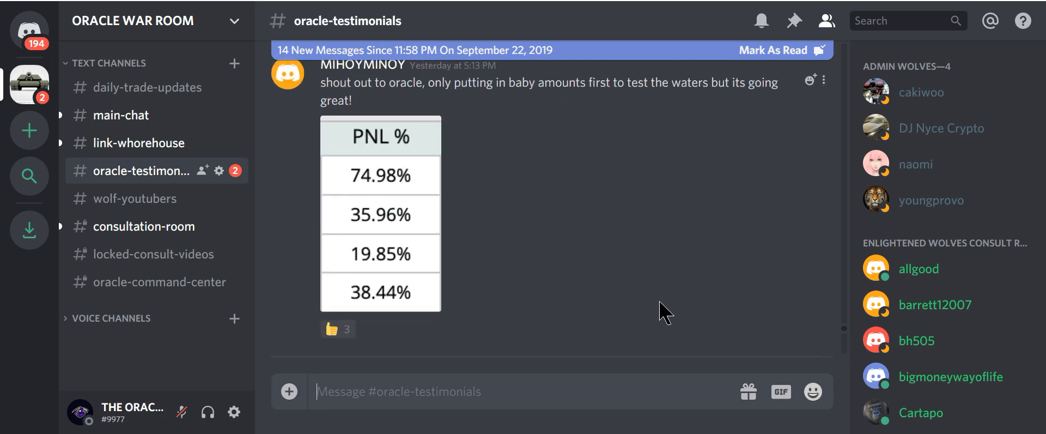
scroll(down, 3)
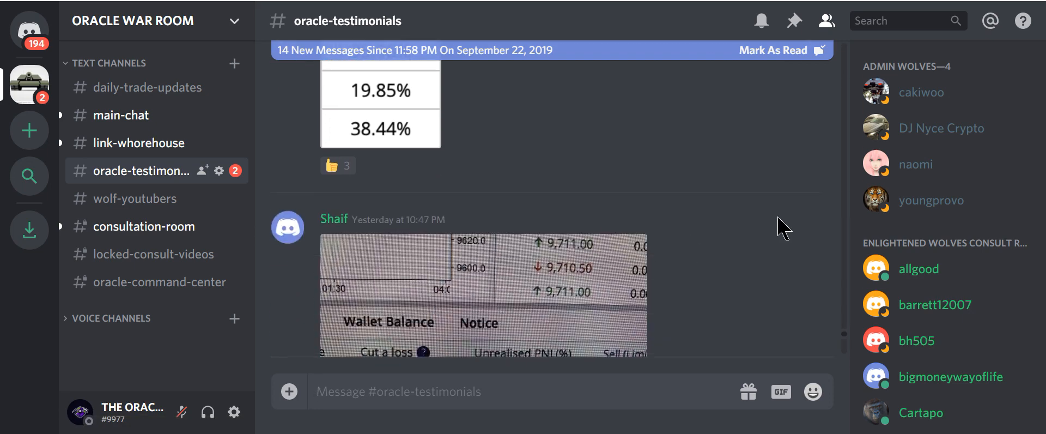
scroll(down, 3)
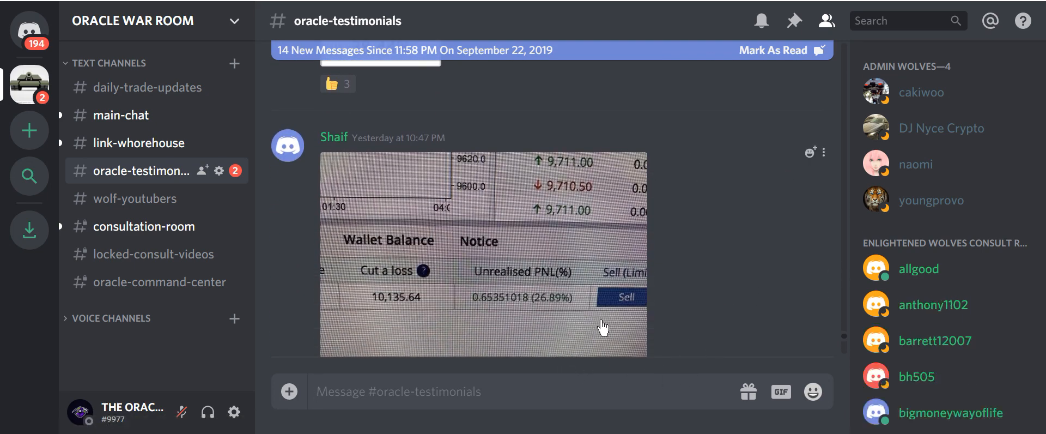
mouse_move(710, 248)
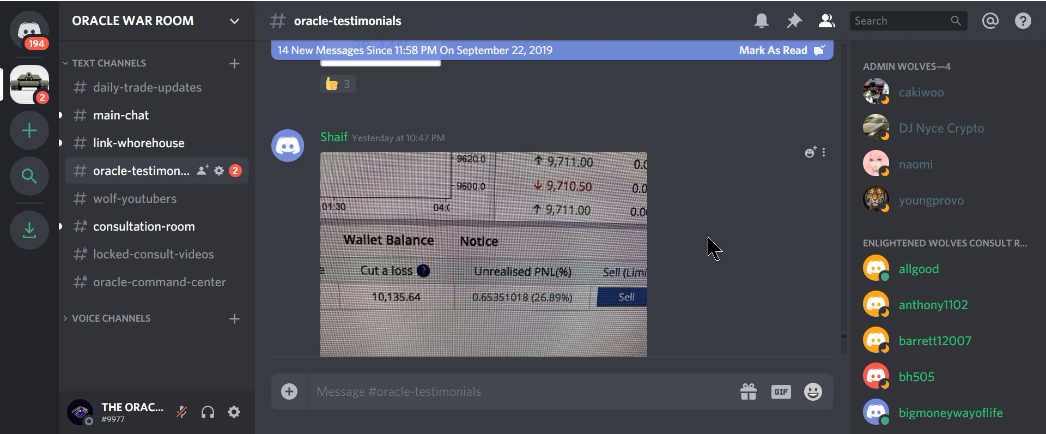
scroll(down, 3)
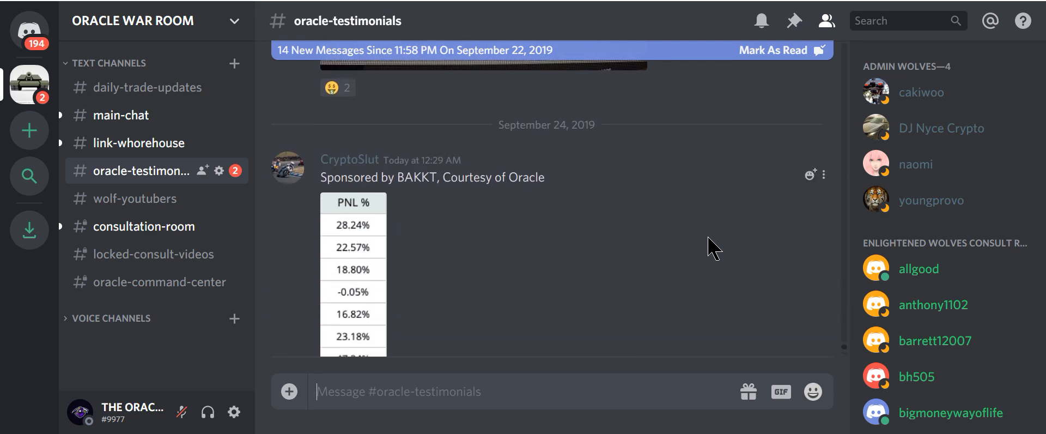
scroll(down, 3)
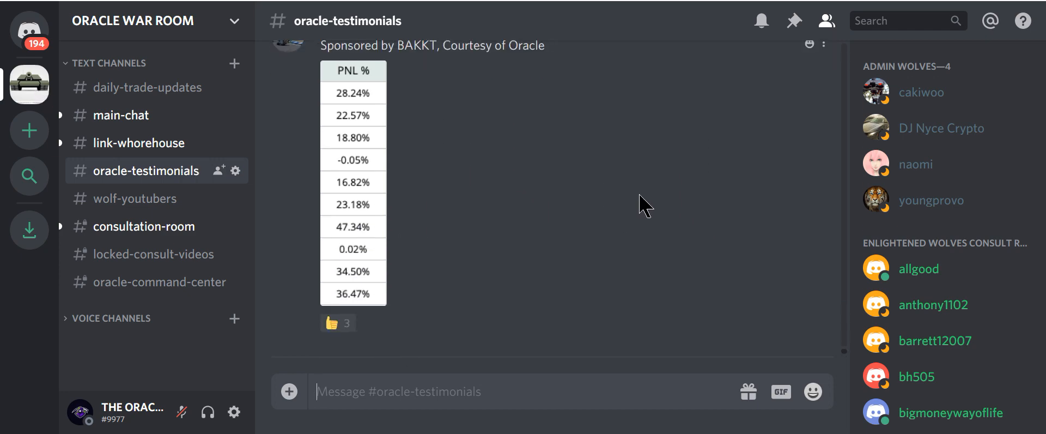
scroll(down, 3)
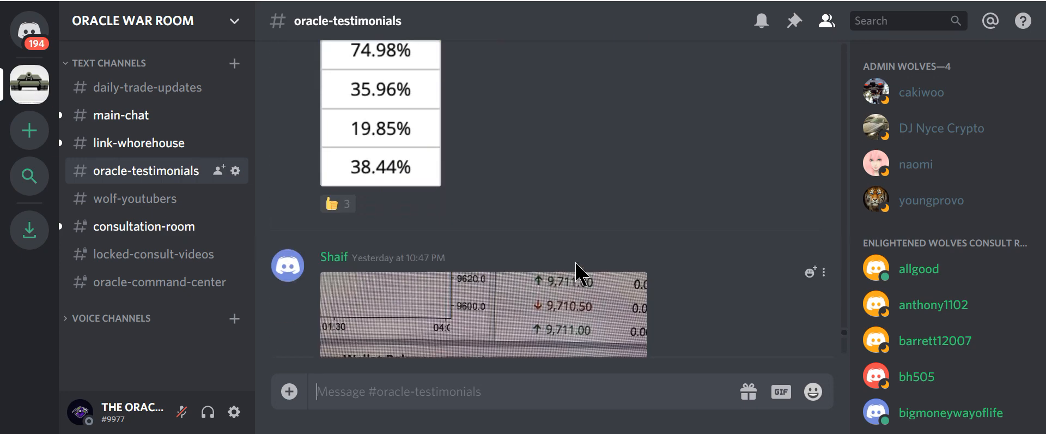
scroll(up, 3)
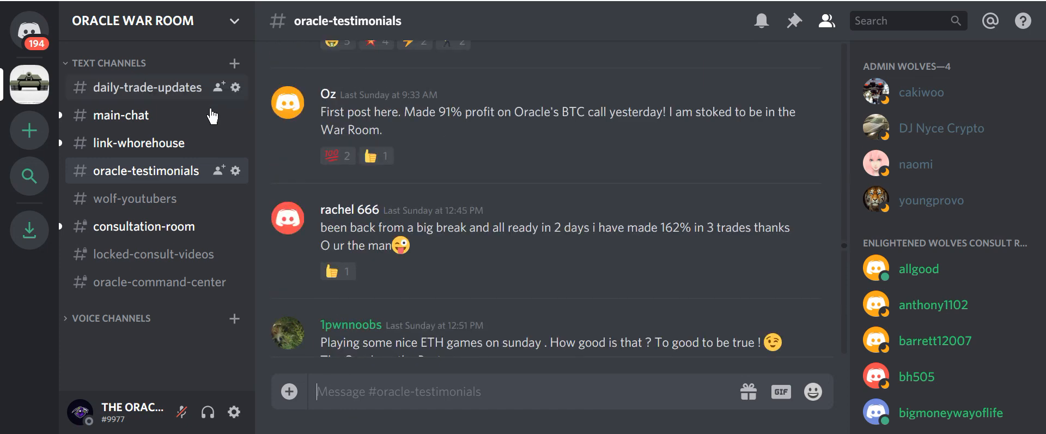
mouse_move(152, 20)
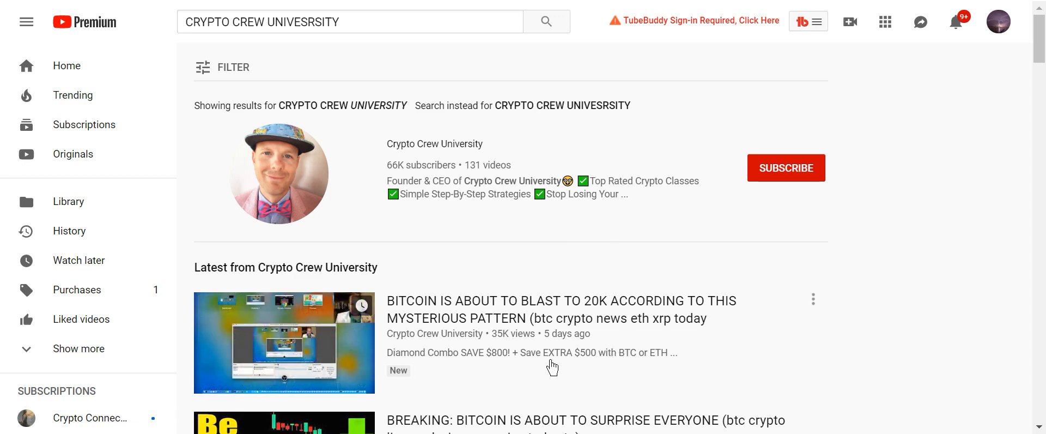
mouse_move(882, 328)
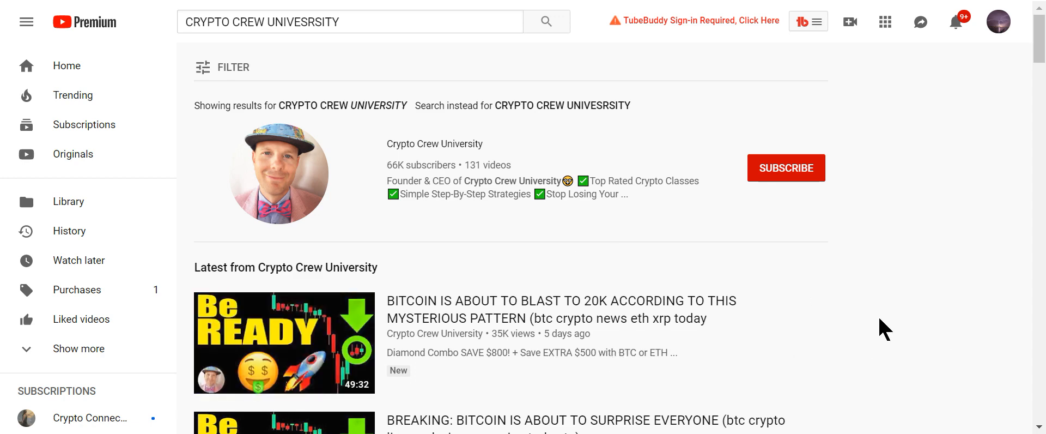
mouse_move(808, 325)
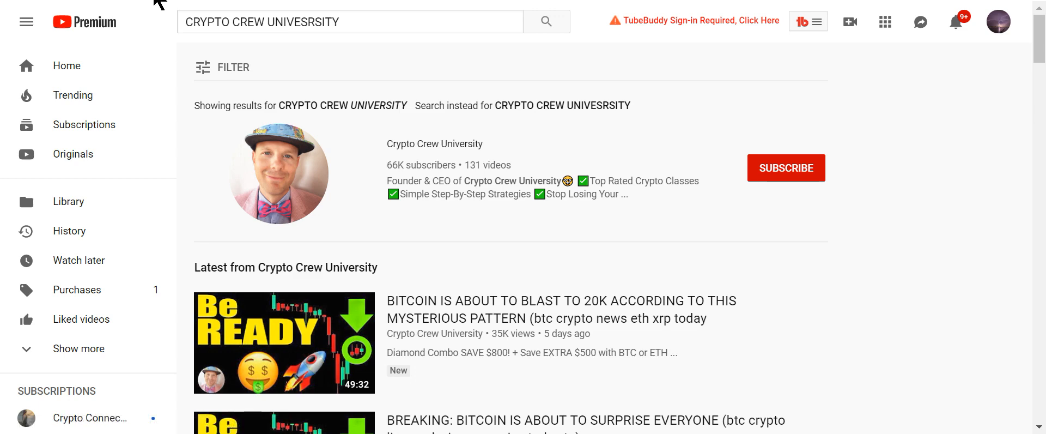
- Open the Crypto Crew University channel's Videos tab from the search results
click(435, 144)
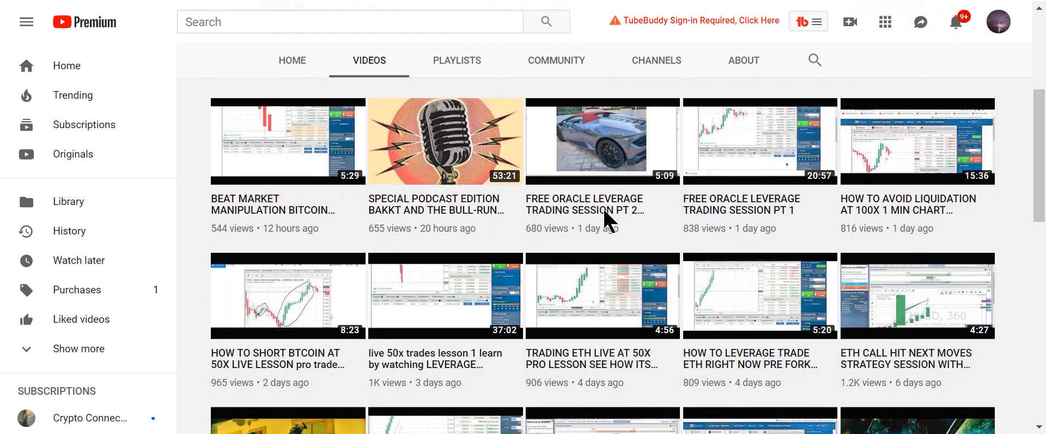
- Scroll the Videos tab down to older uploads such as the ORACLE vs 200 ETH SHORT sessions
scroll(down, 3)
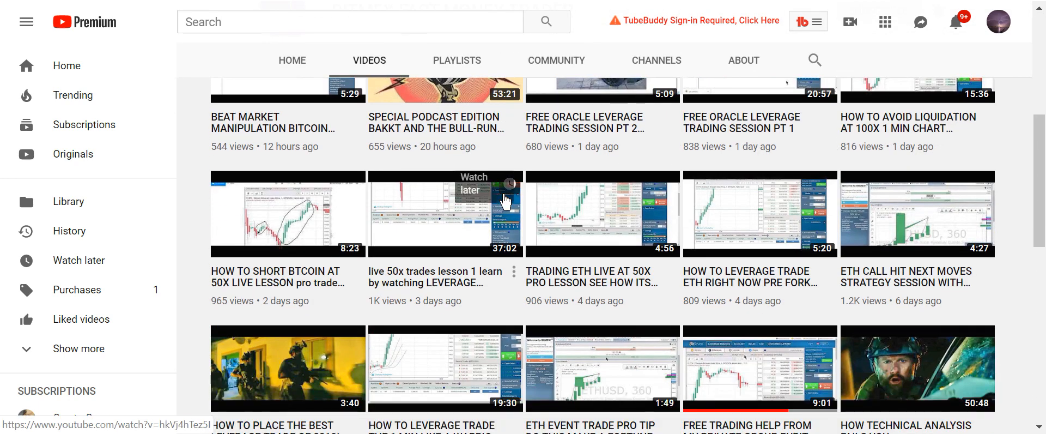
scroll(down, 3)
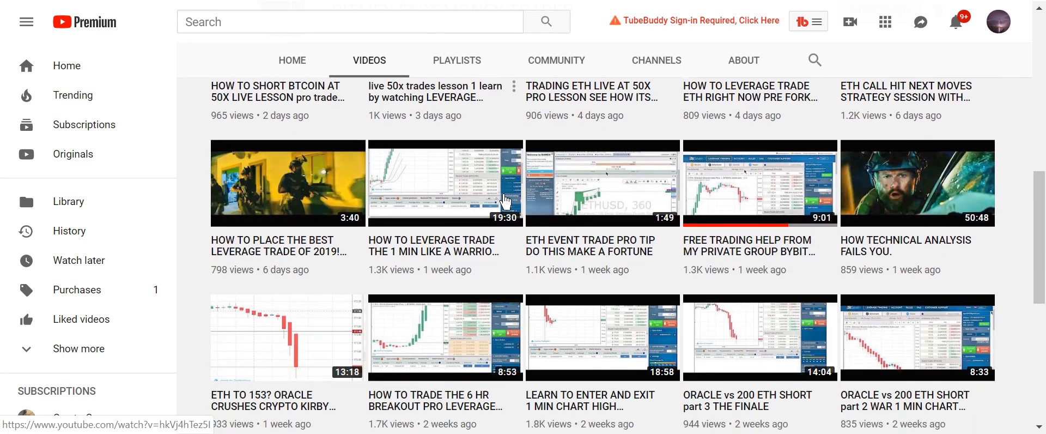
scroll(down, 3)
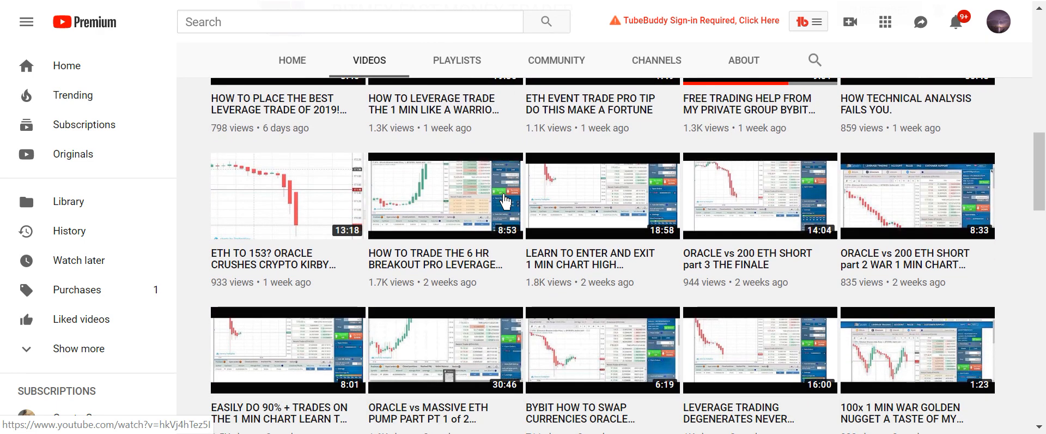
scroll(down, 3)
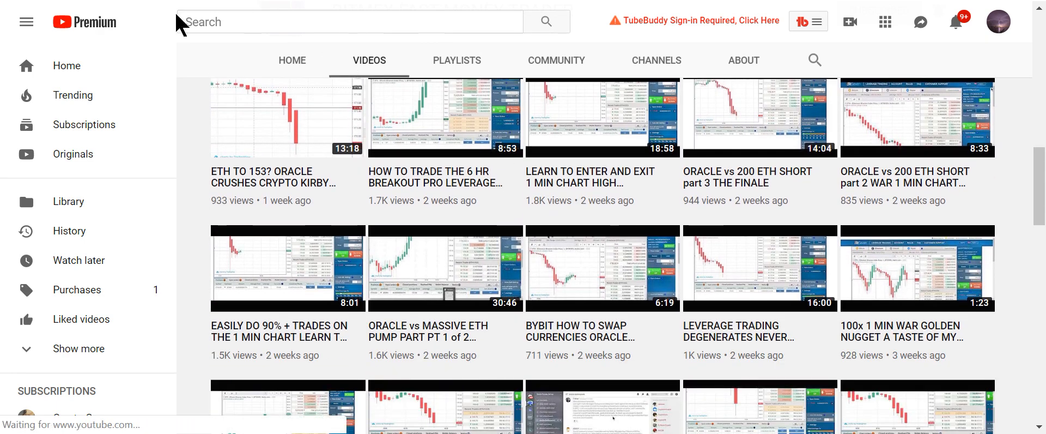
mouse_move(322, 212)
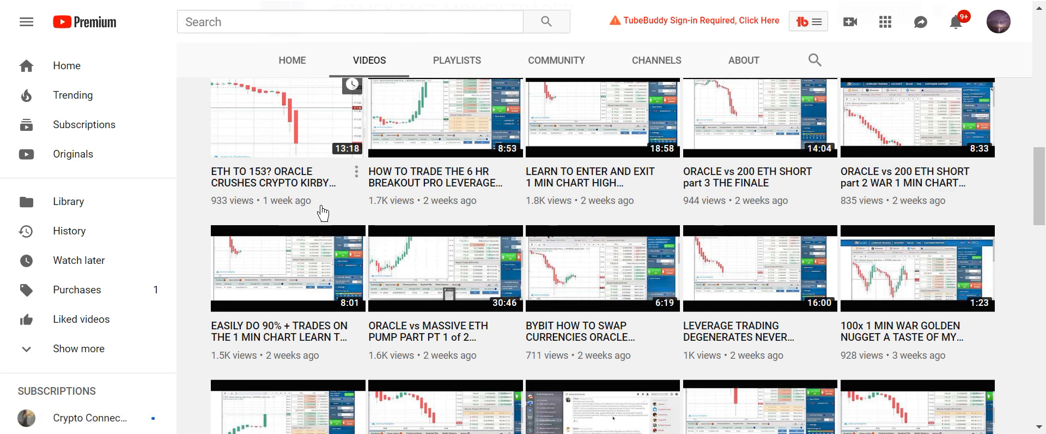
mouse_move(336, 215)
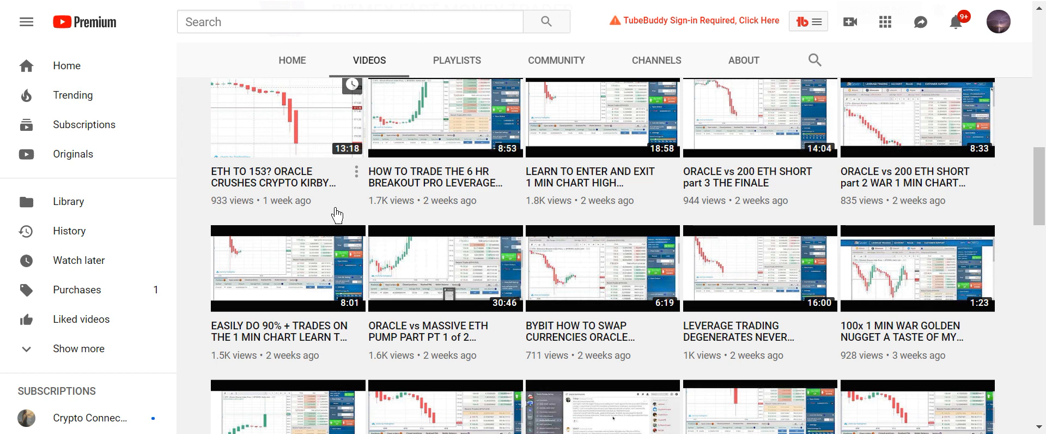
mouse_move(308, 50)
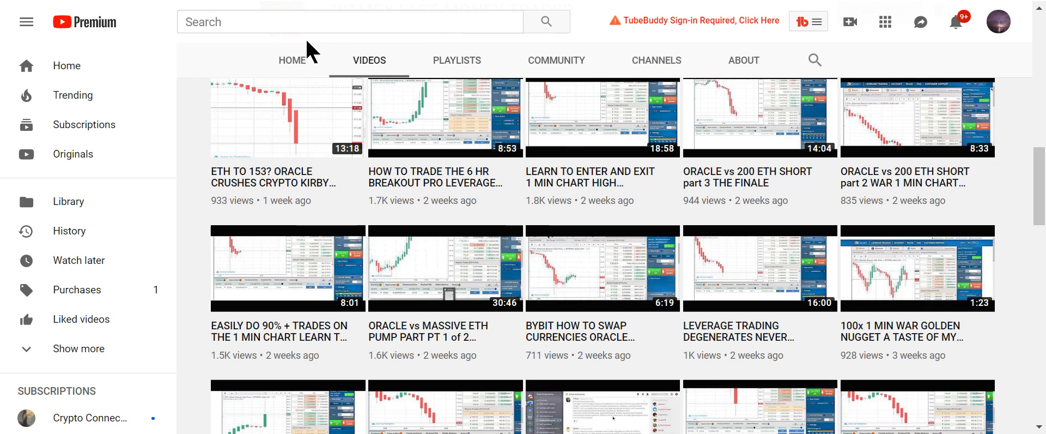
mouse_move(291, 60)
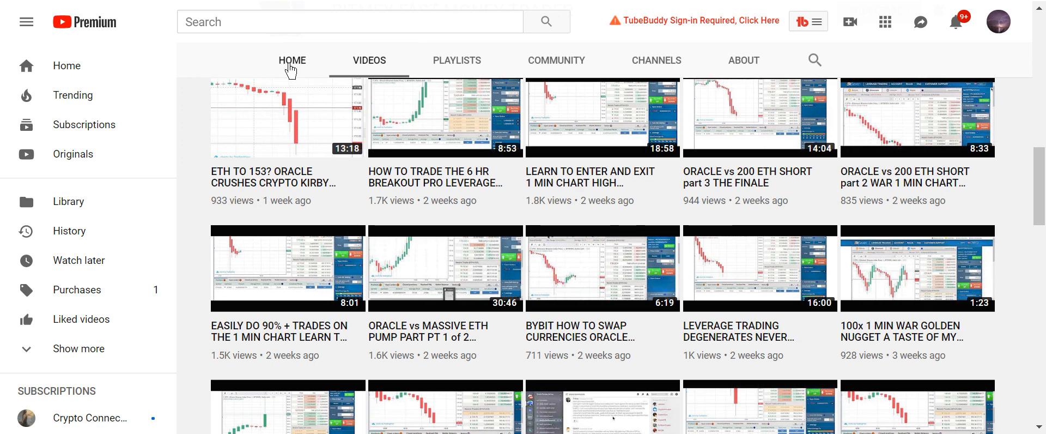
mouse_move(154, 5)
text(CRYPTO CREW UNIVESRSITY)
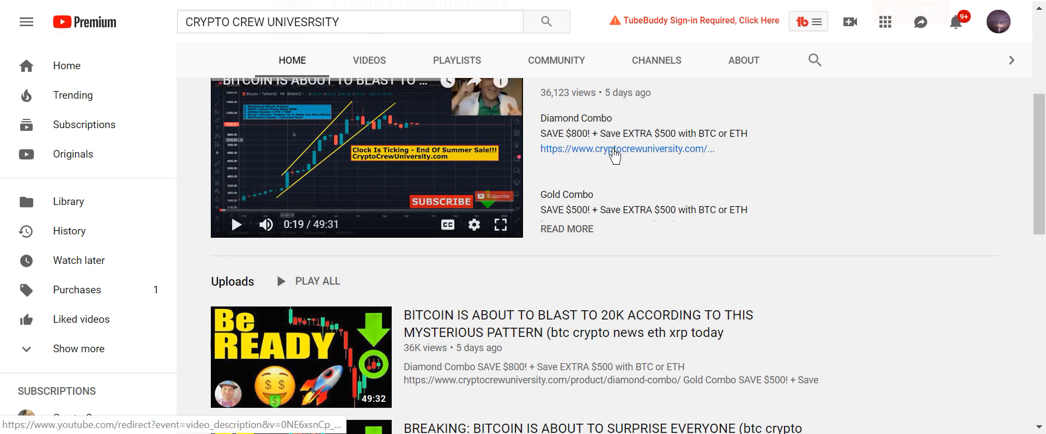
- Open the Diamond Combo course page and scroll through its covered topics to the $3,187.00 price
click(625, 150)
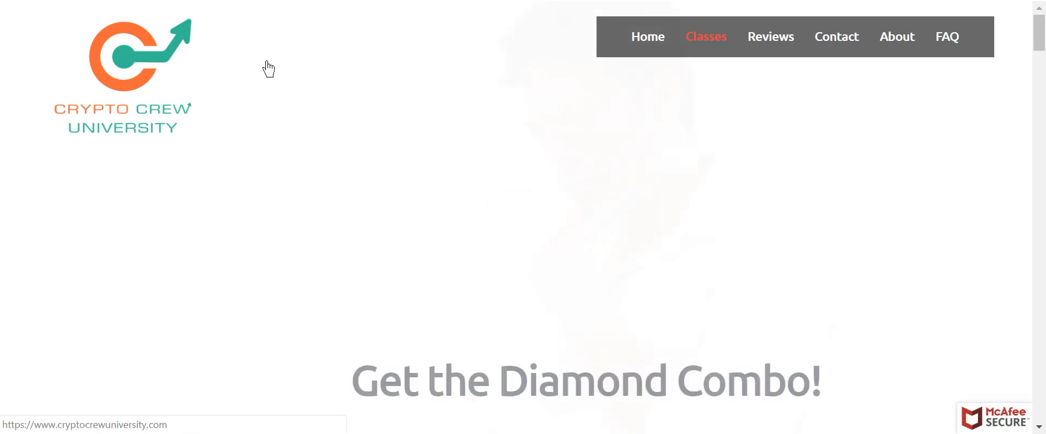
scroll(down, 3)
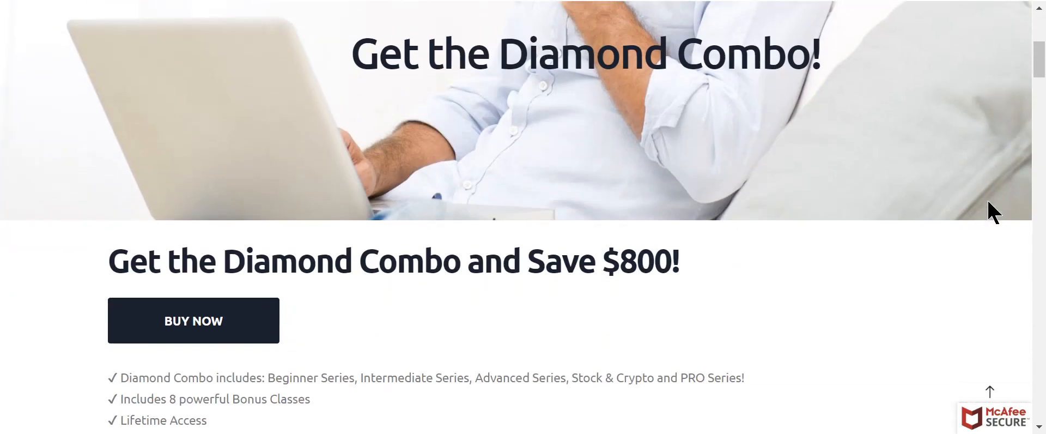
scroll(down, 3)
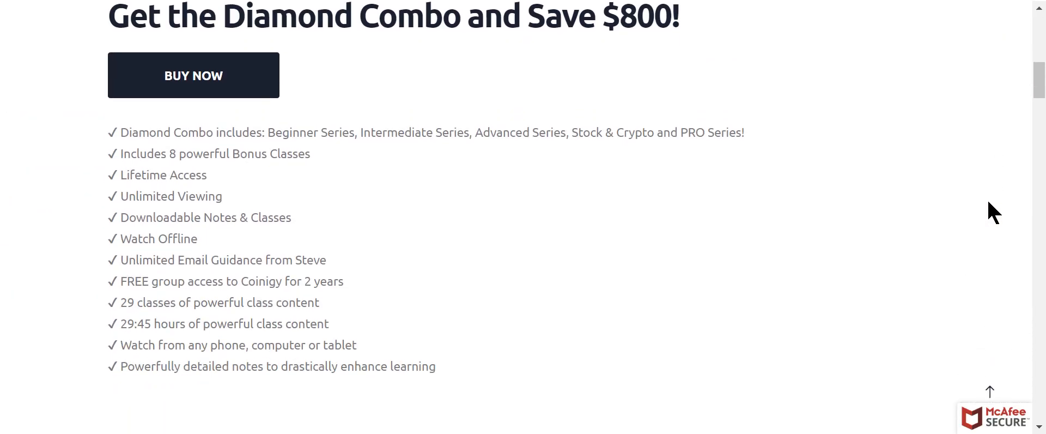
mouse_move(148, 364)
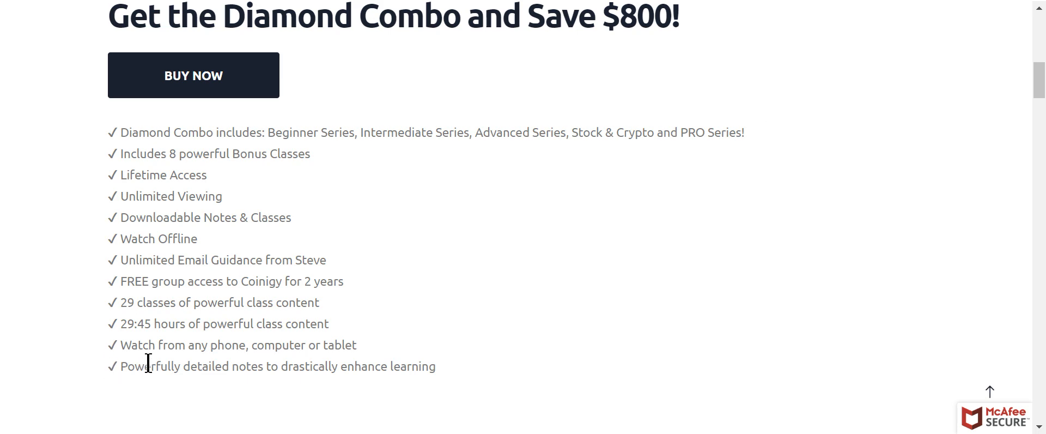
scroll(down, 3)
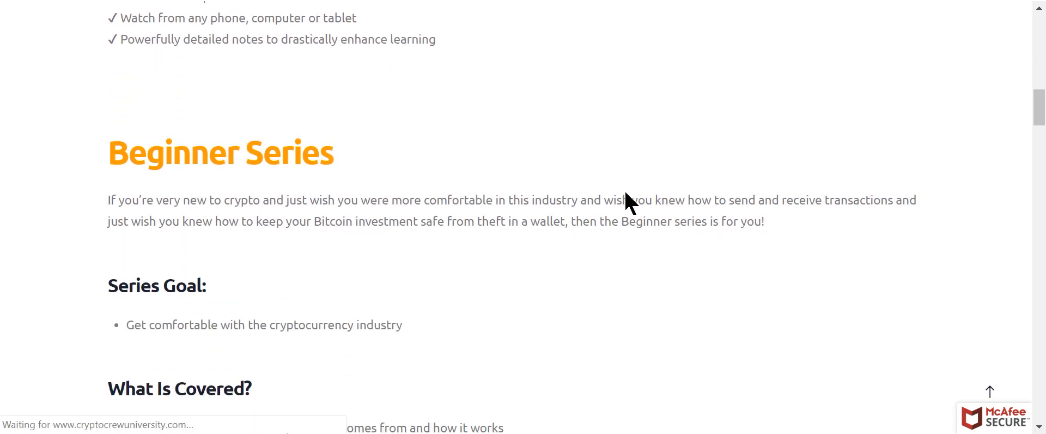
scroll(down, 3)
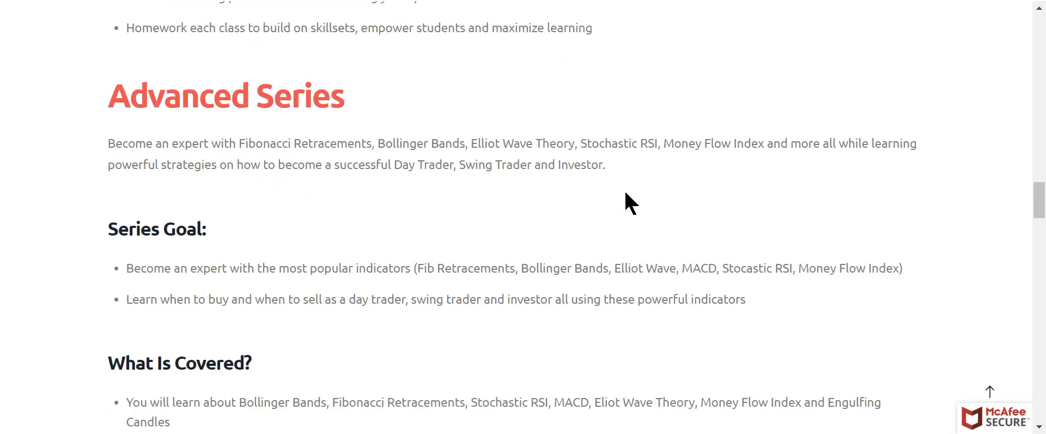
scroll(down, 3)
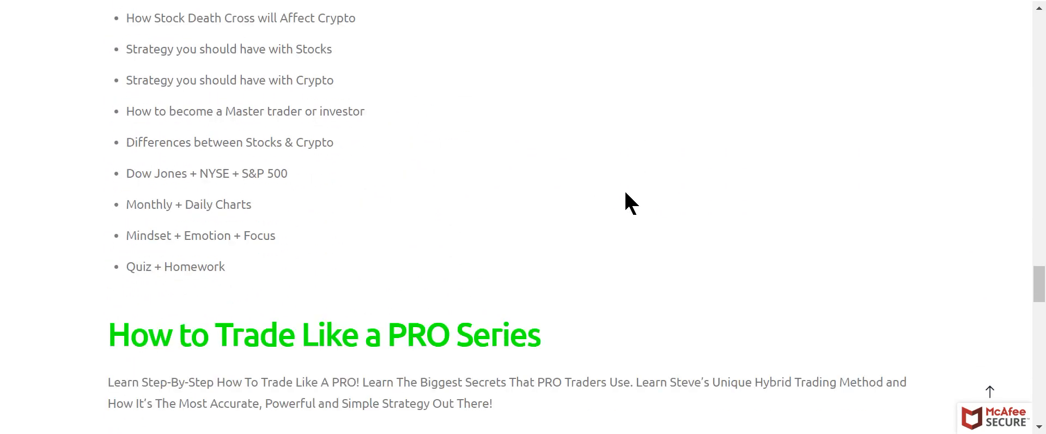
scroll(down, 3)
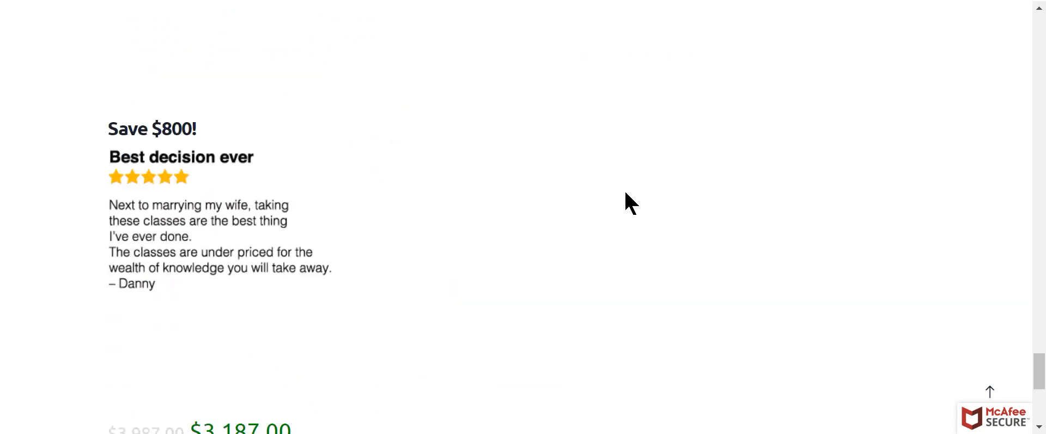
scroll(down, 3)
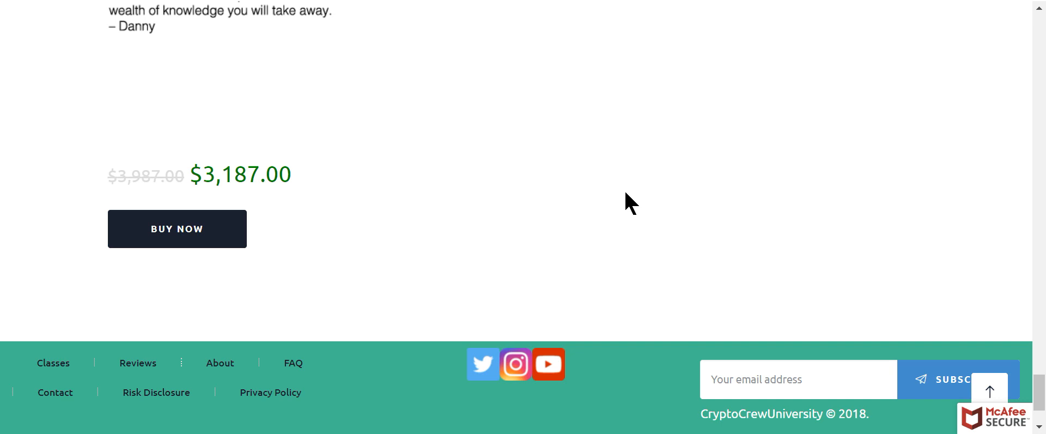
mouse_move(237, 204)
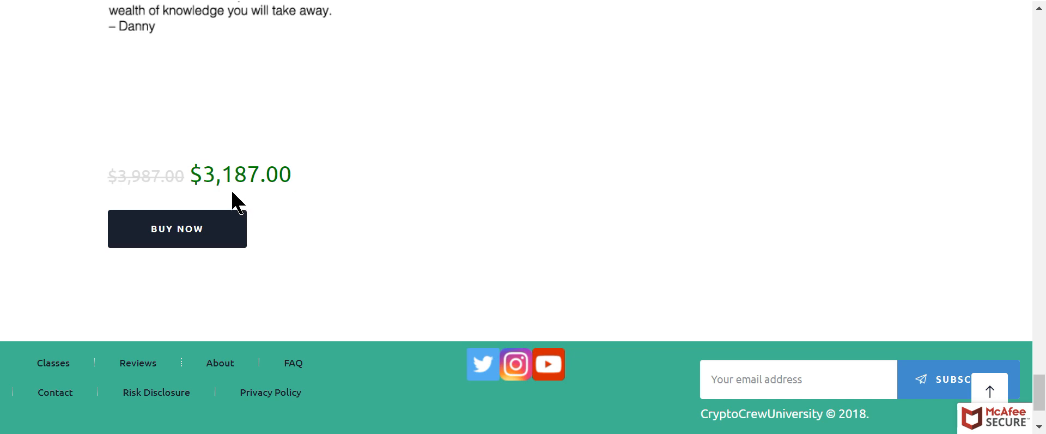
mouse_move(413, 263)
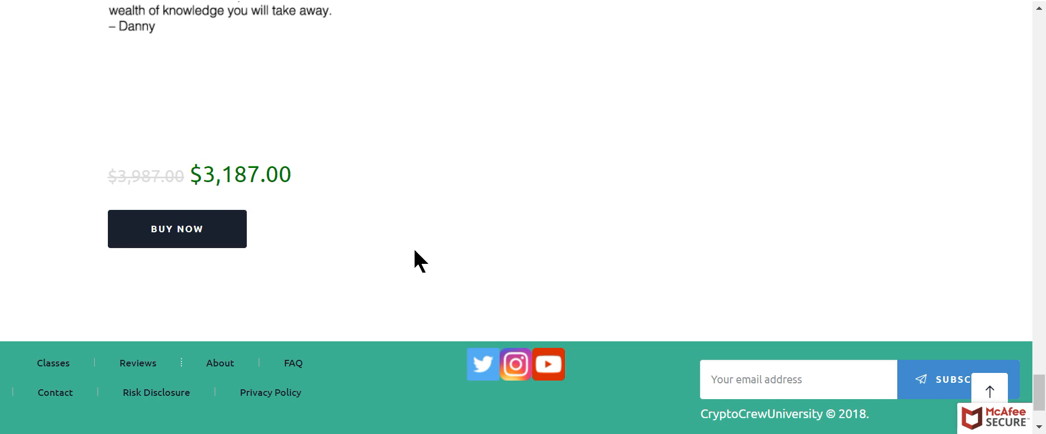
mouse_move(474, 161)
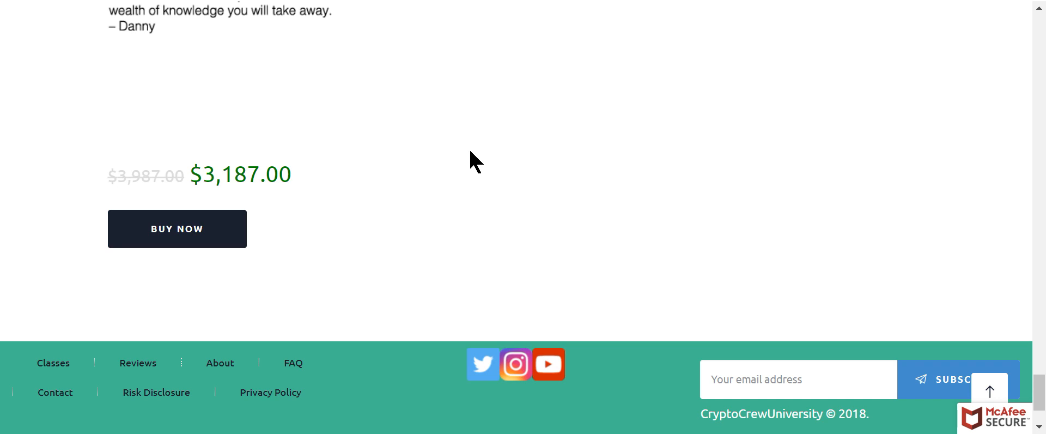
mouse_move(453, 156)
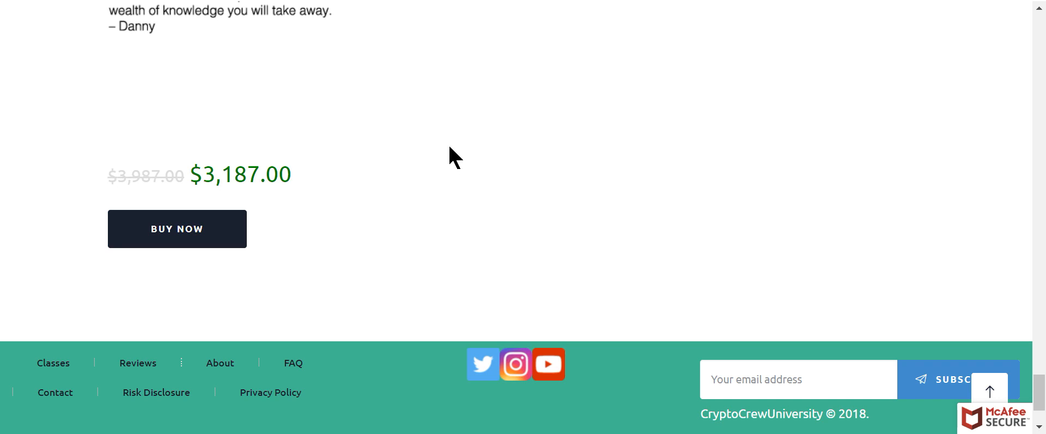
mouse_move(405, 180)
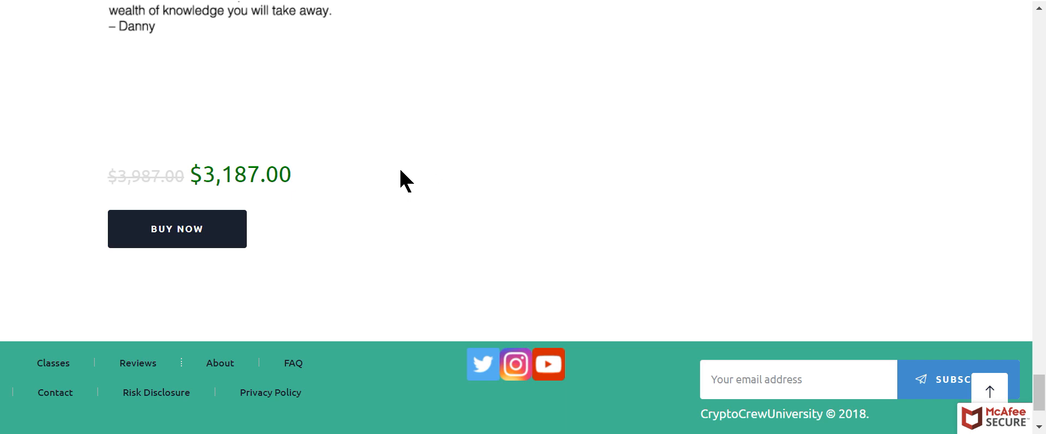
scroll(up, 3)
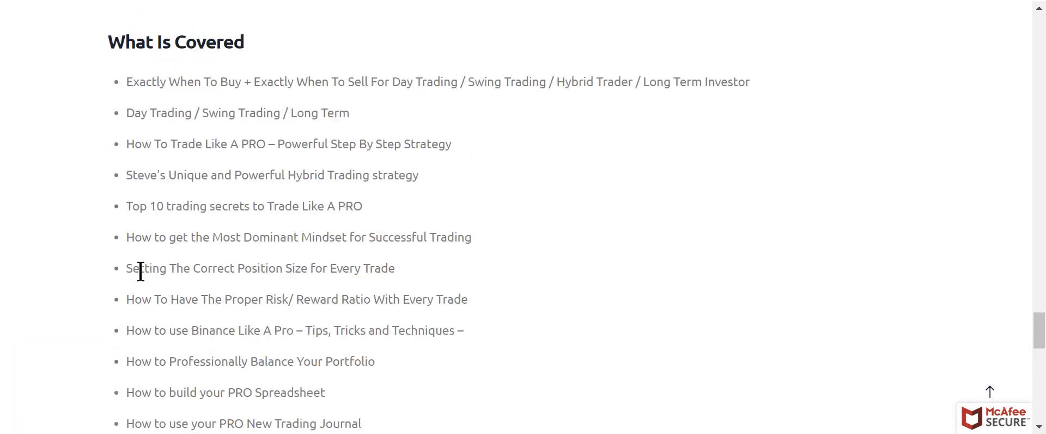
scroll(up, 3)
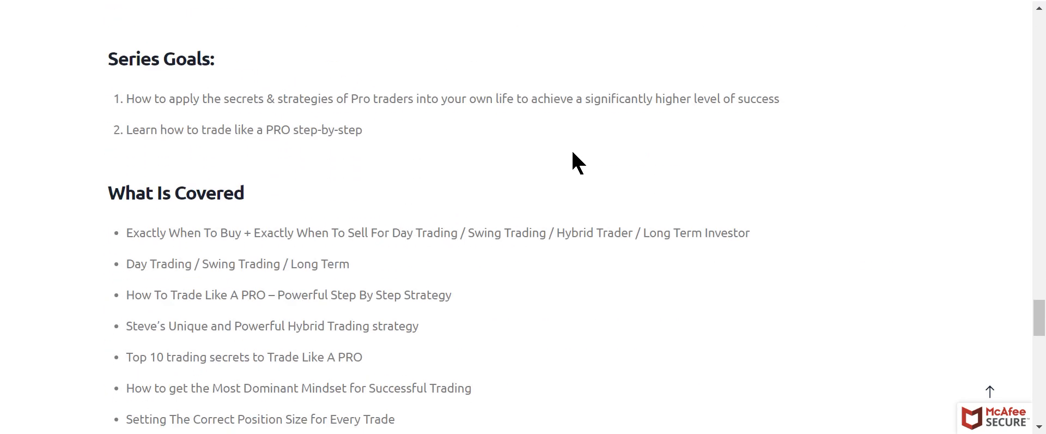
scroll(down, 3)
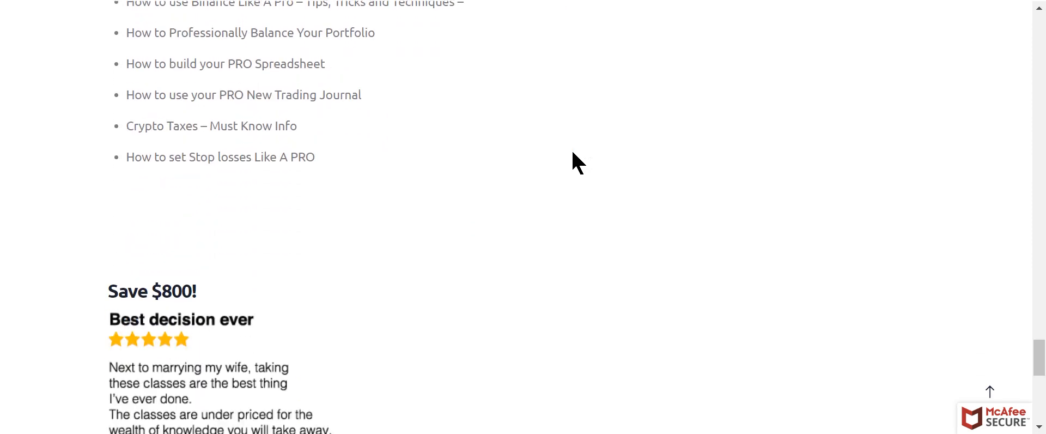
scroll(up, 3)
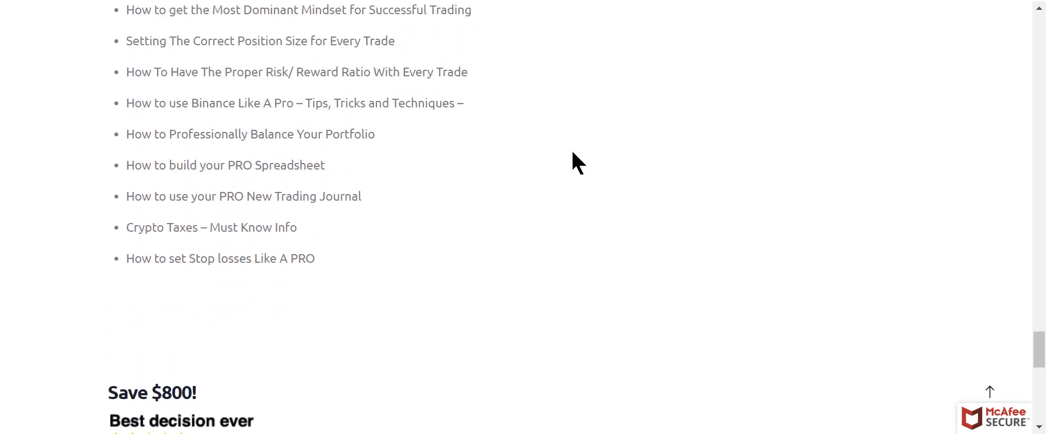
scroll(up, 3)
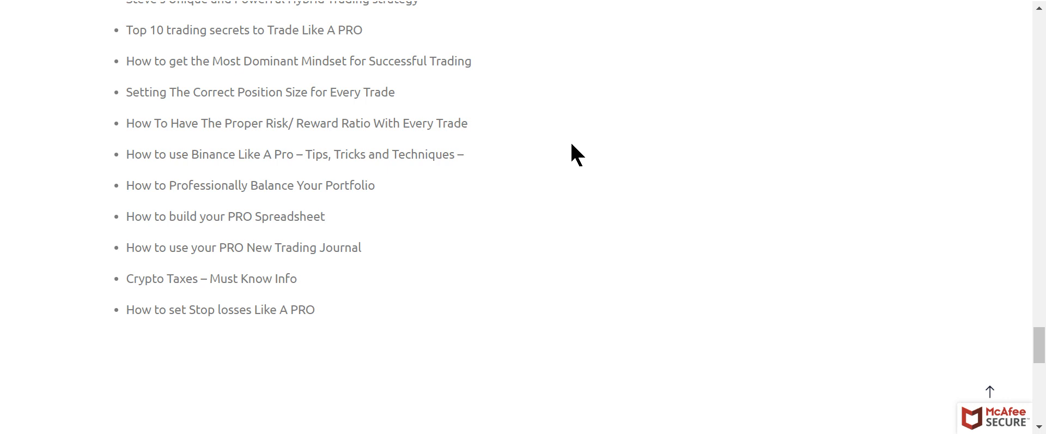
scroll(up, 3)
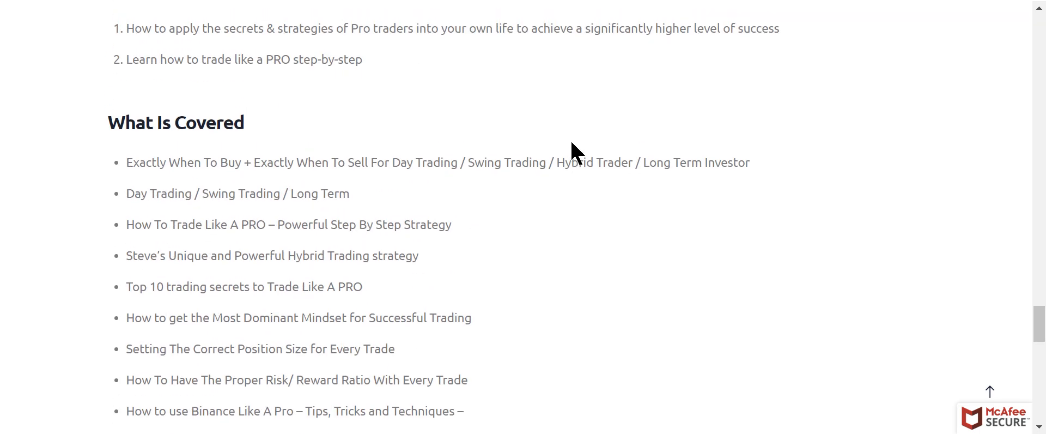
scroll(down, 3)
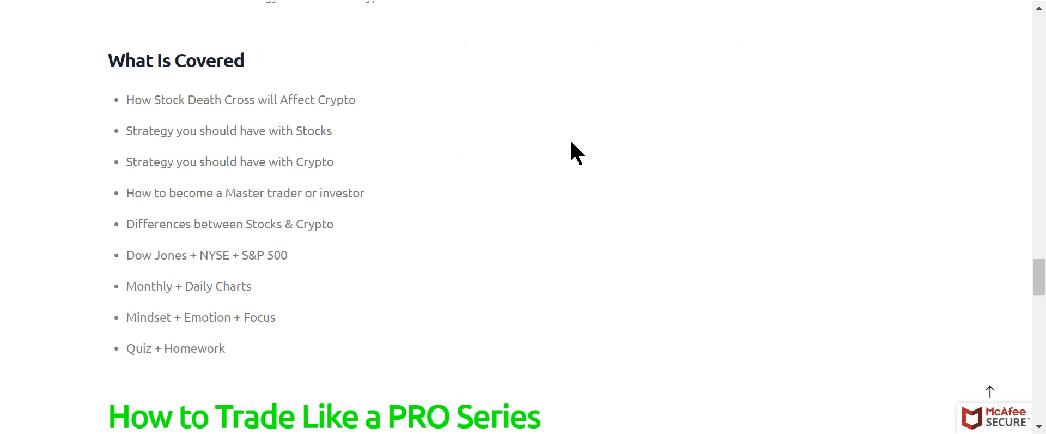
scroll(down, 3)
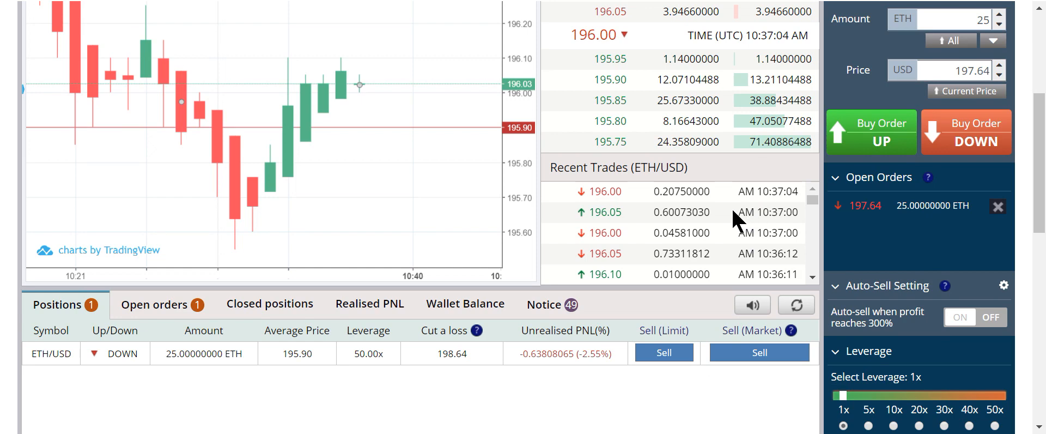
mouse_move(617, 164)
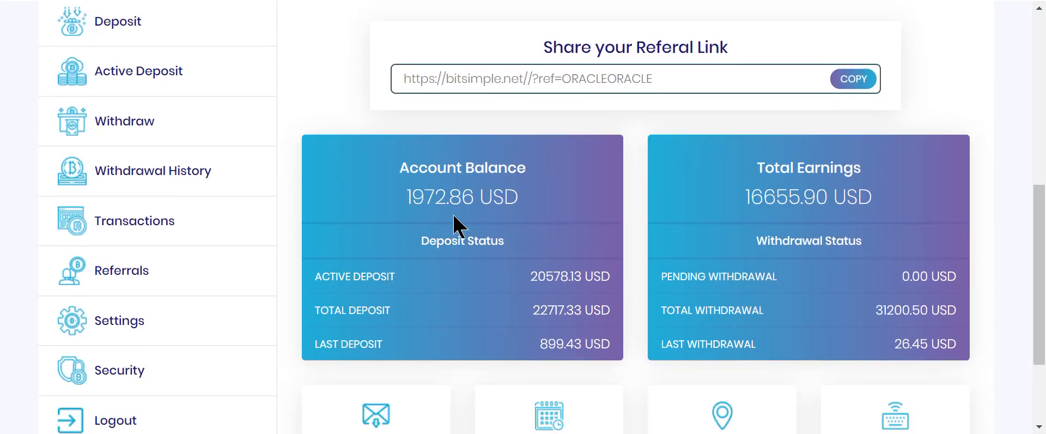
- Scroll the BitSimple dashboard to the 1972.86 USD Account Balance and Total Earnings cards
scroll(up, 3)
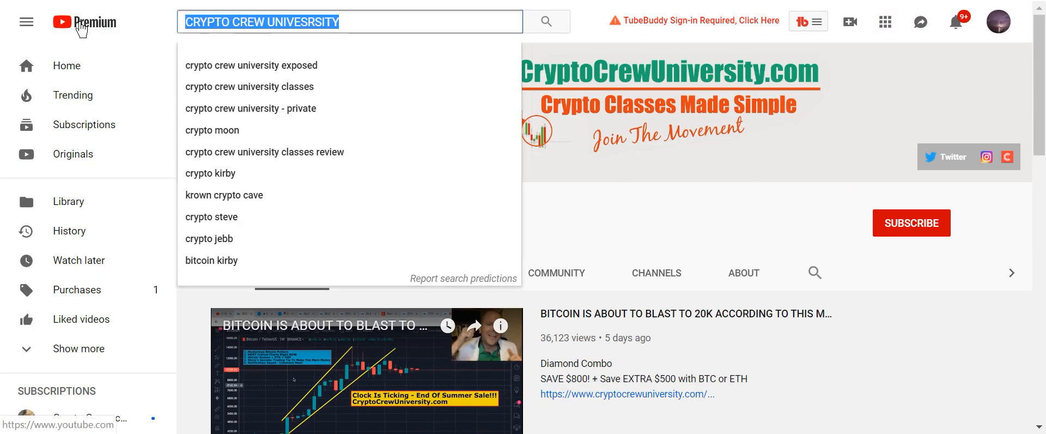
- Search YouTube for CRYPTO KIRBY and open the Crypto Kirby Trading channel home page
text(CRYPTO)
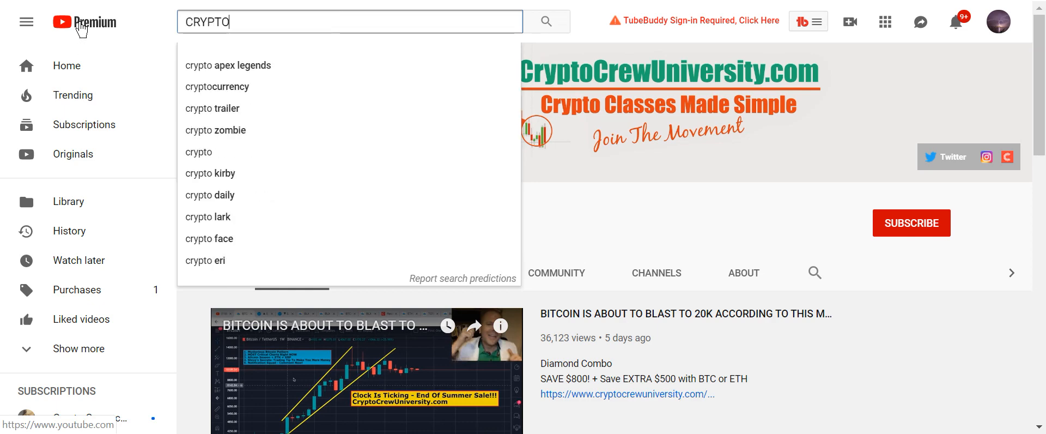
text(KIRBY)
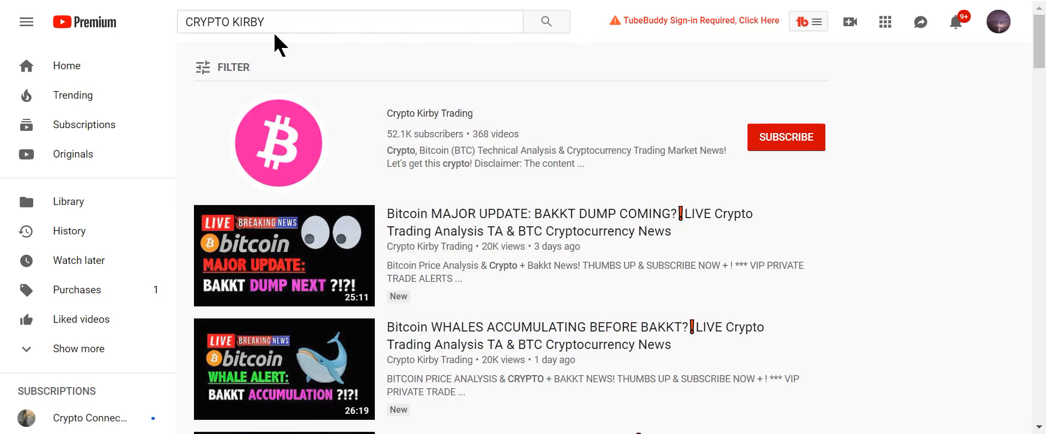
click(429, 112)
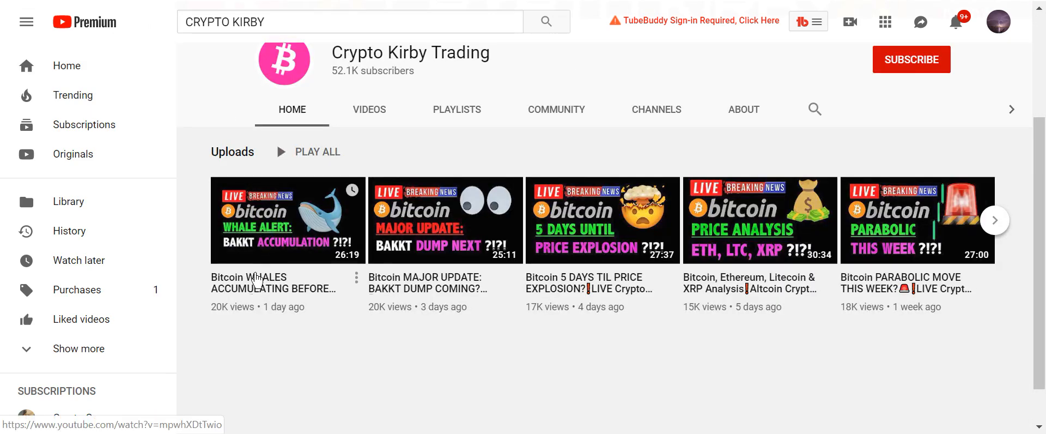
mouse_move(253, 266)
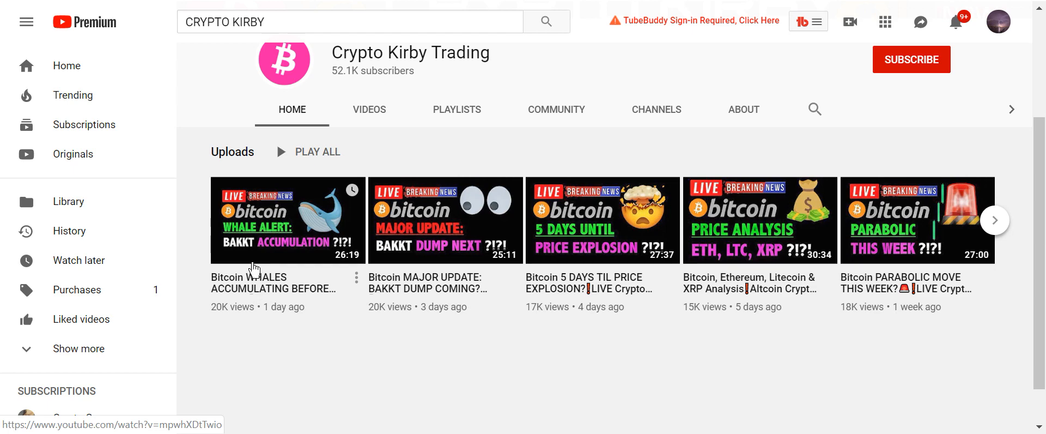
mouse_move(437, 259)
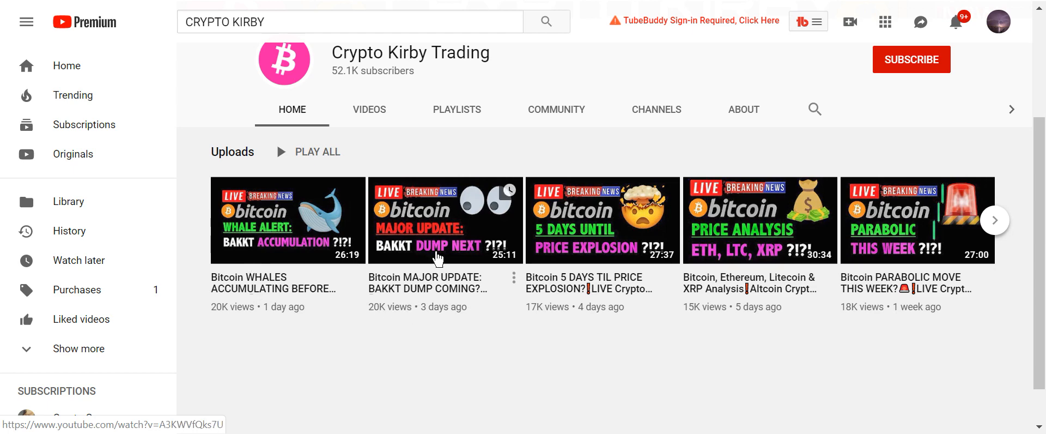
mouse_move(443, 269)
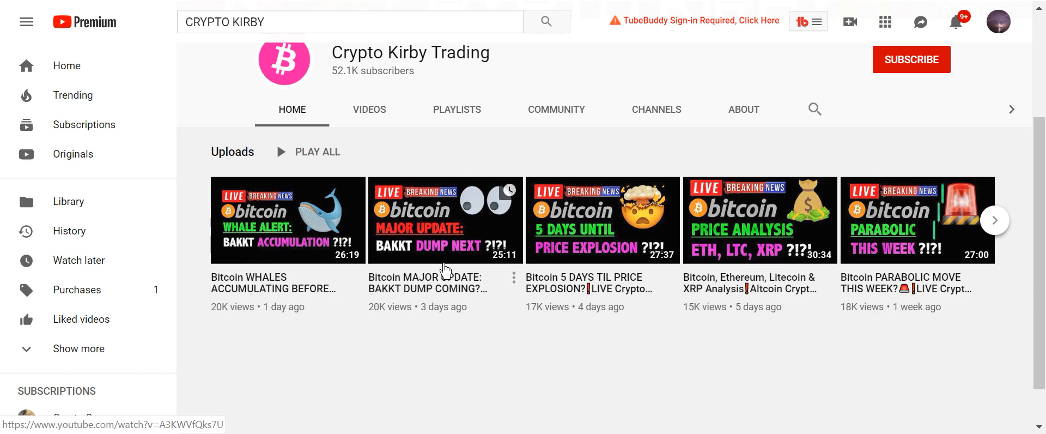
mouse_move(556, 264)
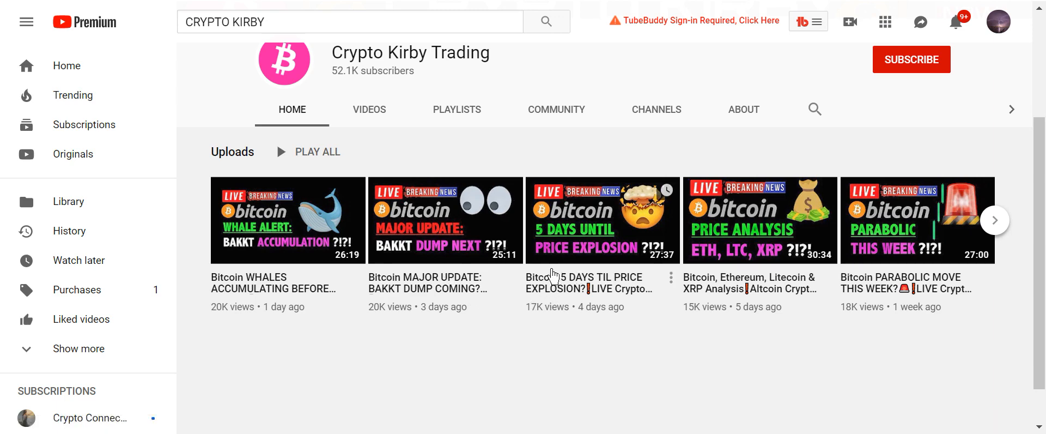
mouse_move(868, 239)
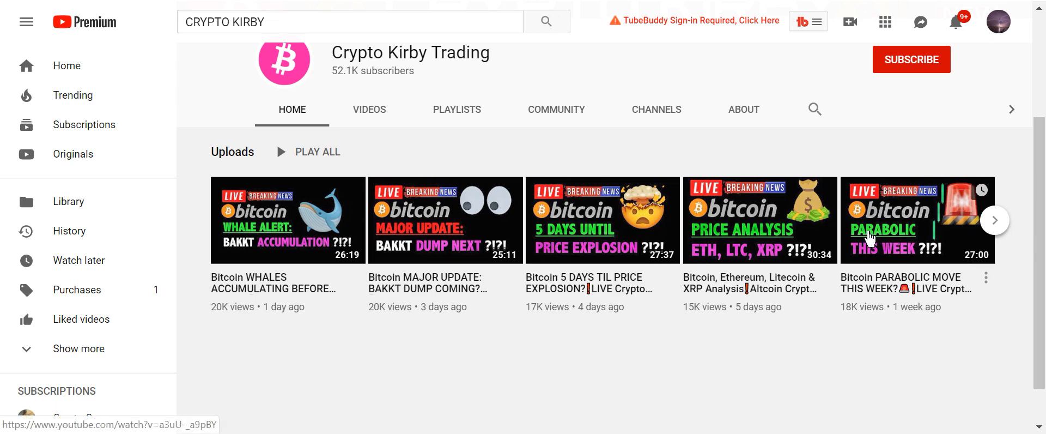
mouse_move(522, 172)
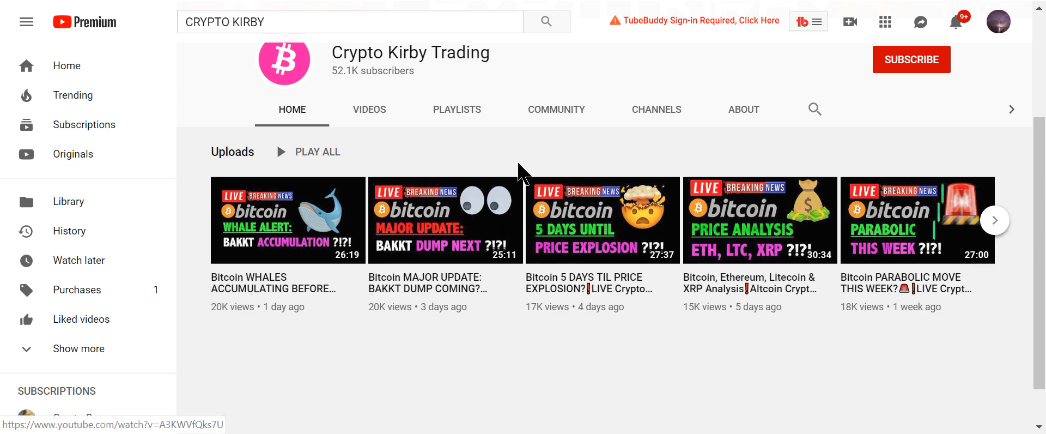
mouse_move(217, 107)
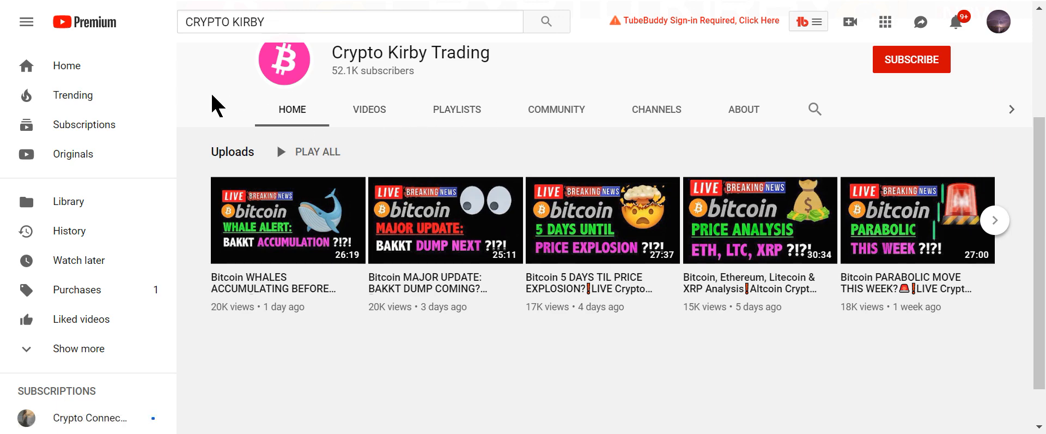
mouse_move(147, 10)
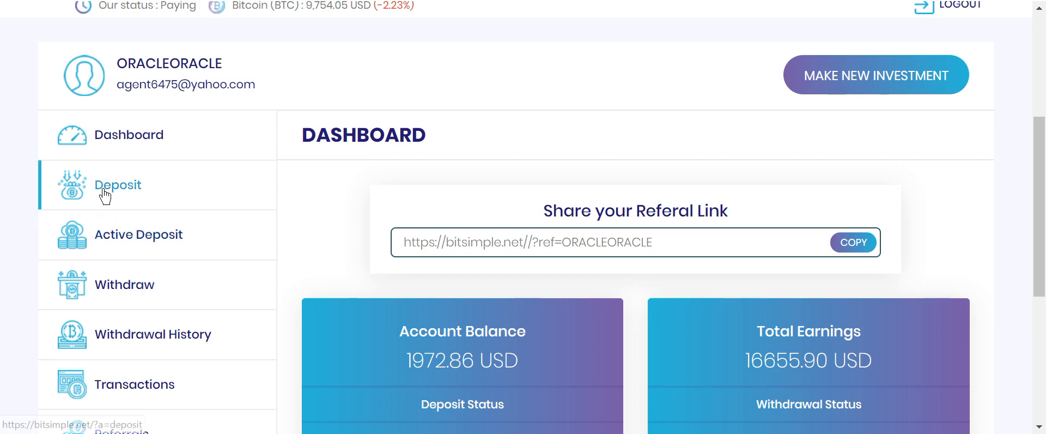
- Review the deposit page and its investment plans
click(117, 185)
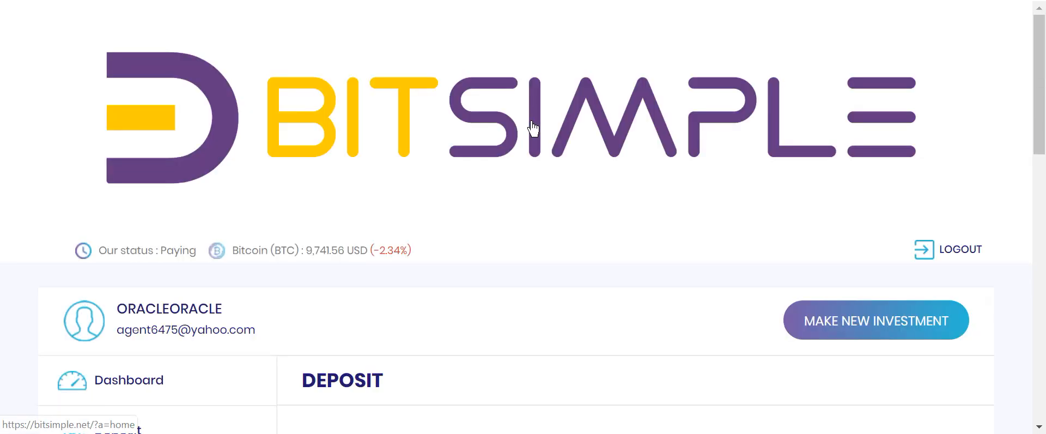
scroll(down, 3)
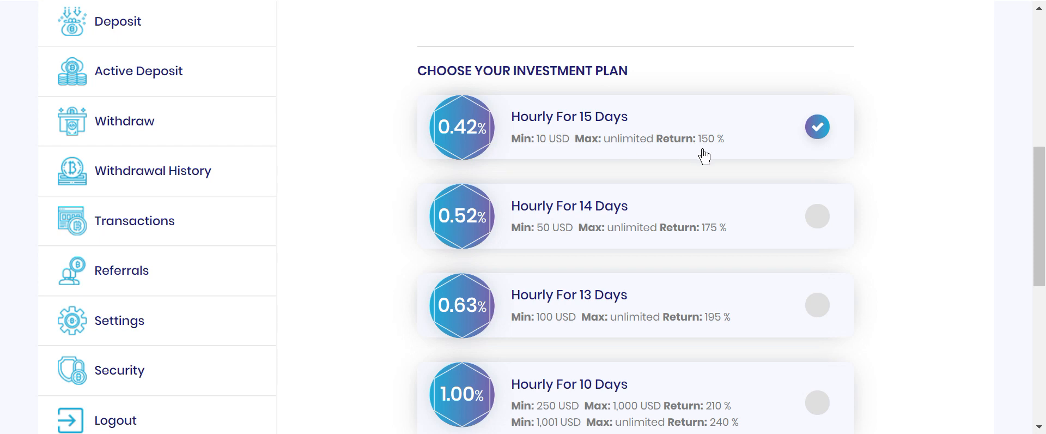
mouse_move(559, 211)
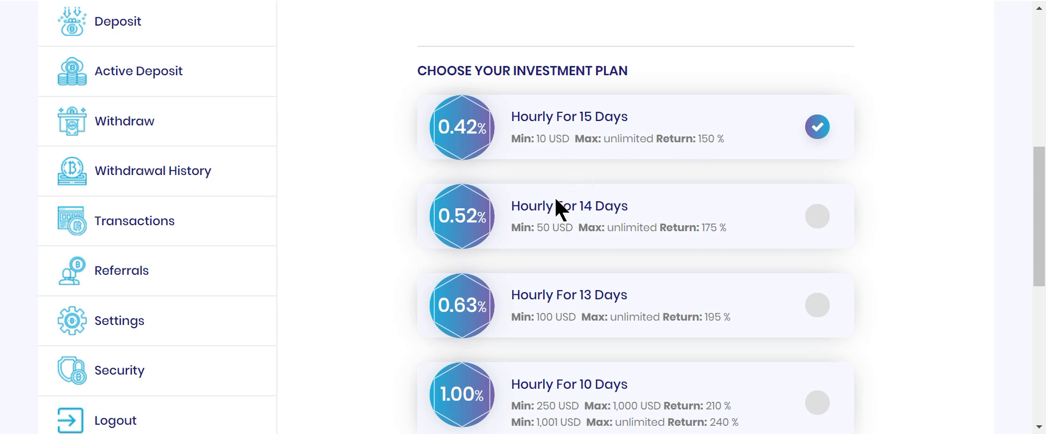
mouse_move(518, 319)
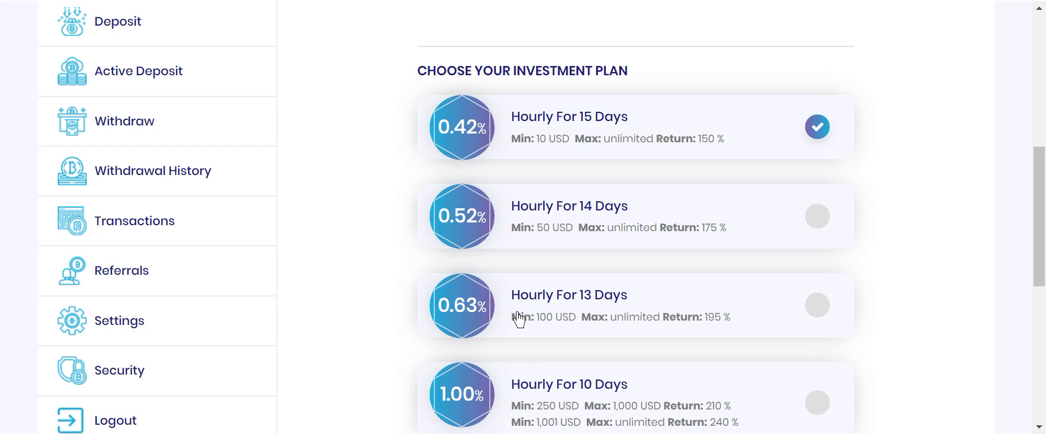
mouse_move(743, 363)
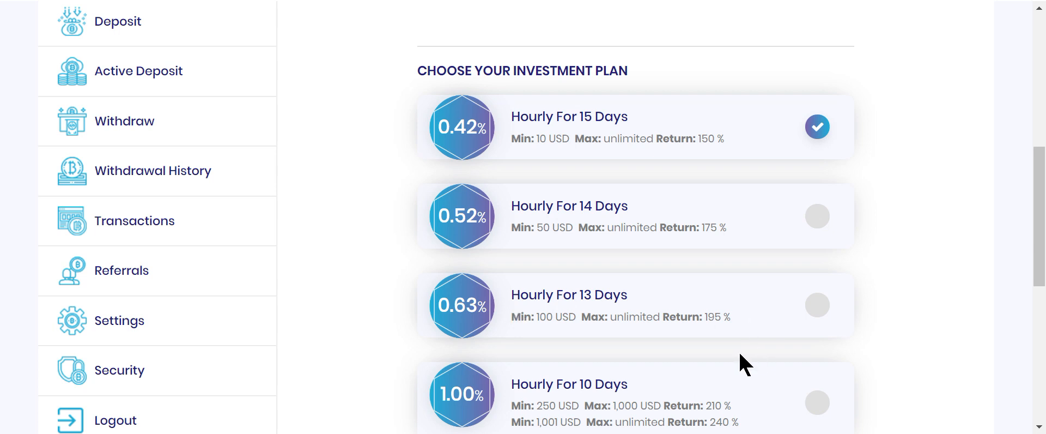
mouse_move(738, 333)
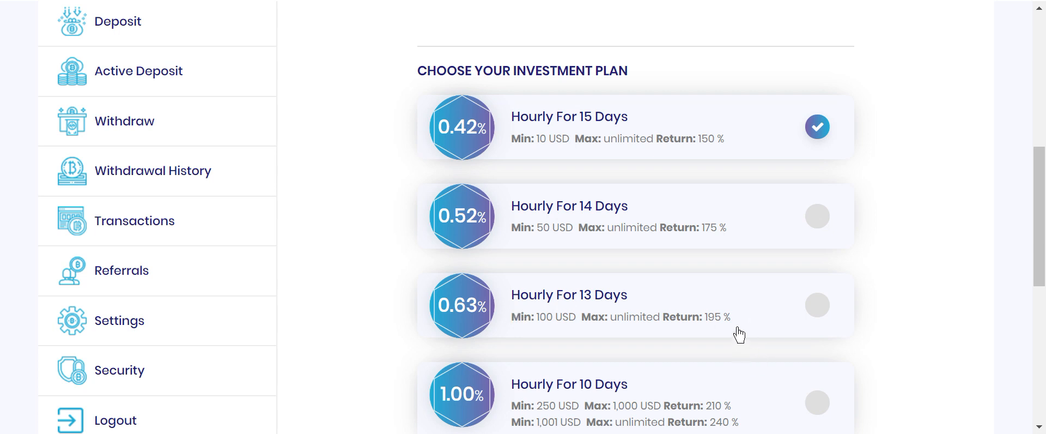
scroll(down, 3)
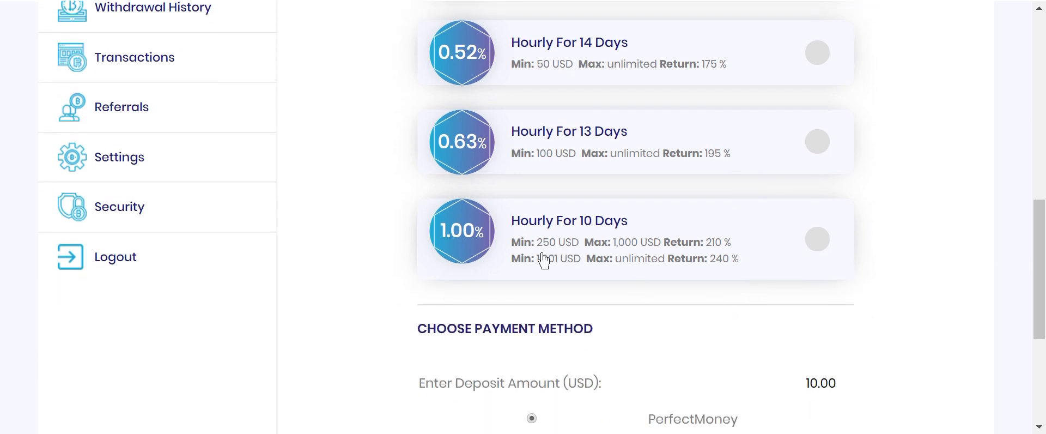
mouse_move(630, 269)
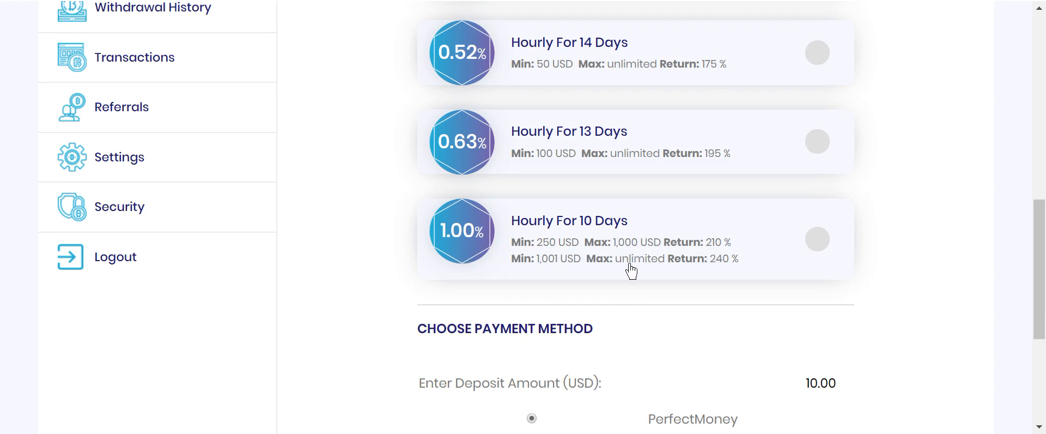
scroll(up, 3)
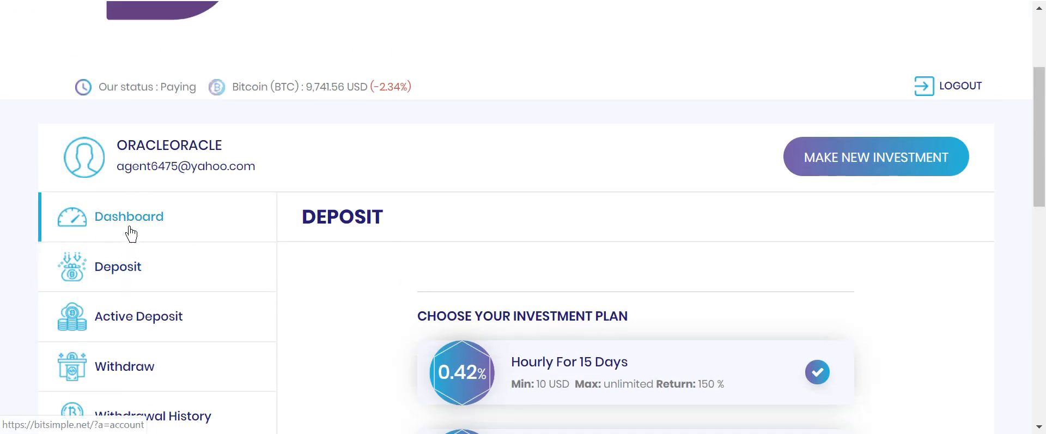
- Return to the dashboard showing the 2118.41 USD balance and withdrawal status
click(128, 215)
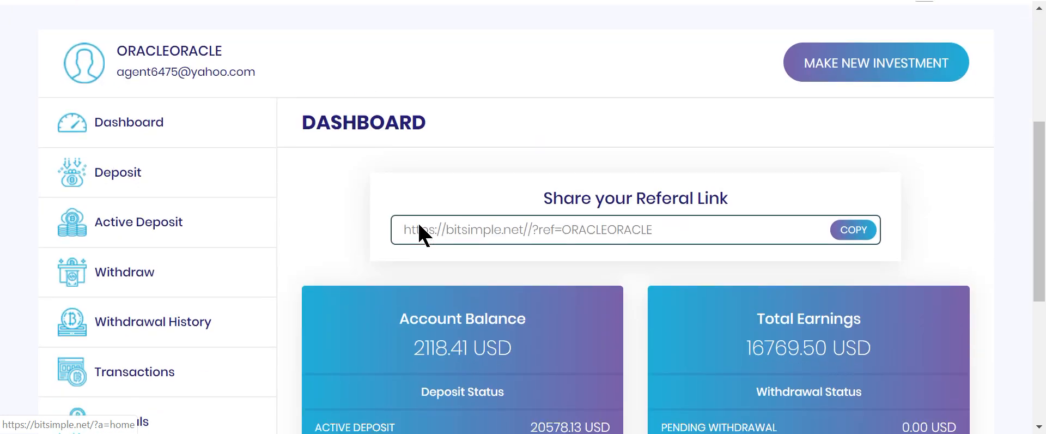
scroll(down, 3)
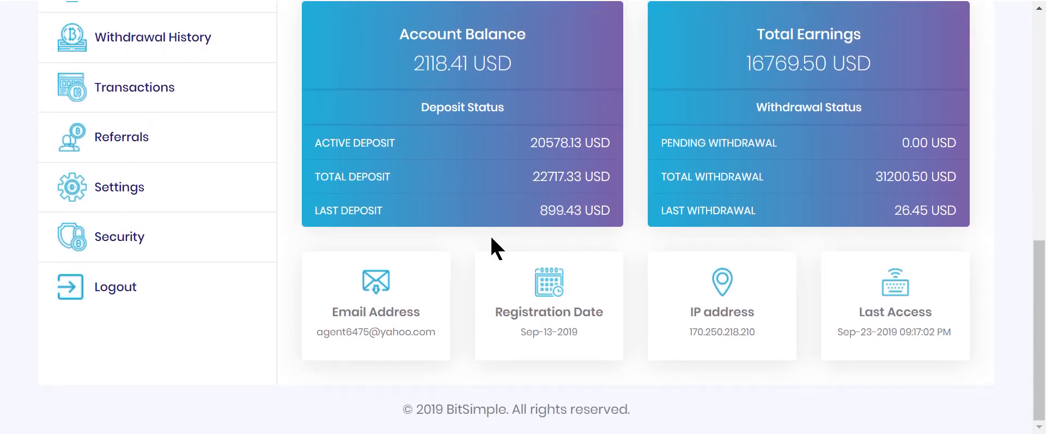
scroll(up, 3)
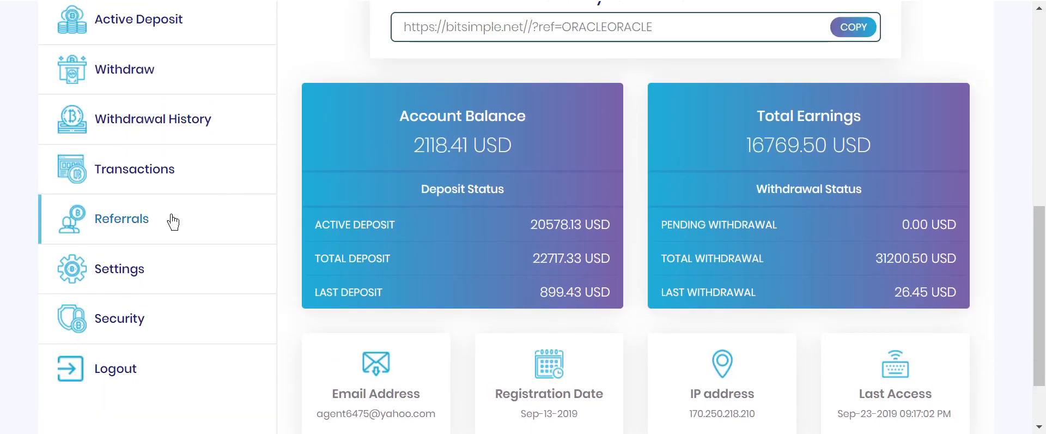
mouse_move(400, 153)
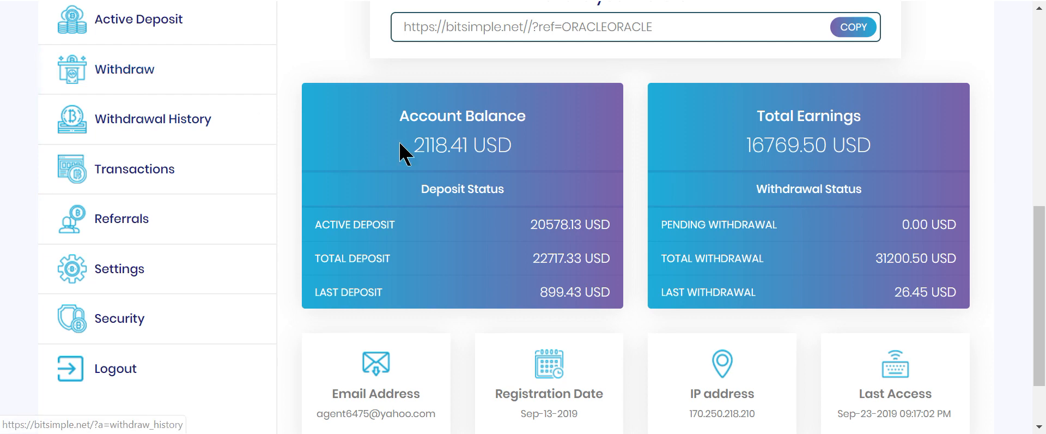
mouse_move(453, 172)
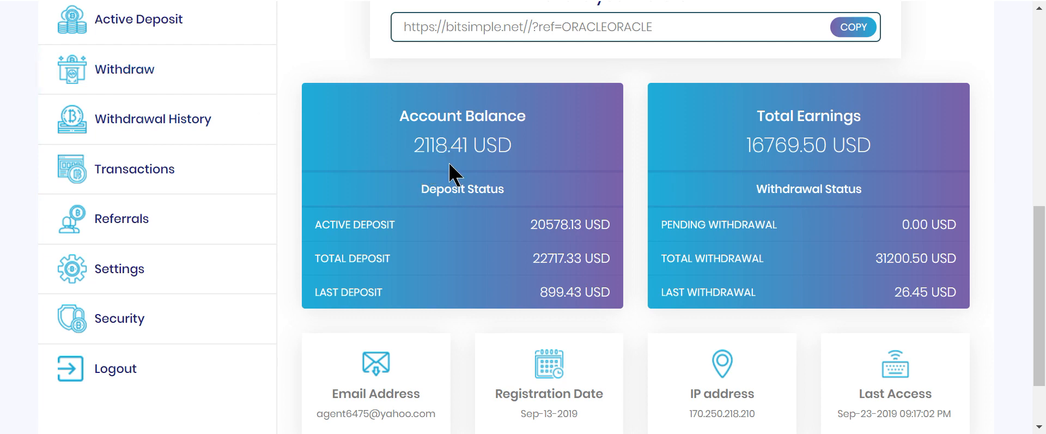
mouse_move(124, 68)
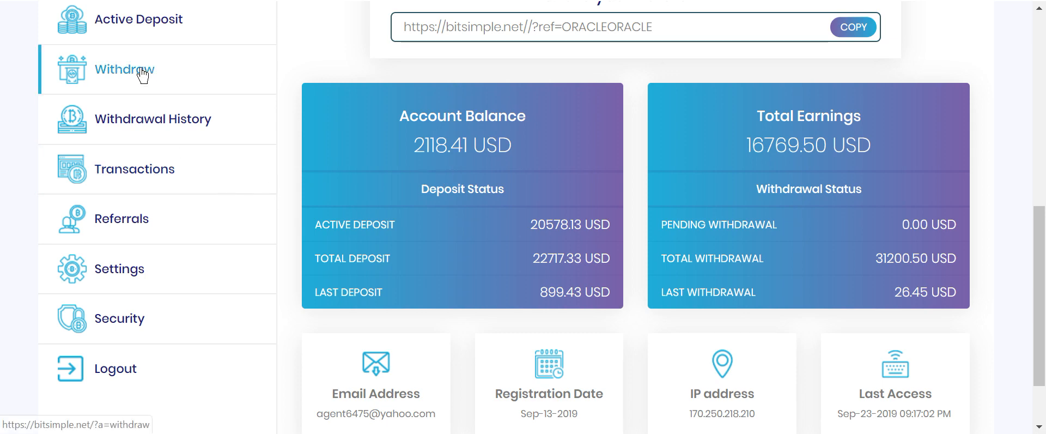
- On the Withdraw page, set Ethereum as eCurrency with the copied 474.01 amount
click(124, 70)
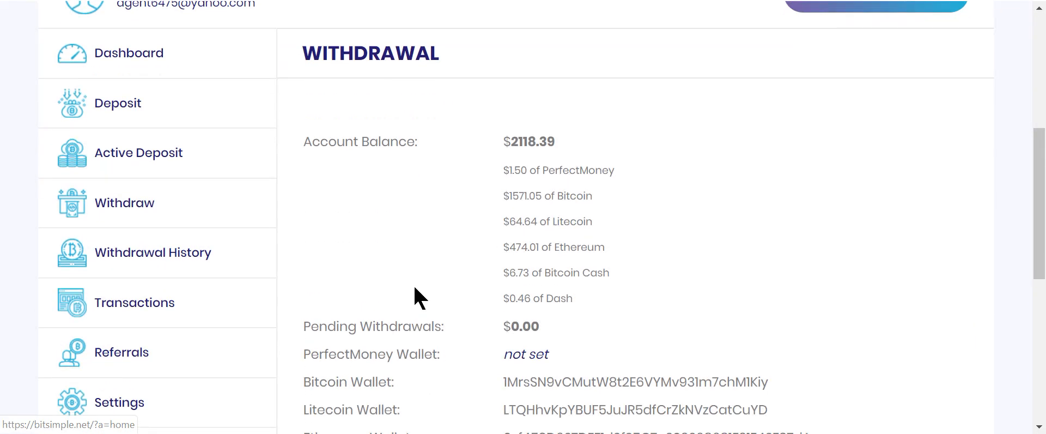
double_click(525, 247)
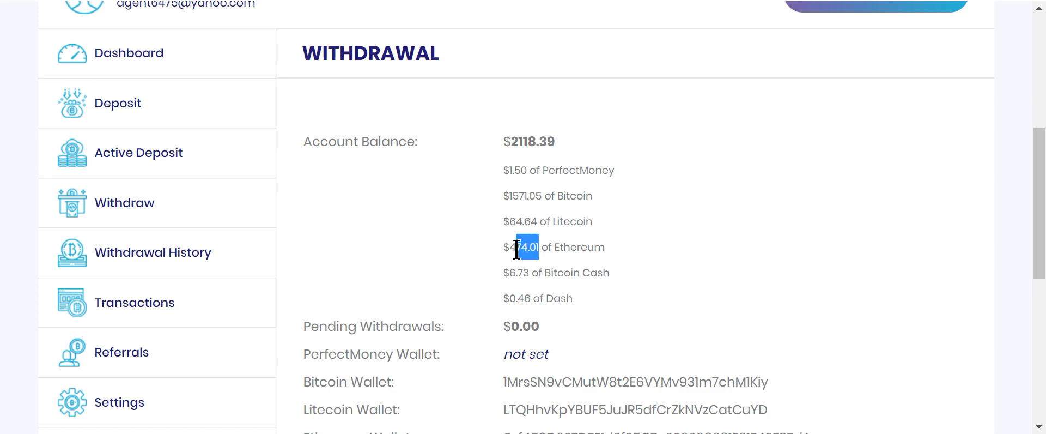
scroll(down, 3)
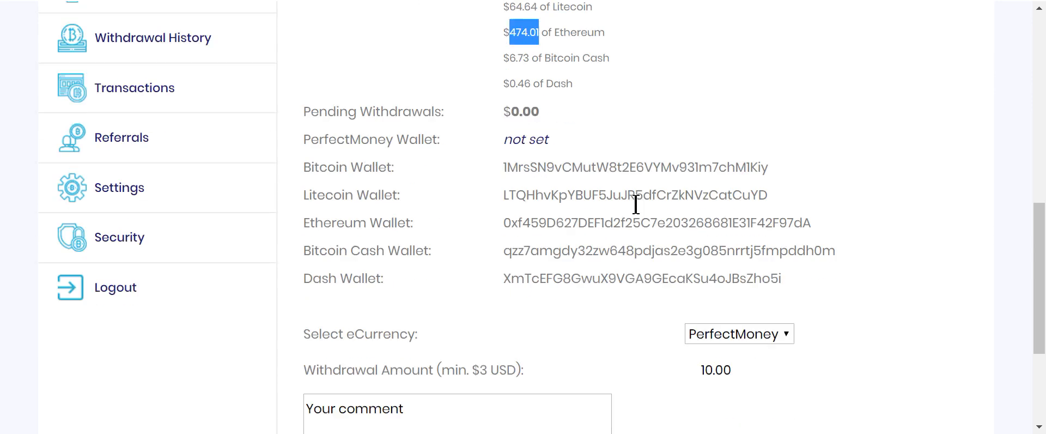
click(739, 333)
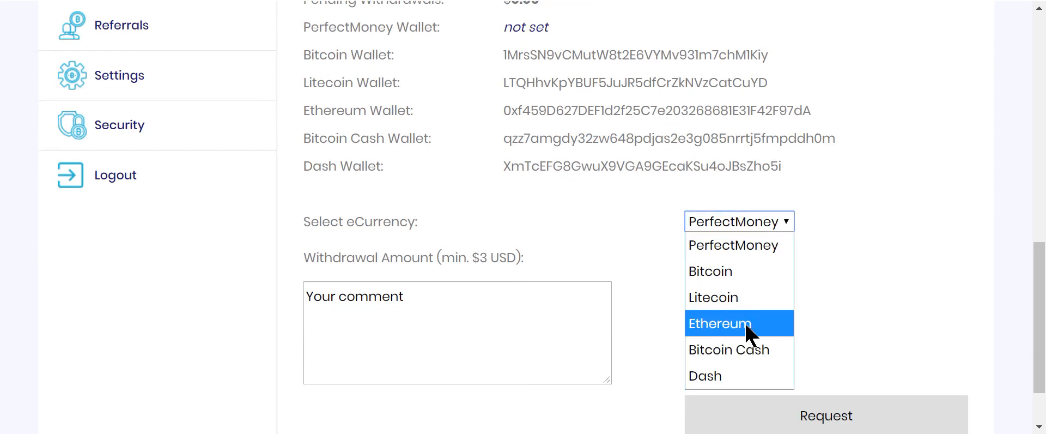
right_click(714, 257)
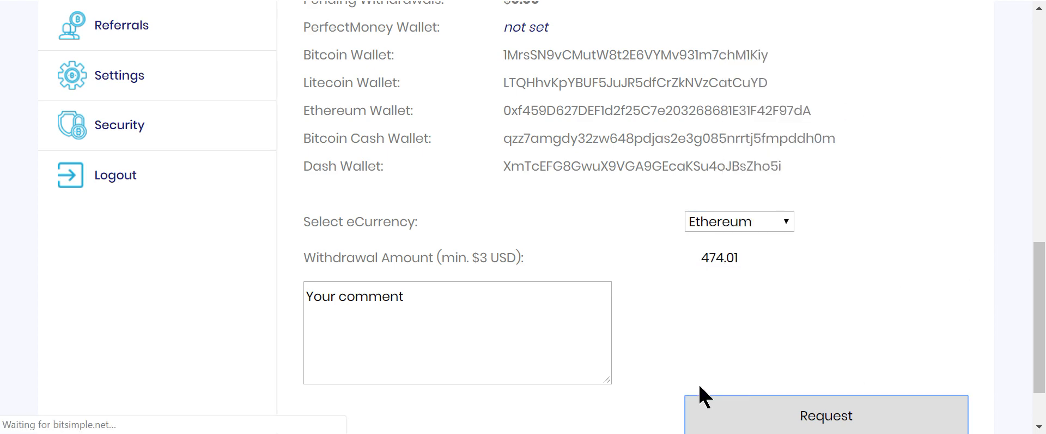
- Request and confirm the 474.01 USD Ethereum withdrawal, balance now 1644.38 USD
click(824, 415)
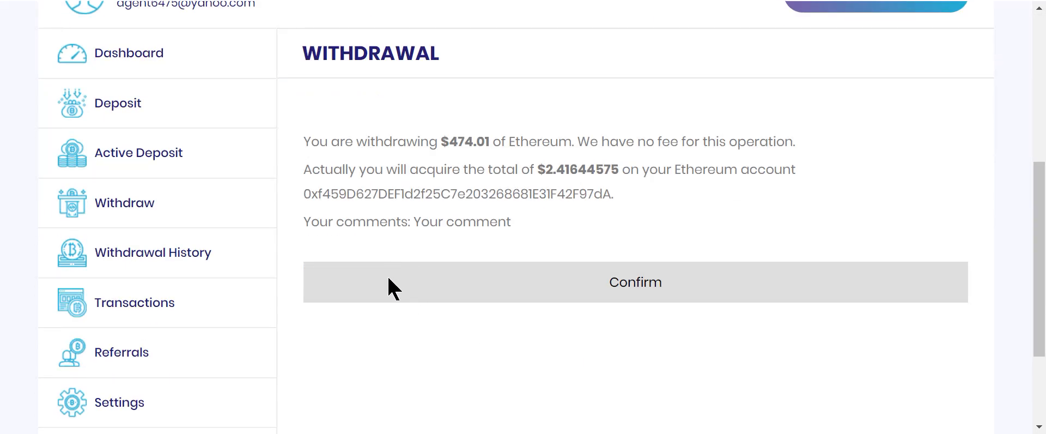
click(634, 281)
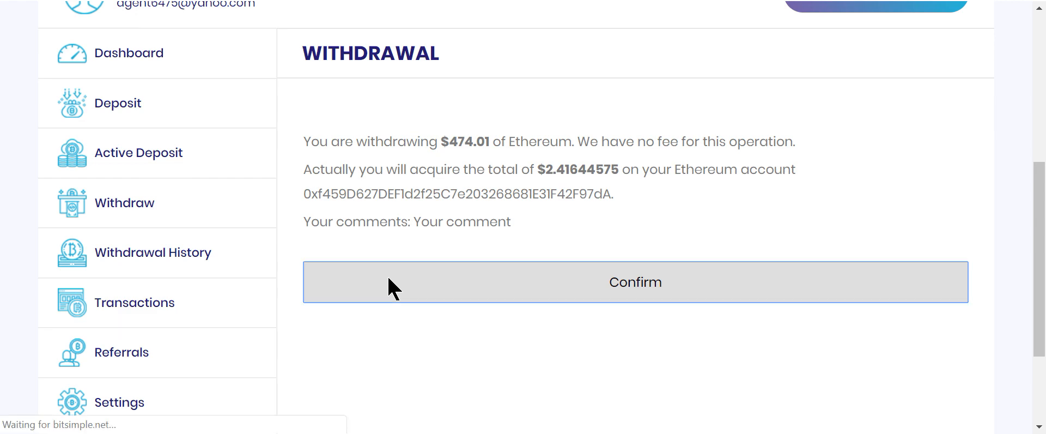
scroll(up, 3)
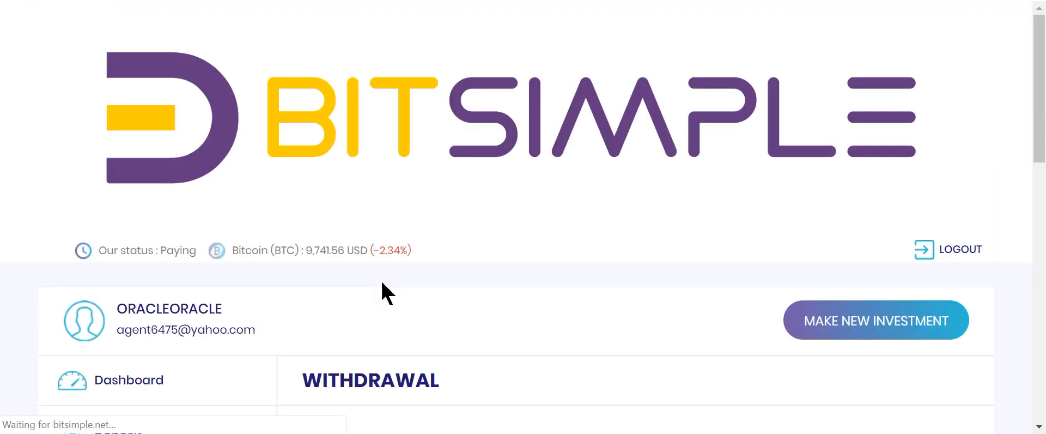
scroll(down, 3)
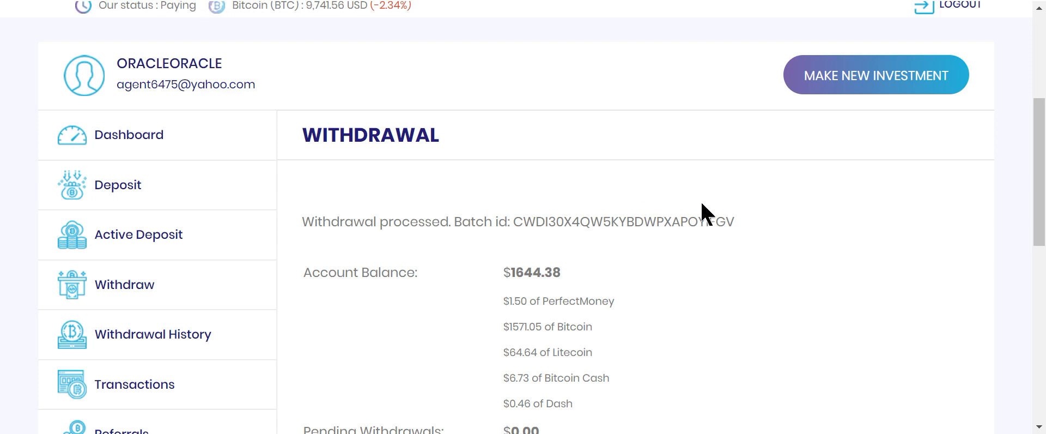
scroll(down, 3)
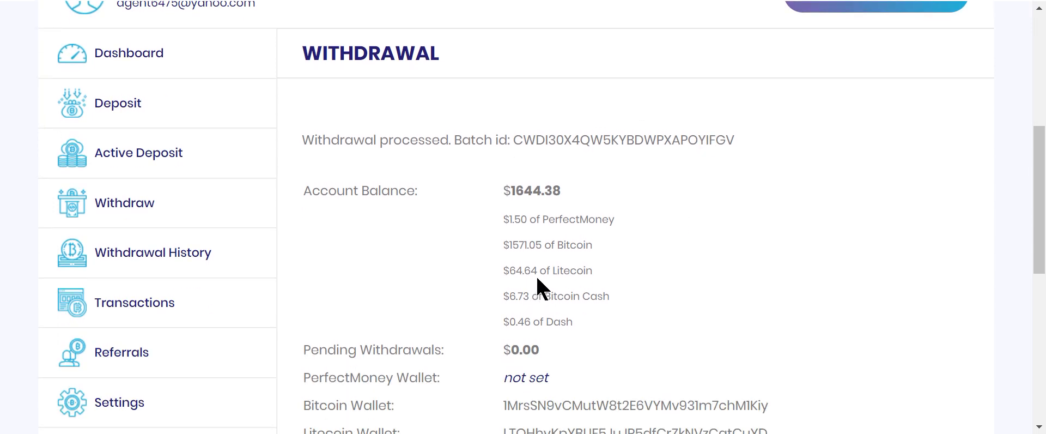
- Withdraw the copied 64.64 USD Litecoin balance via Request and Confirm, leaving 1579.74 USD
double_click(524, 270)
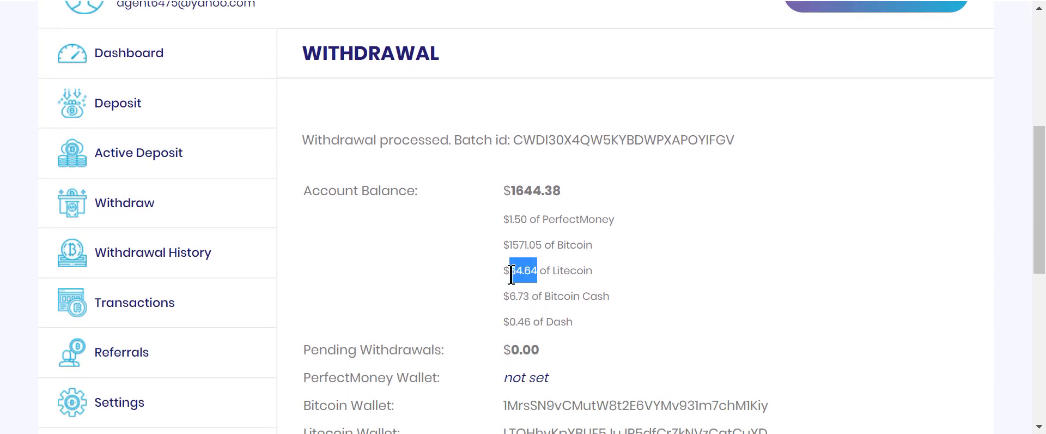
scroll(down, 3)
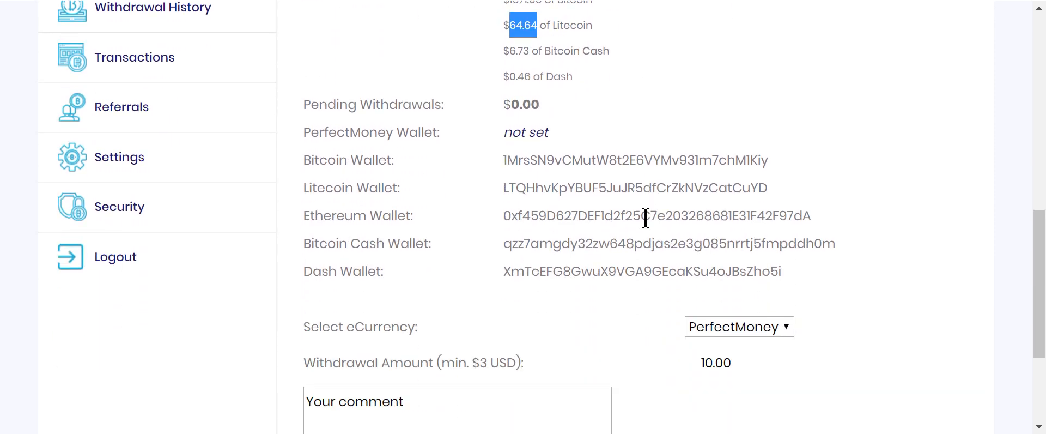
click(738, 326)
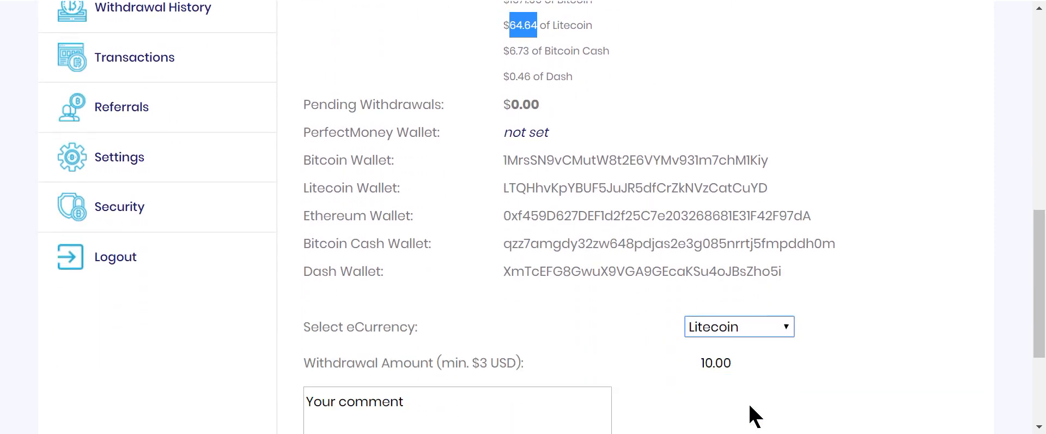
right_click(714, 361)
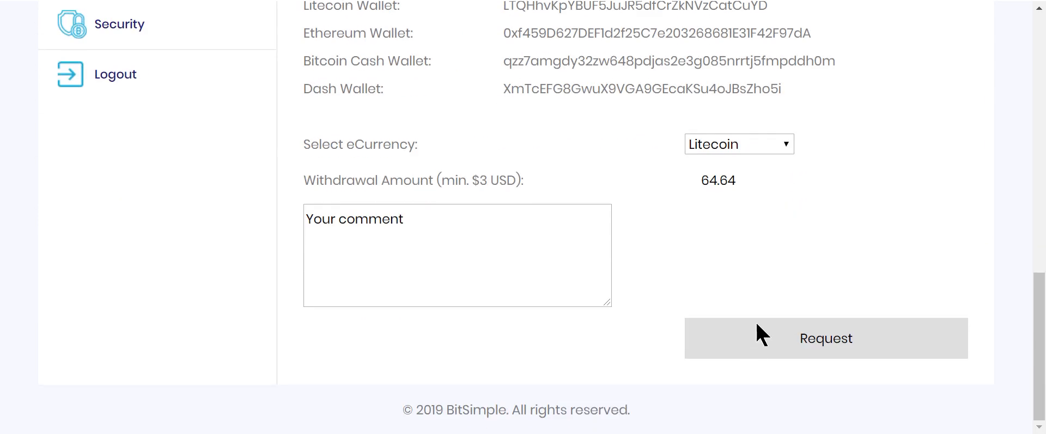
click(825, 338)
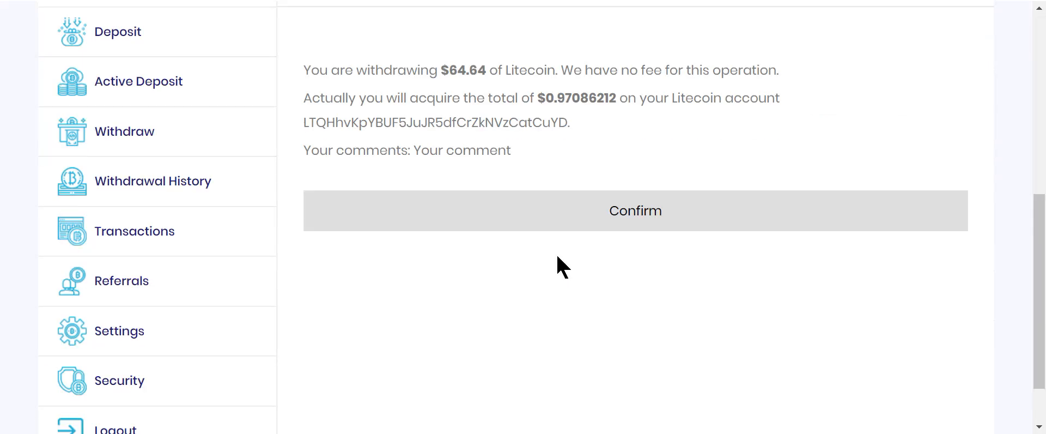
click(634, 211)
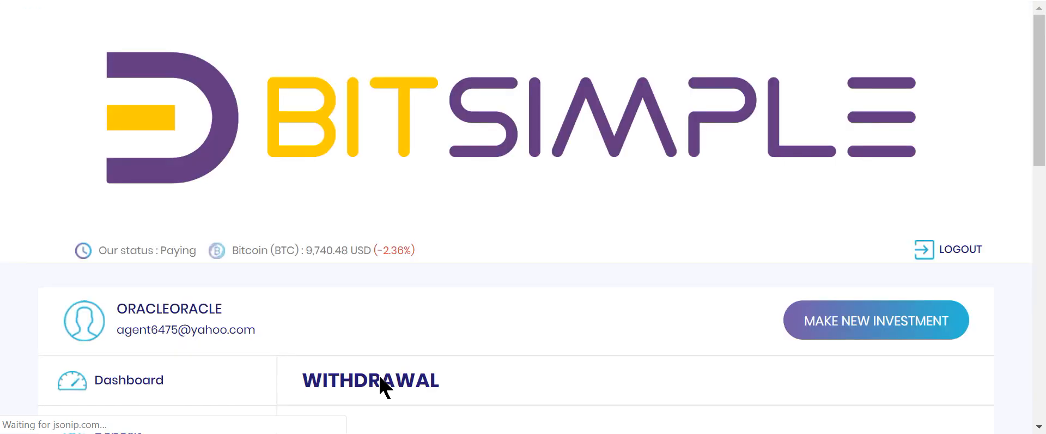
scroll(down, 3)
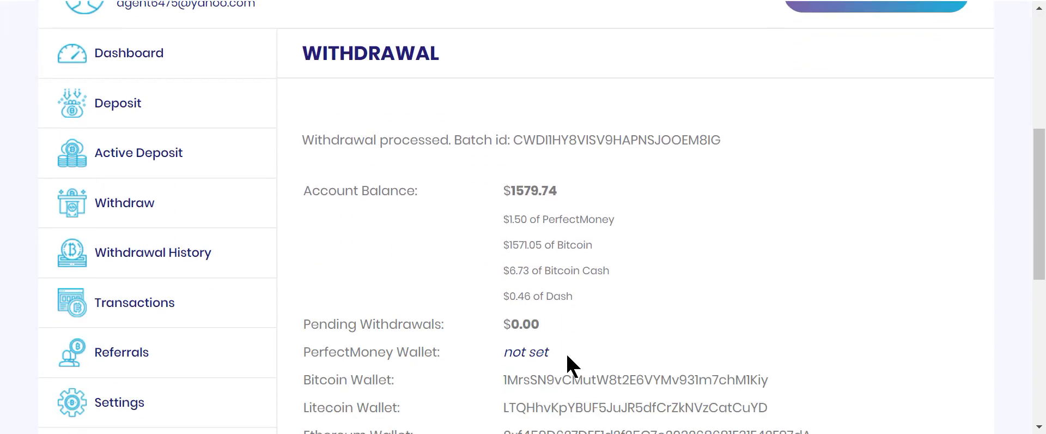
- Withdraw the copied 6.73 USD Bitcoin Cash balance via Request and Confirm, leaving 1573.01 USD
double_click(520, 270)
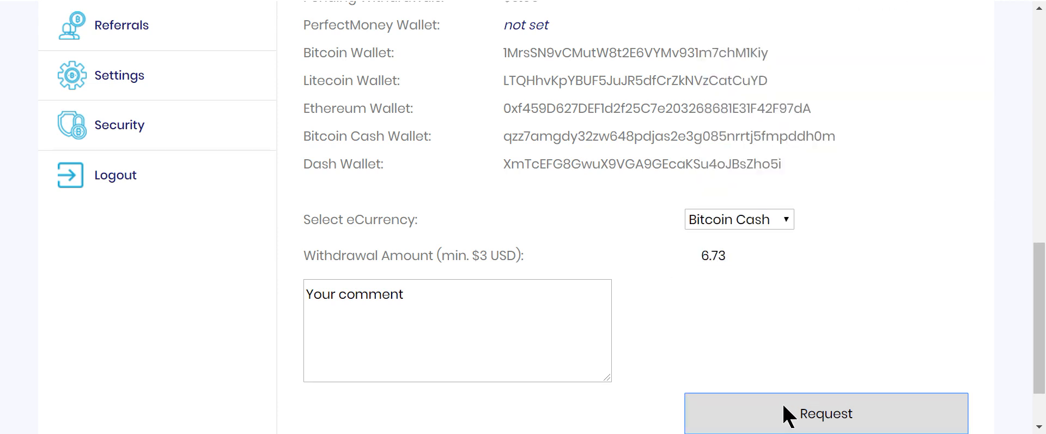
click(824, 413)
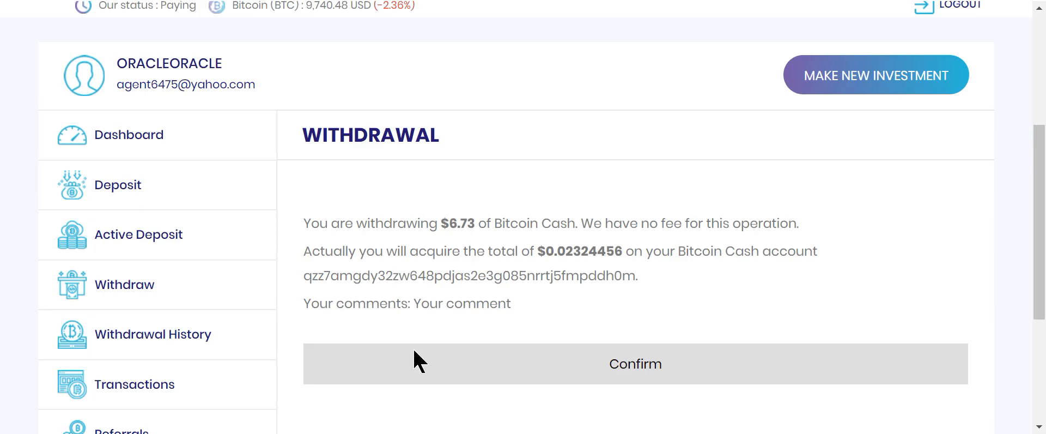
click(634, 364)
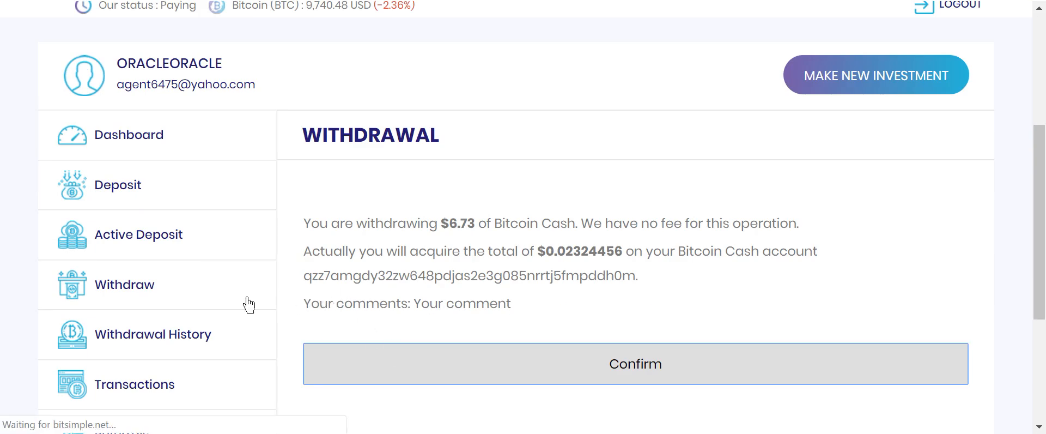
scroll(up, 3)
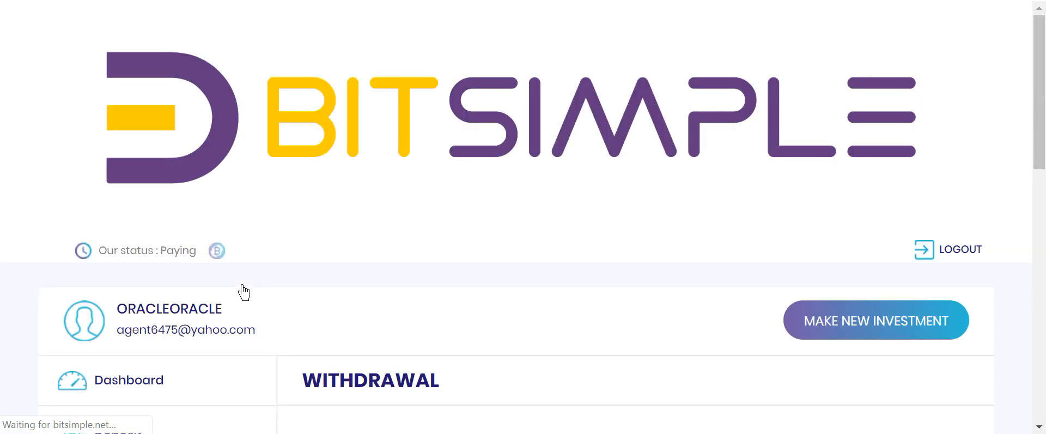
scroll(down, 3)
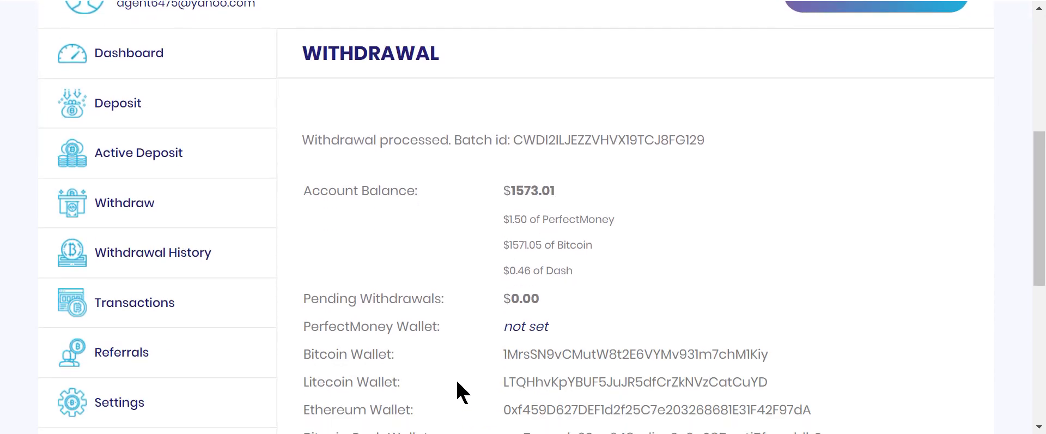
mouse_move(535, 272)
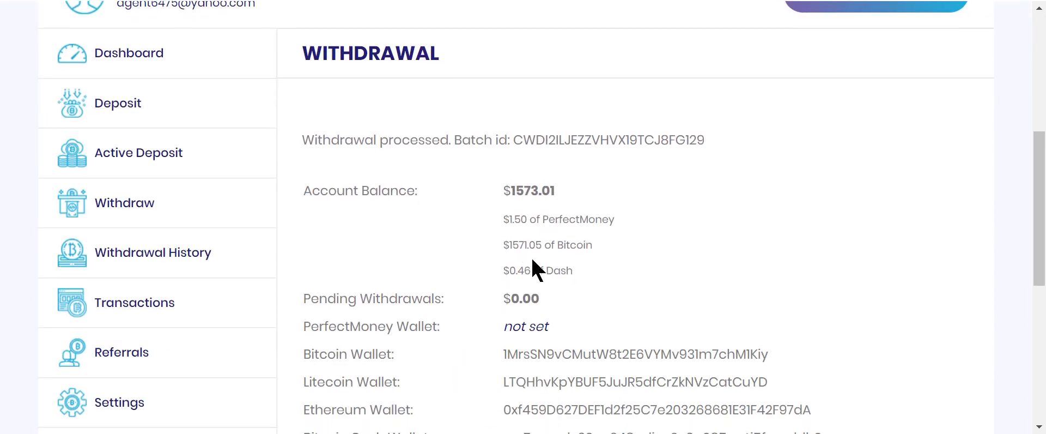
scroll(down, 3)
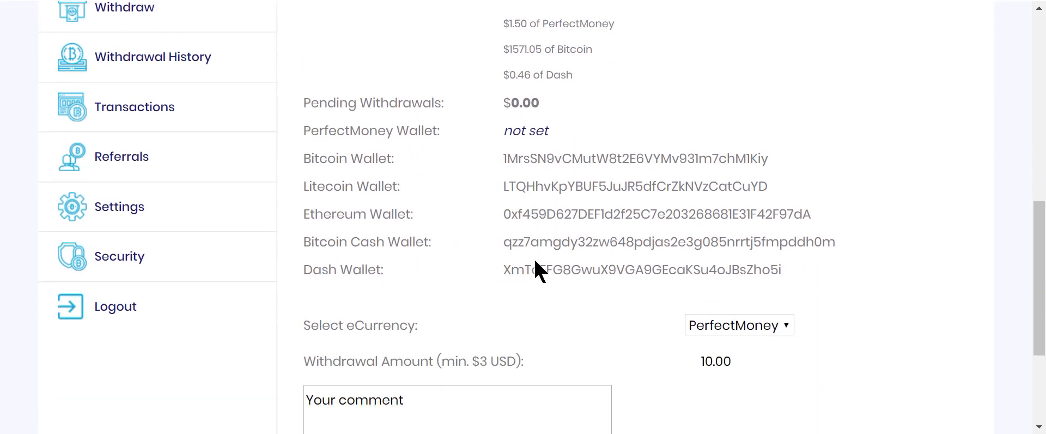
- Request a 500 USD Bitcoin withdrawal
click(739, 325)
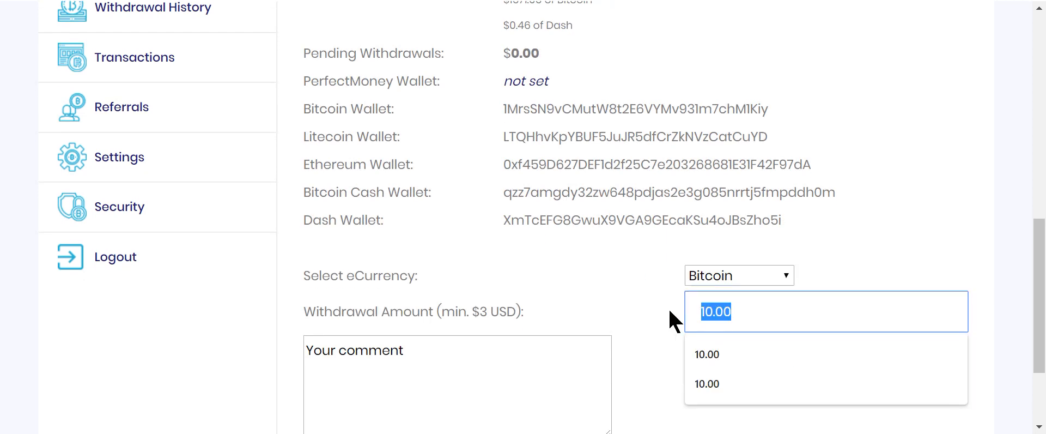
text(500)
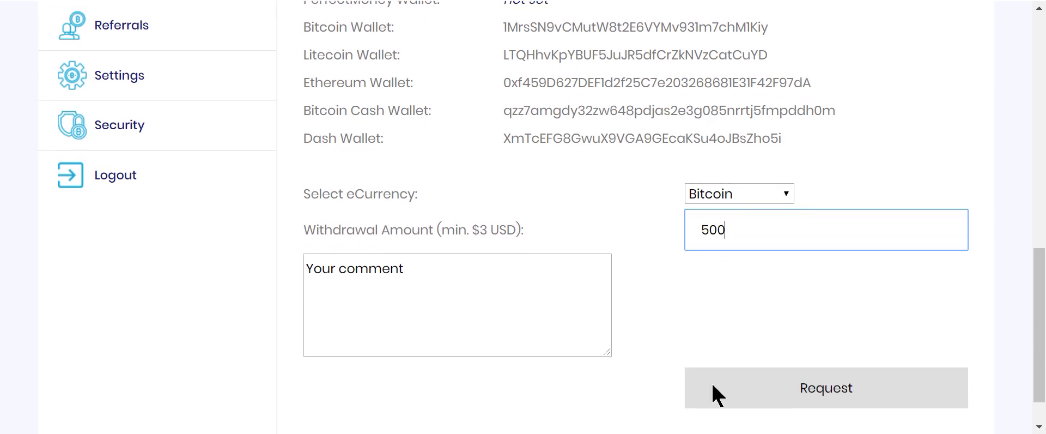
click(825, 388)
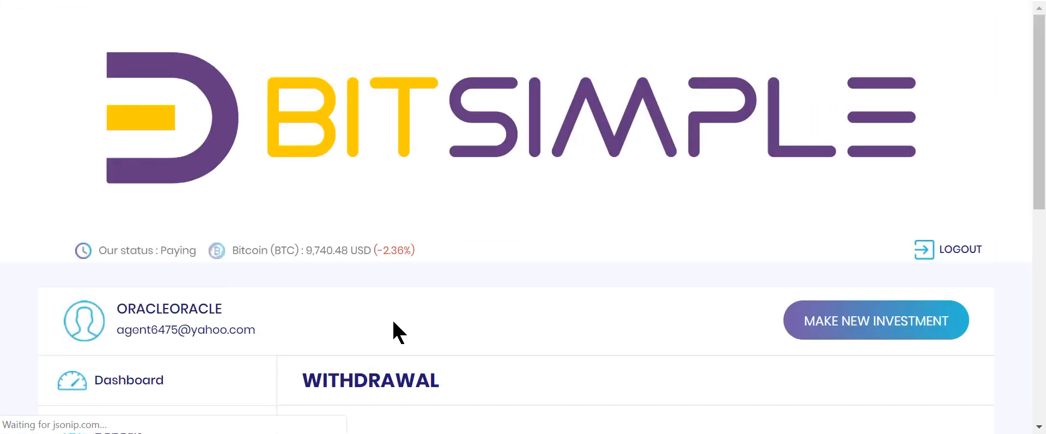
scroll(down, 3)
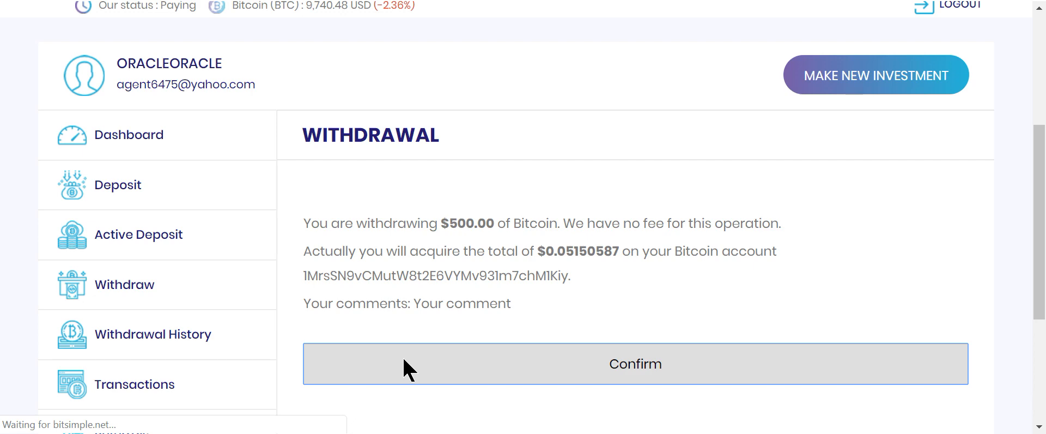
scroll(up, 3)
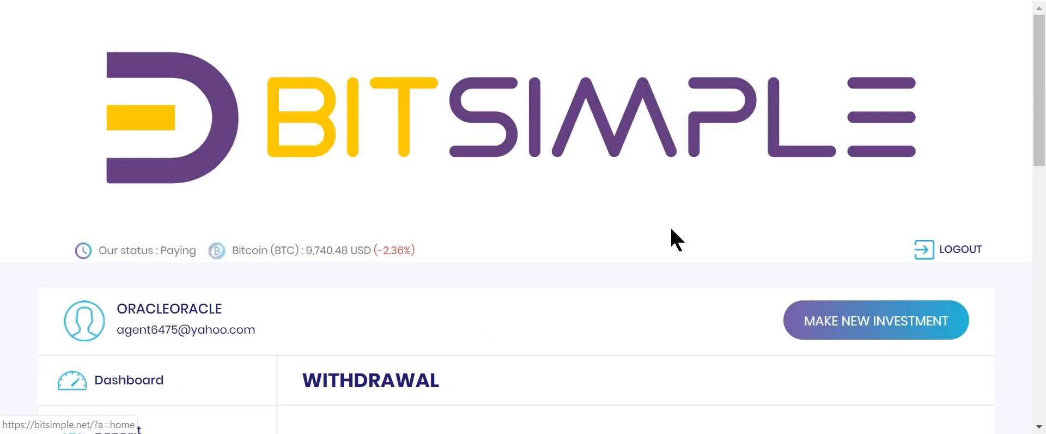
scroll(down, 3)
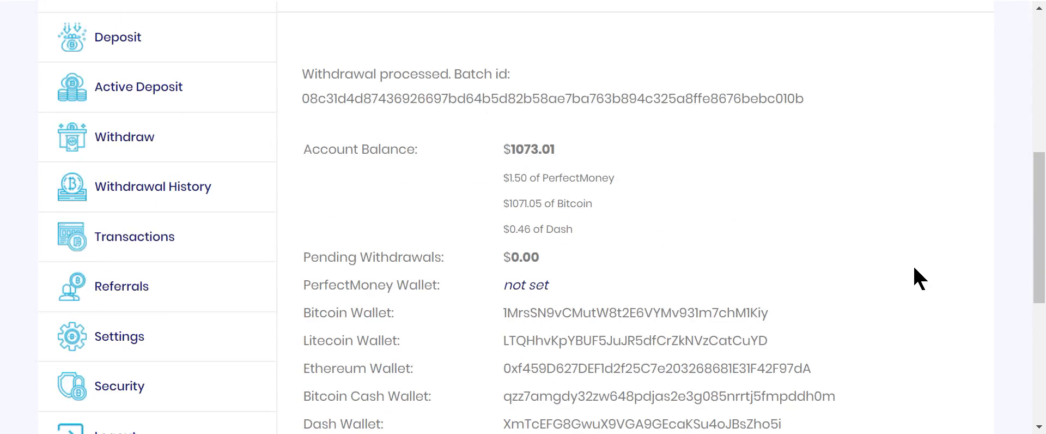
scroll(down, 3)
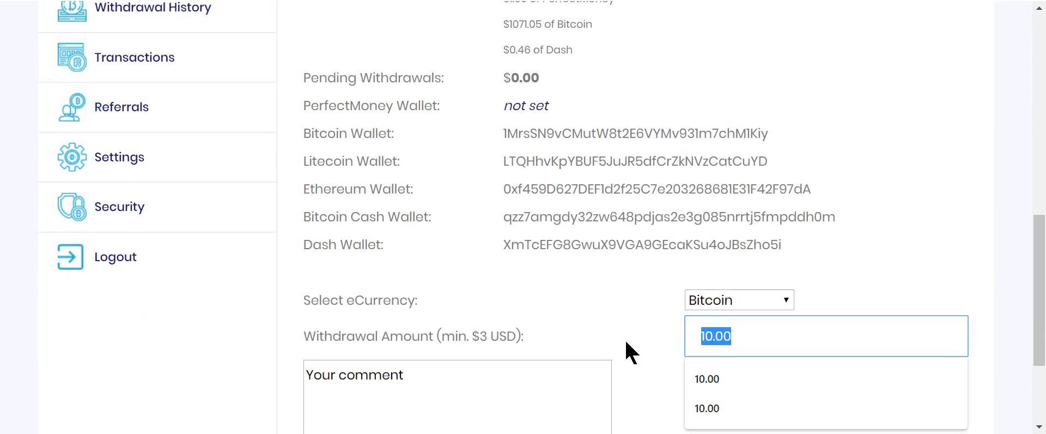
- Request and confirm a second 500 USD Bitcoin withdrawal, leaving 573.01 USD
text(500)
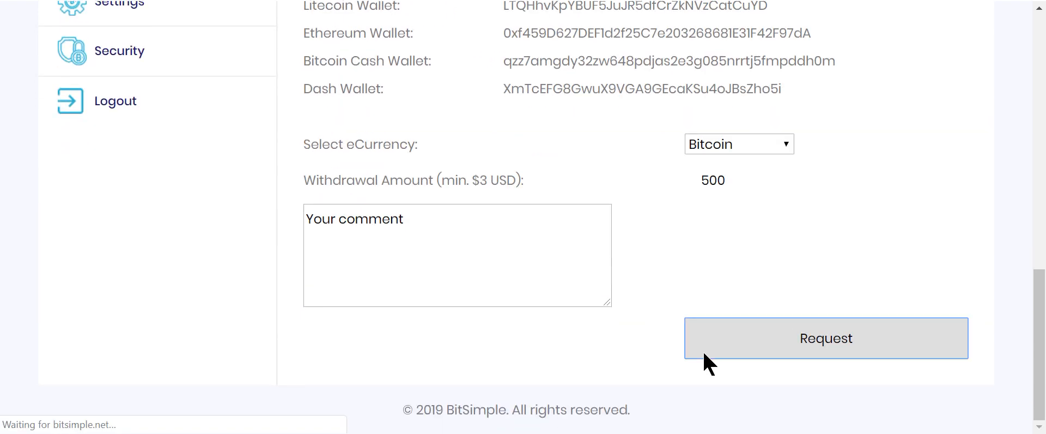
click(825, 338)
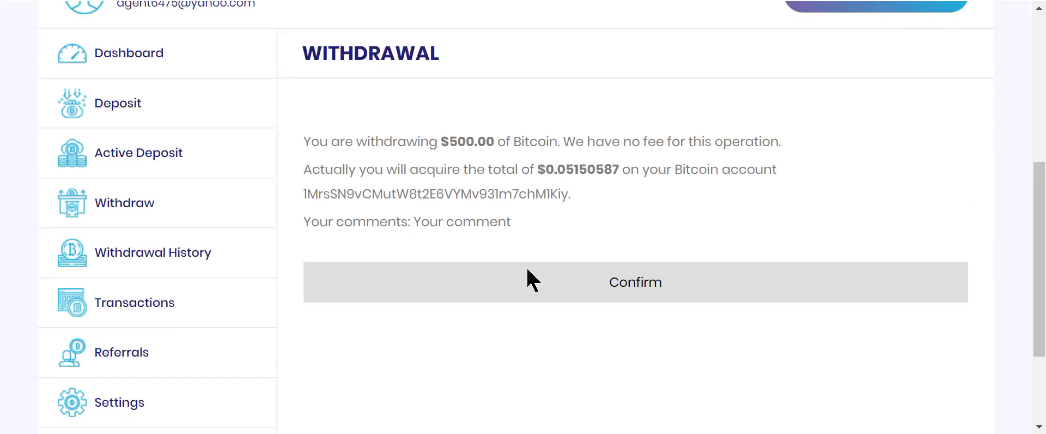
click(634, 281)
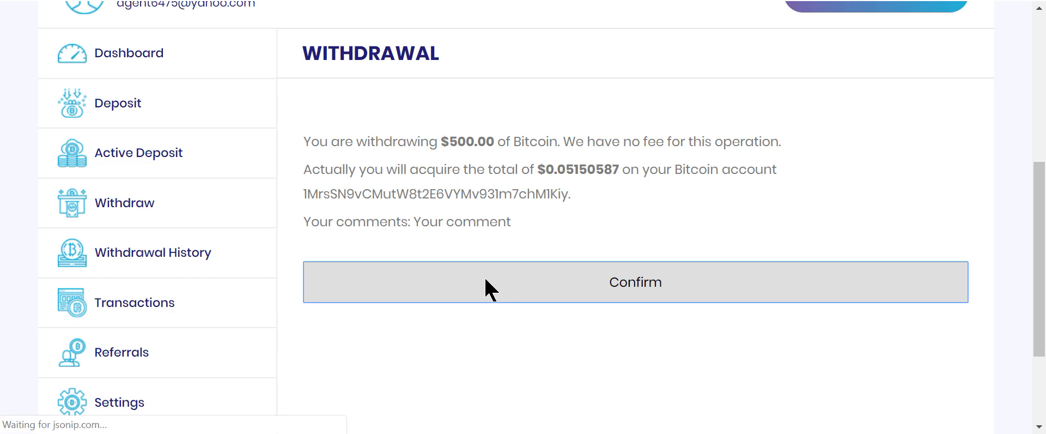
click(634, 281)
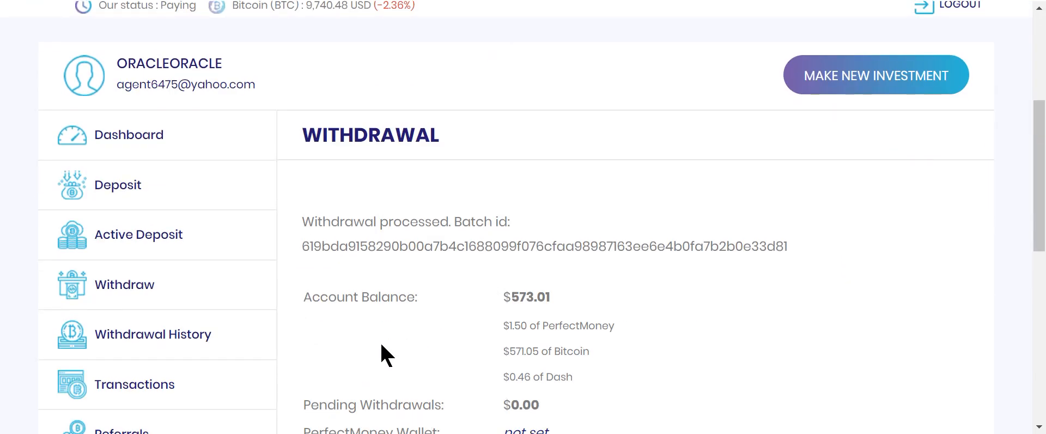
scroll(down, 3)
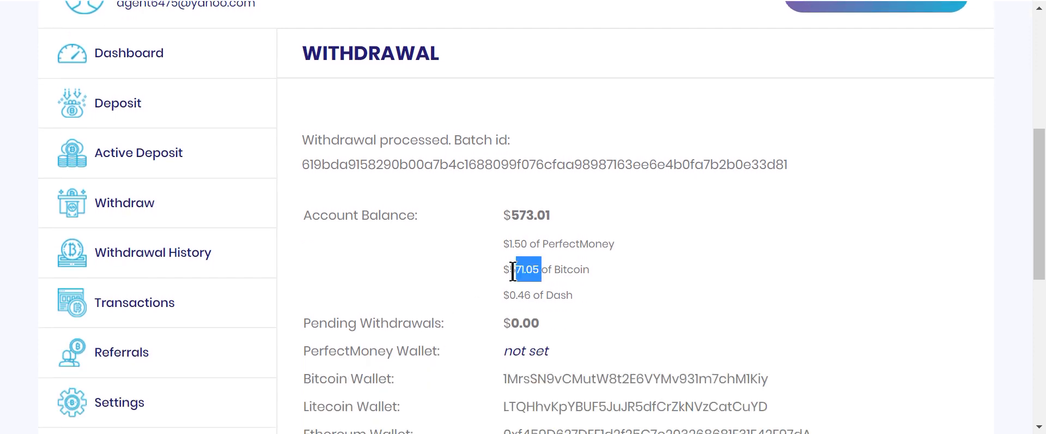
- Withdraw the remaining 571.05 USD of Bitcoin, leaving a 1.96 USD balance
right_click(525, 269)
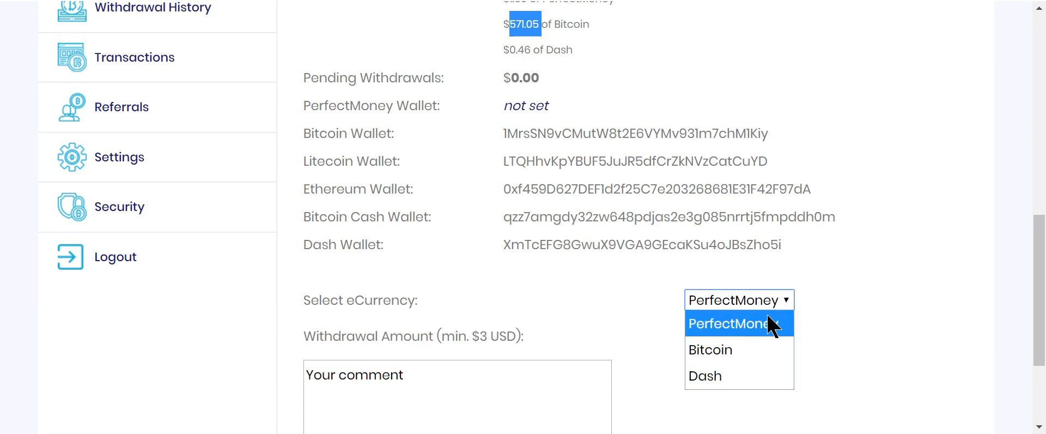
click(709, 349)
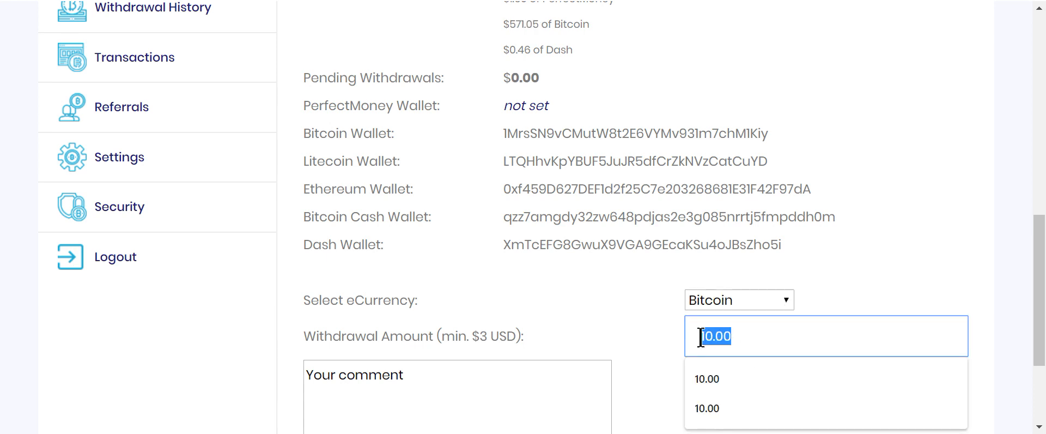
text(571.05)
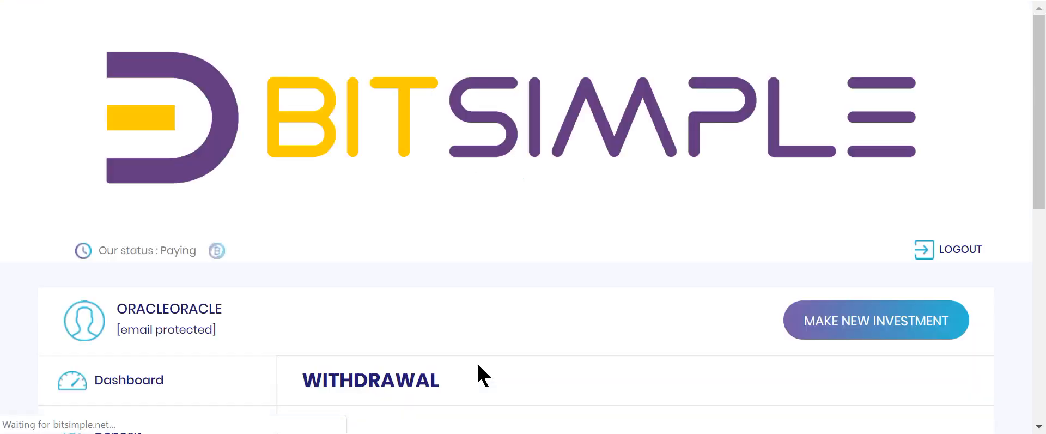
scroll(down, 3)
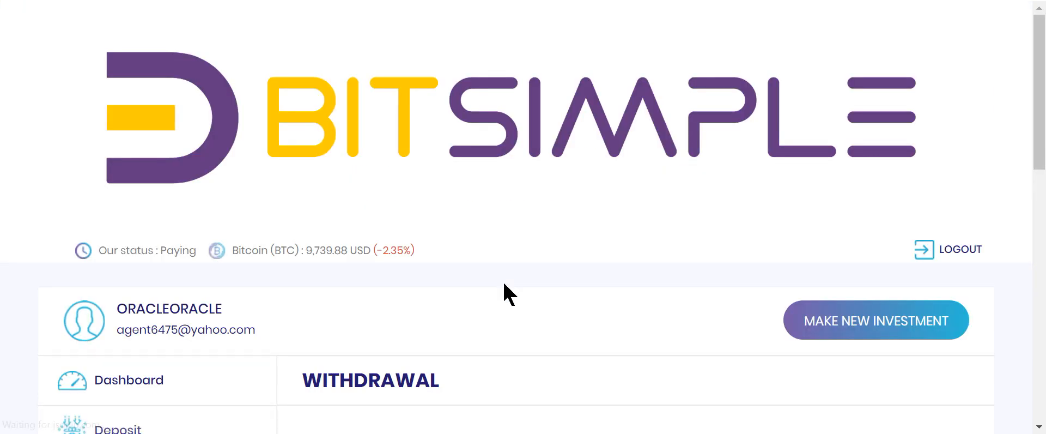
scroll(down, 3)
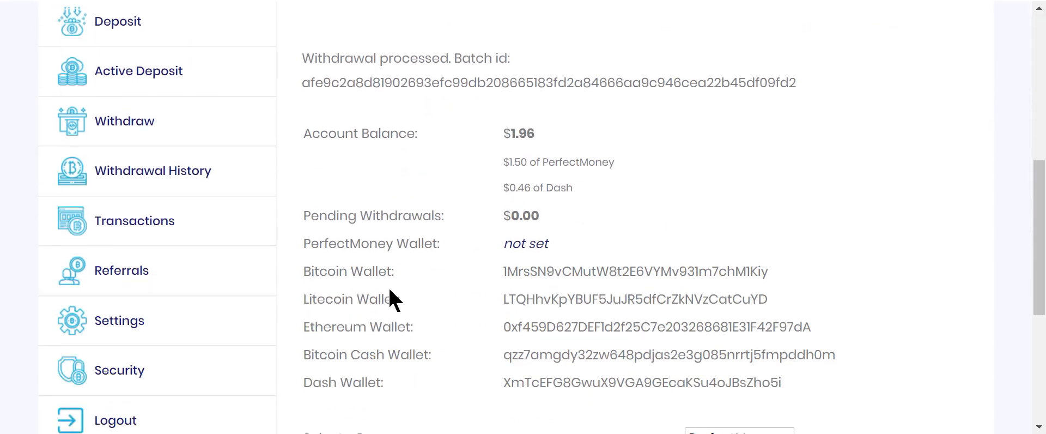
mouse_move(734, 117)
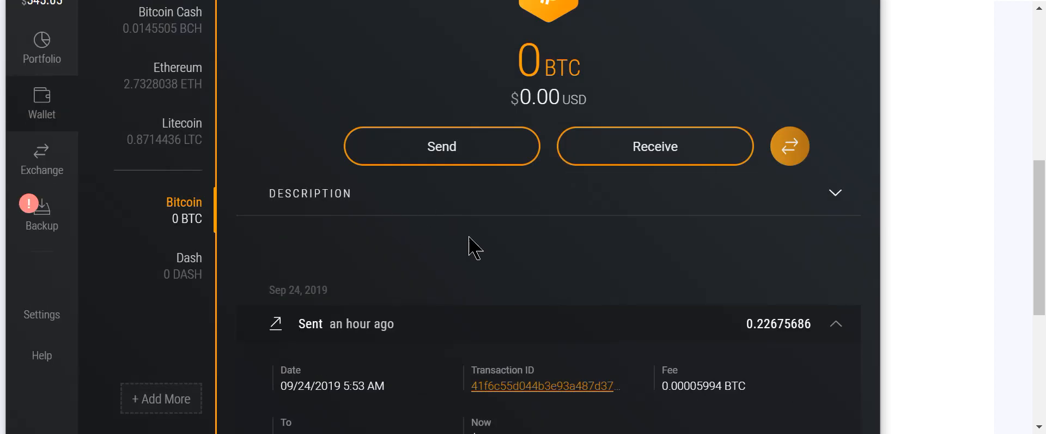
mouse_move(127, 50)
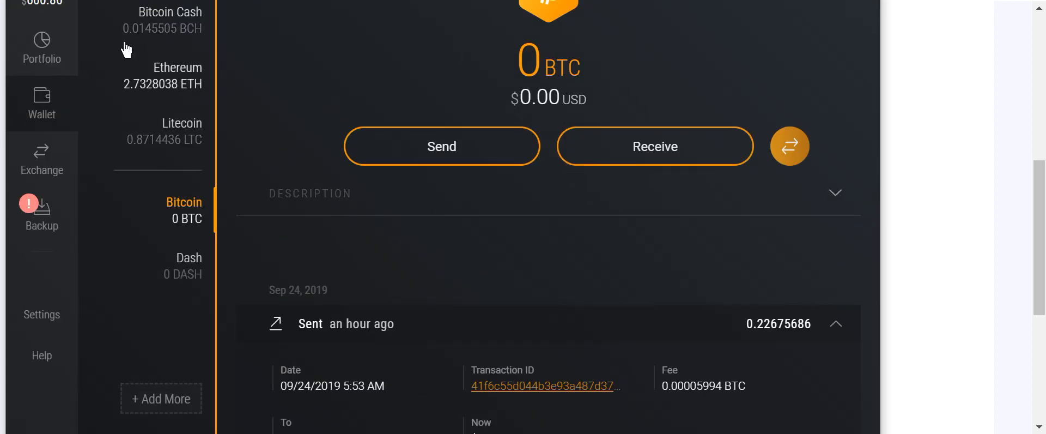
- View the Ethereum (new 2.41539575 ETH), Bitcoin Cash and Litecoin wallet histories in Exodus
click(177, 75)
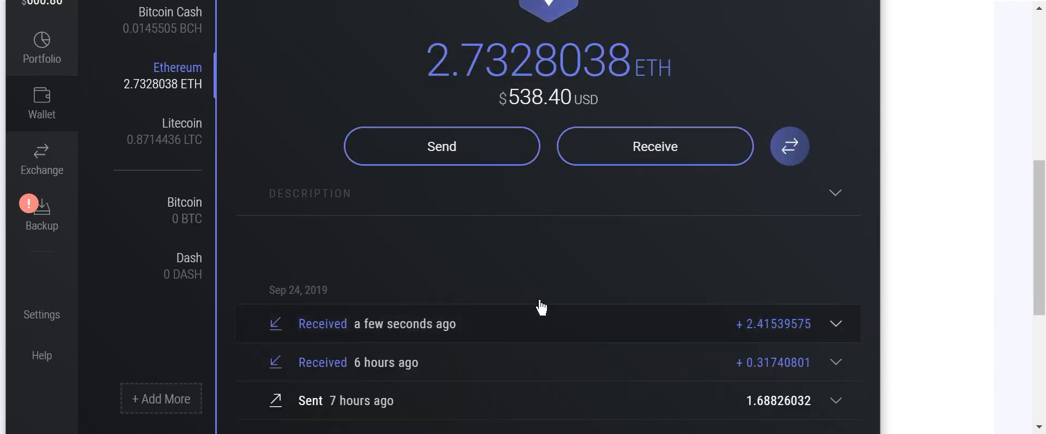
click(170, 18)
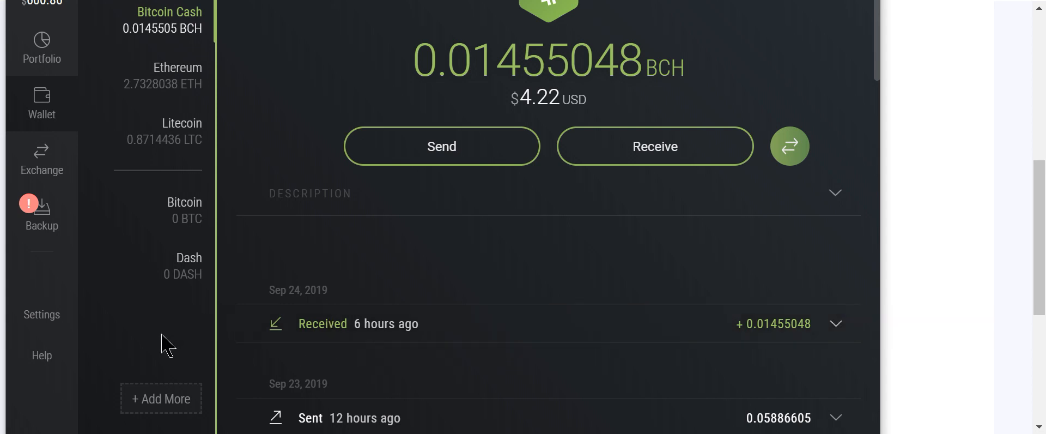
click(179, 132)
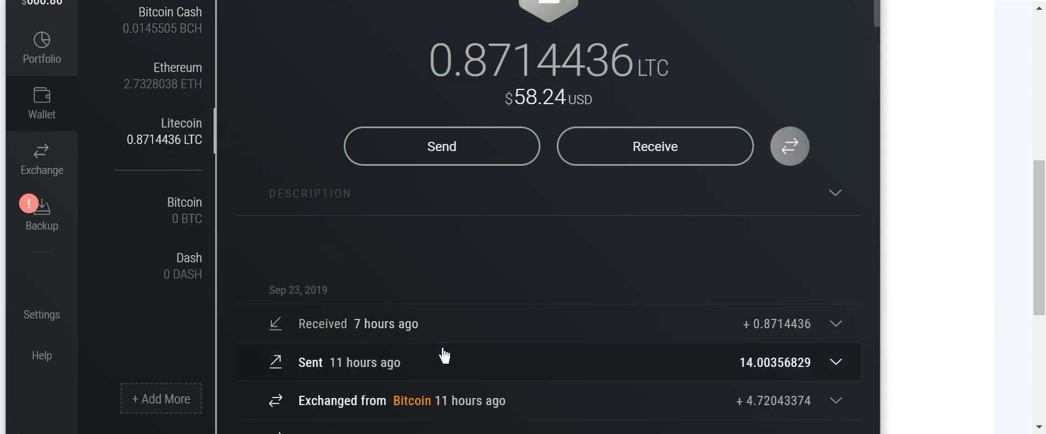
mouse_move(911, 90)
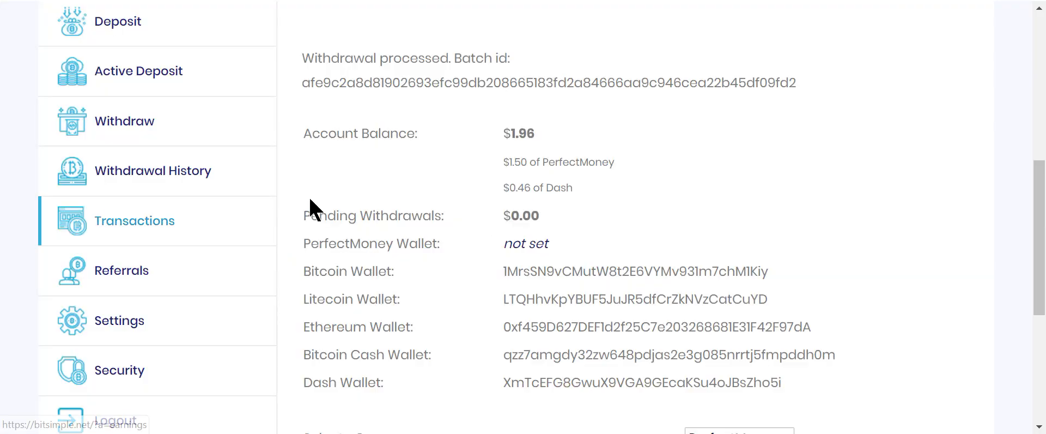
- Show the dashboard with 1.98 USD balance and 571.05 USD last withdrawal
scroll(up, 3)
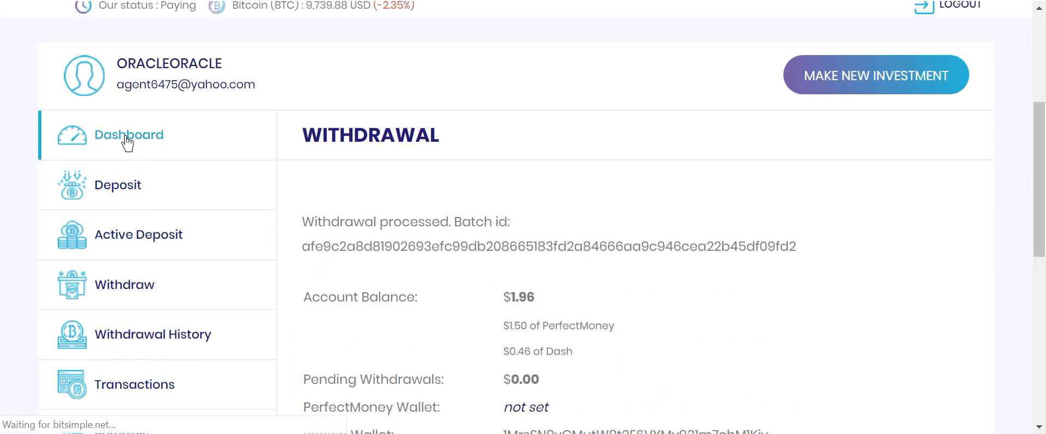
click(129, 134)
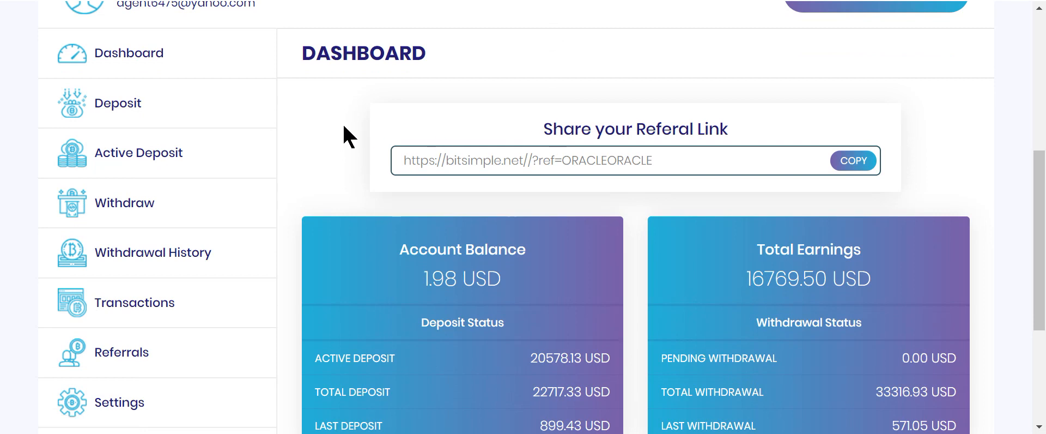
scroll(down, 3)
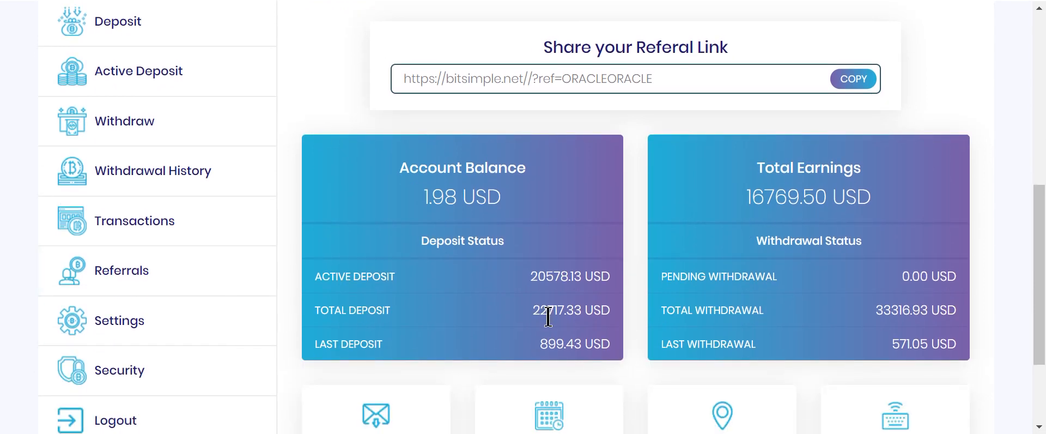
mouse_move(625, 293)
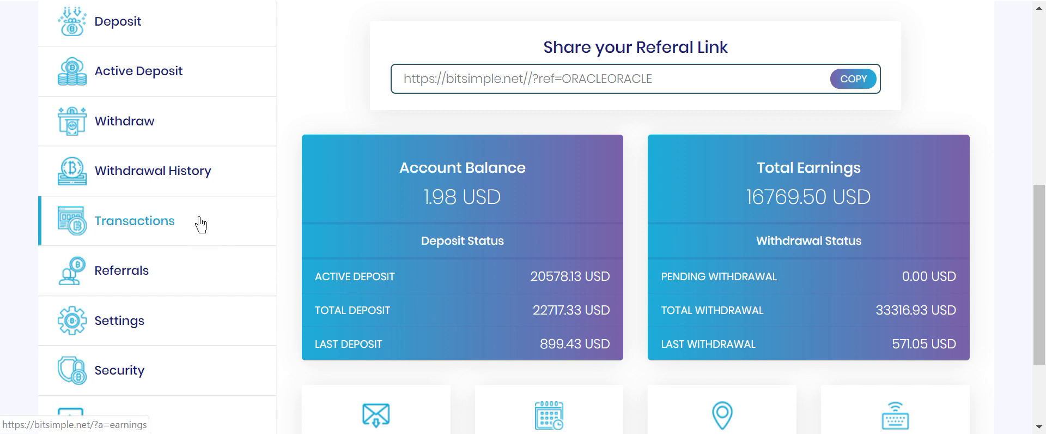
mouse_move(553, 371)
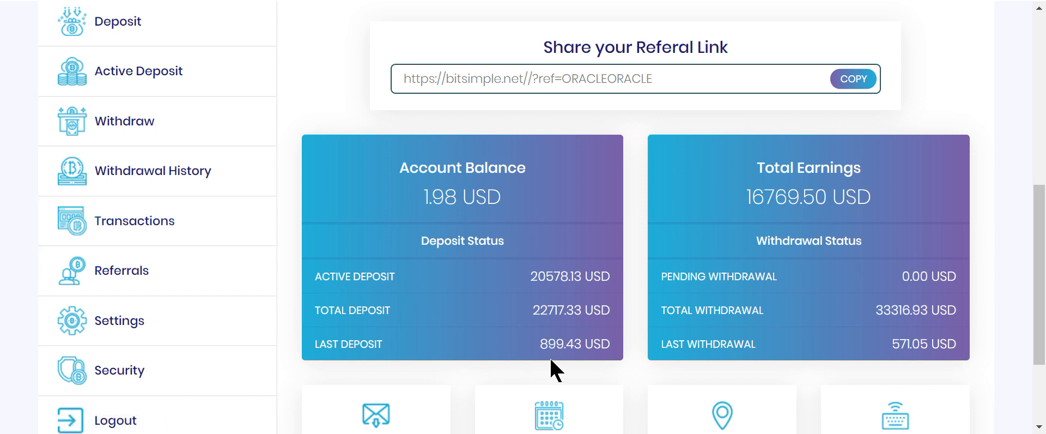
mouse_move(173, 7)
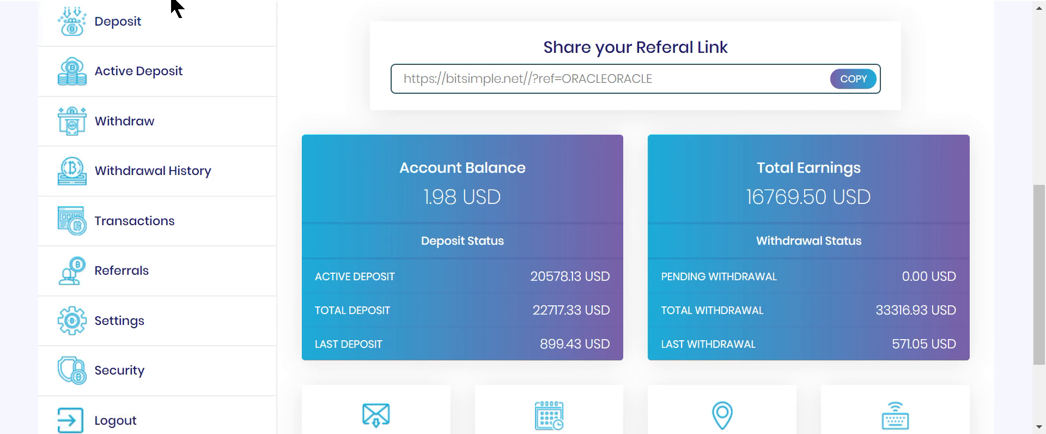